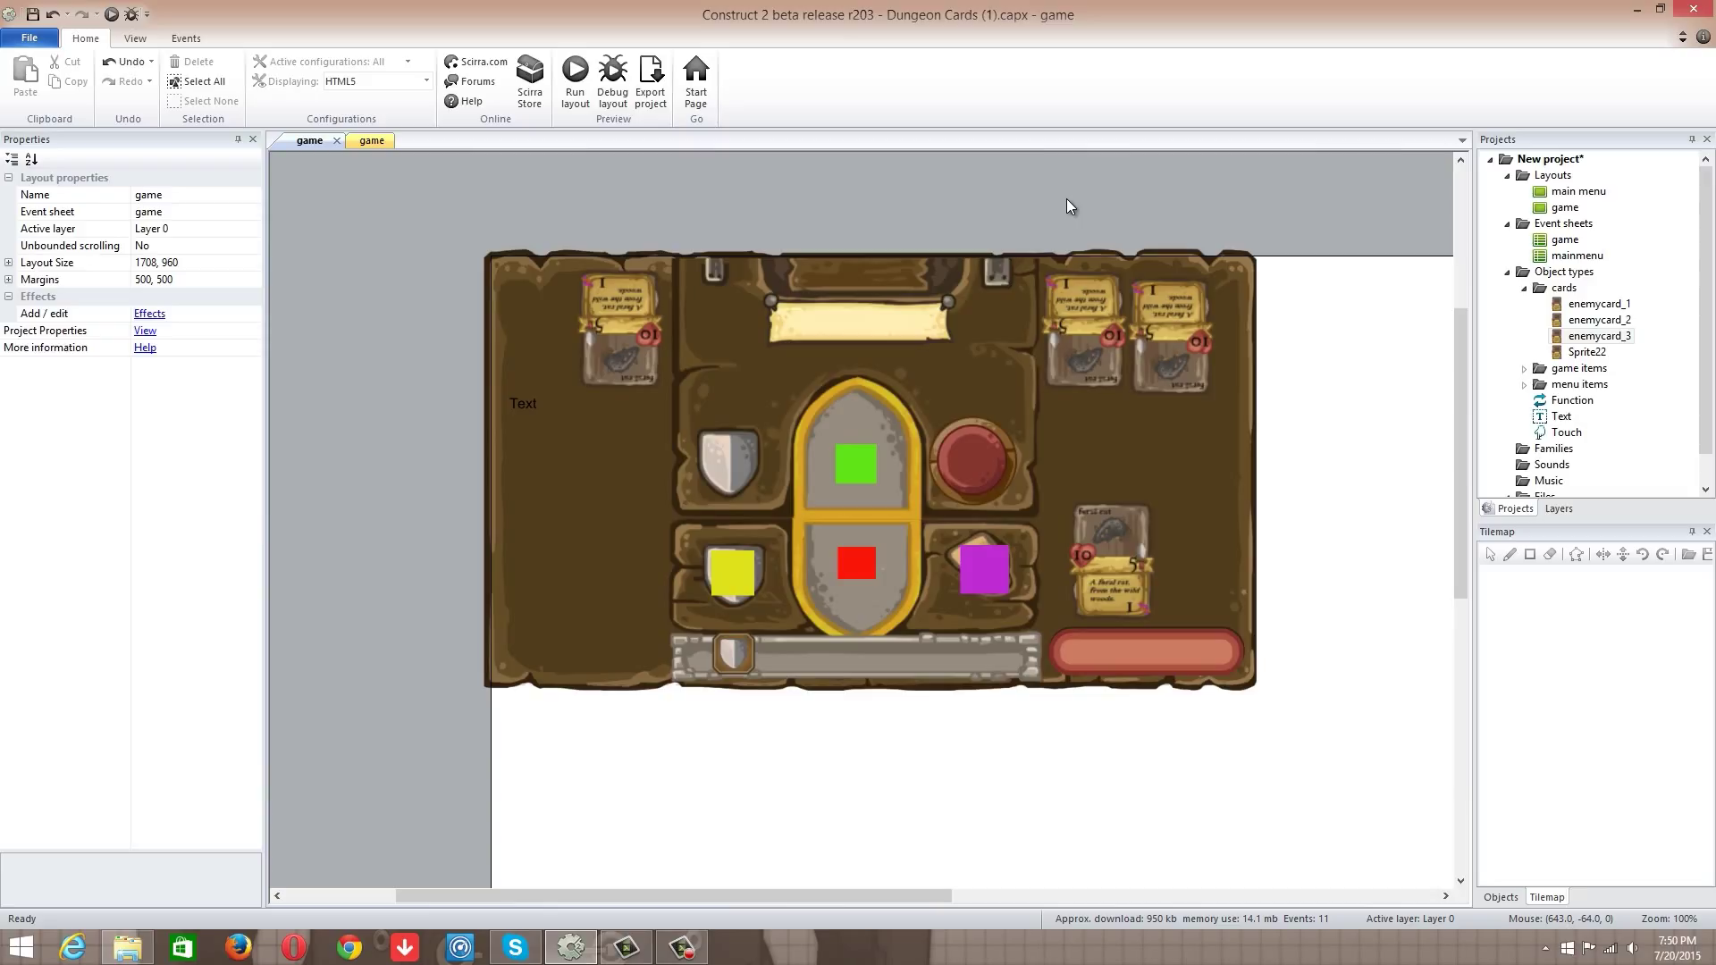
{"action": "mouse_move", "coordinate": [825, 604]}
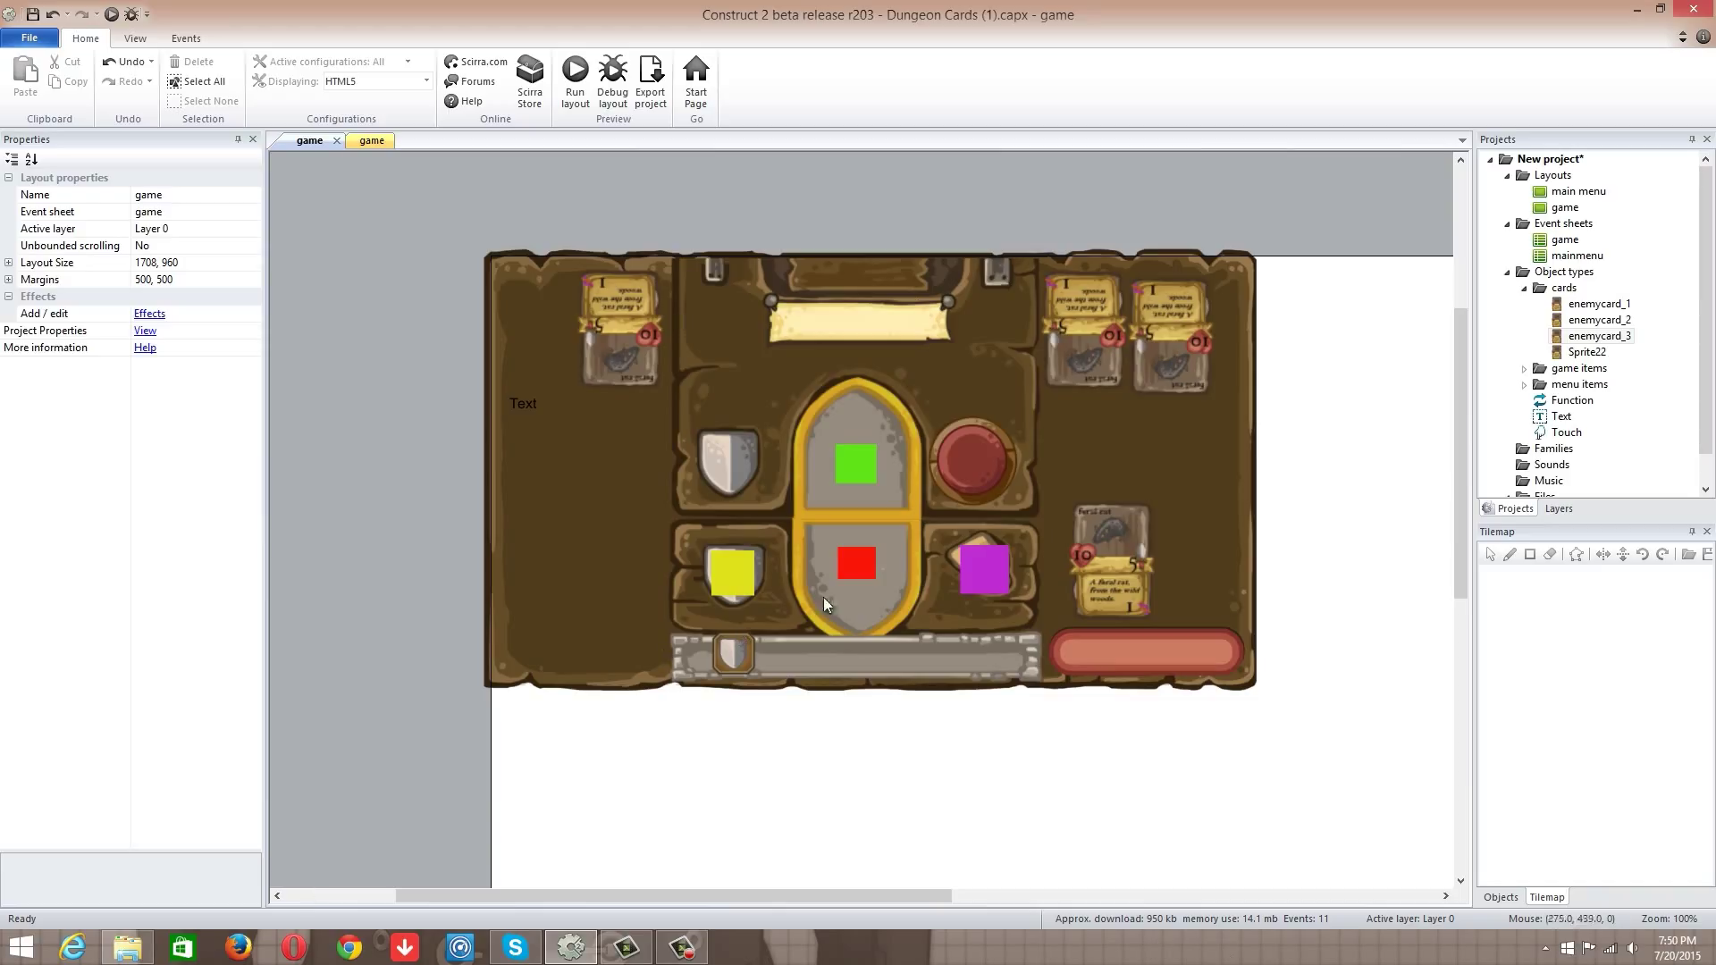
{"action": "mouse_move", "coordinate": [572, 325]}
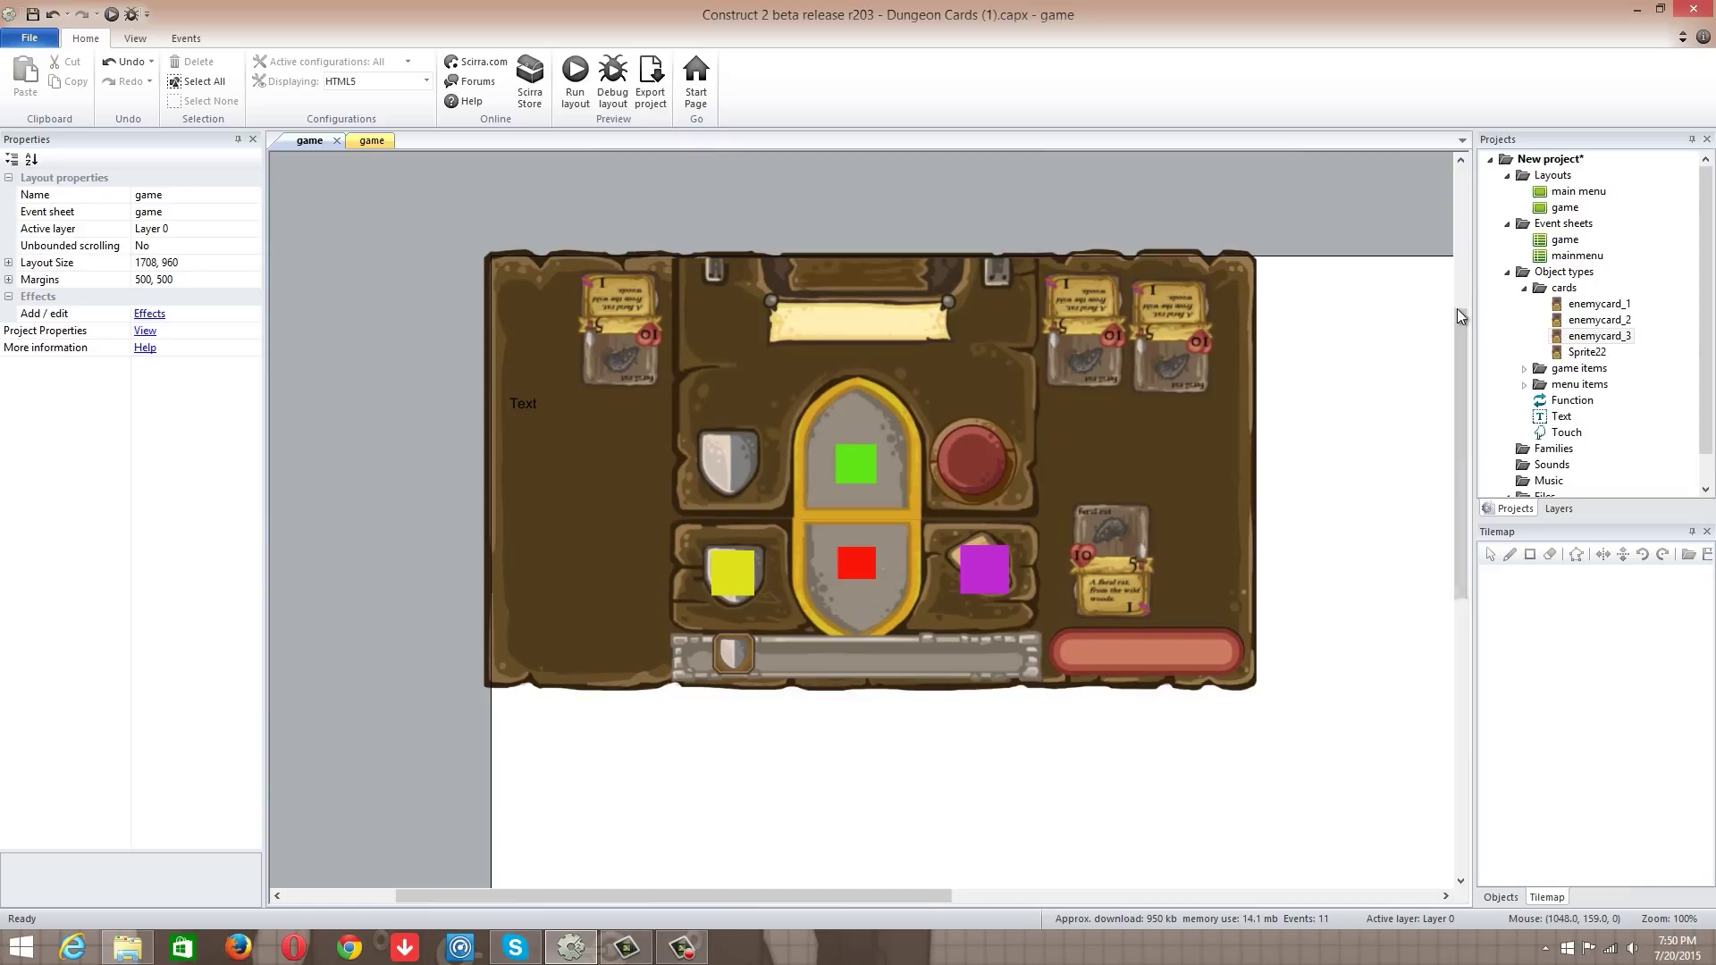
{"action": "mouse_move", "coordinate": [1020, 674]}
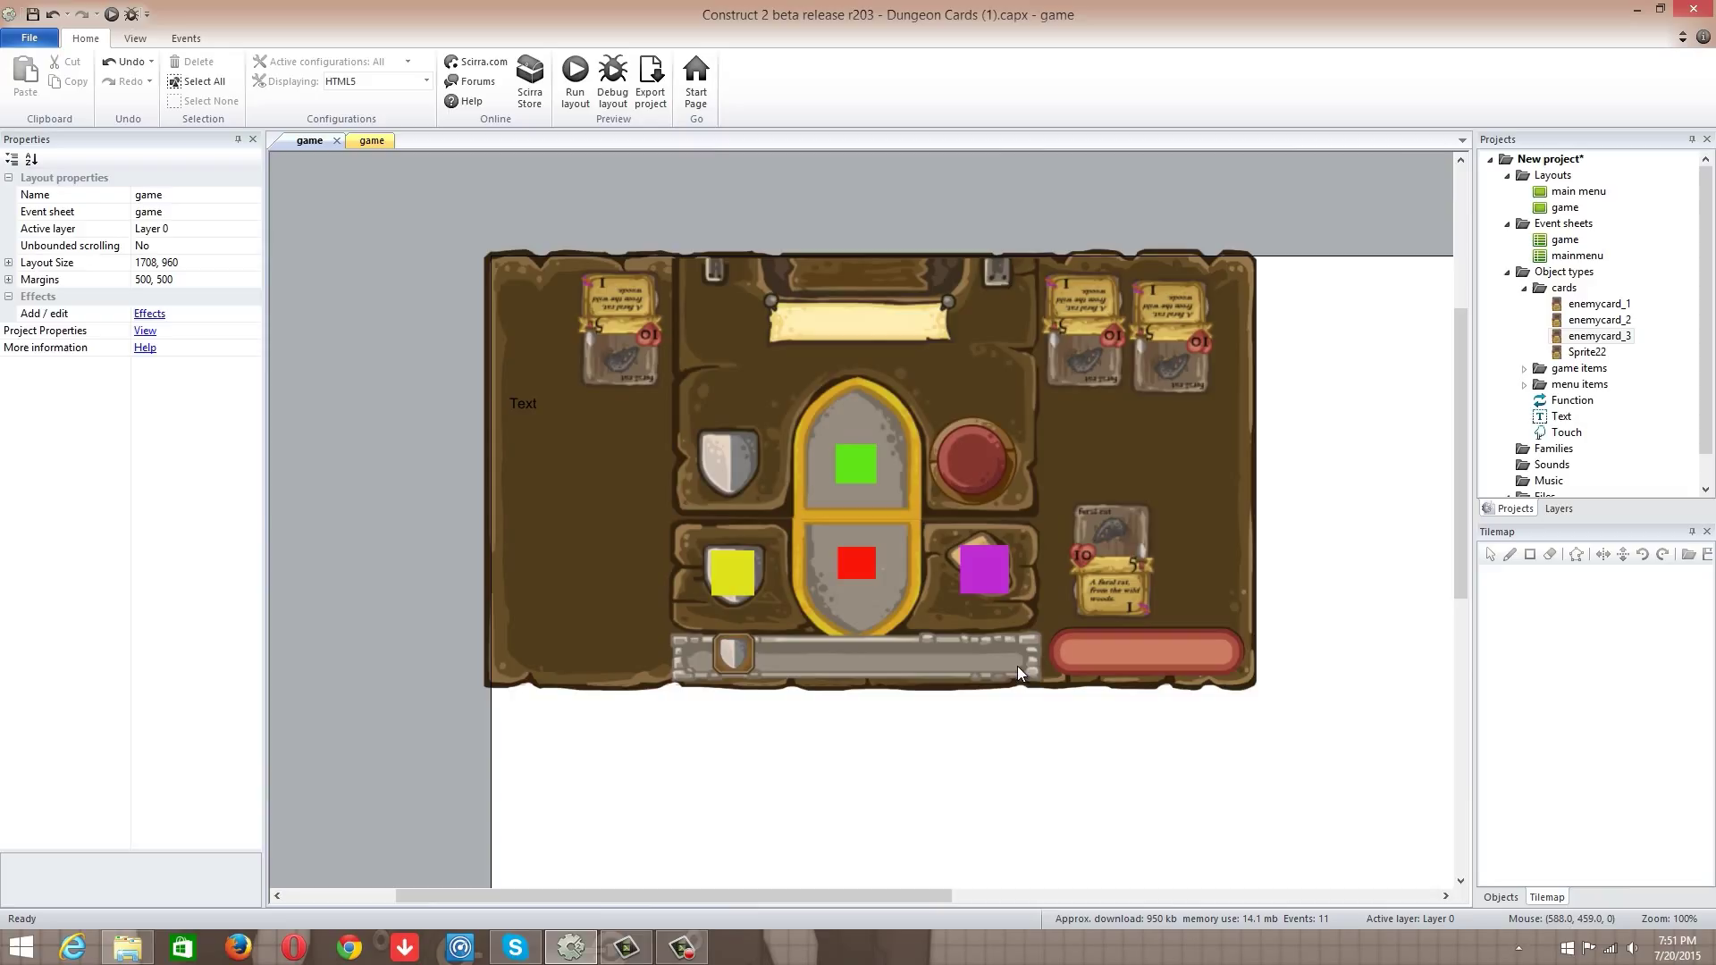
{"action": "mouse_move", "coordinate": [1400, 650]}
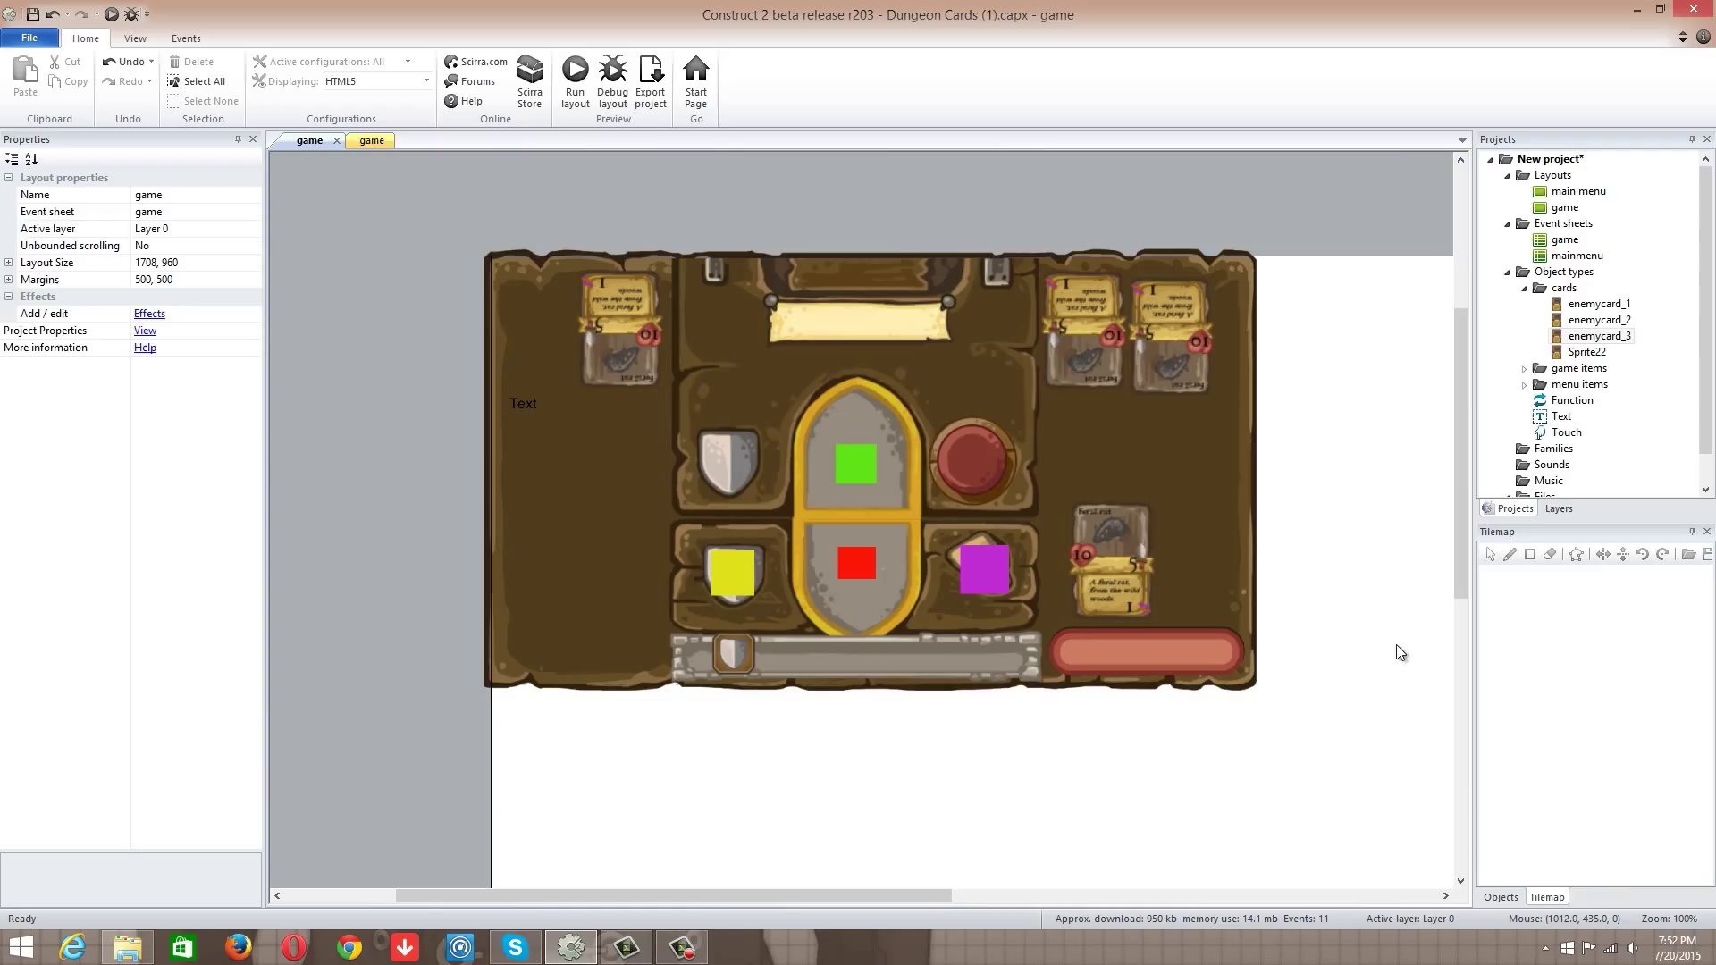
Step: Inspect enemycard_3 and the player card Sprite22, then bring up the game event sheet
{"action": "left_click", "coordinate": [618, 330]}
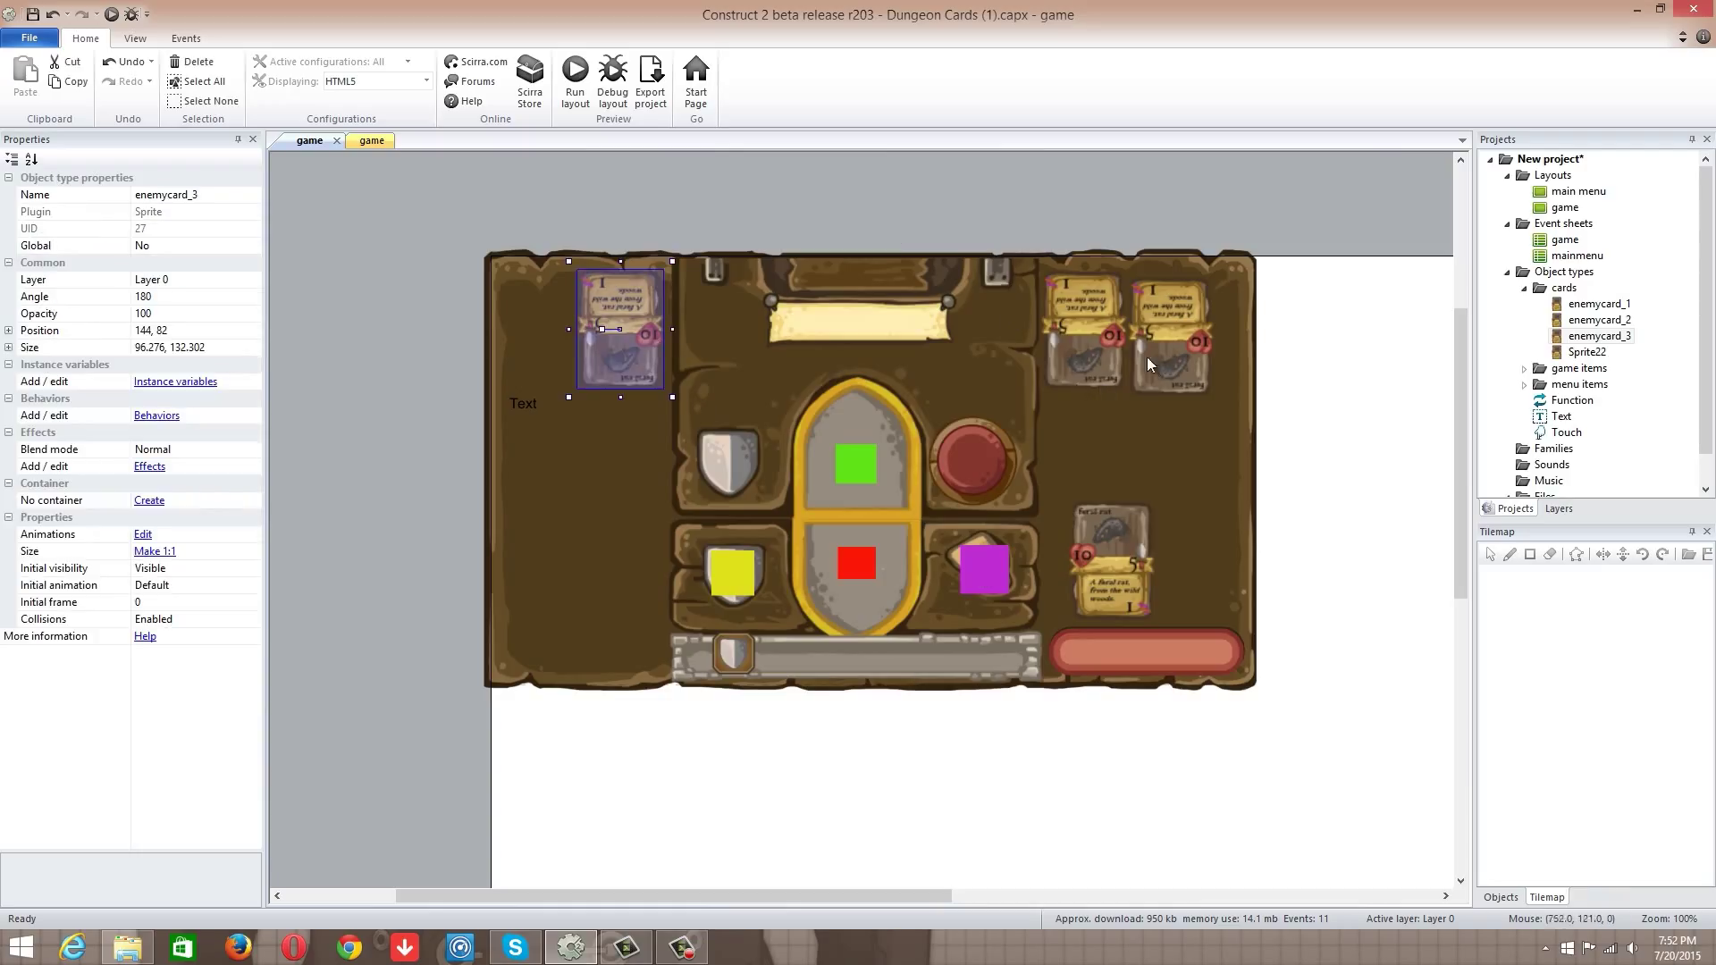
{"action": "left_click", "coordinate": [1169, 336]}
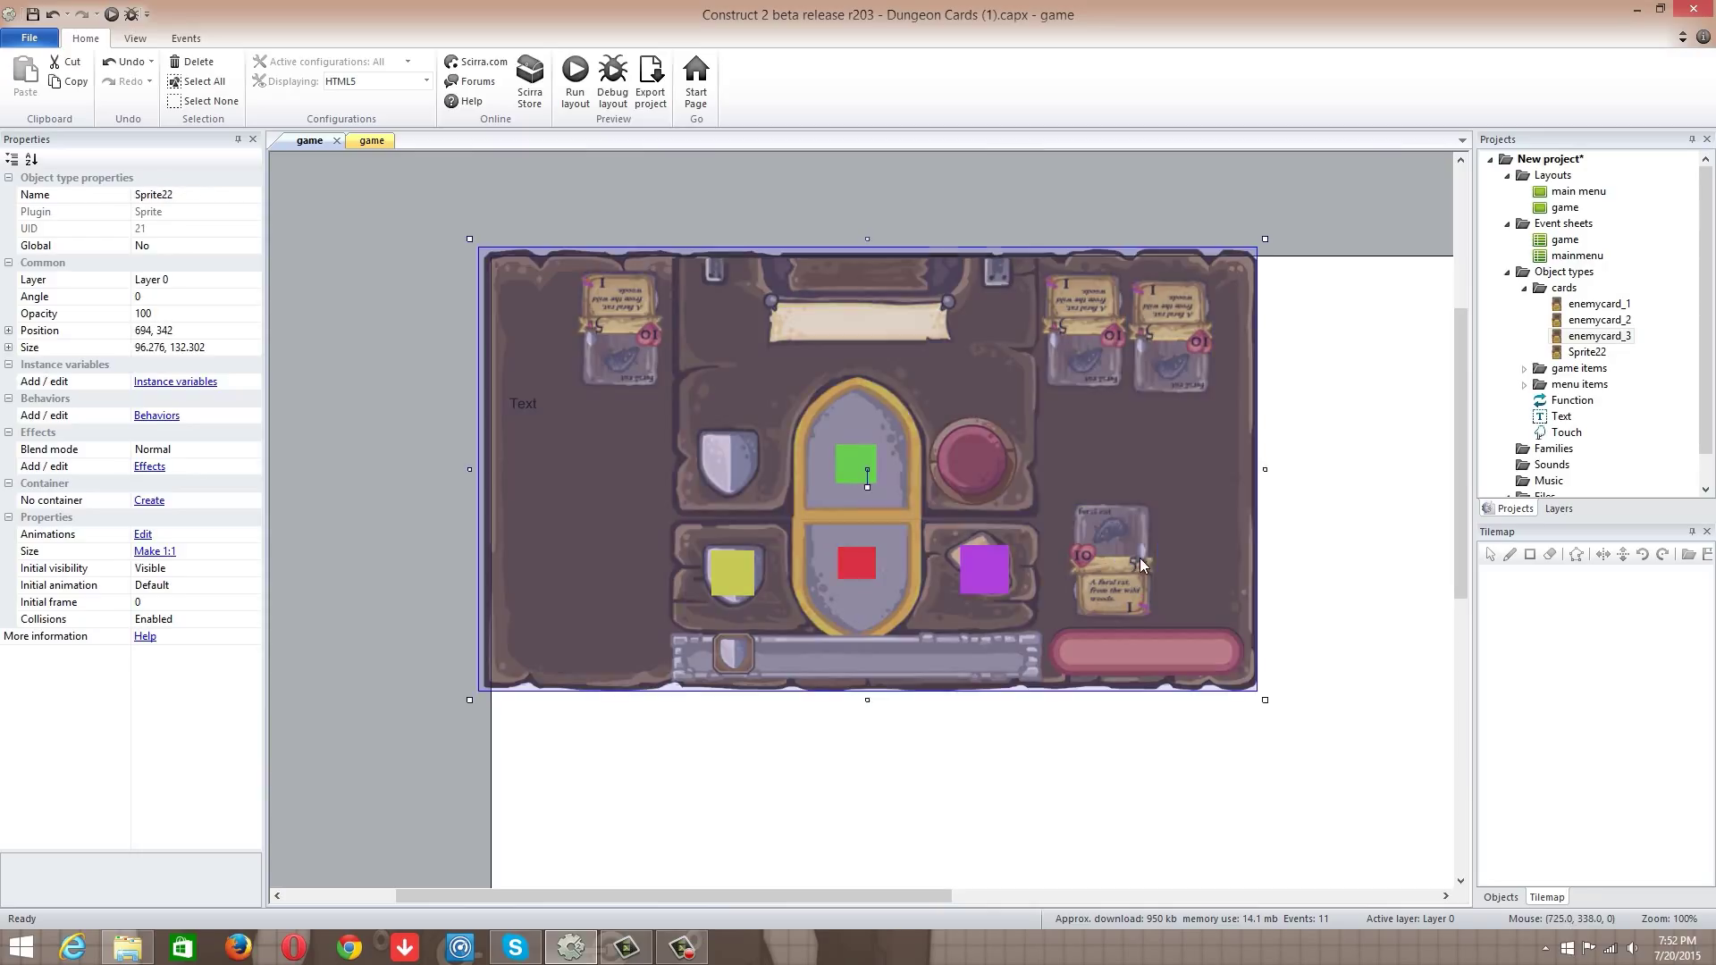
{"action": "left_click", "coordinate": [1110, 563]}
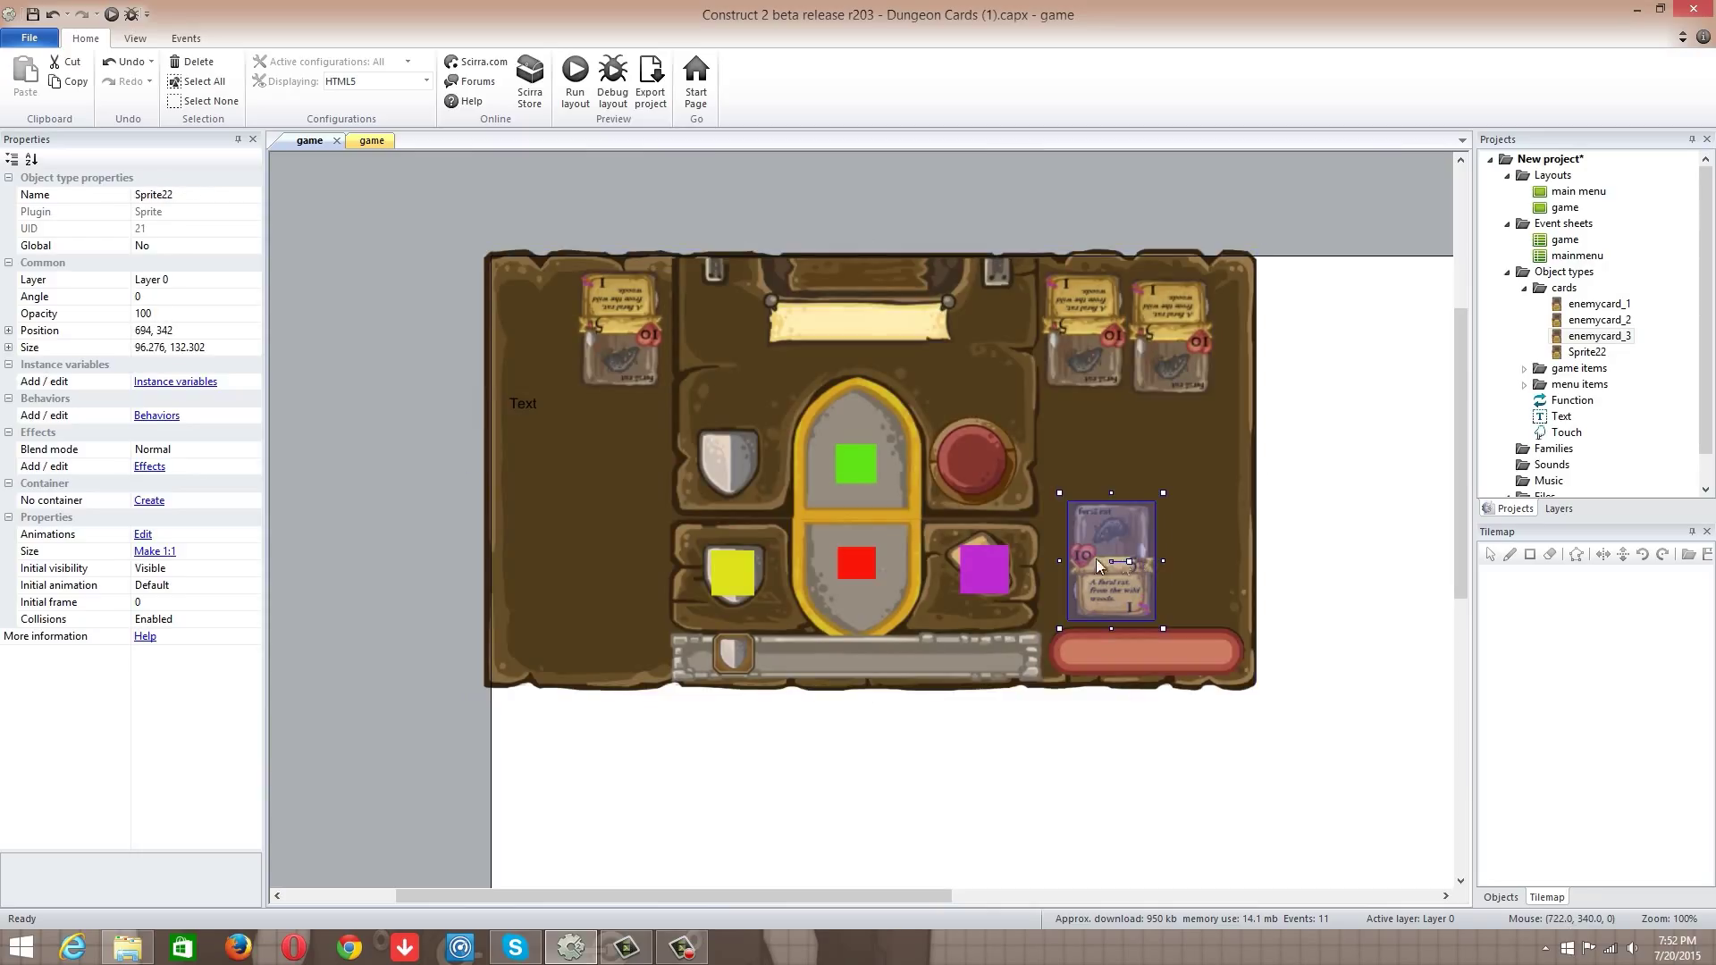
{"action": "mouse_move", "coordinate": [393, 171]}
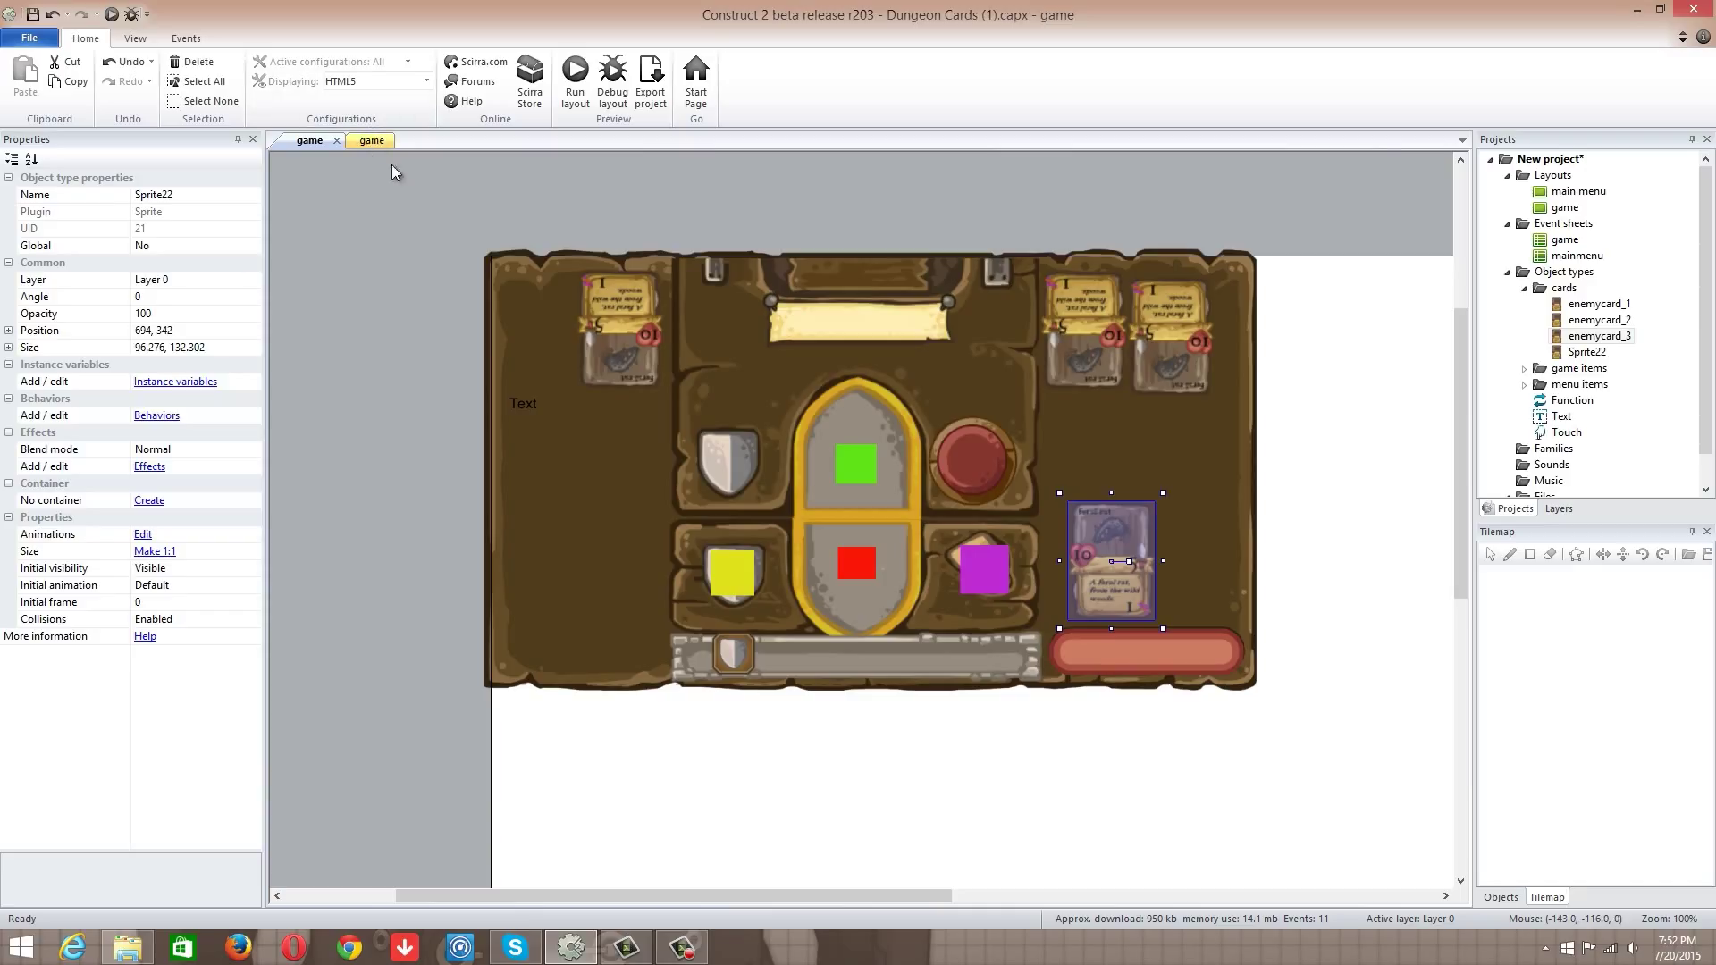
{"action": "mouse_move", "coordinate": [1081, 511]}
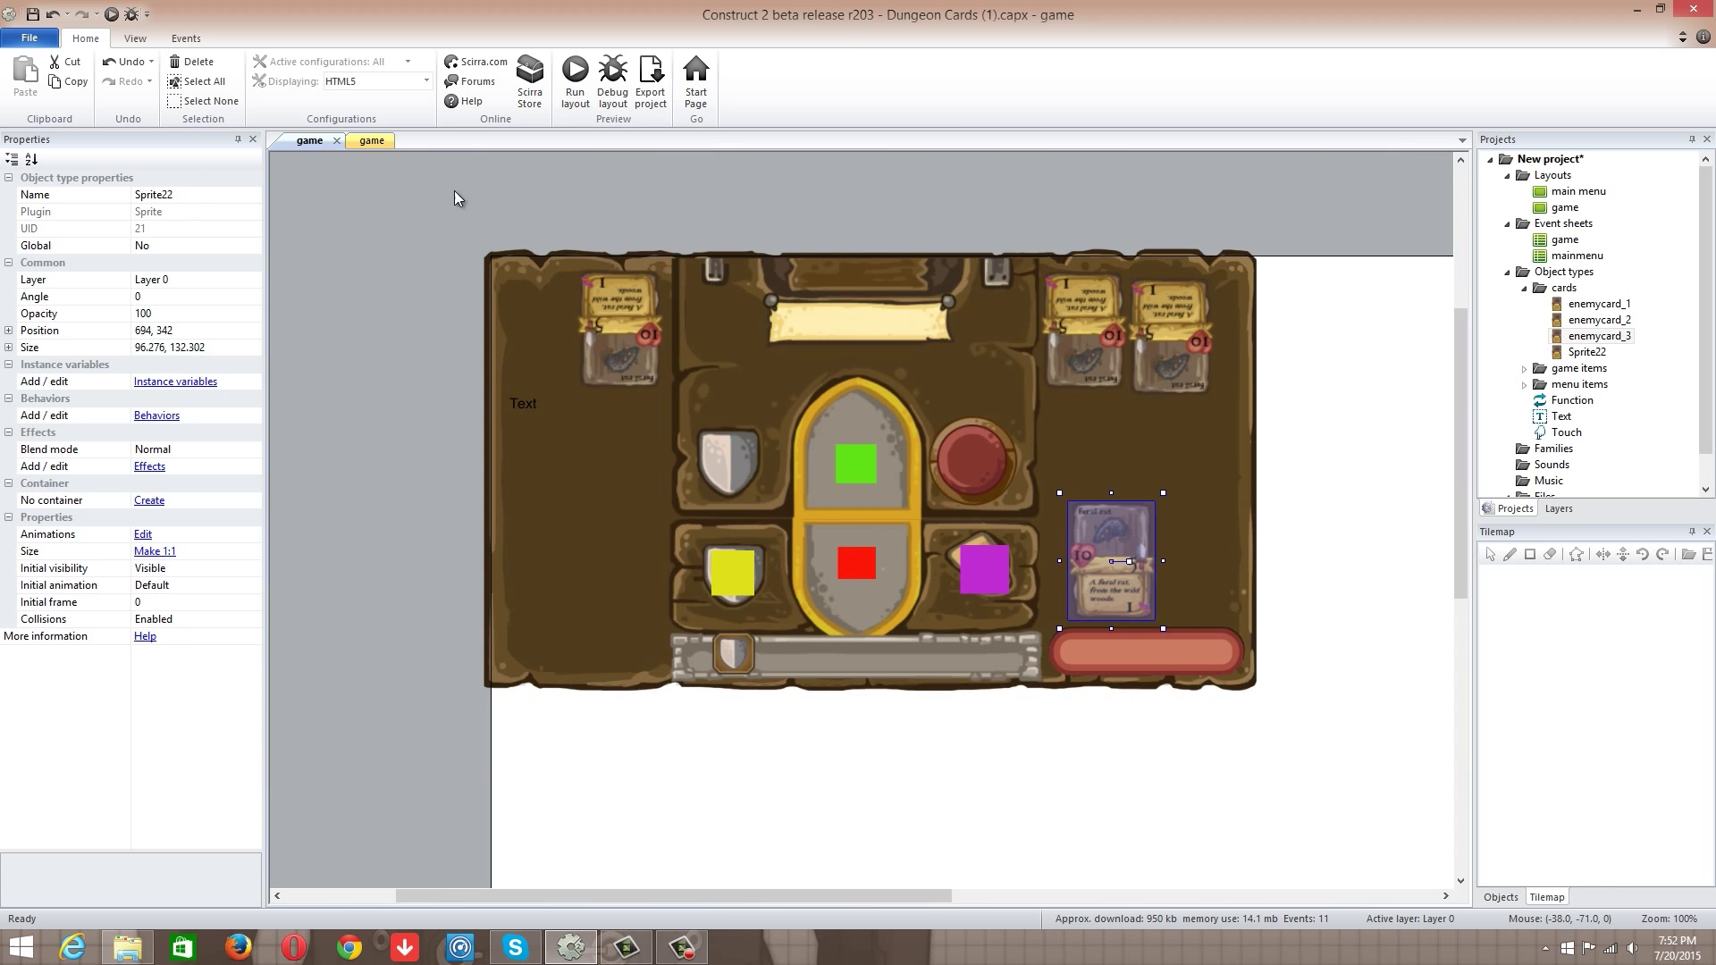
{"action": "left_click", "coordinate": [370, 140]}
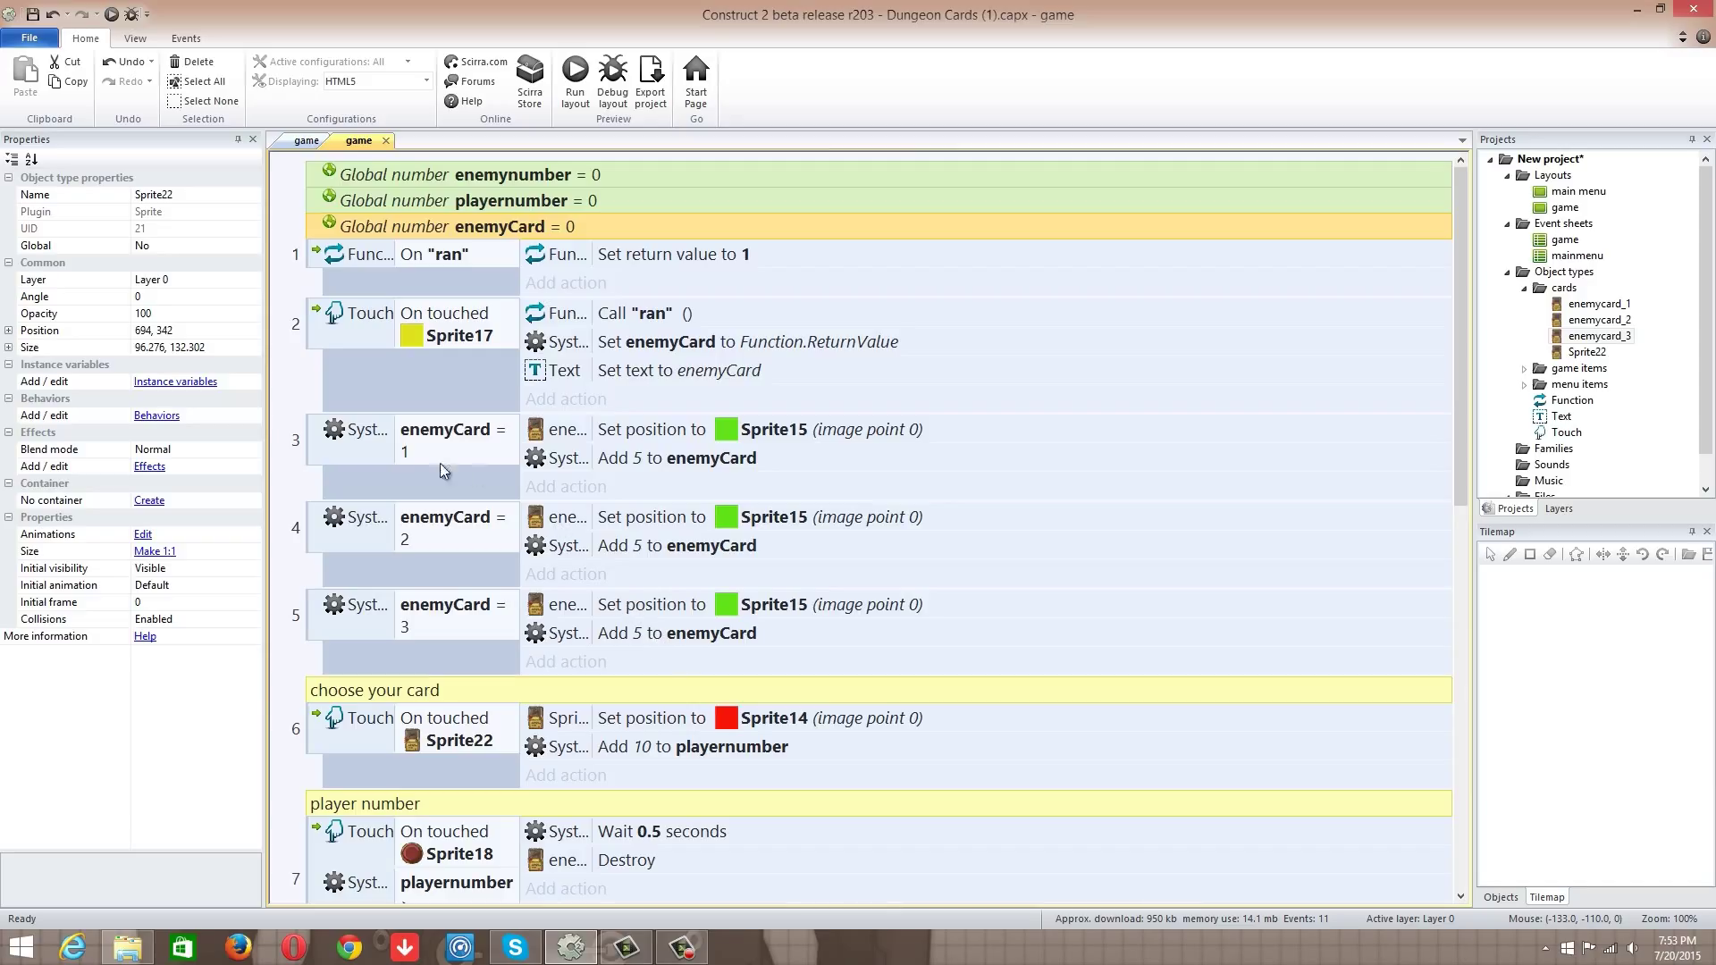
{"action": "left_click", "coordinate": [311, 140]}
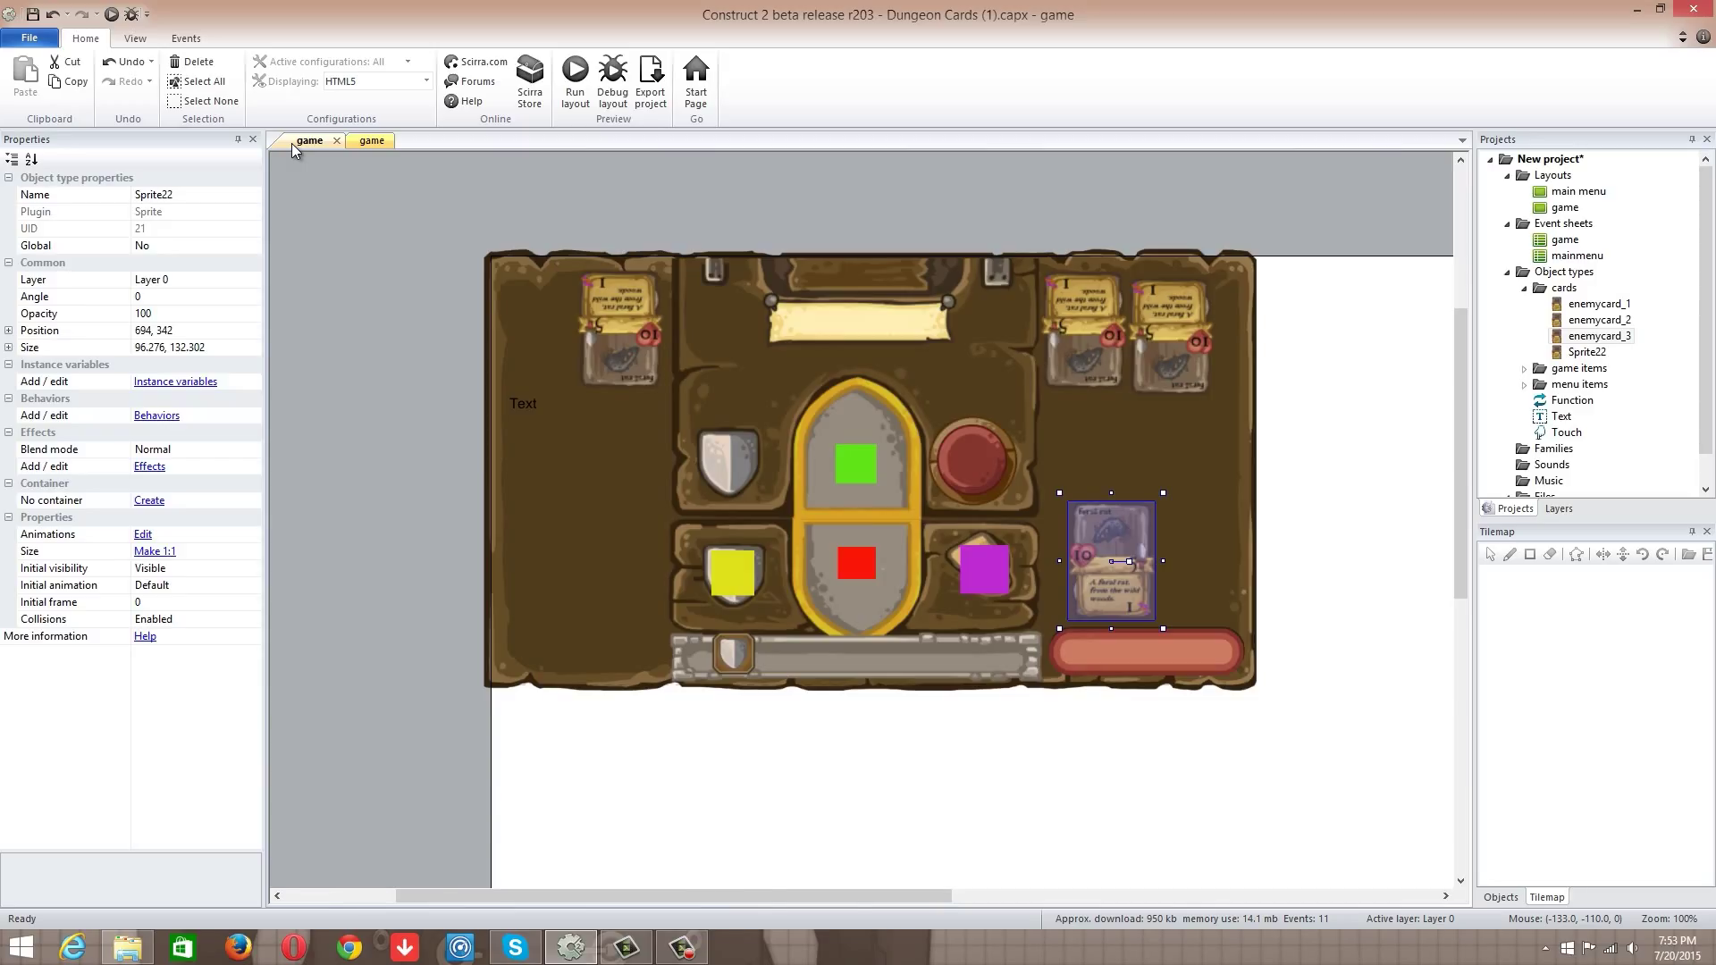
{"action": "left_click", "coordinate": [370, 139]}
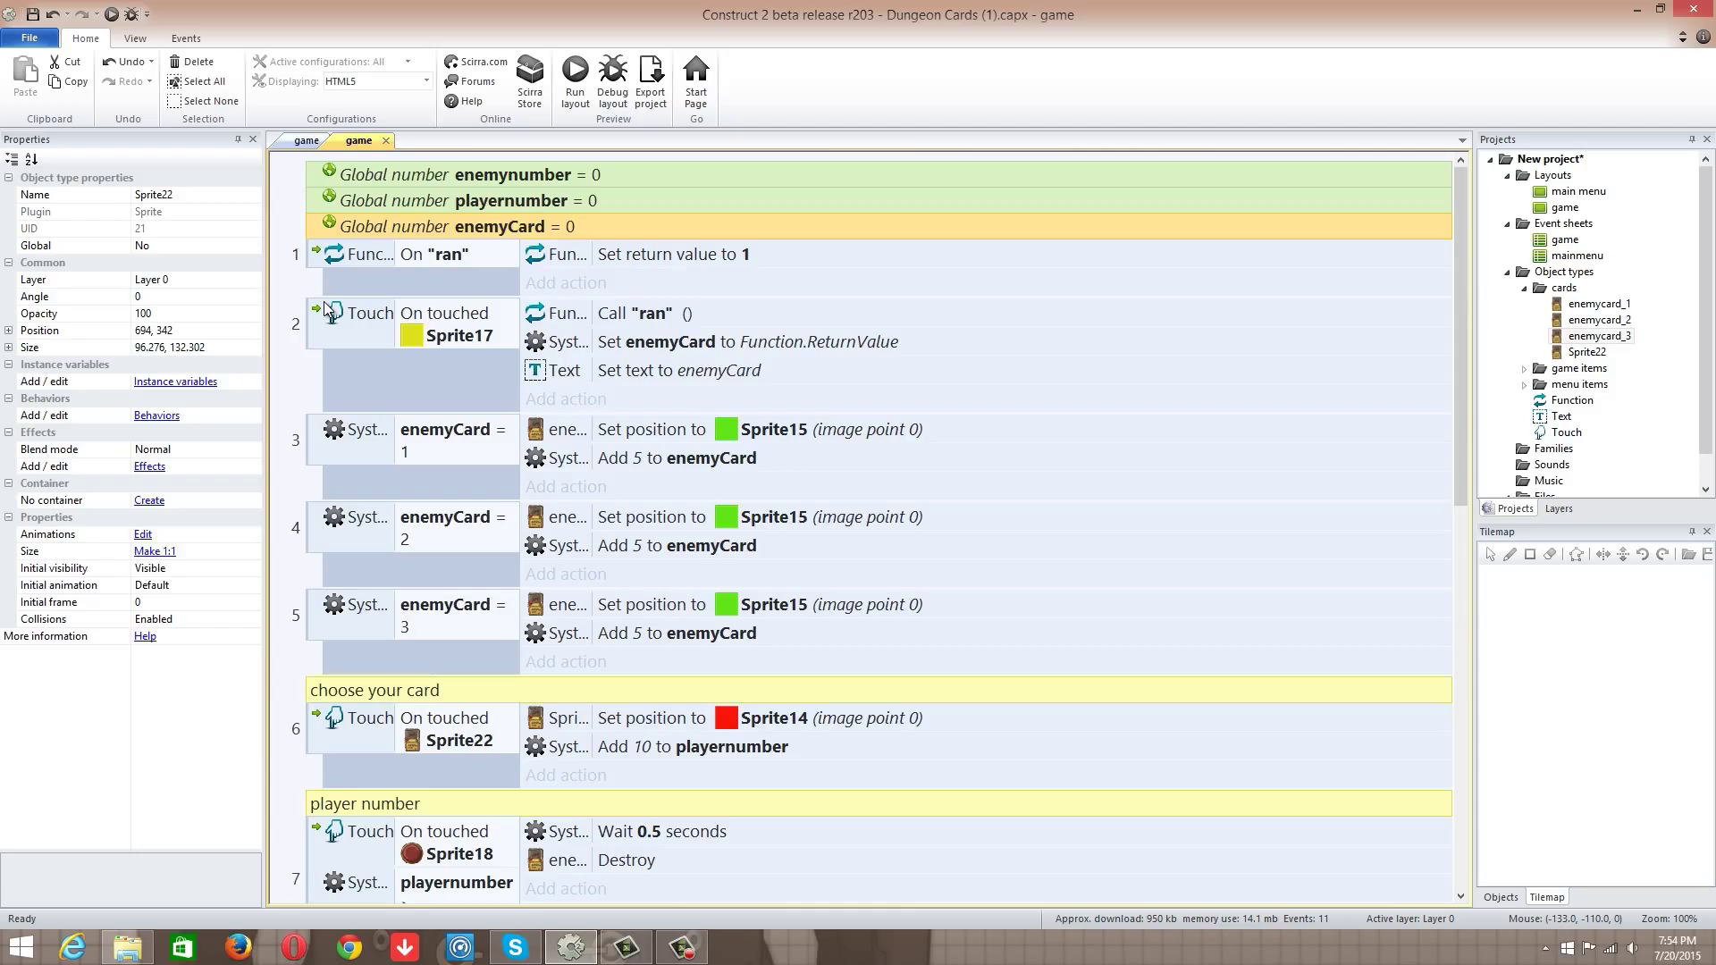
{"action": "mouse_move", "coordinate": [625, 323]}
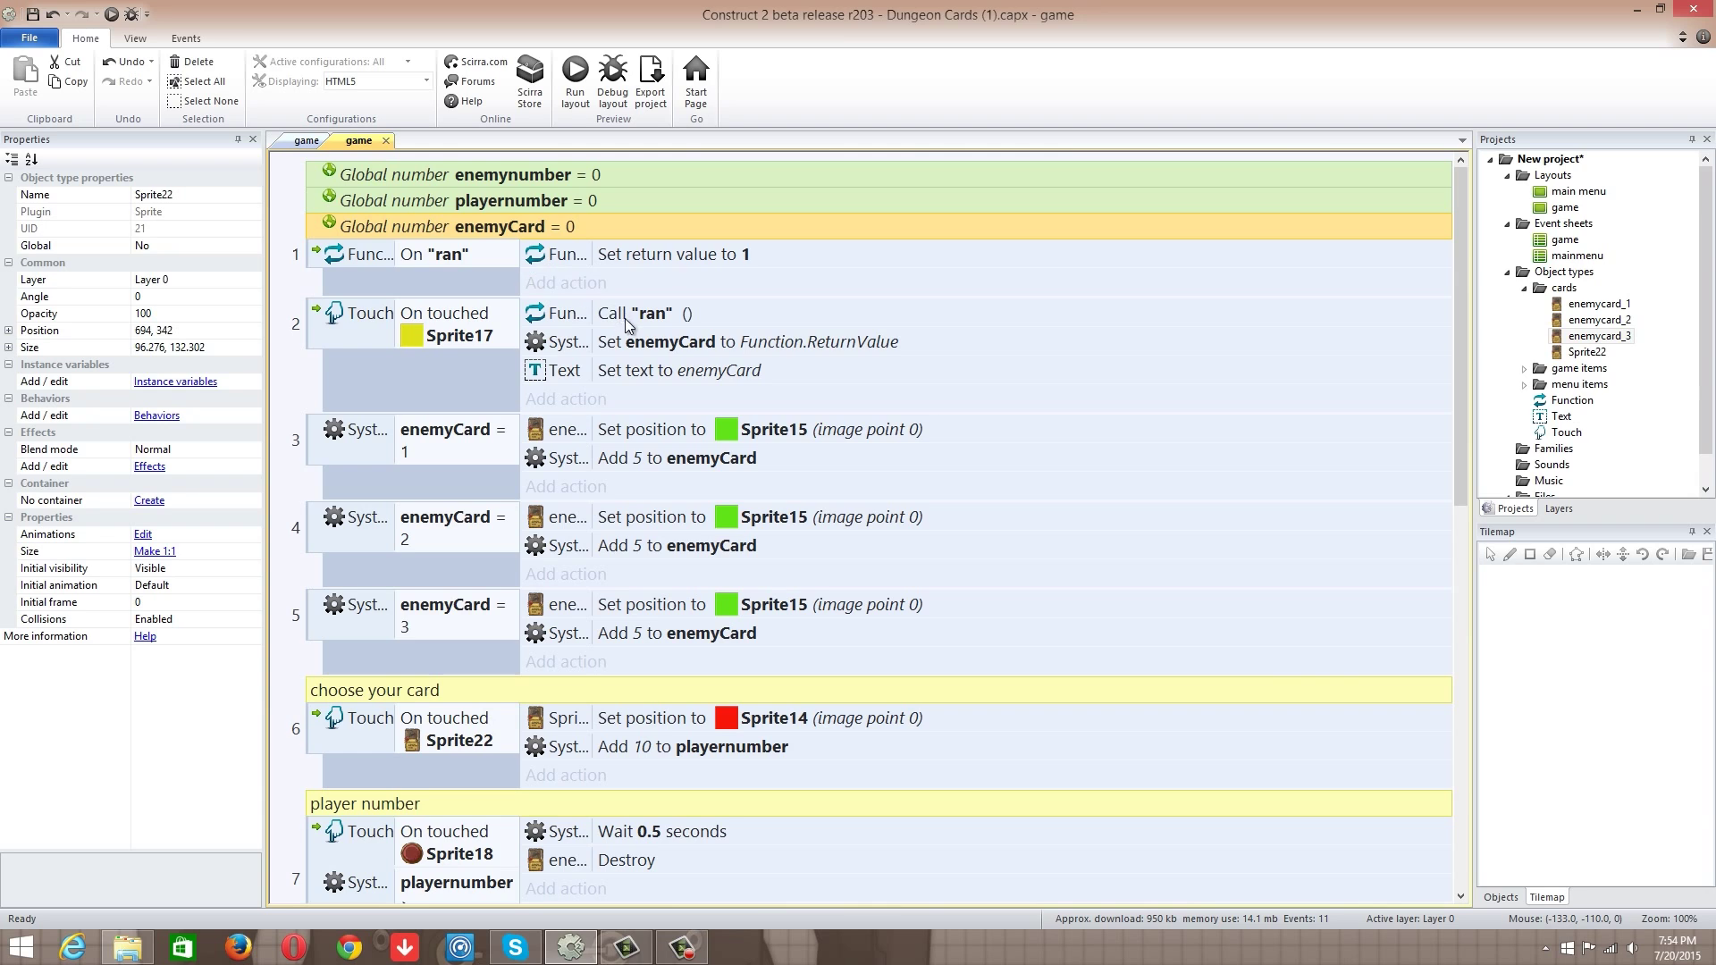
Step: Set the ran function's return value to choose(0,1,2,3)
{"action": "left_click", "coordinate": [702, 253]}
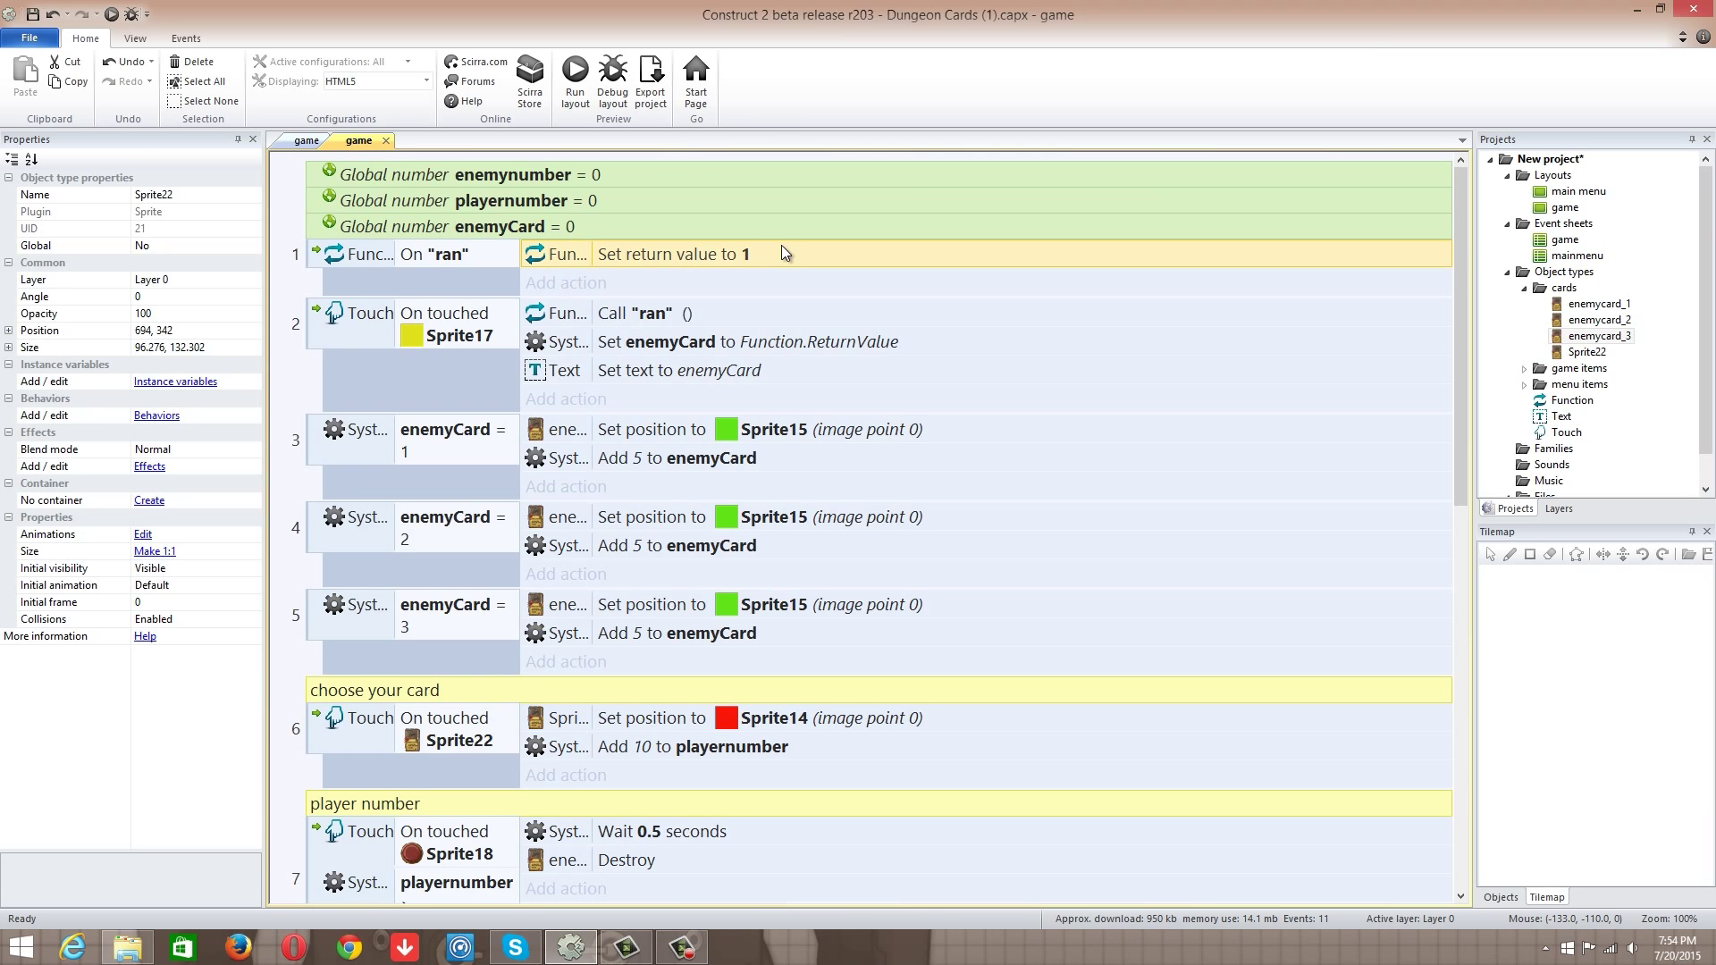
{"action": "mouse_move", "coordinate": [640, 375]}
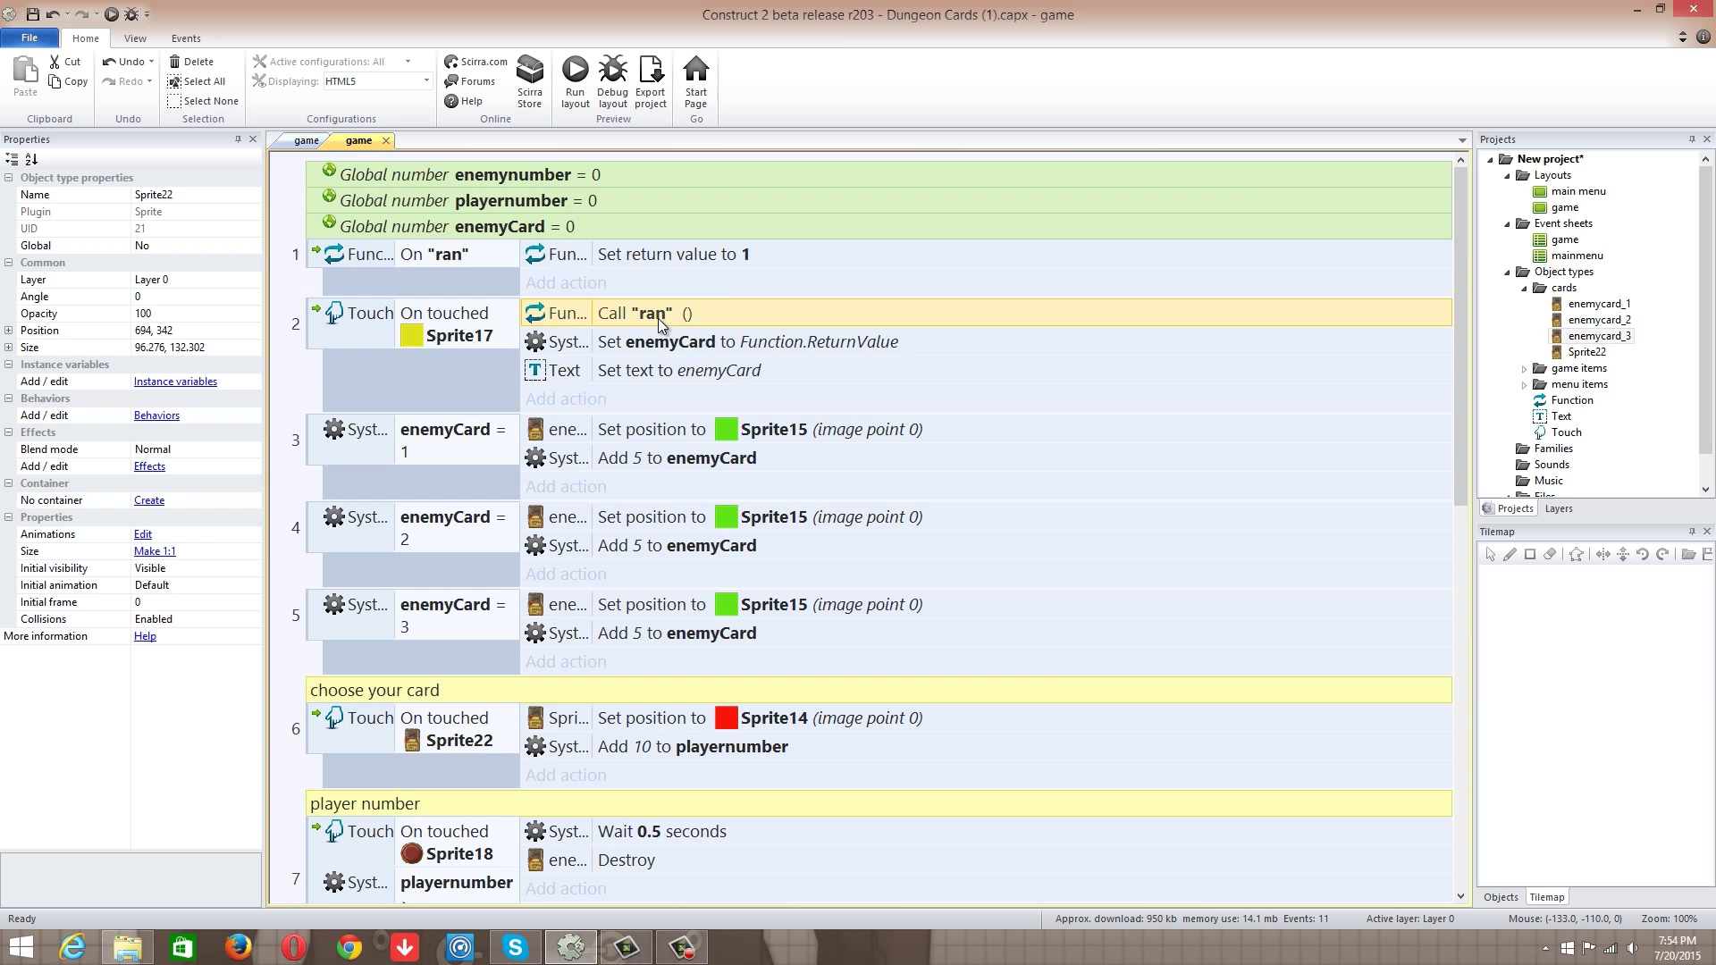
{"action": "double_click", "coordinate": [671, 254]}
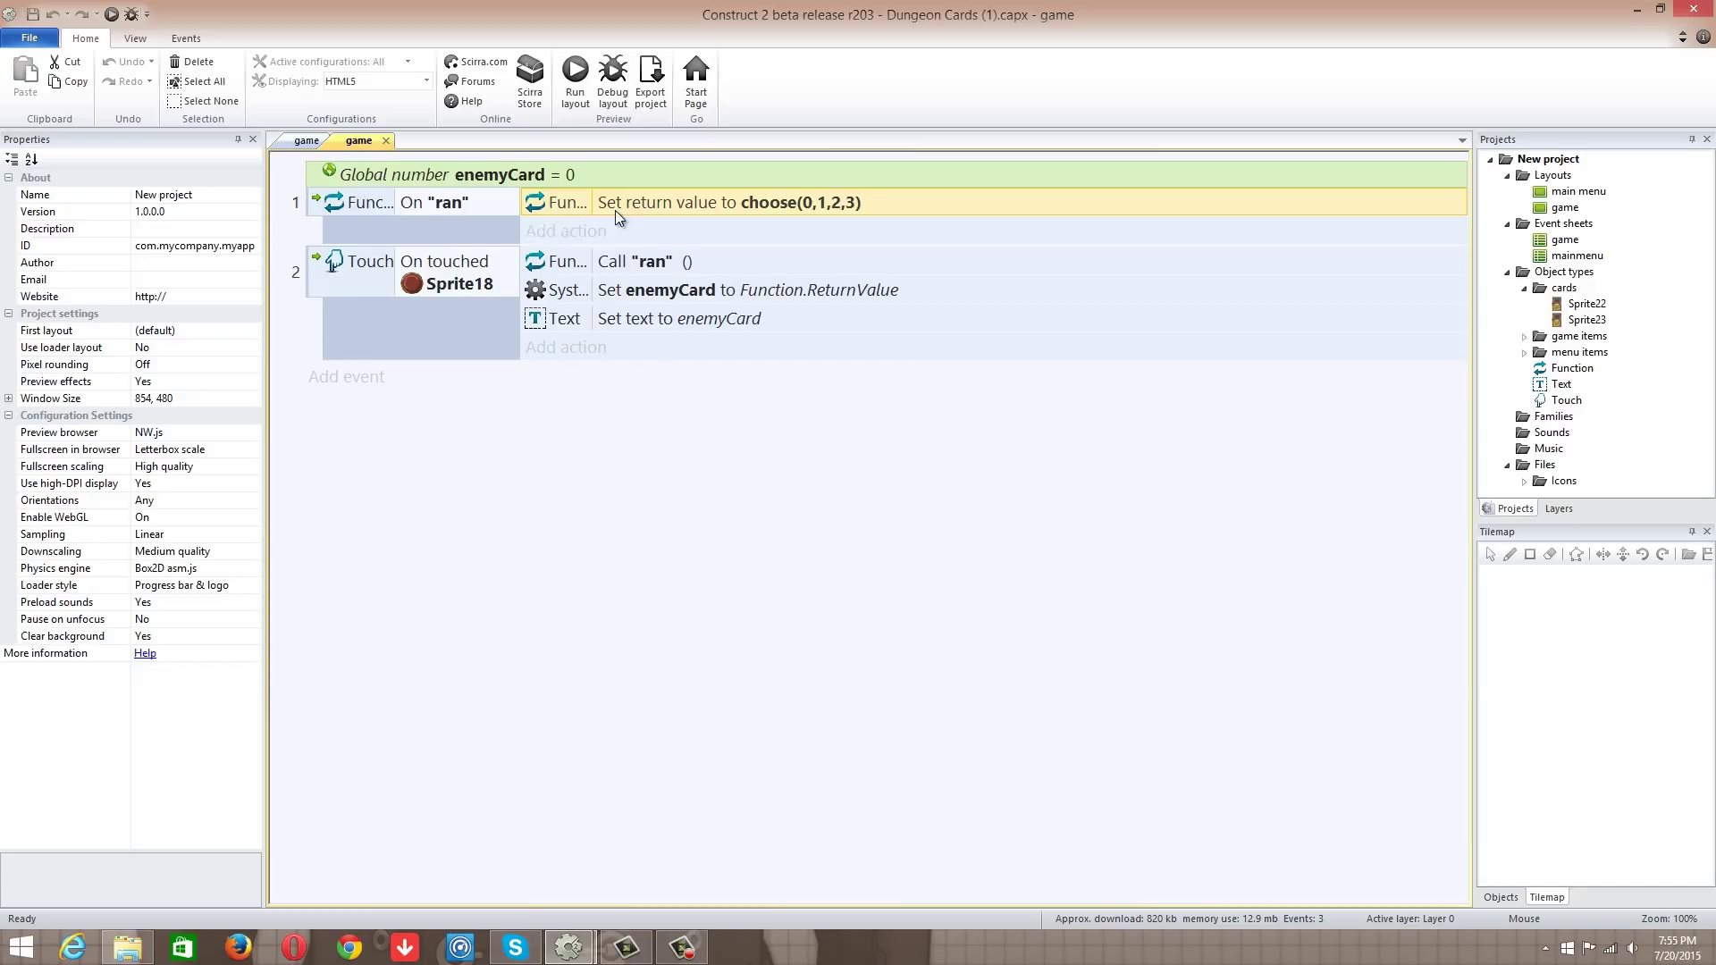
{"action": "mouse_move", "coordinate": [214, 180]}
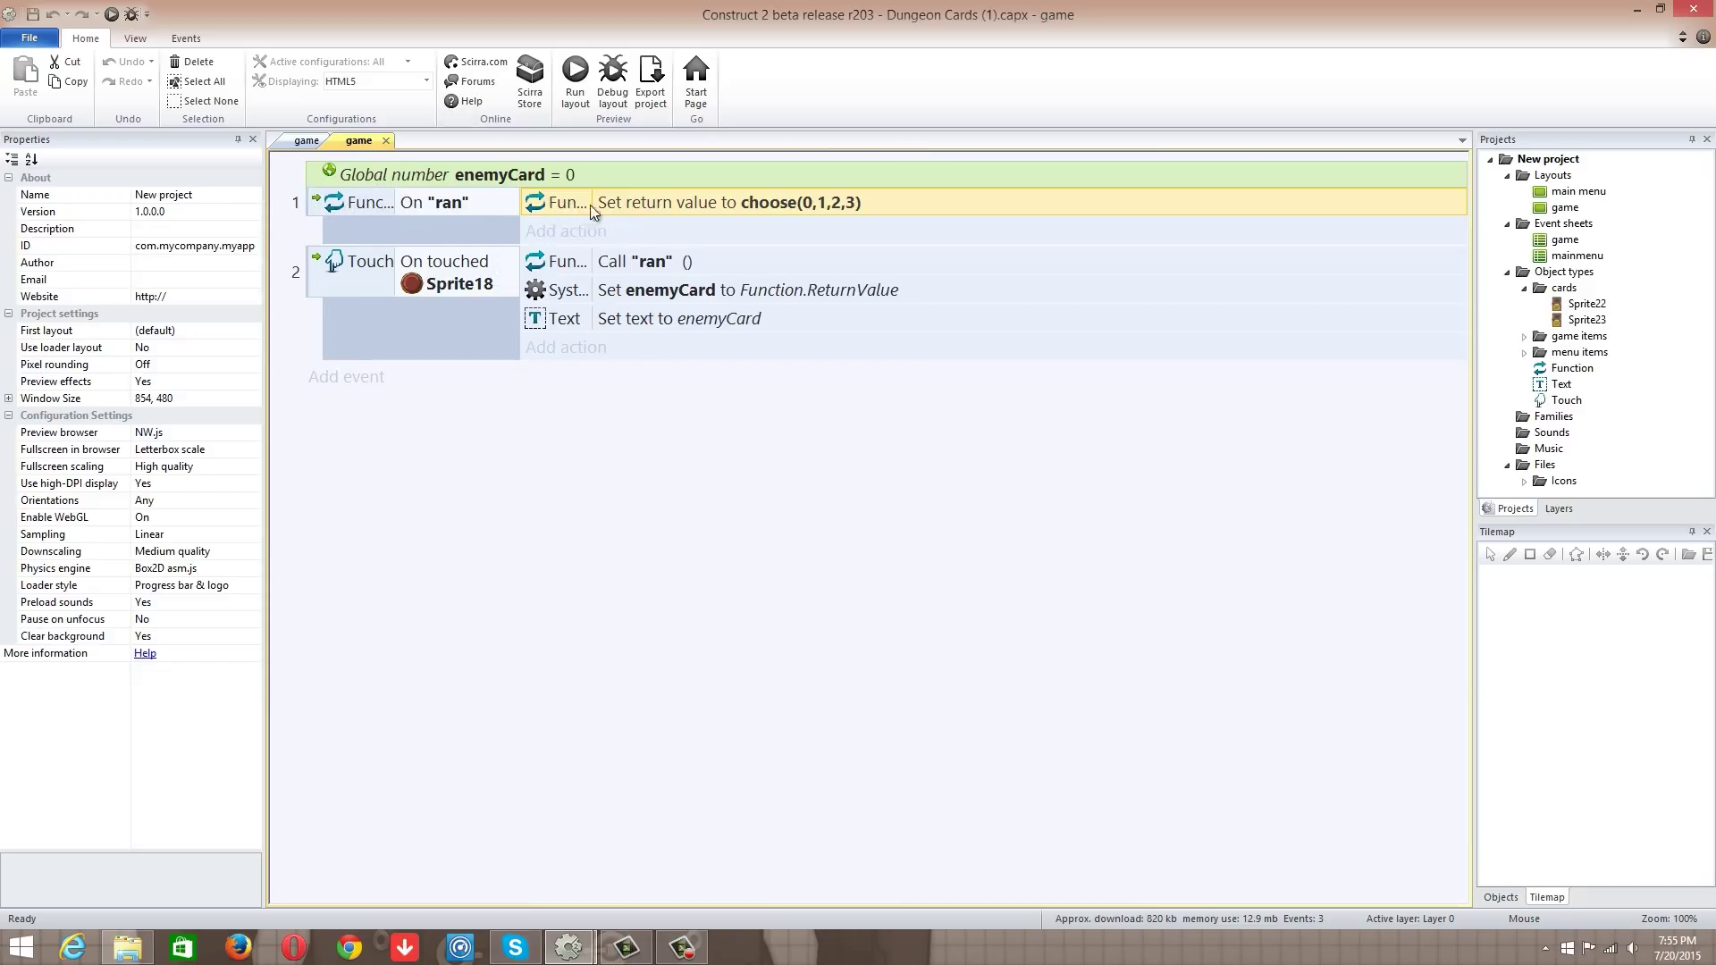
{"action": "mouse_move", "coordinate": [849, 231]}
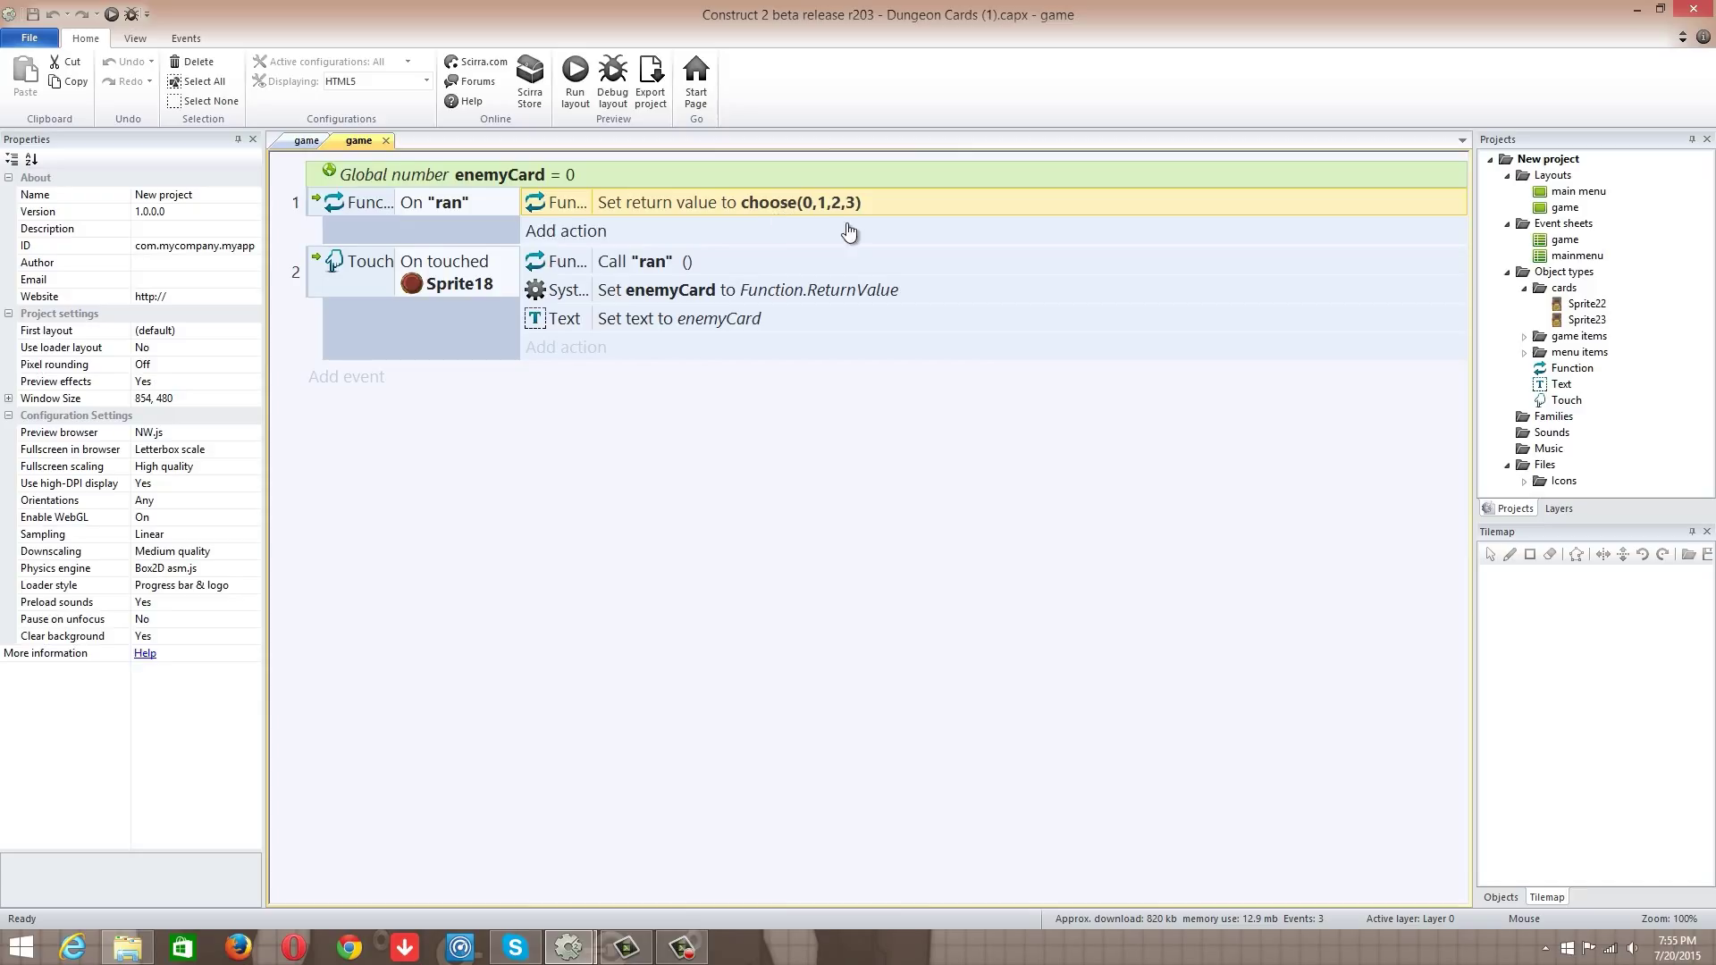
{"action": "mouse_move", "coordinate": [899, 222]}
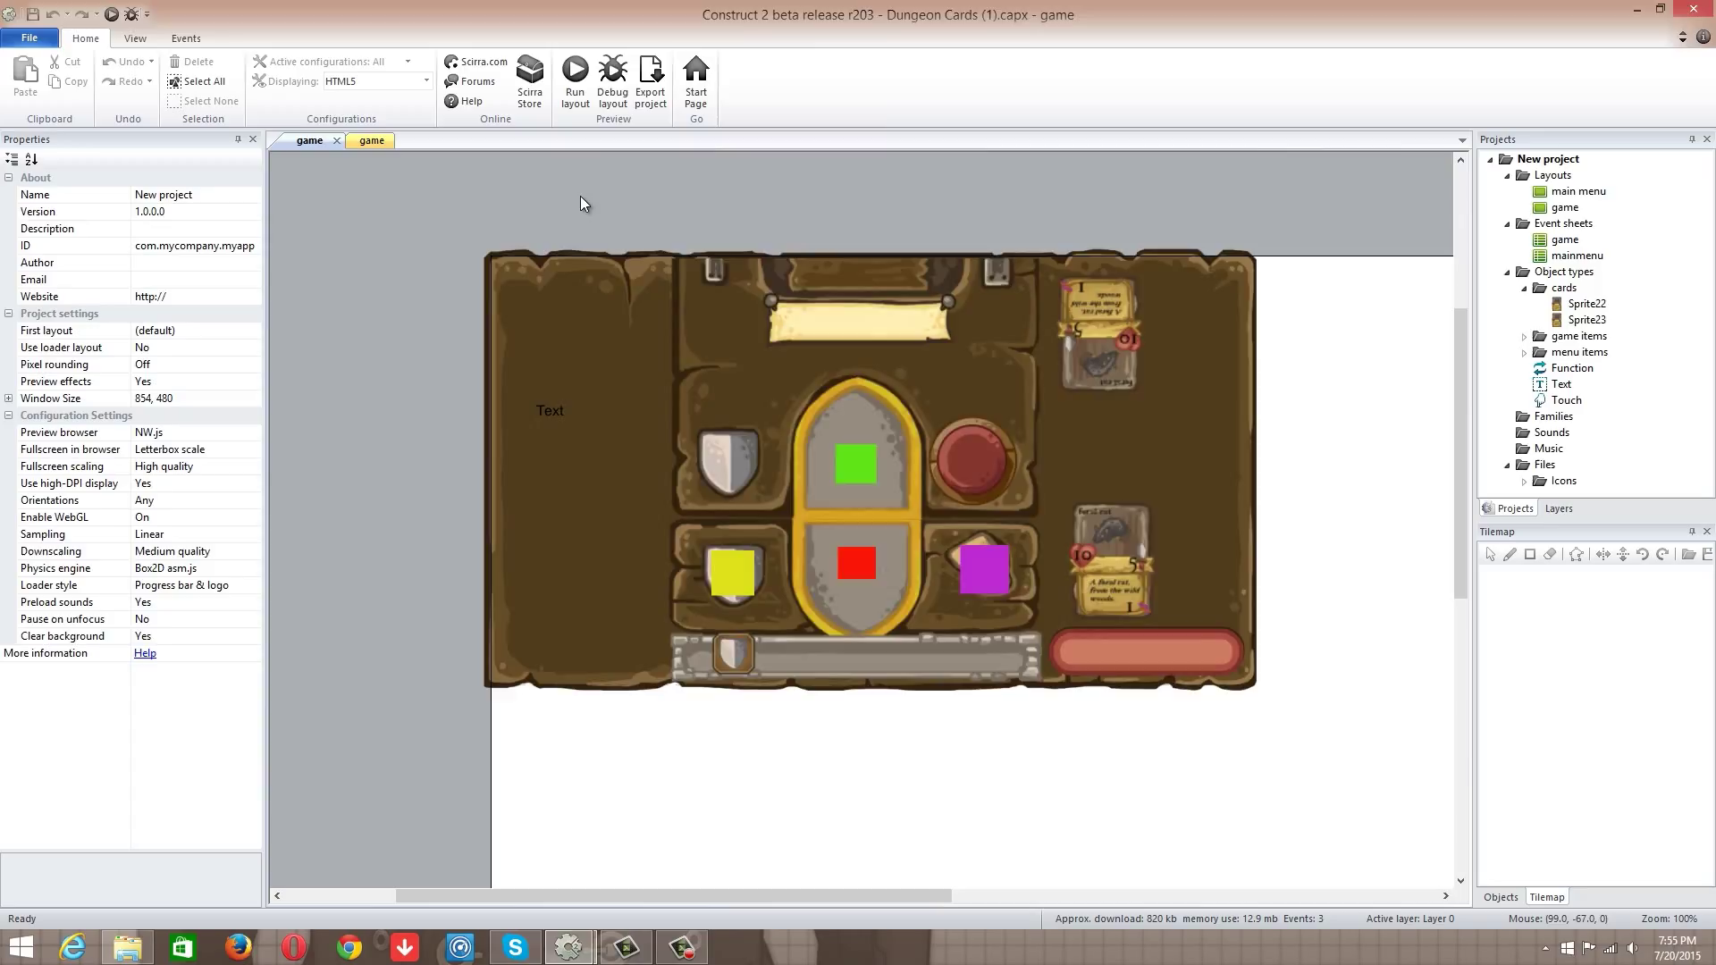
Step: Preview the game to see a random number in the text, then return to the event sheet
{"action": "left_click", "coordinate": [575, 73]}
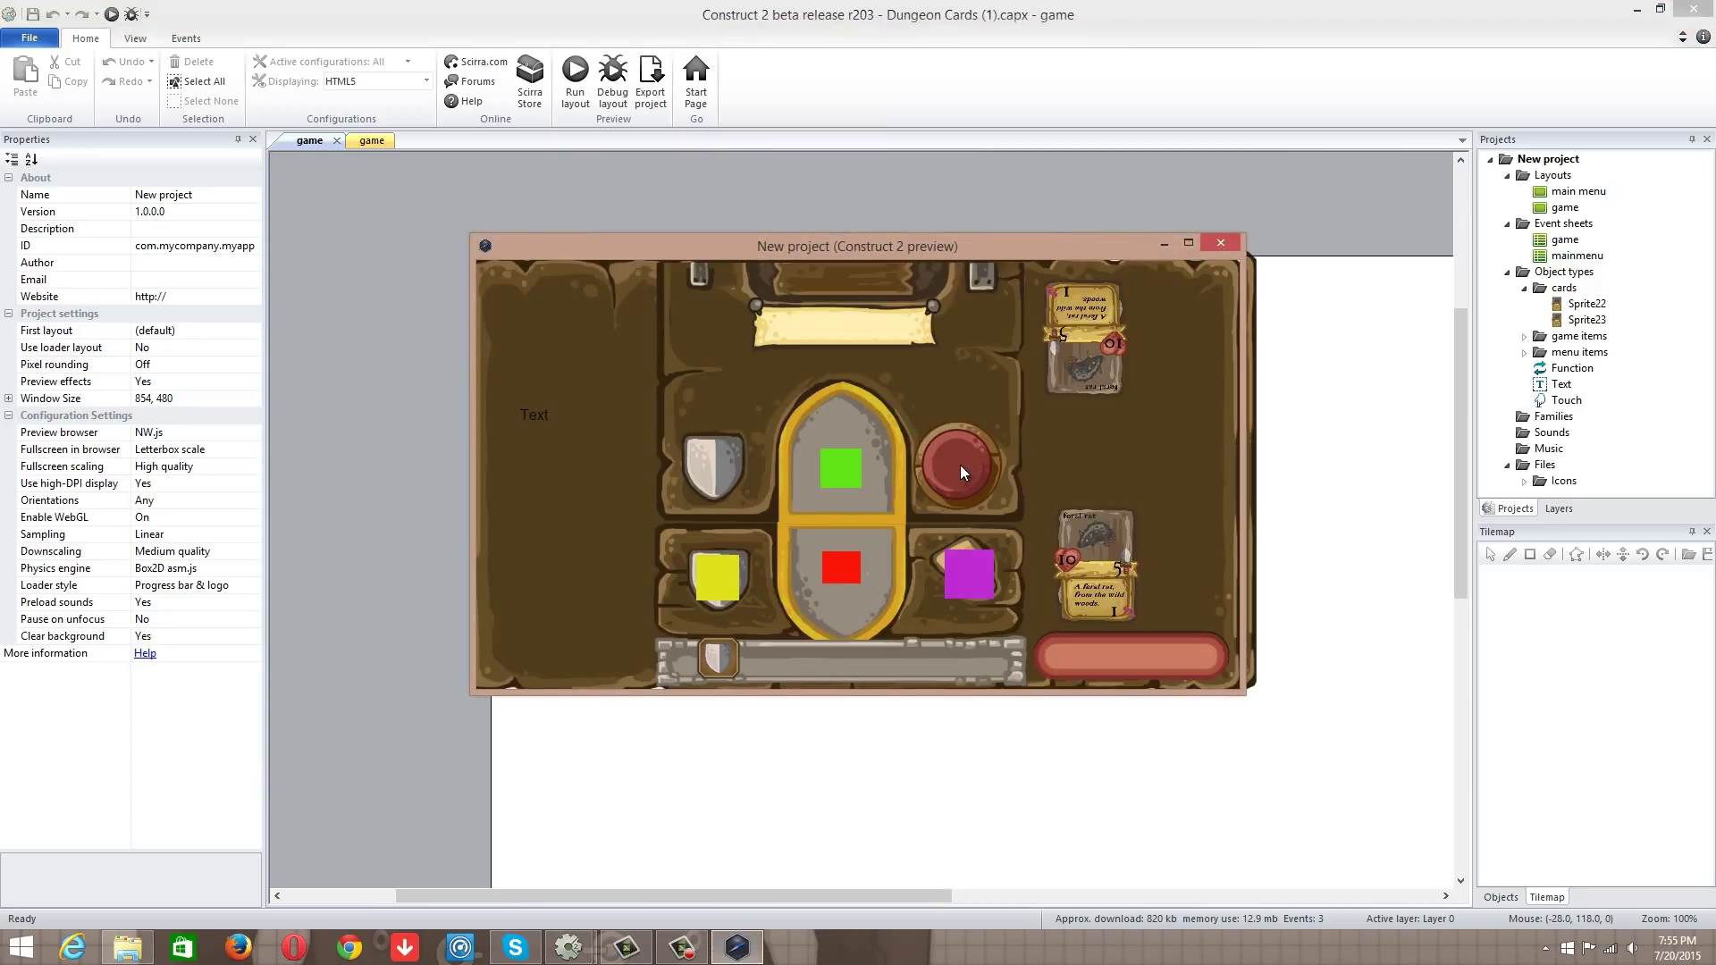
{"action": "mouse_move", "coordinate": [590, 440]}
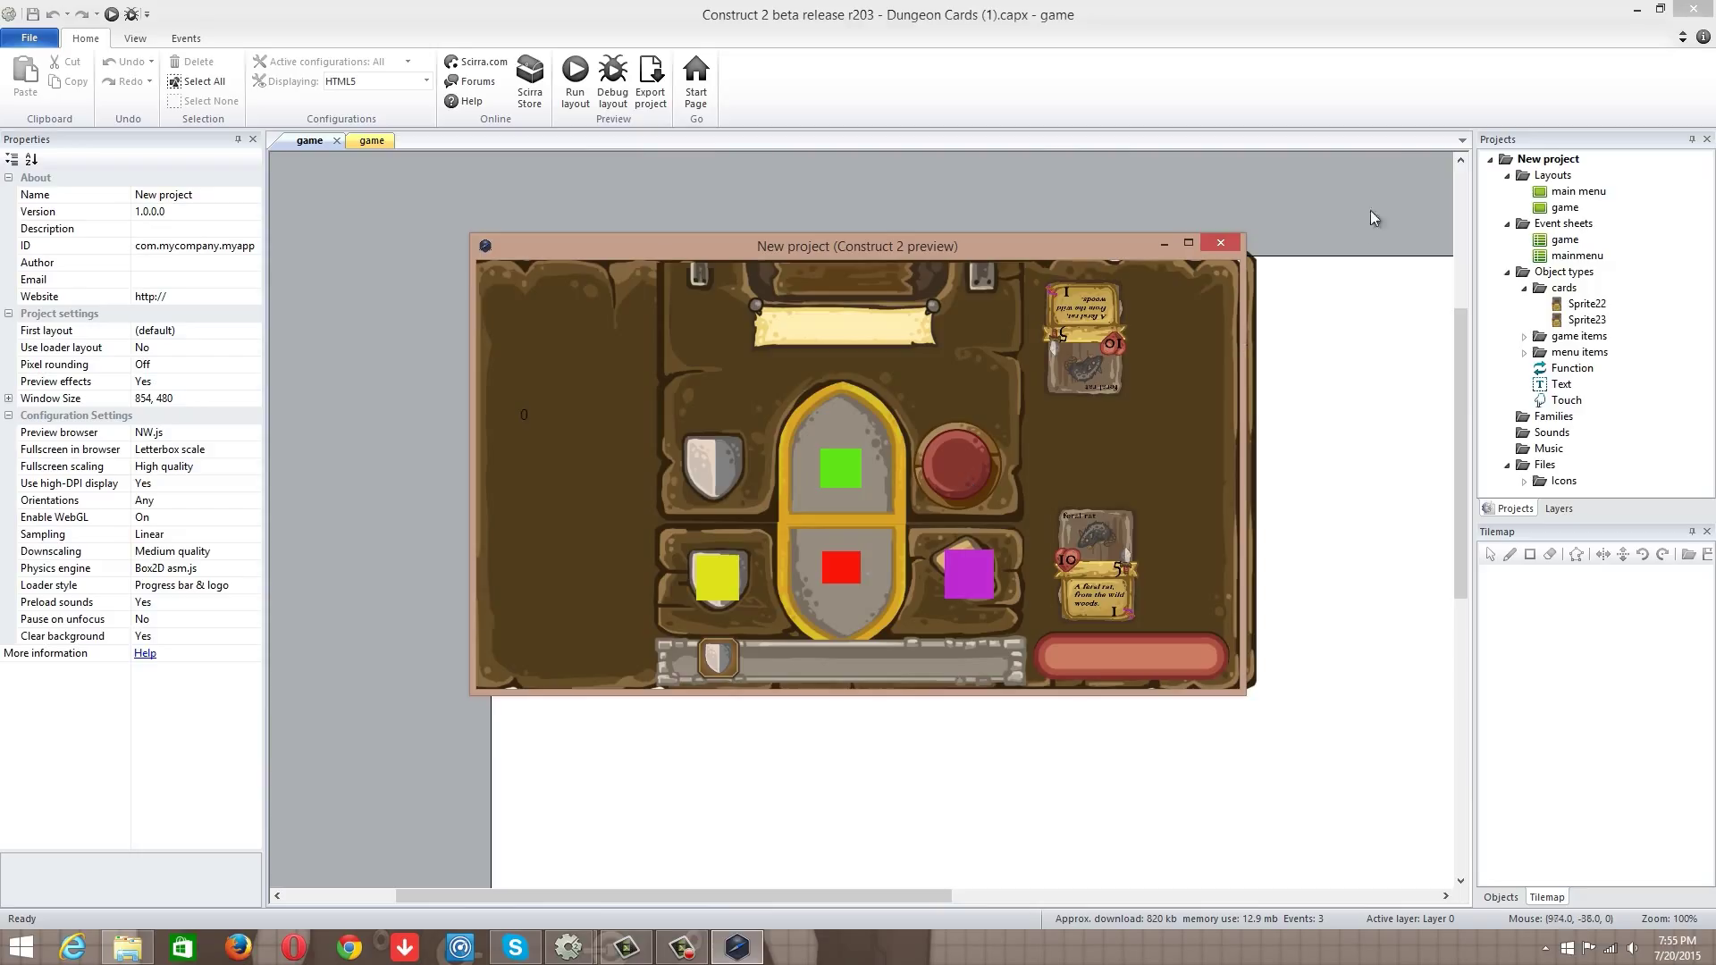
{"action": "left_click", "coordinate": [368, 140]}
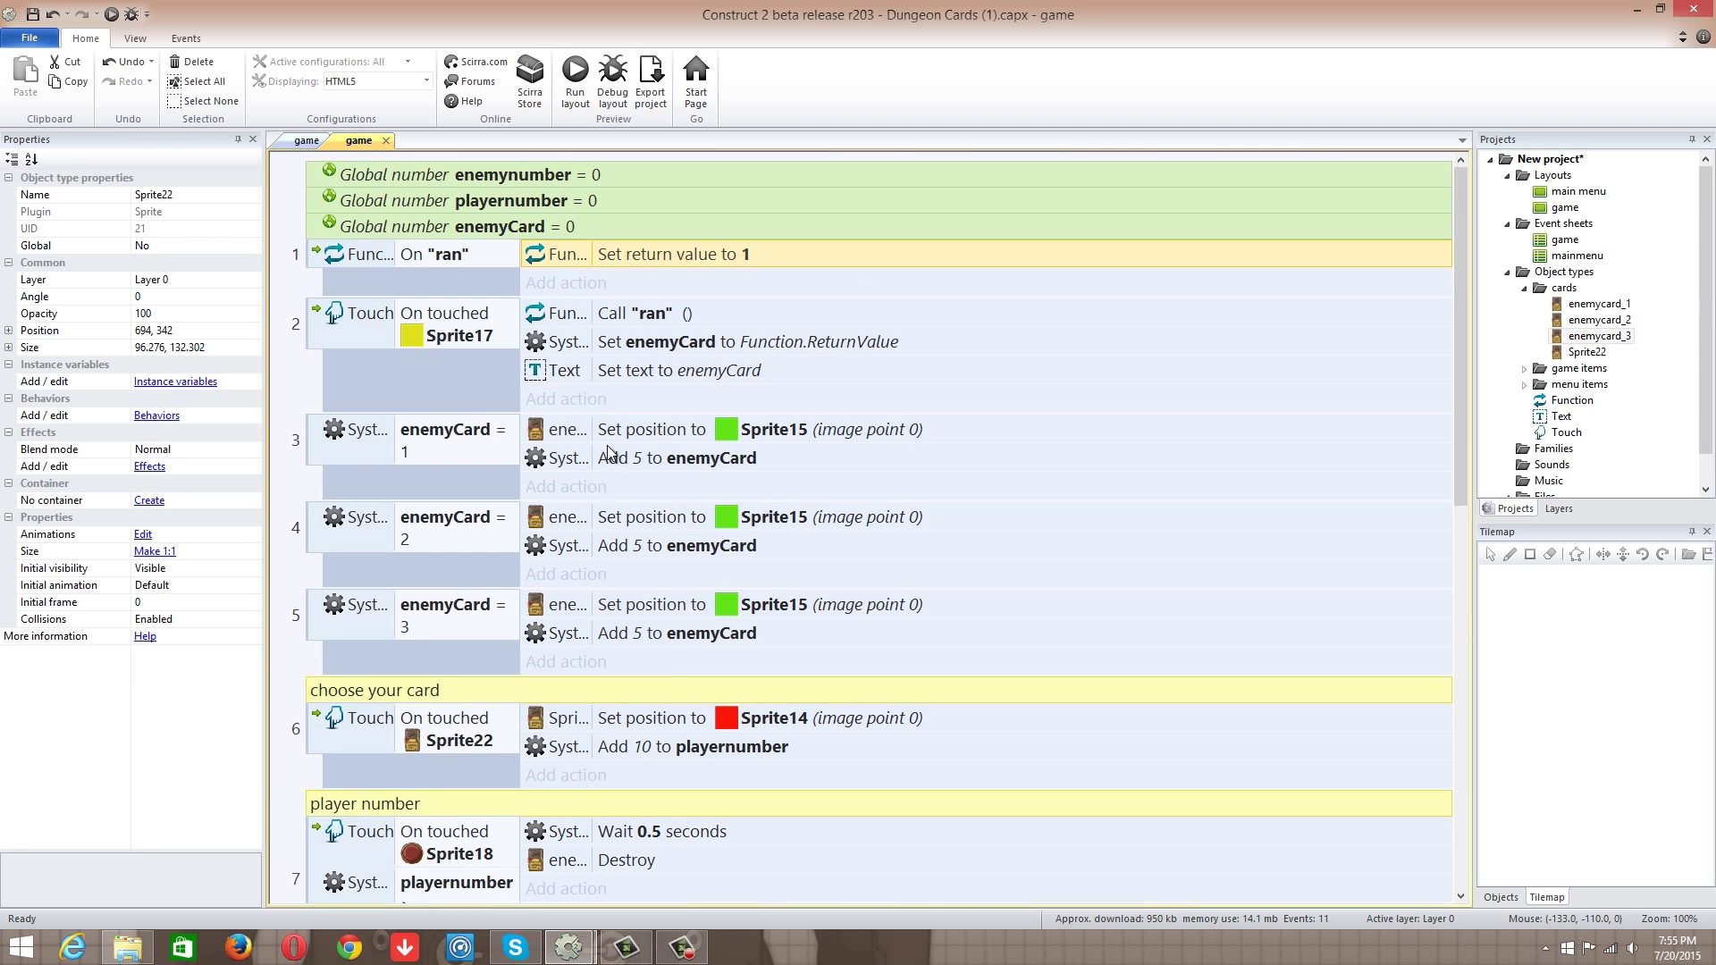
{"action": "mouse_move", "coordinate": [591, 411]}
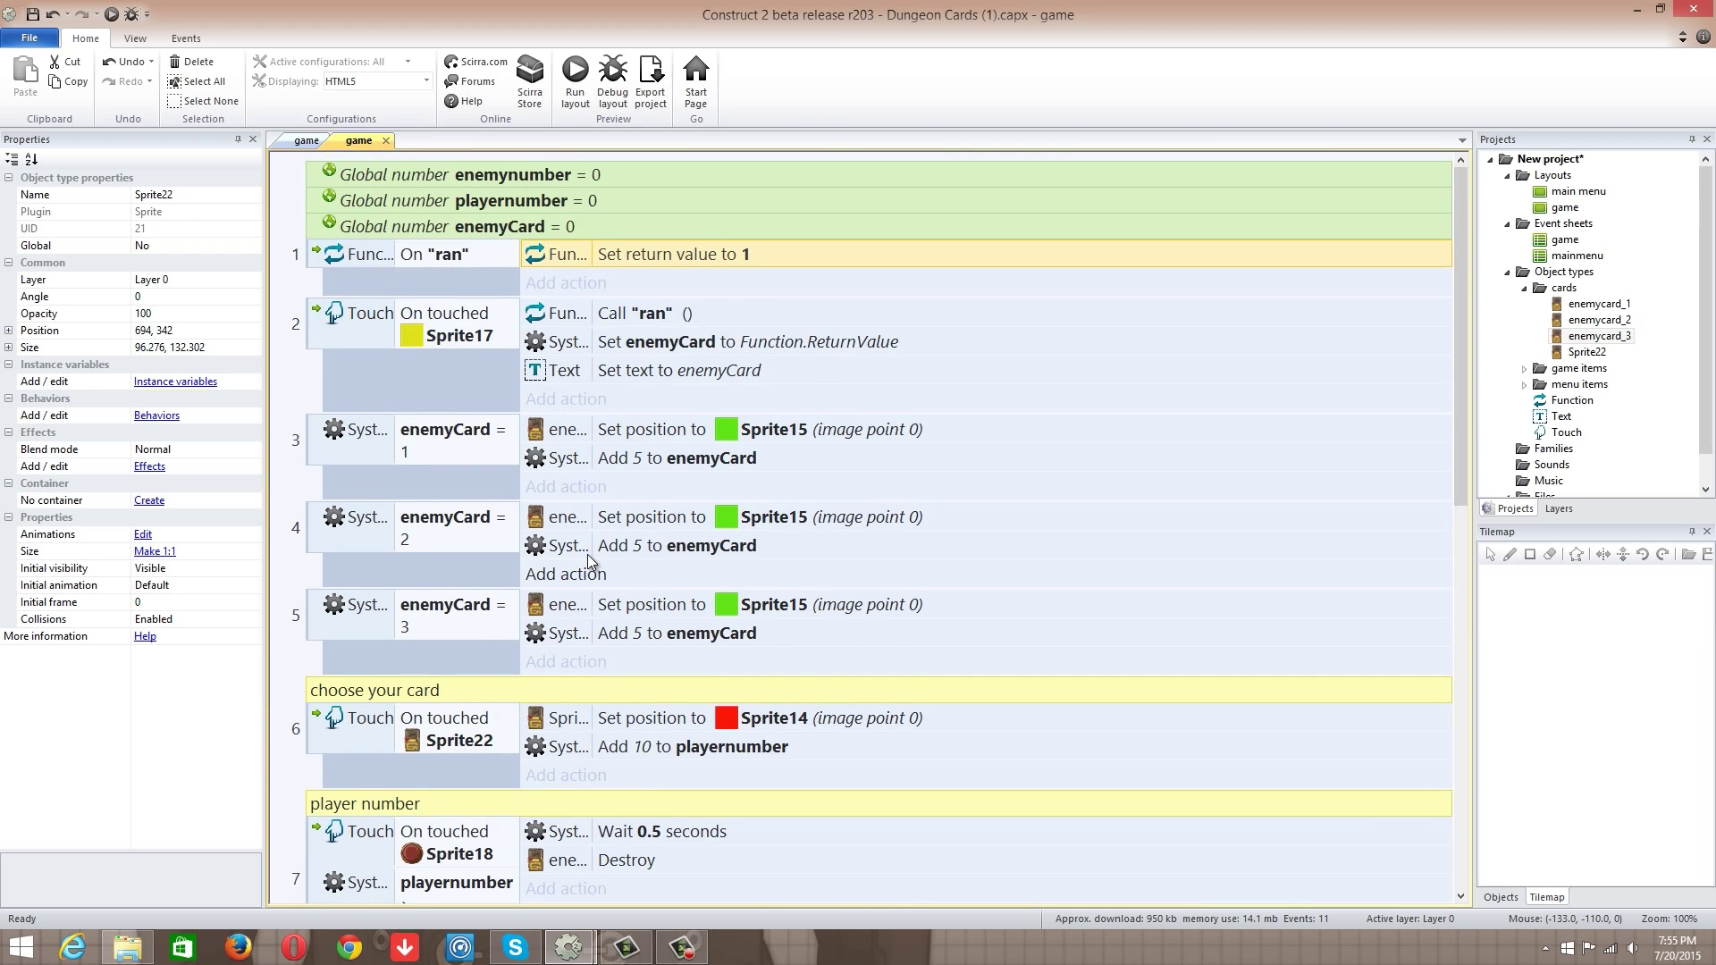
{"action": "scroll", "scroll_direction": "down", "scroll_amount": 3}
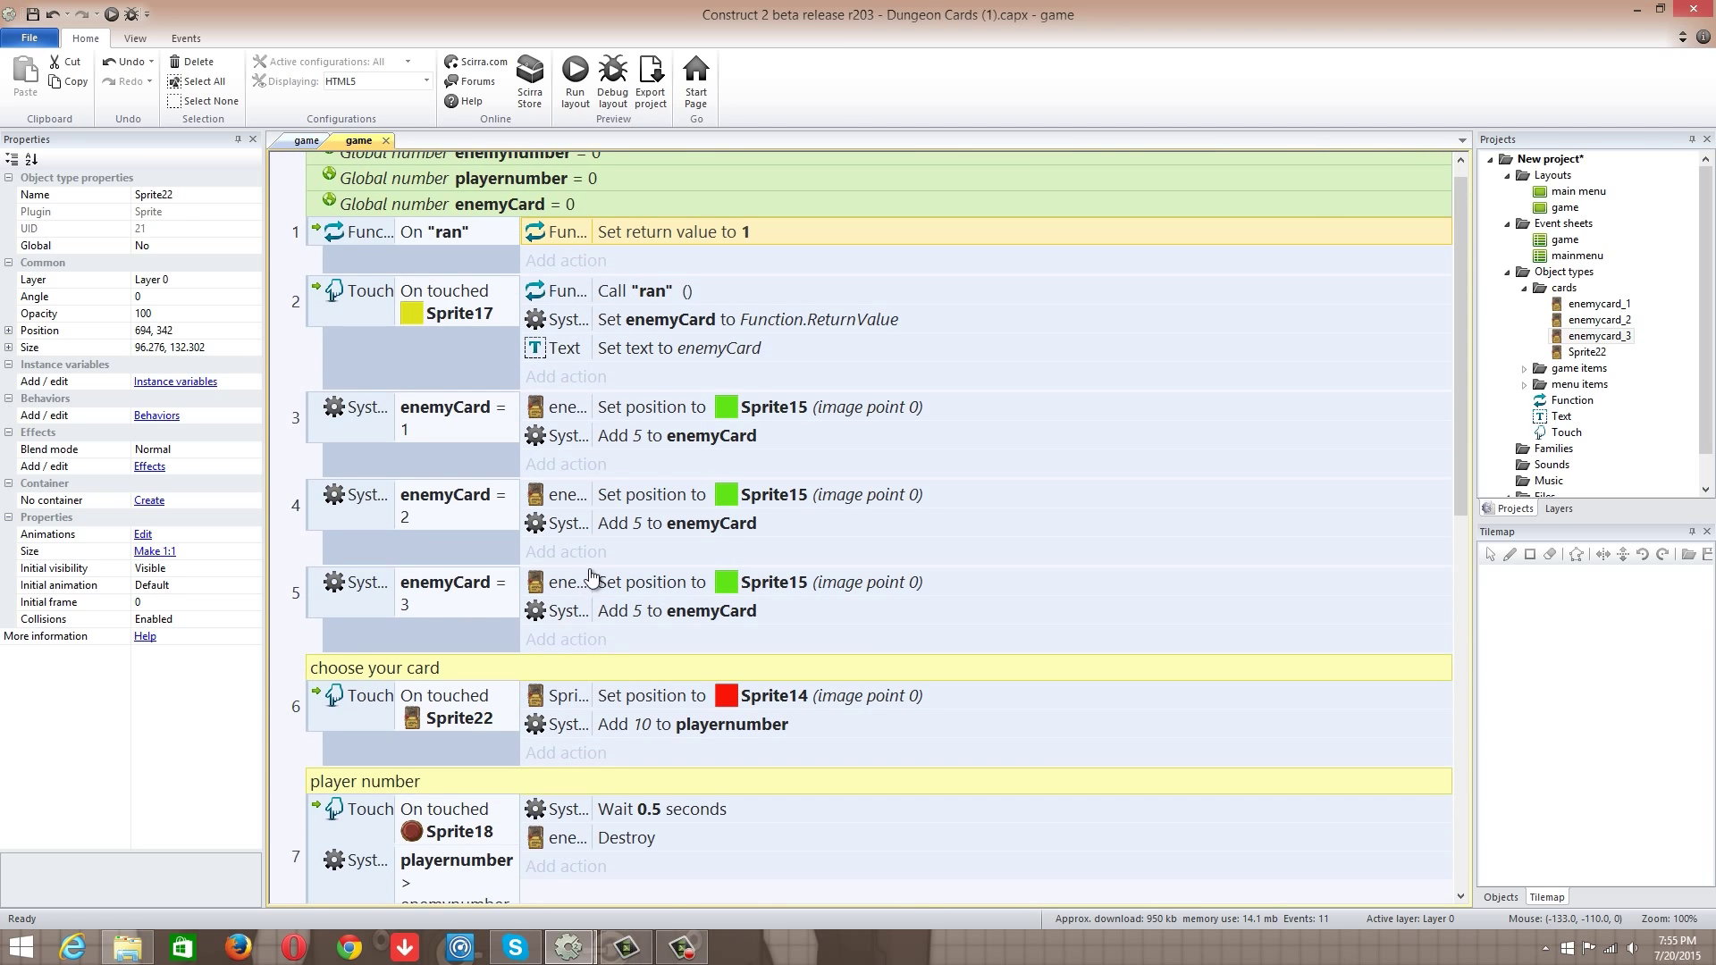
{"action": "mouse_move", "coordinate": [610, 490]}
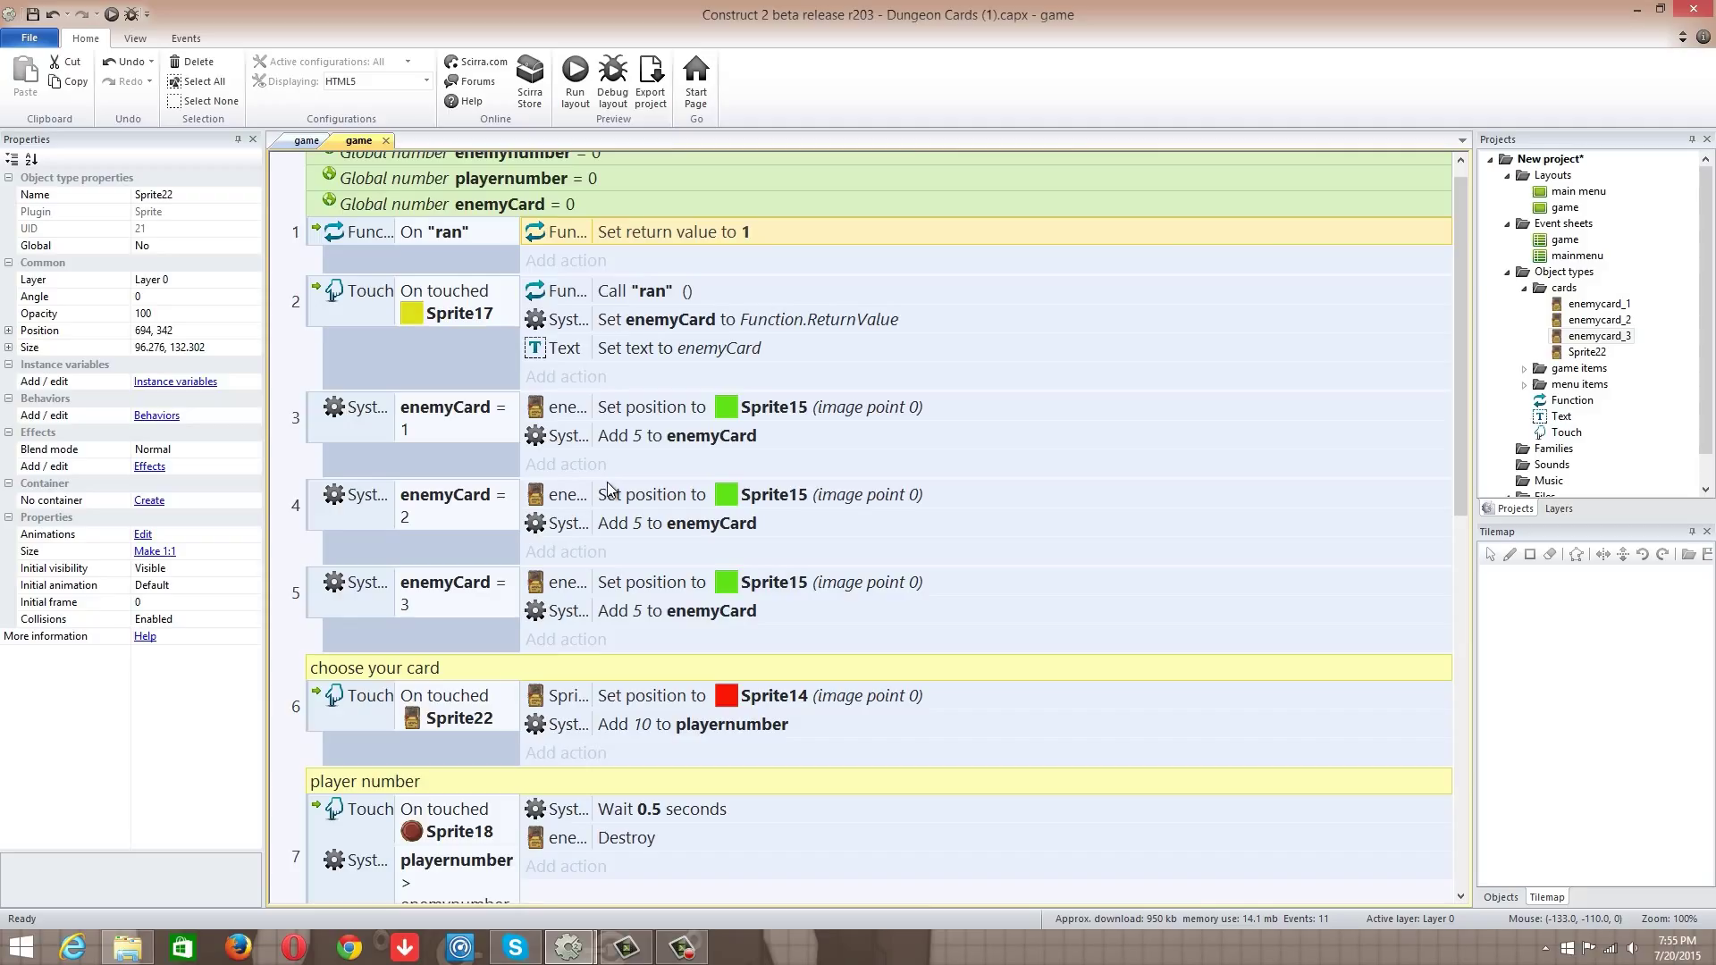
{"action": "mouse_move", "coordinate": [468, 379]}
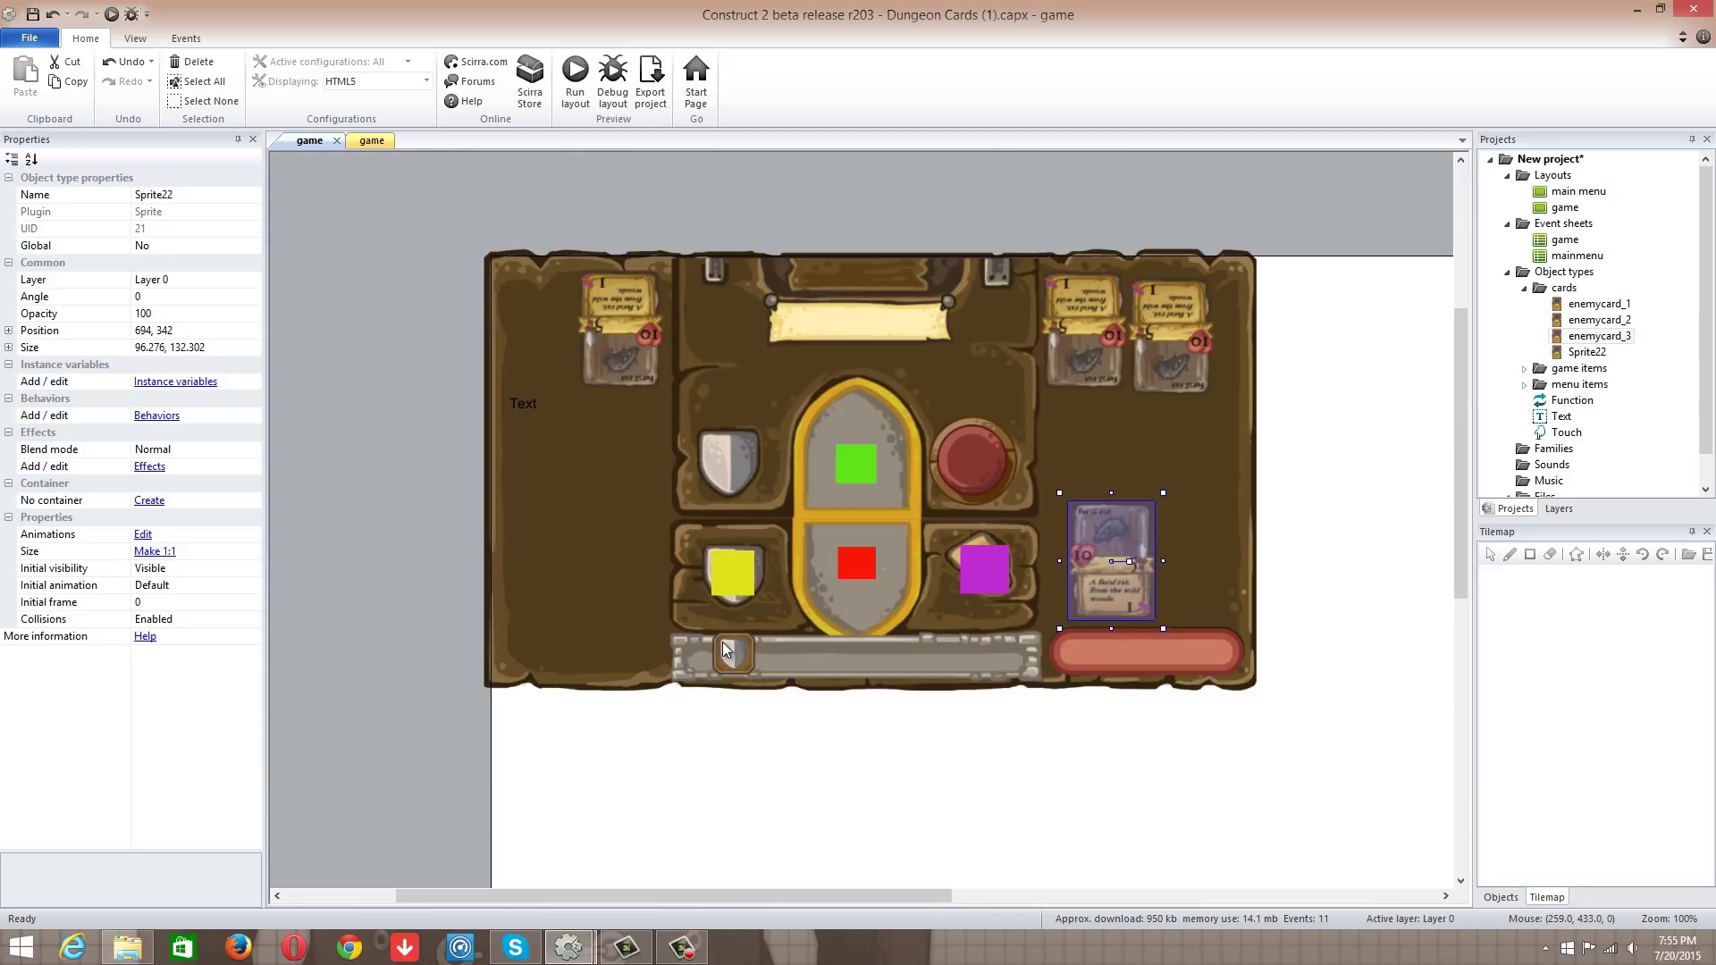
{"action": "left_click", "coordinate": [733, 574]}
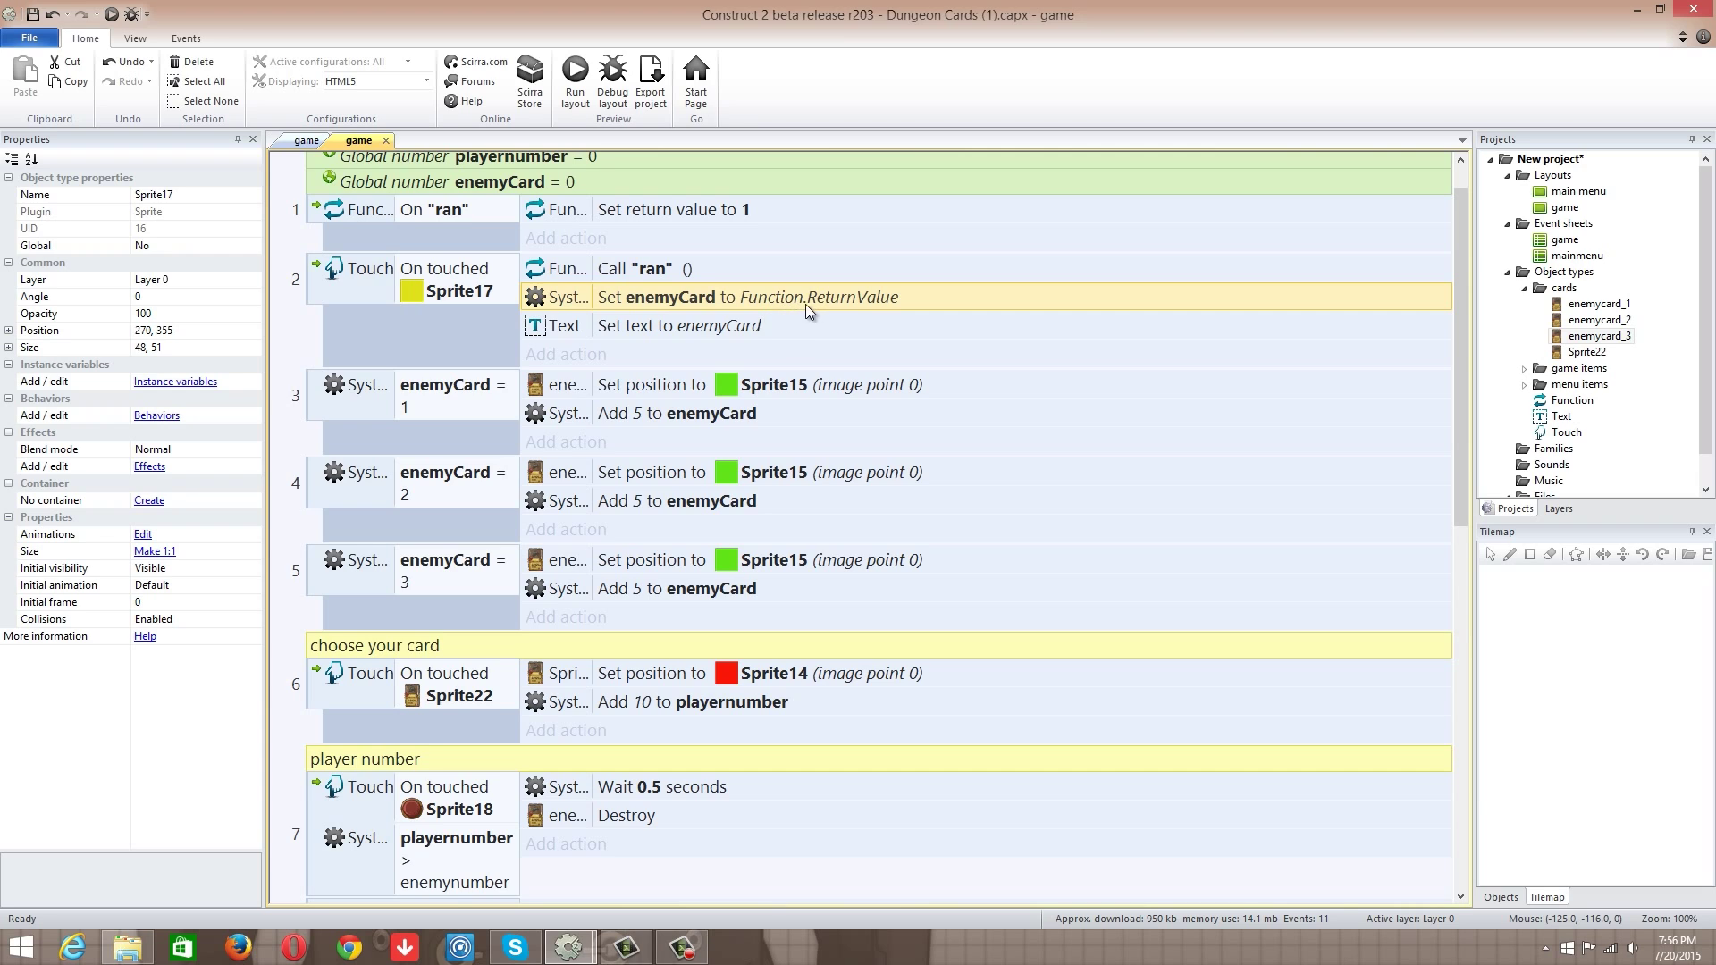
{"action": "mouse_move", "coordinate": [736, 336]}
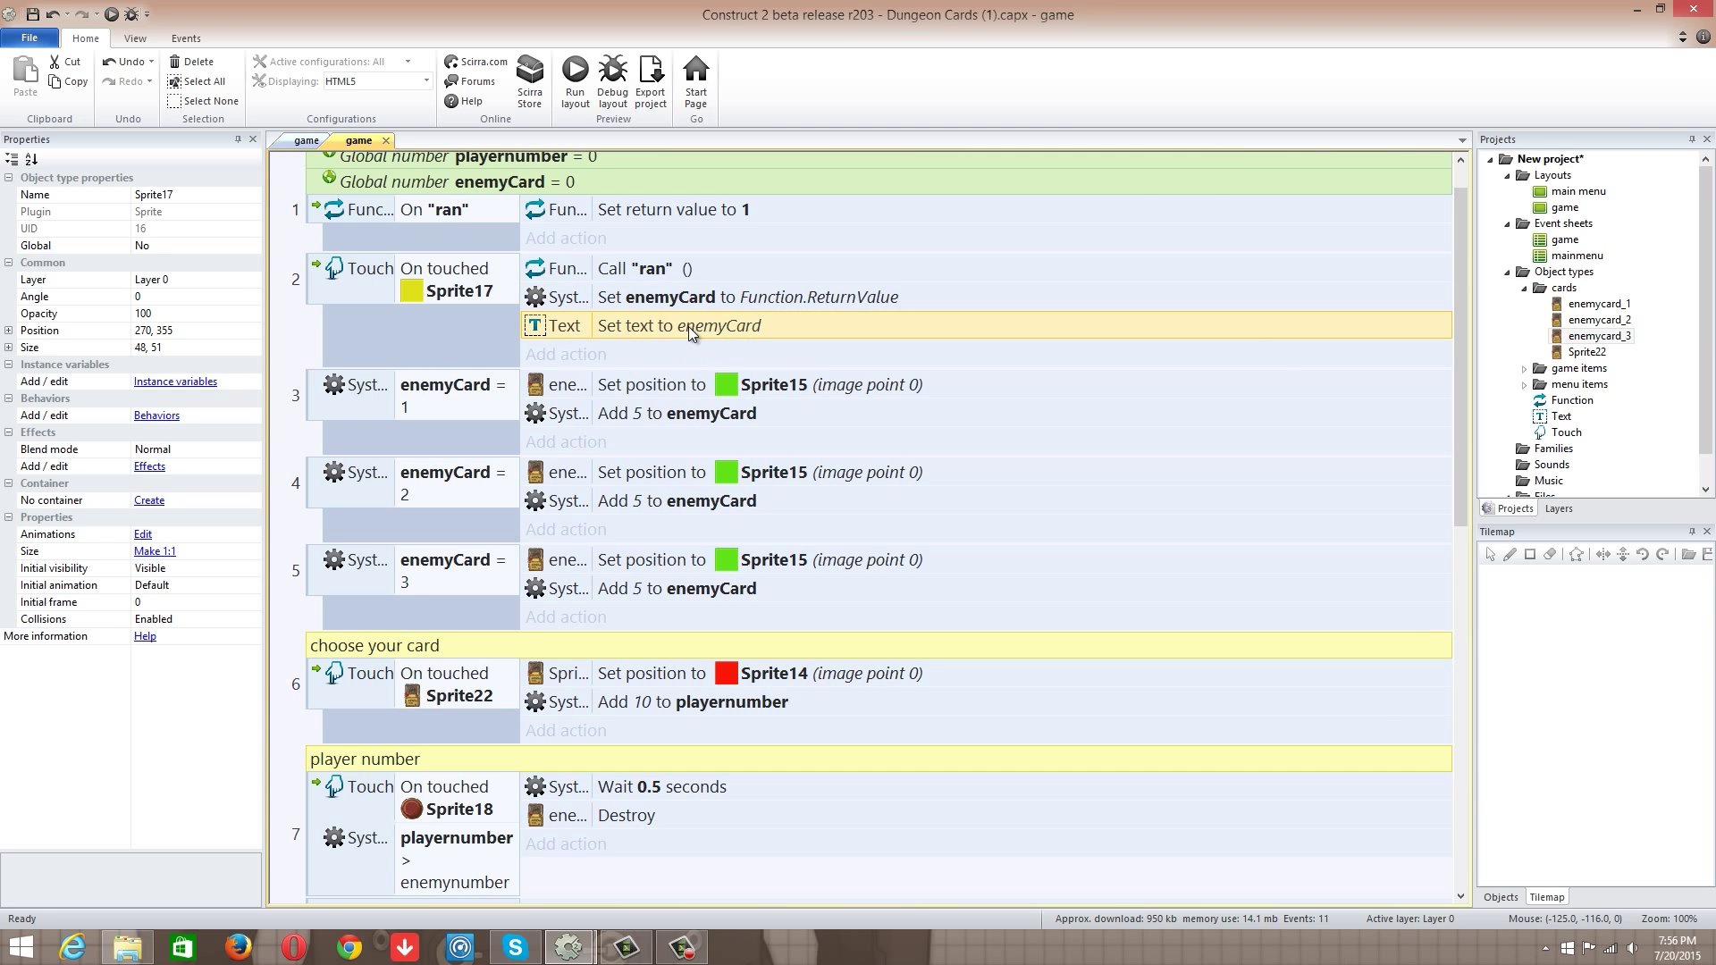
{"action": "scroll", "scroll_direction": "down", "scroll_amount": 3}
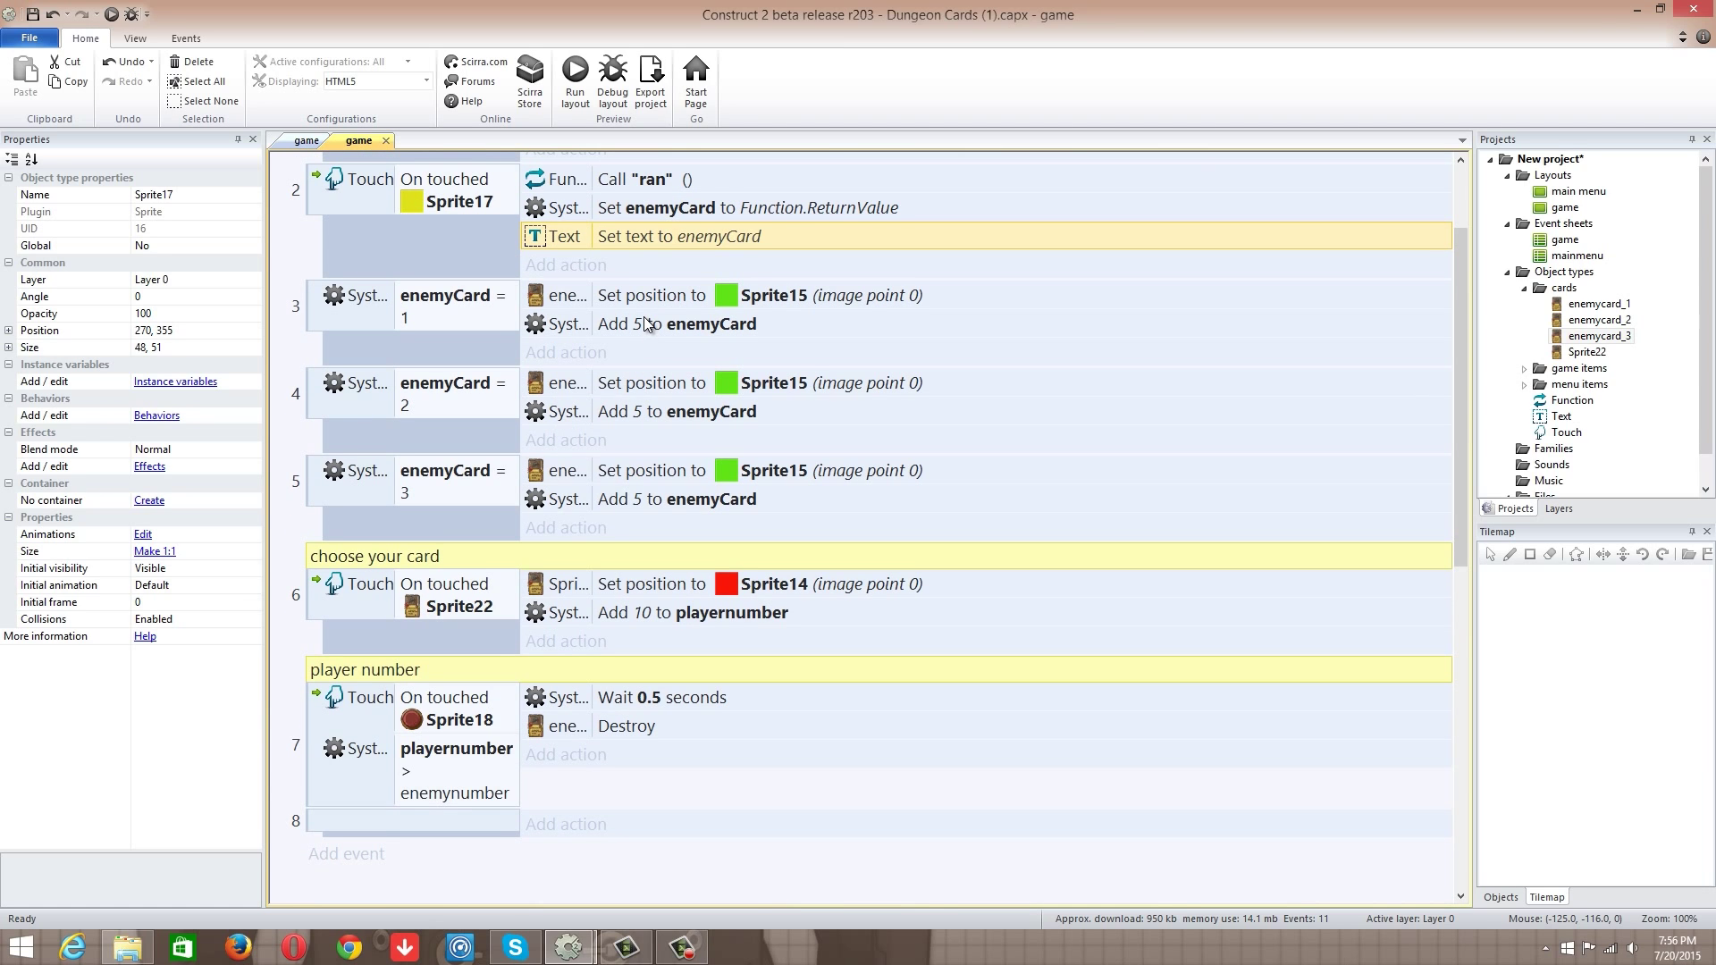
{"action": "left_click", "coordinate": [457, 318]}
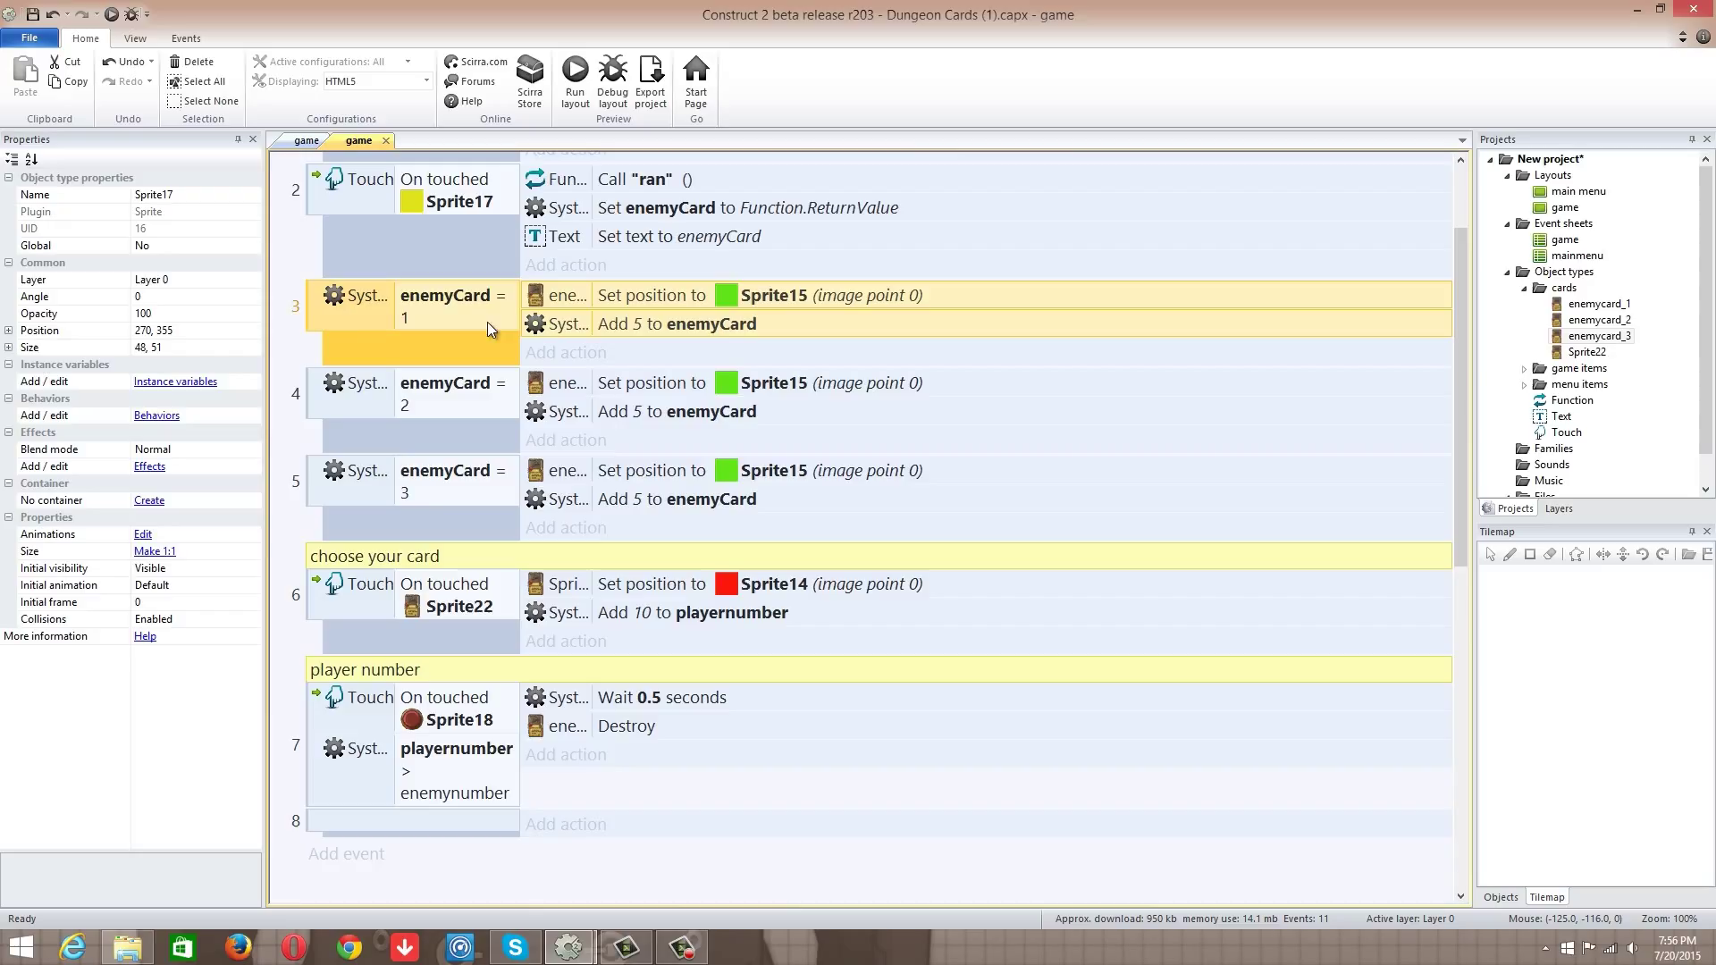
{"action": "mouse_move", "coordinate": [458, 318]}
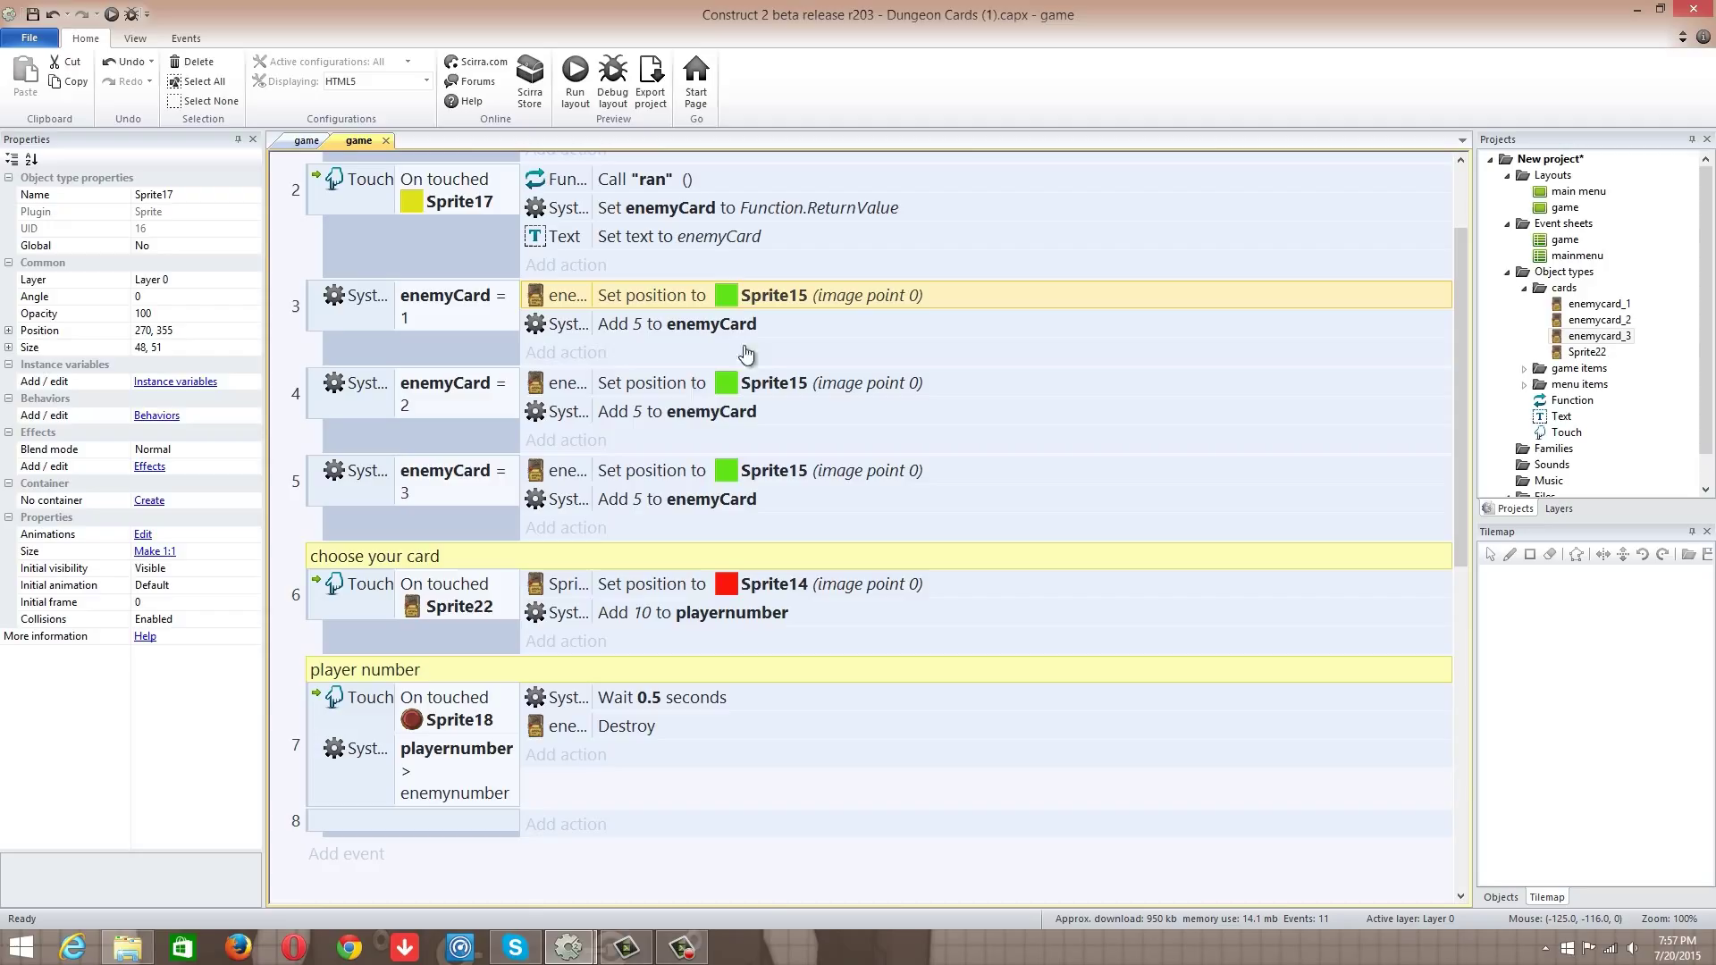
{"action": "mouse_move", "coordinate": [777, 307]}
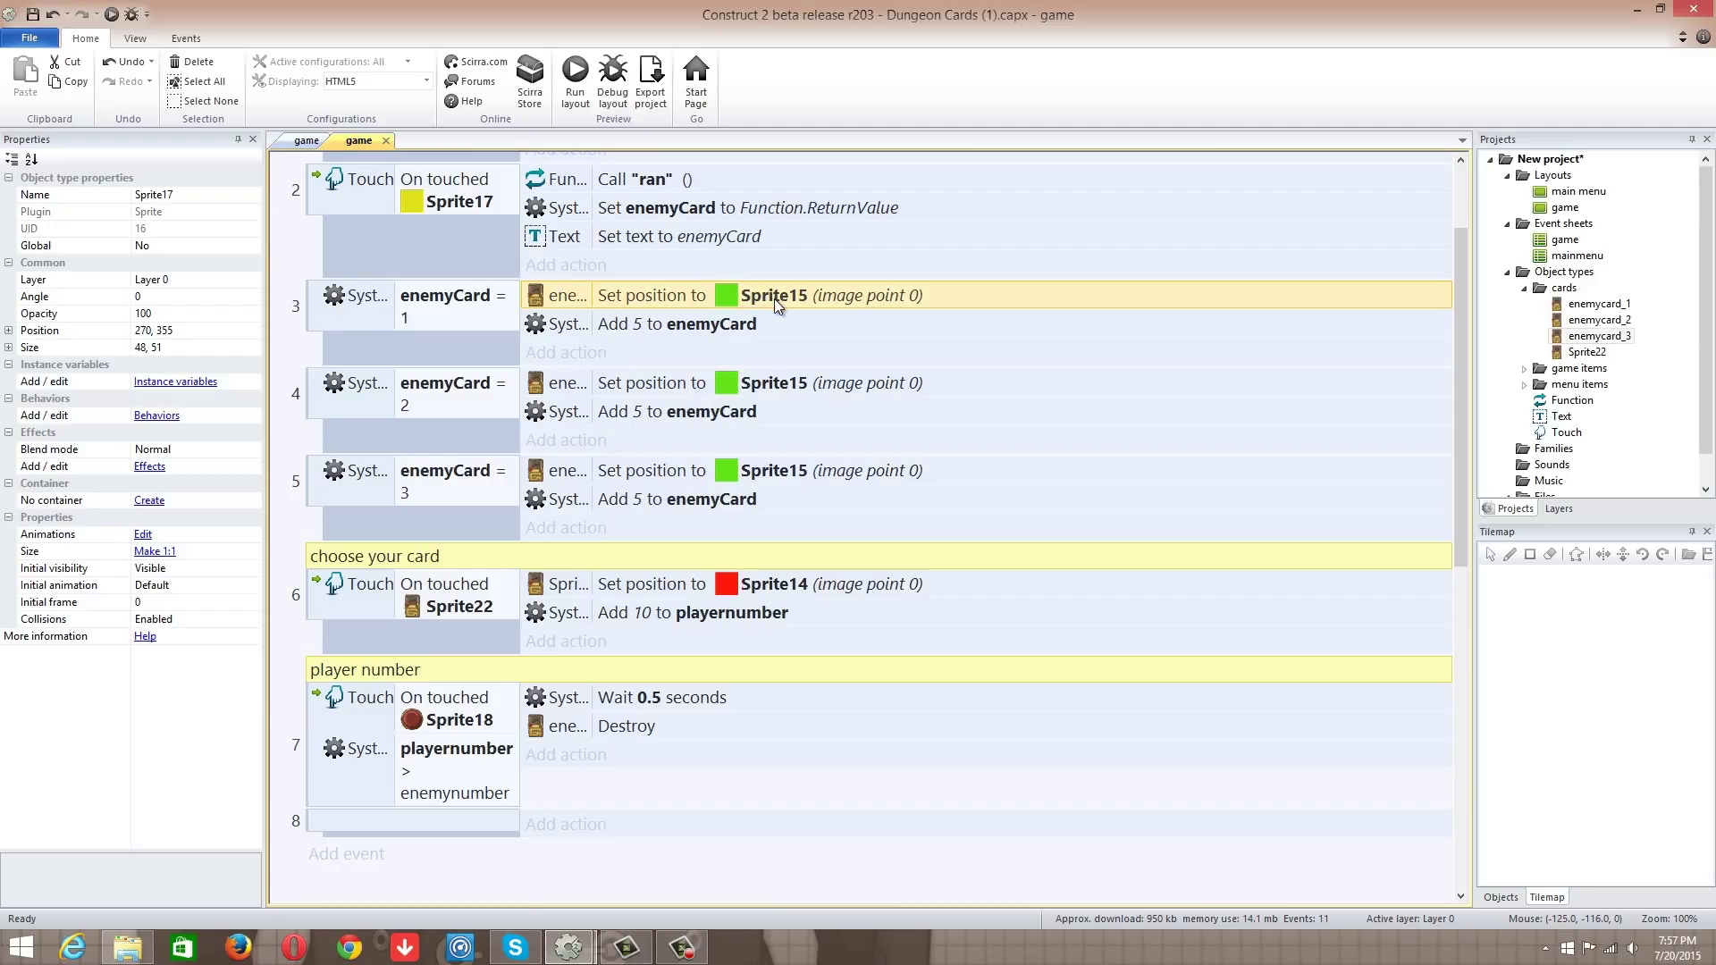
{"action": "mouse_move", "coordinate": [708, 295]}
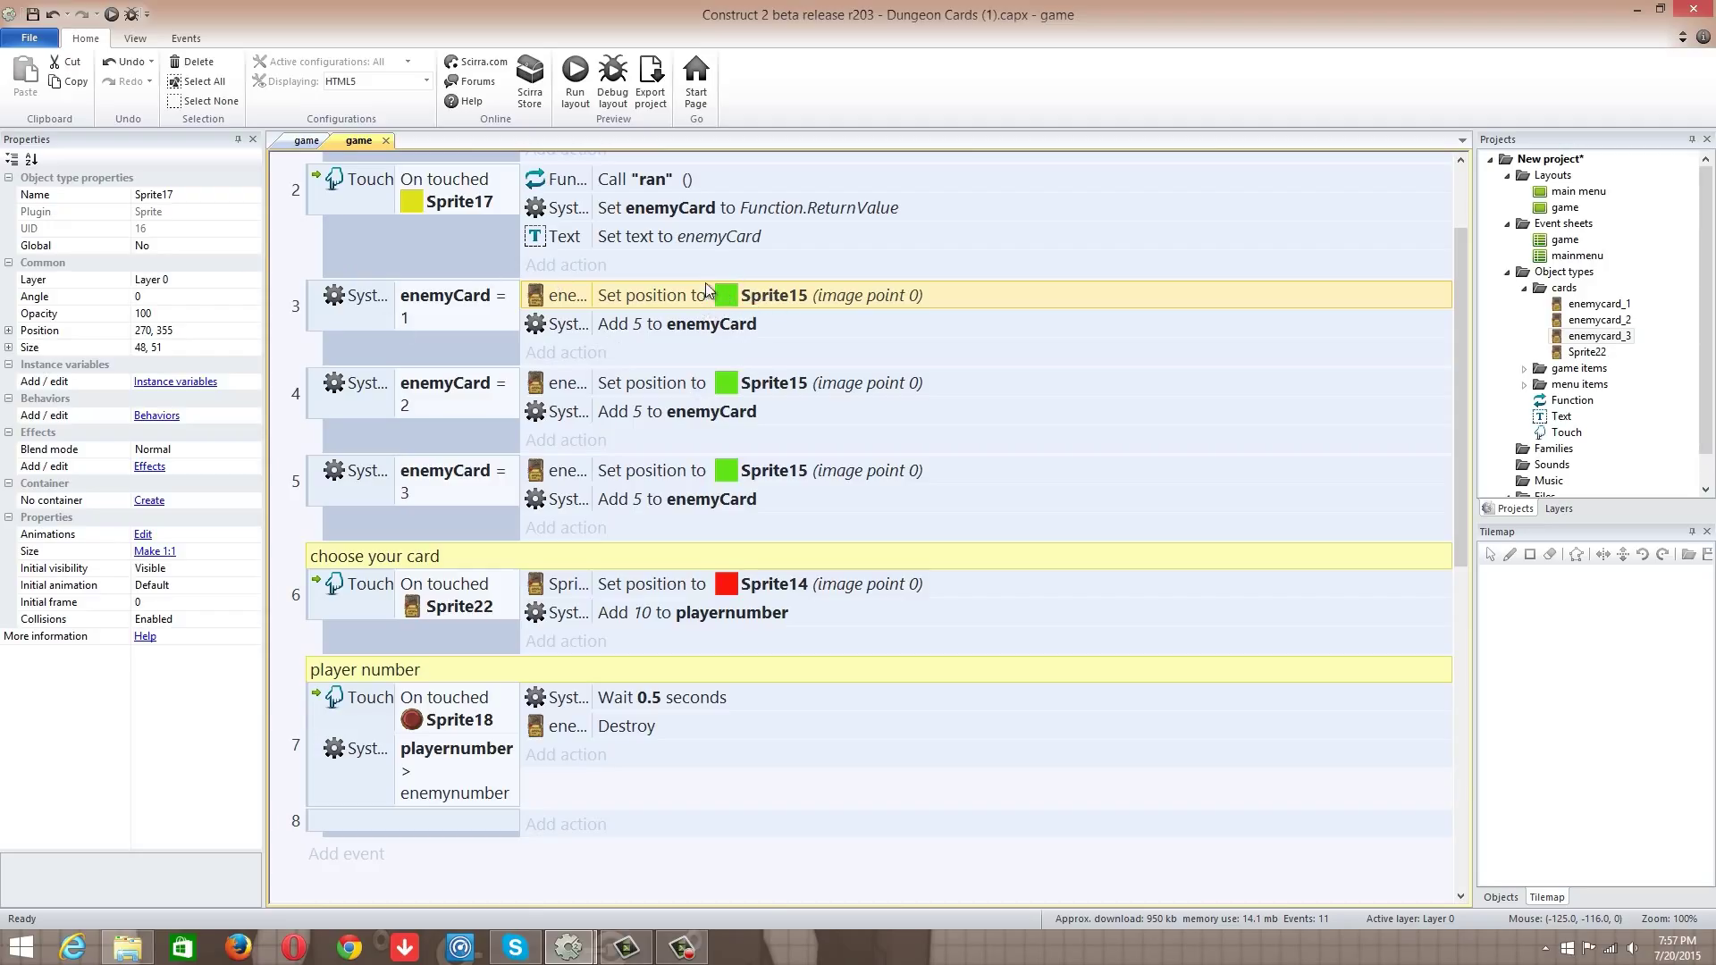
{"action": "left_click", "coordinate": [307, 140]}
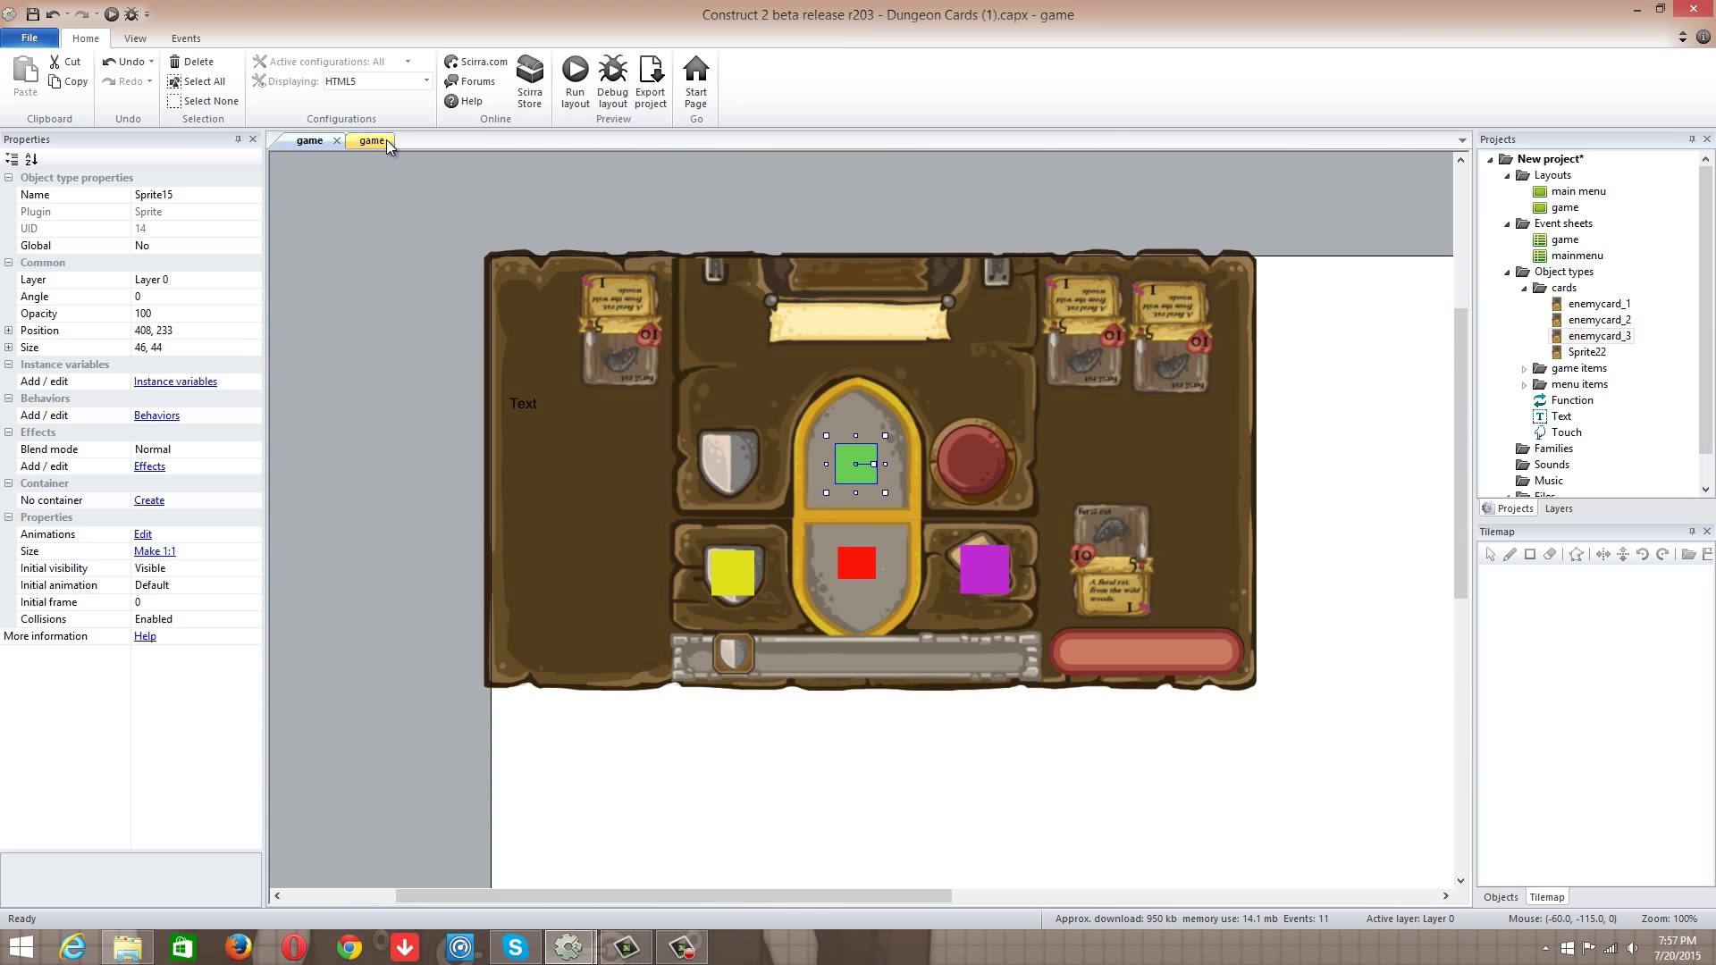
{"action": "left_click", "coordinate": [368, 139]}
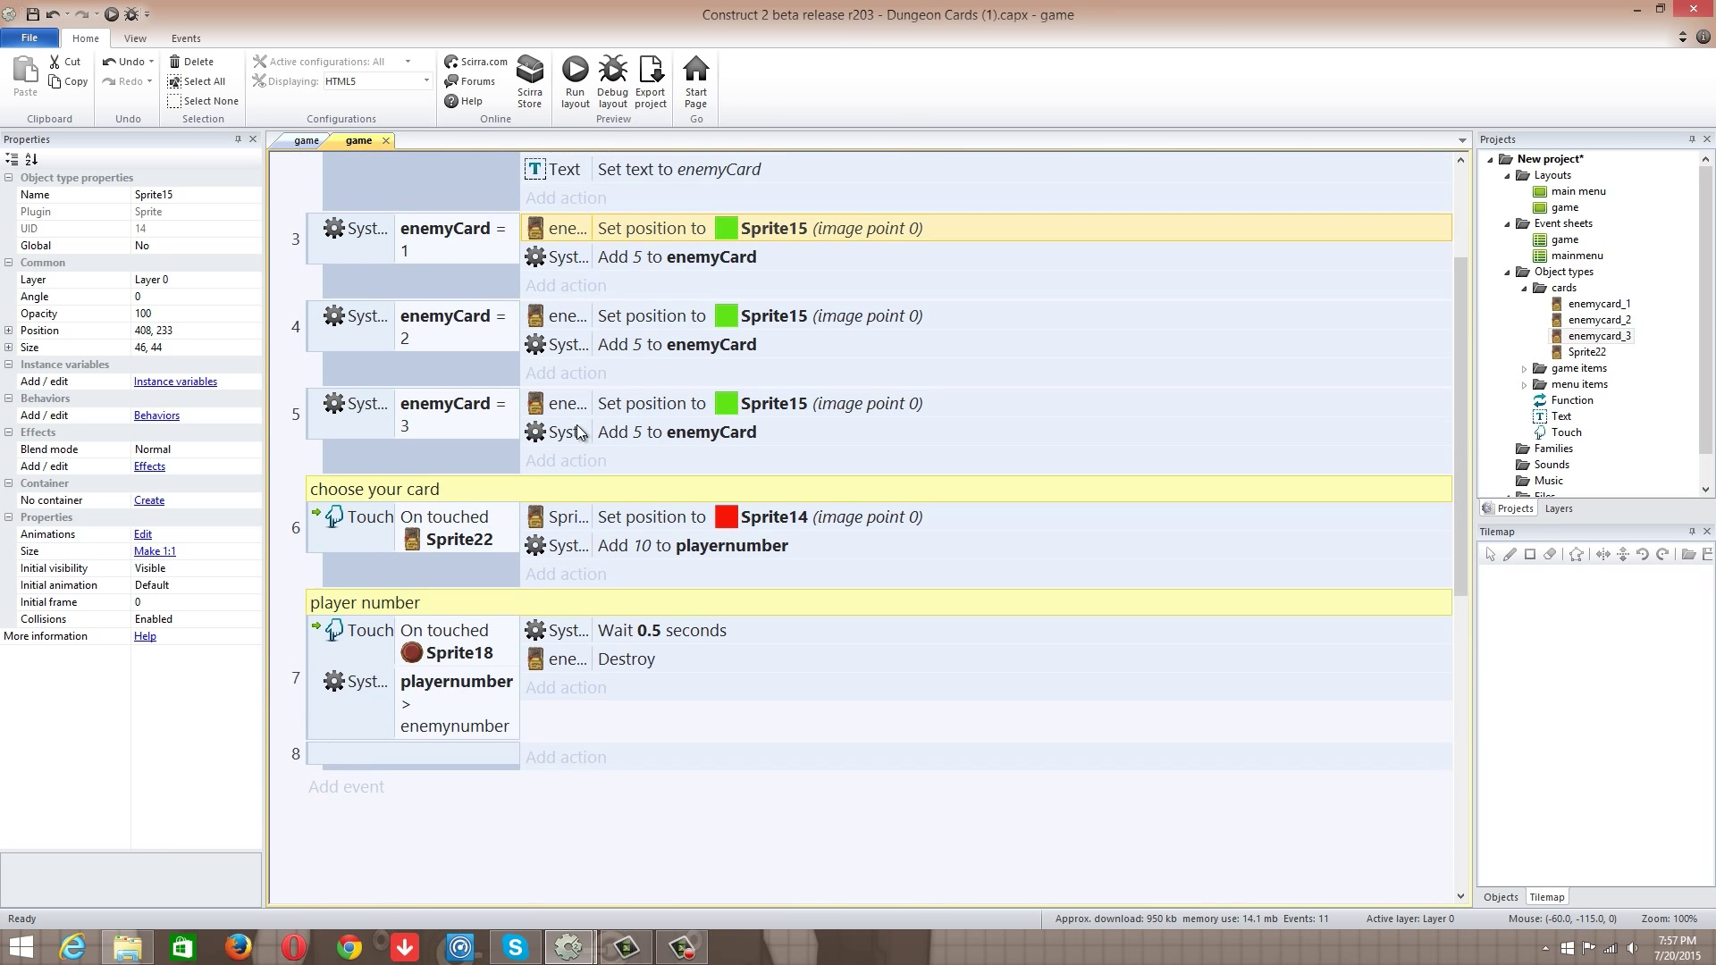
{"action": "scroll", "scroll_direction": "down", "scroll_amount": 3}
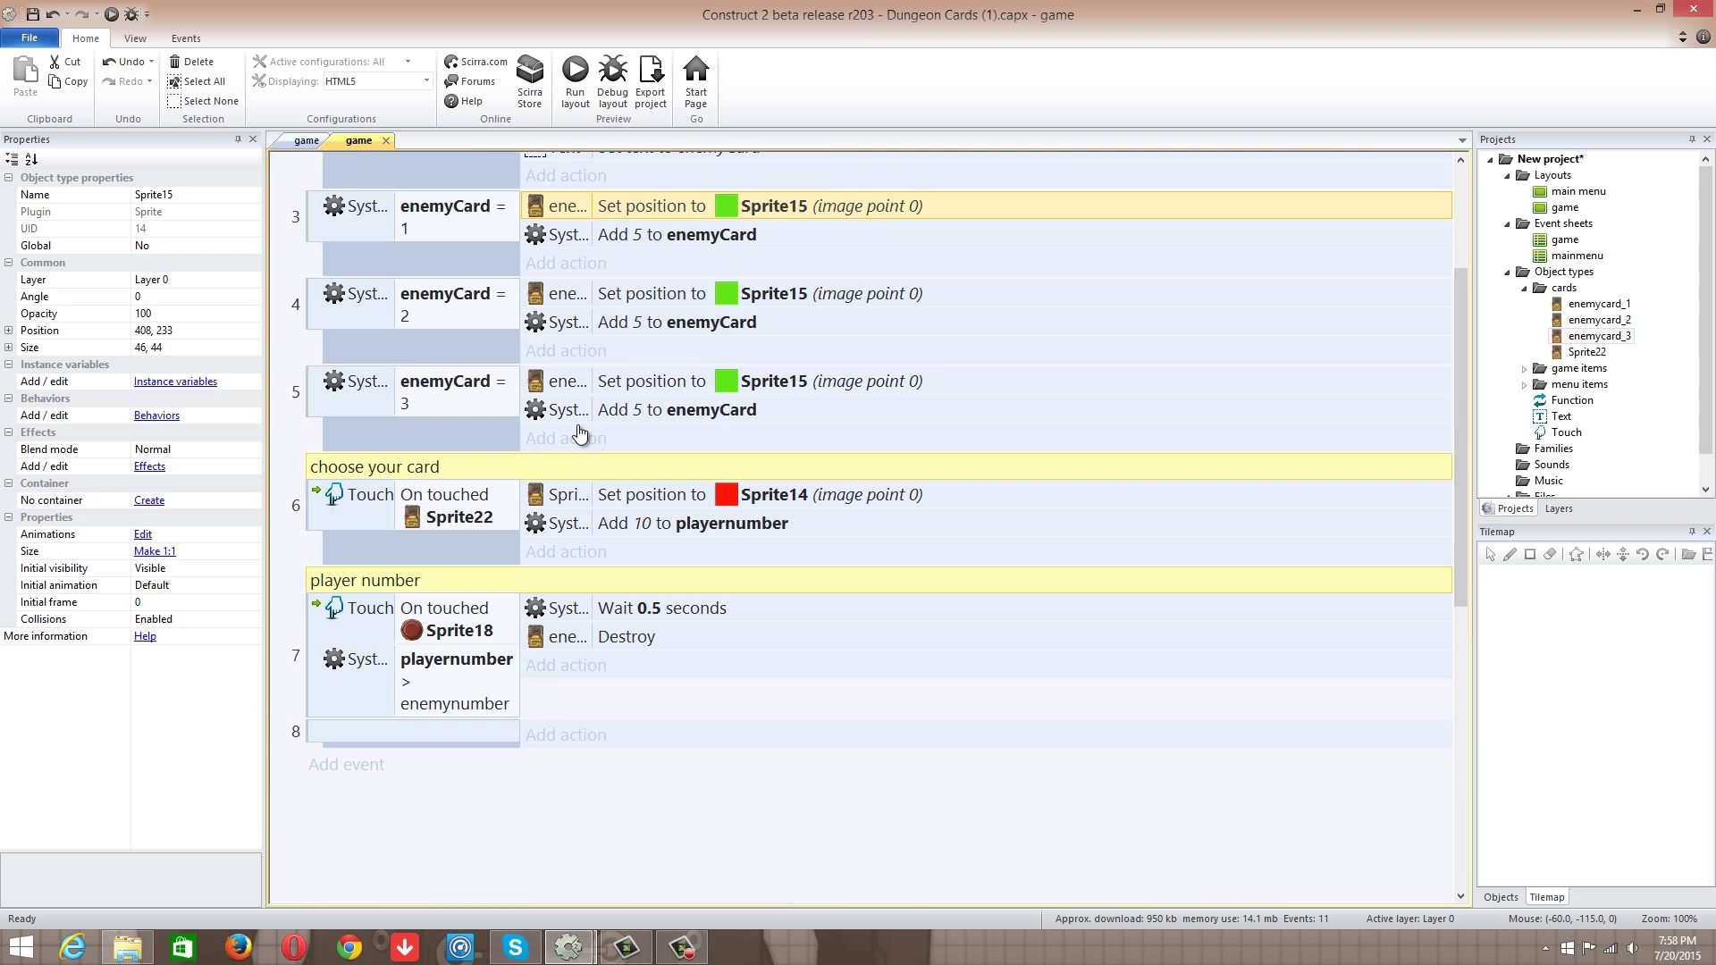
{"action": "left_click", "coordinate": [675, 234]}
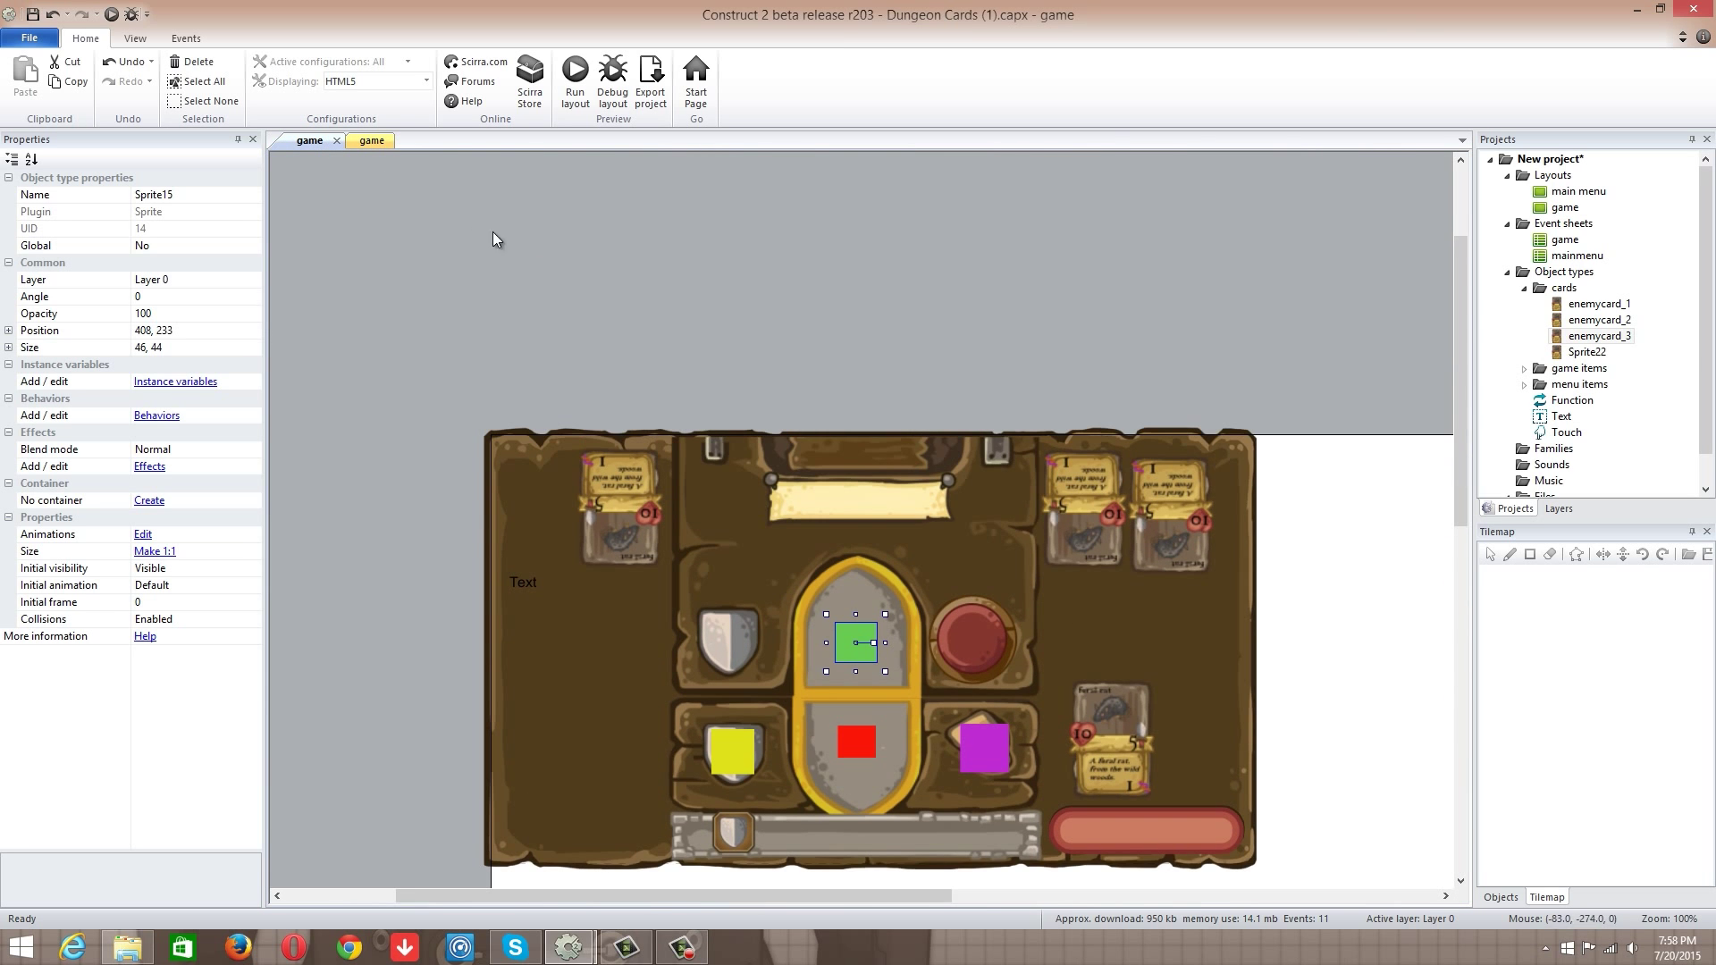
{"action": "left_click", "coordinate": [364, 139]}
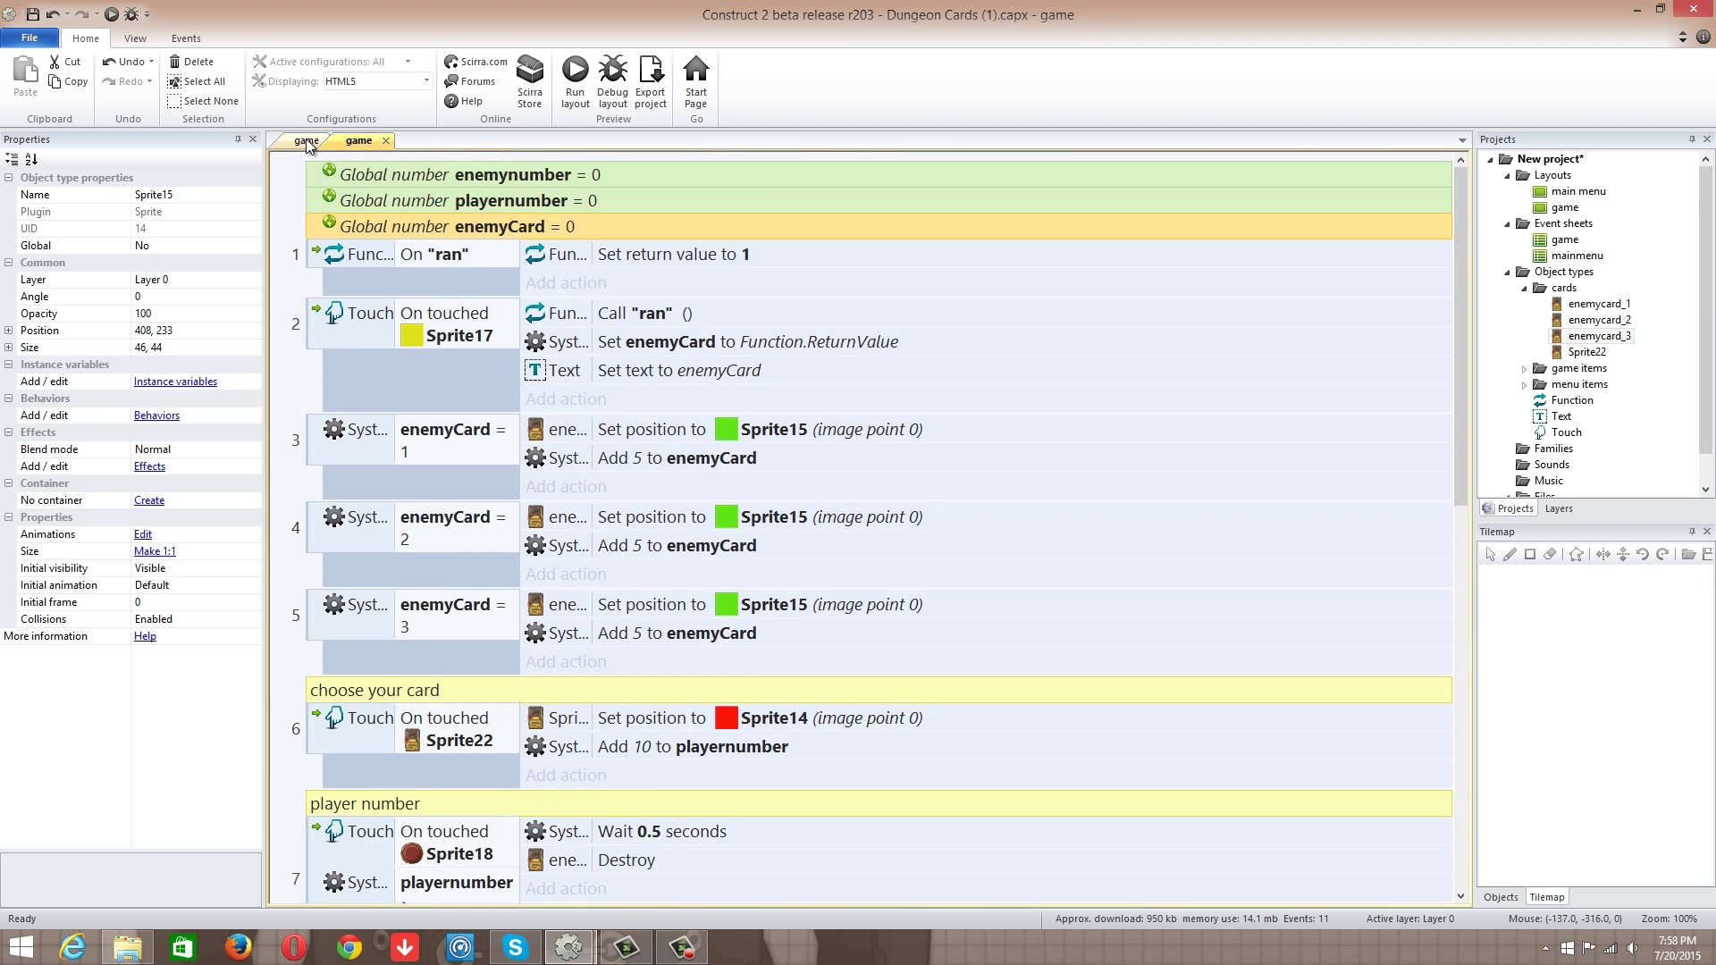
{"action": "mouse_move", "coordinate": [554, 511]}
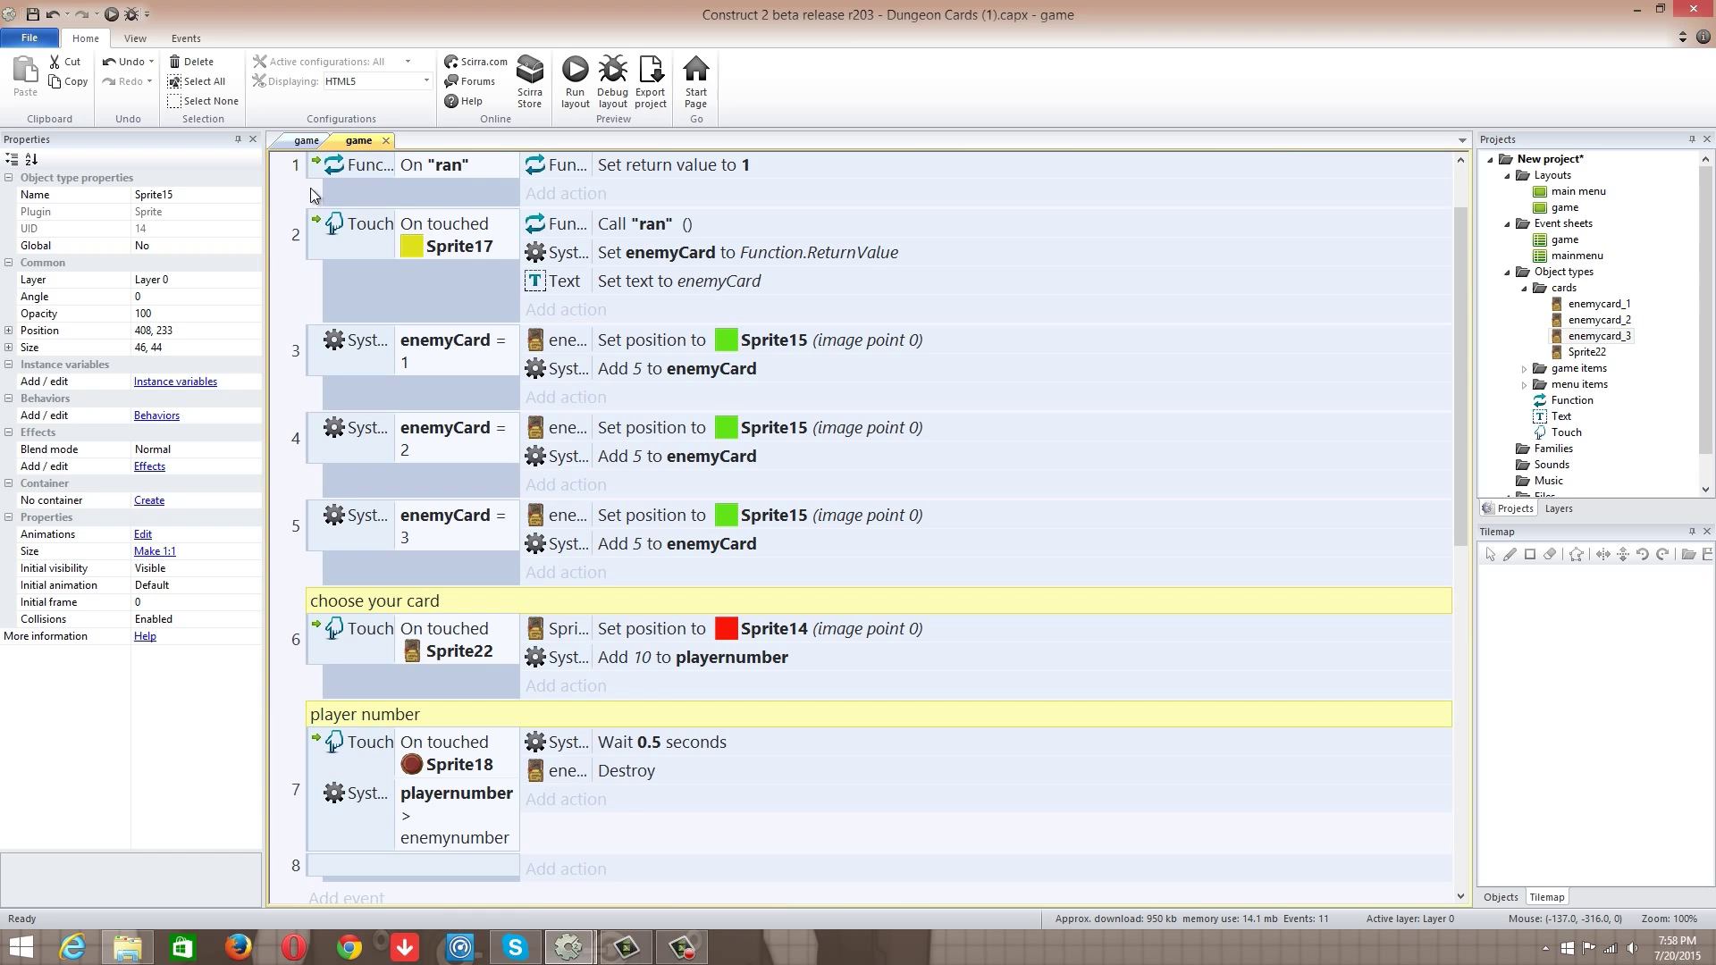
{"action": "scroll", "scroll_direction": "down", "scroll_amount": 3}
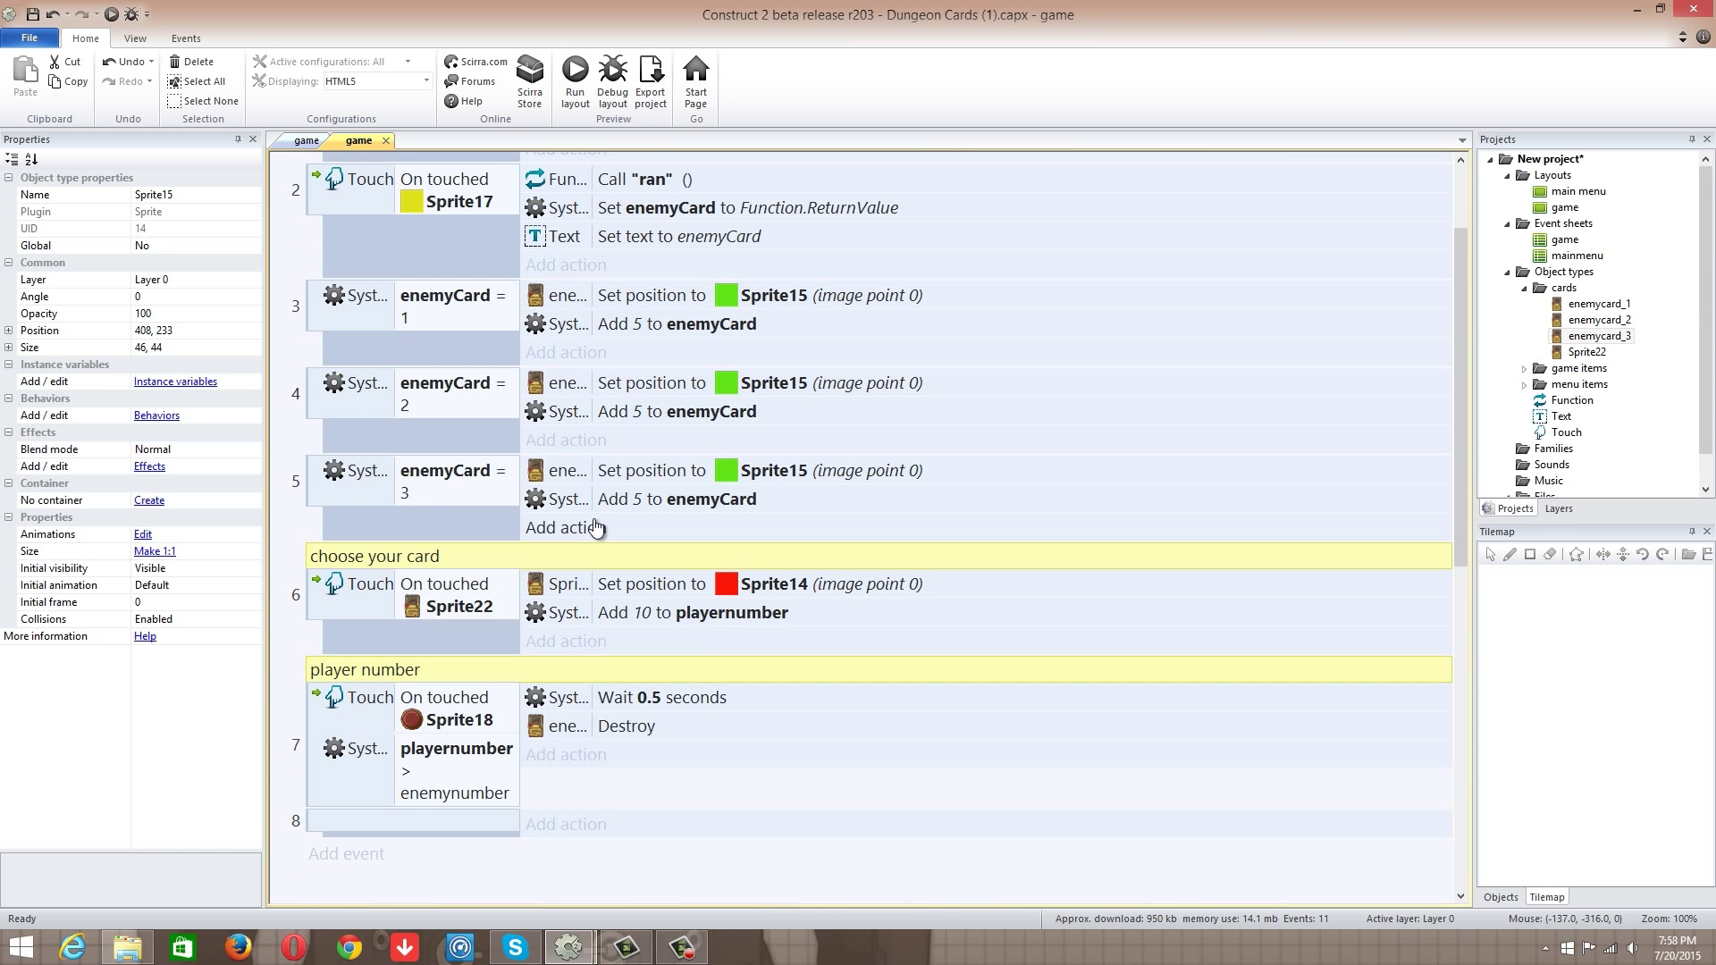
{"action": "scroll", "scroll_direction": "down", "scroll_amount": 3}
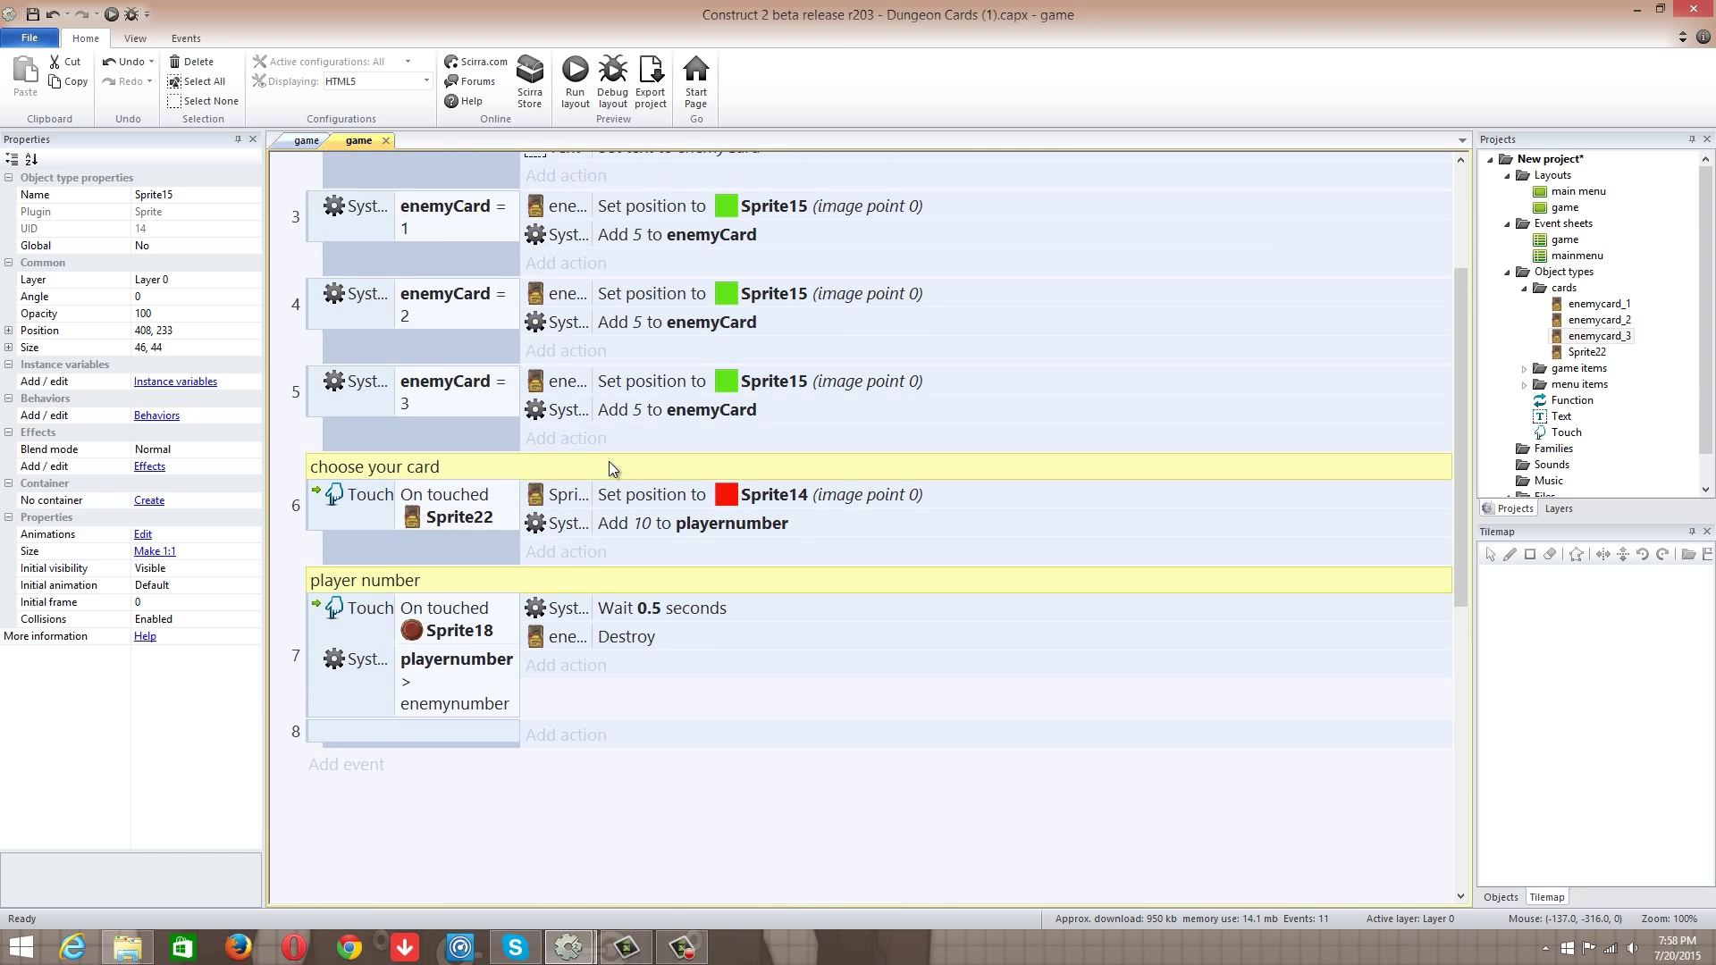
{"action": "scroll", "scroll_direction": "down", "scroll_amount": 3}
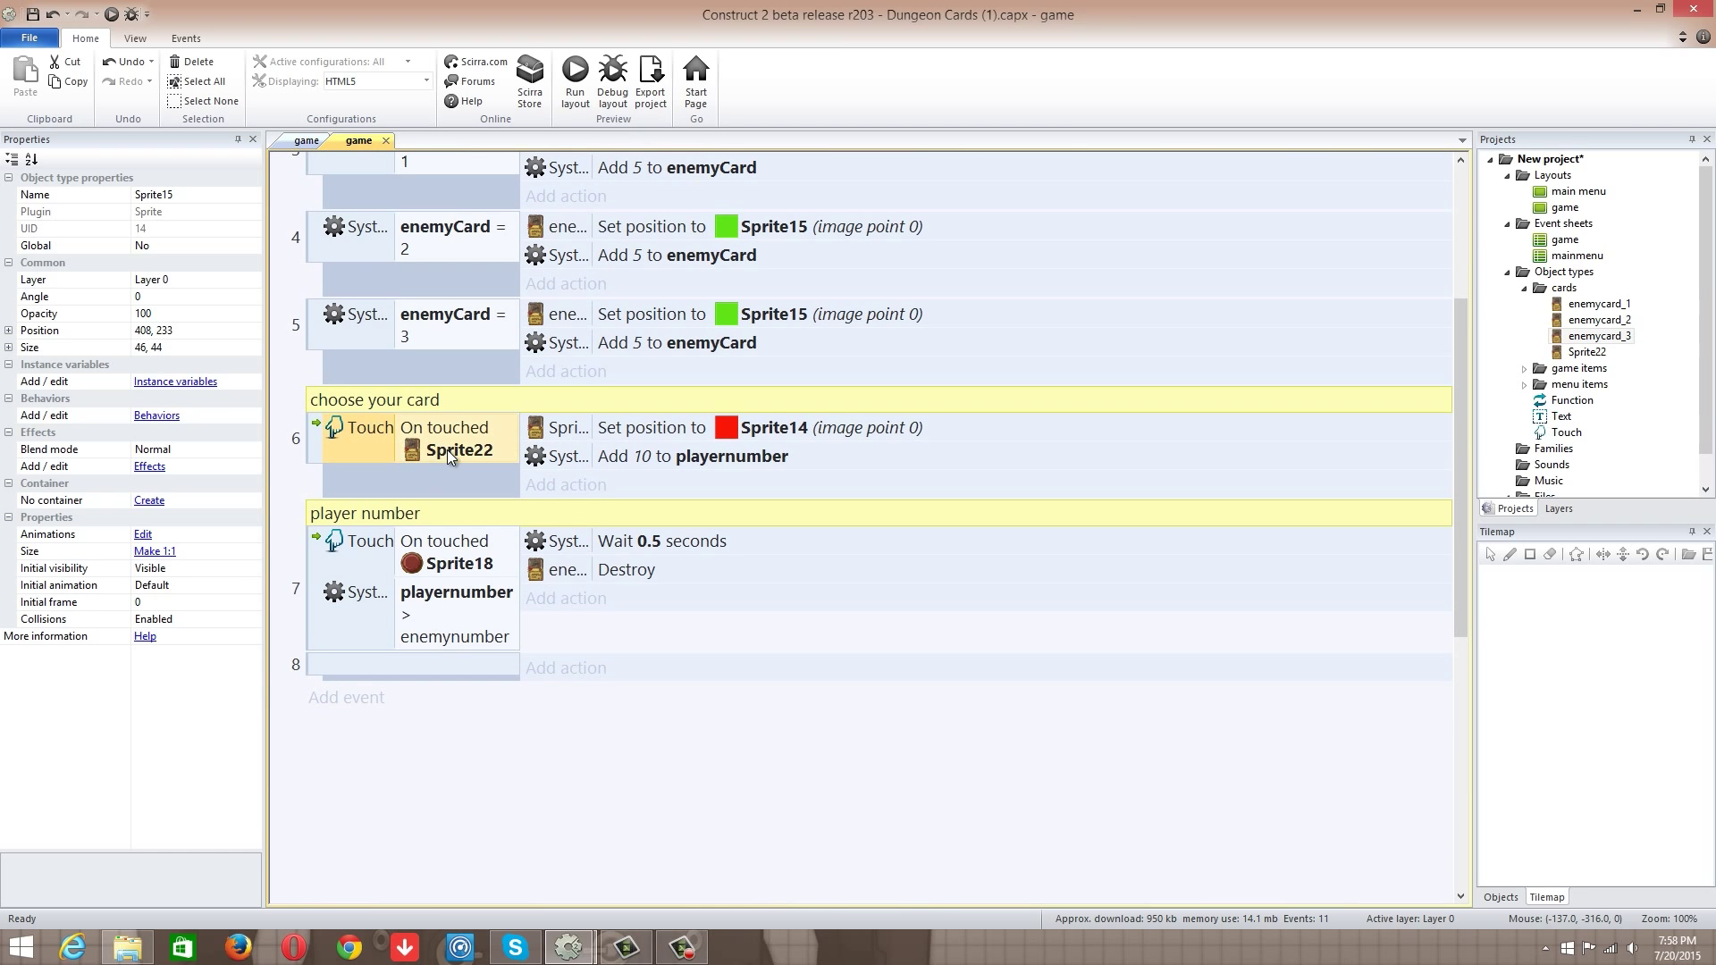
{"action": "left_click", "coordinate": [652, 427]}
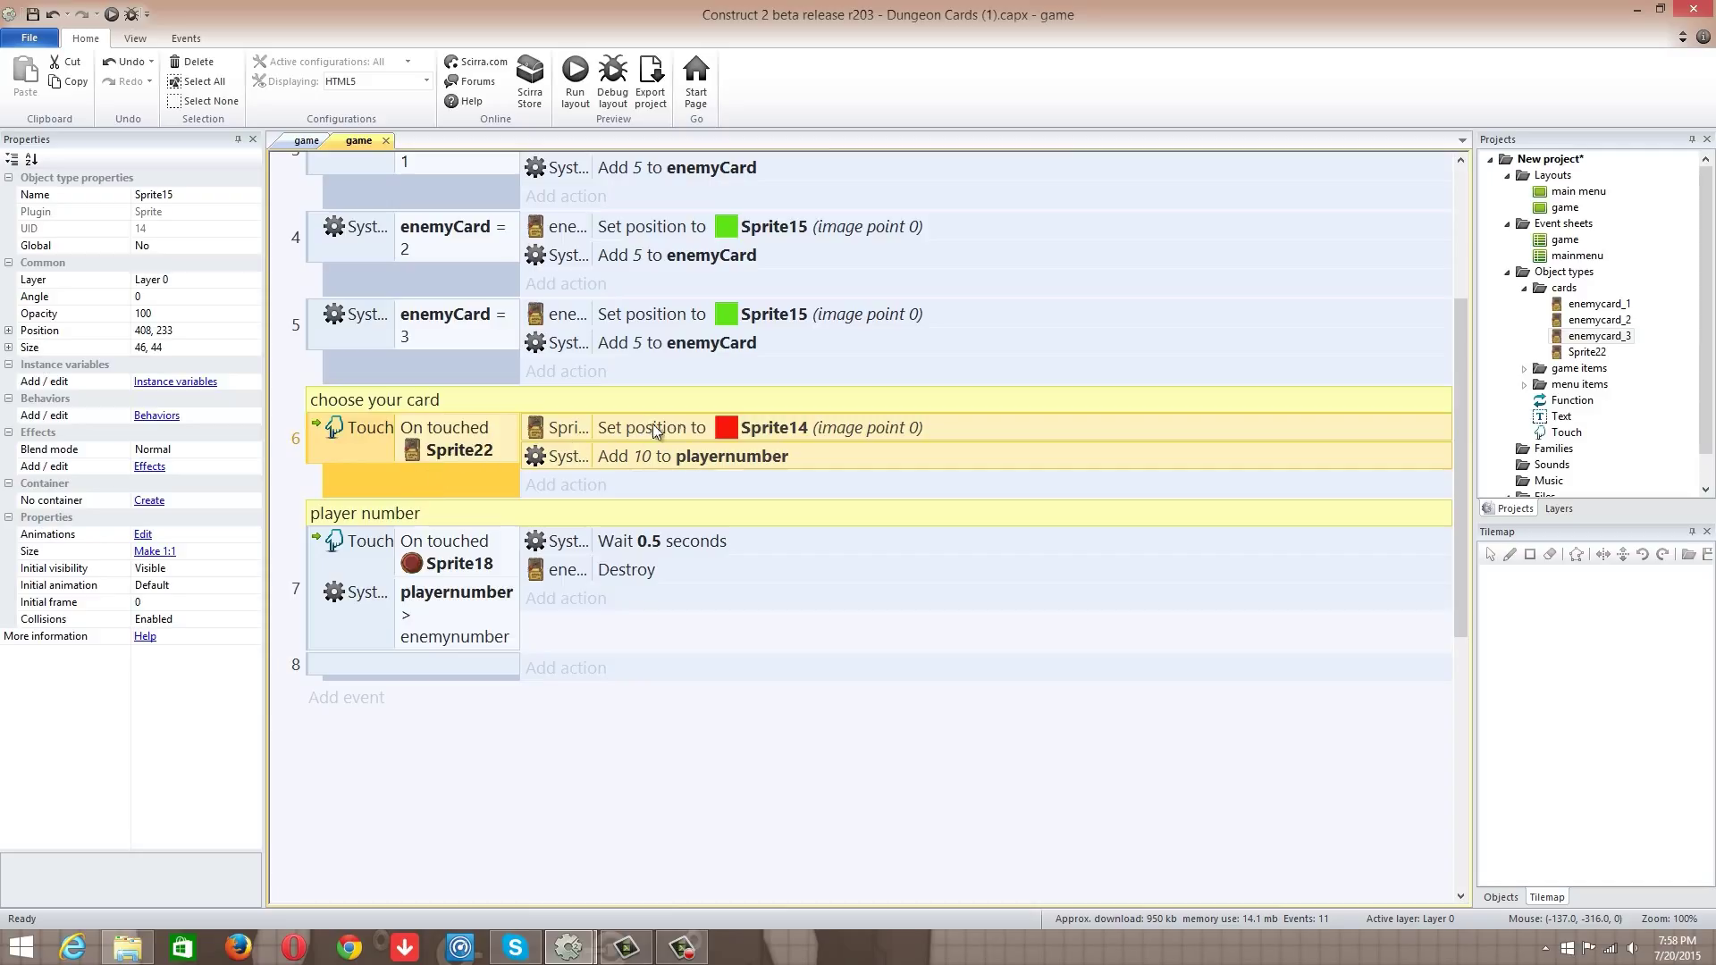
{"action": "mouse_move", "coordinate": [774, 475]}
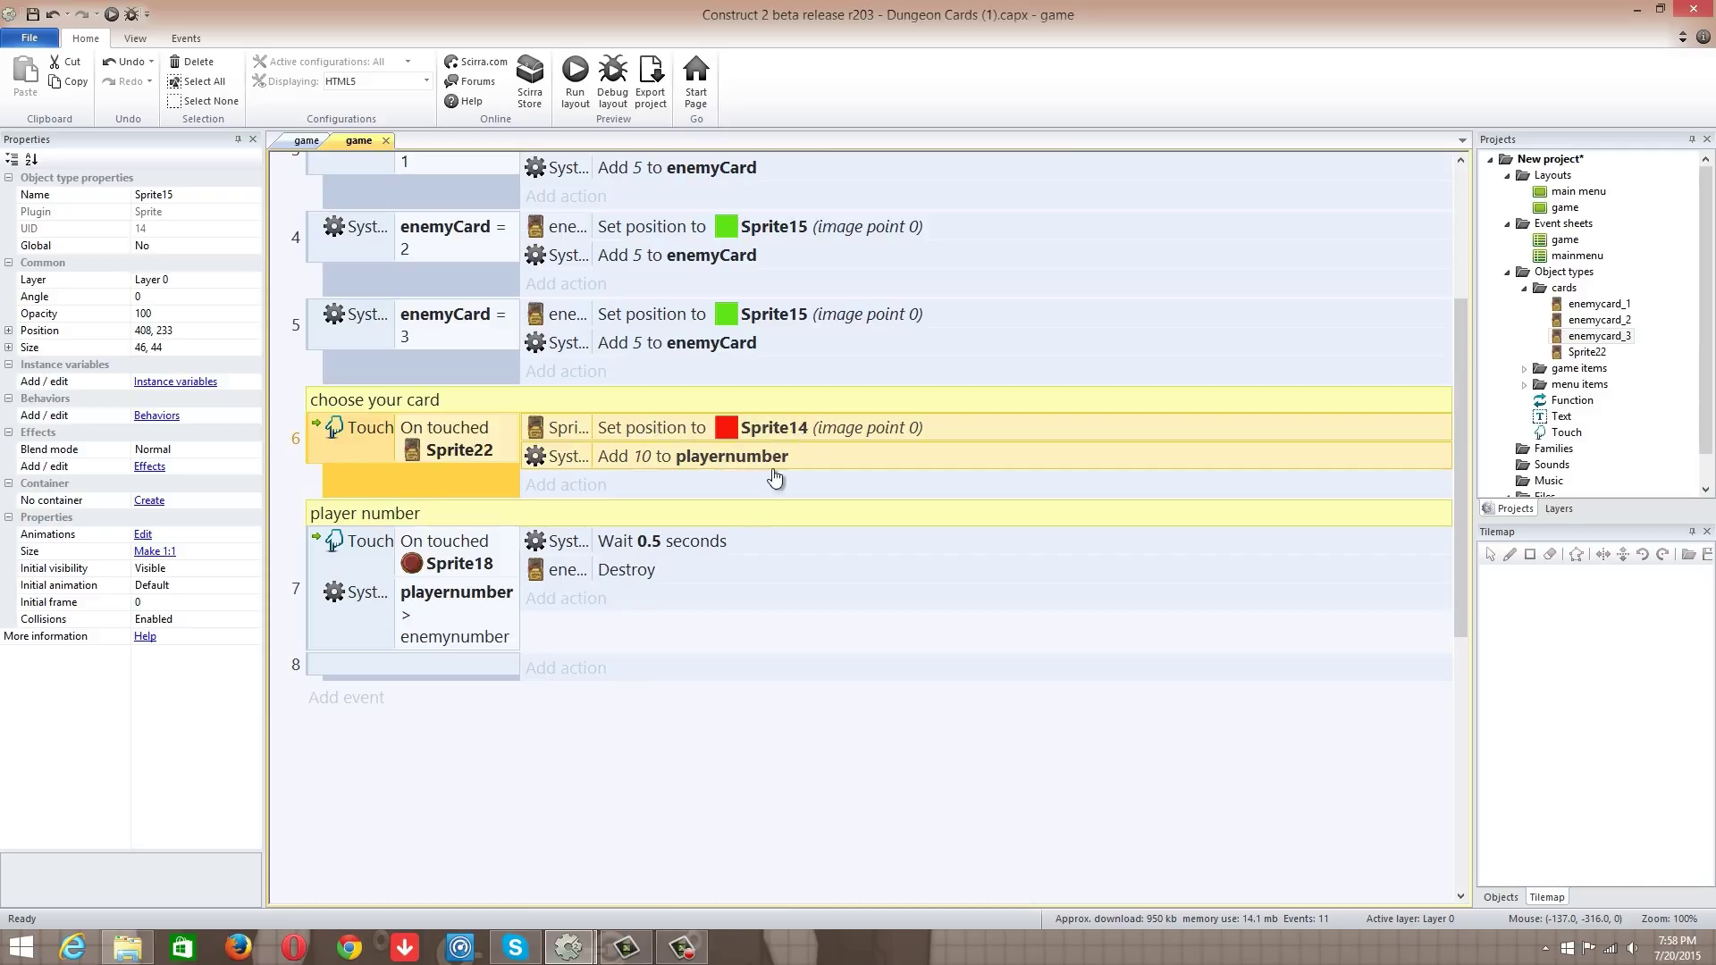
{"action": "mouse_move", "coordinate": [436, 641]}
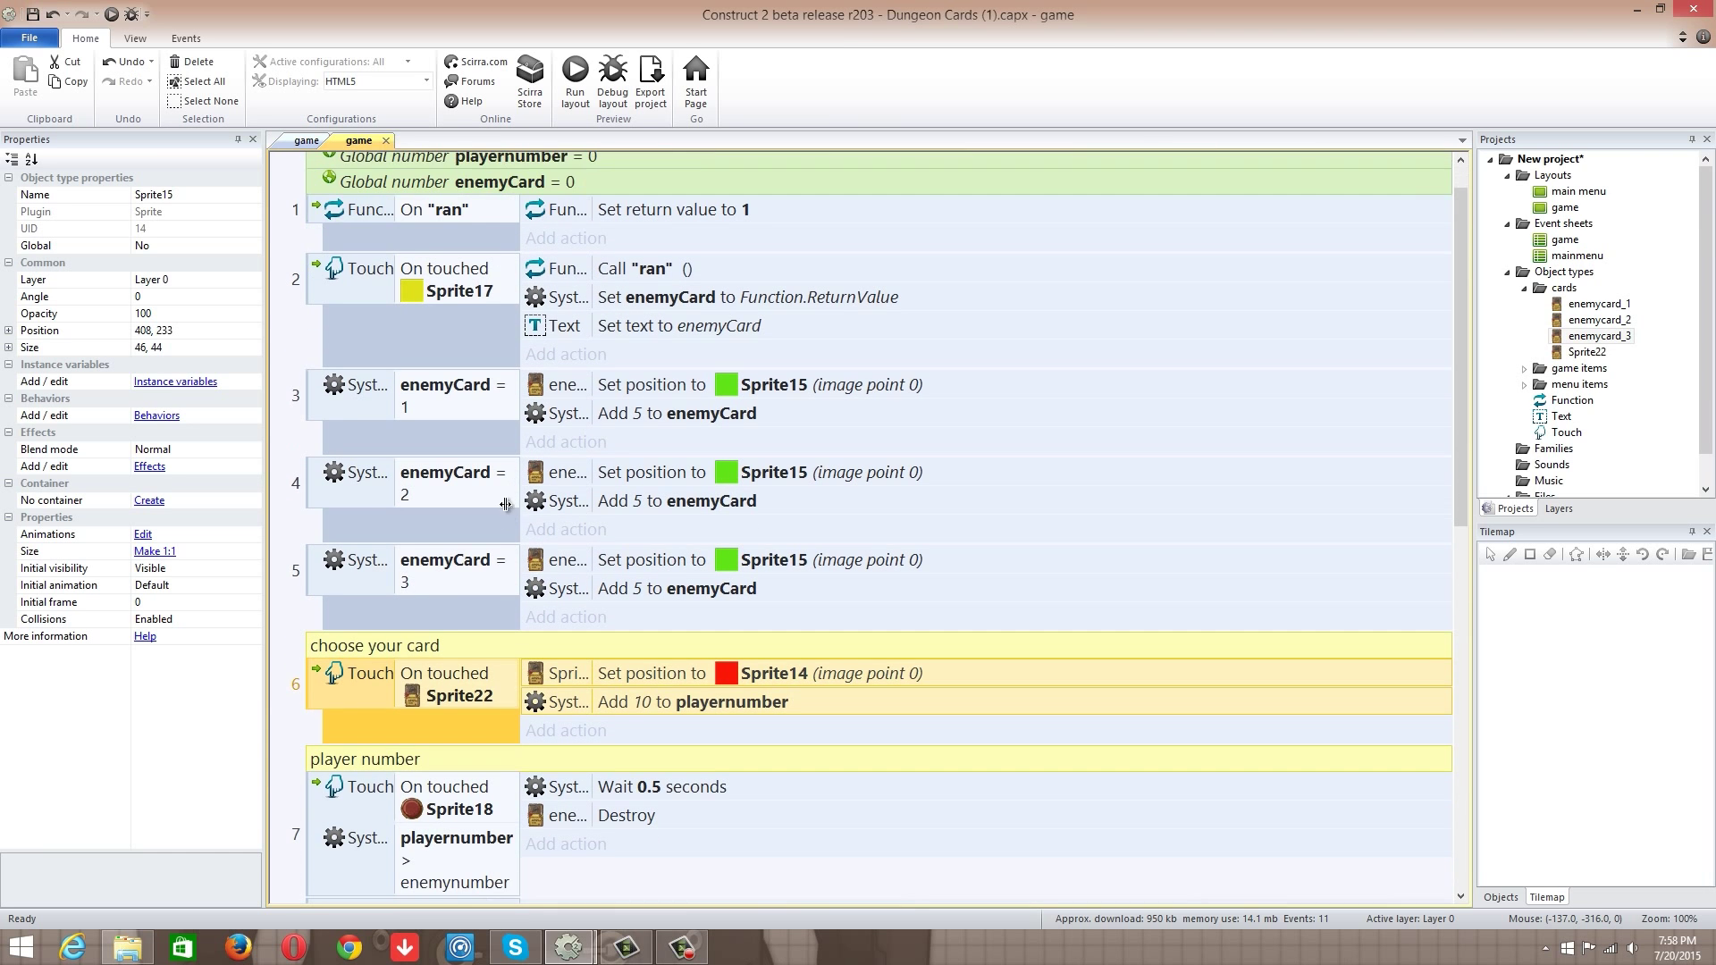
Step: Check the text action, then retarget event 3's Add 5 action to enemynumber
{"action": "double_click", "coordinate": [679, 326]}
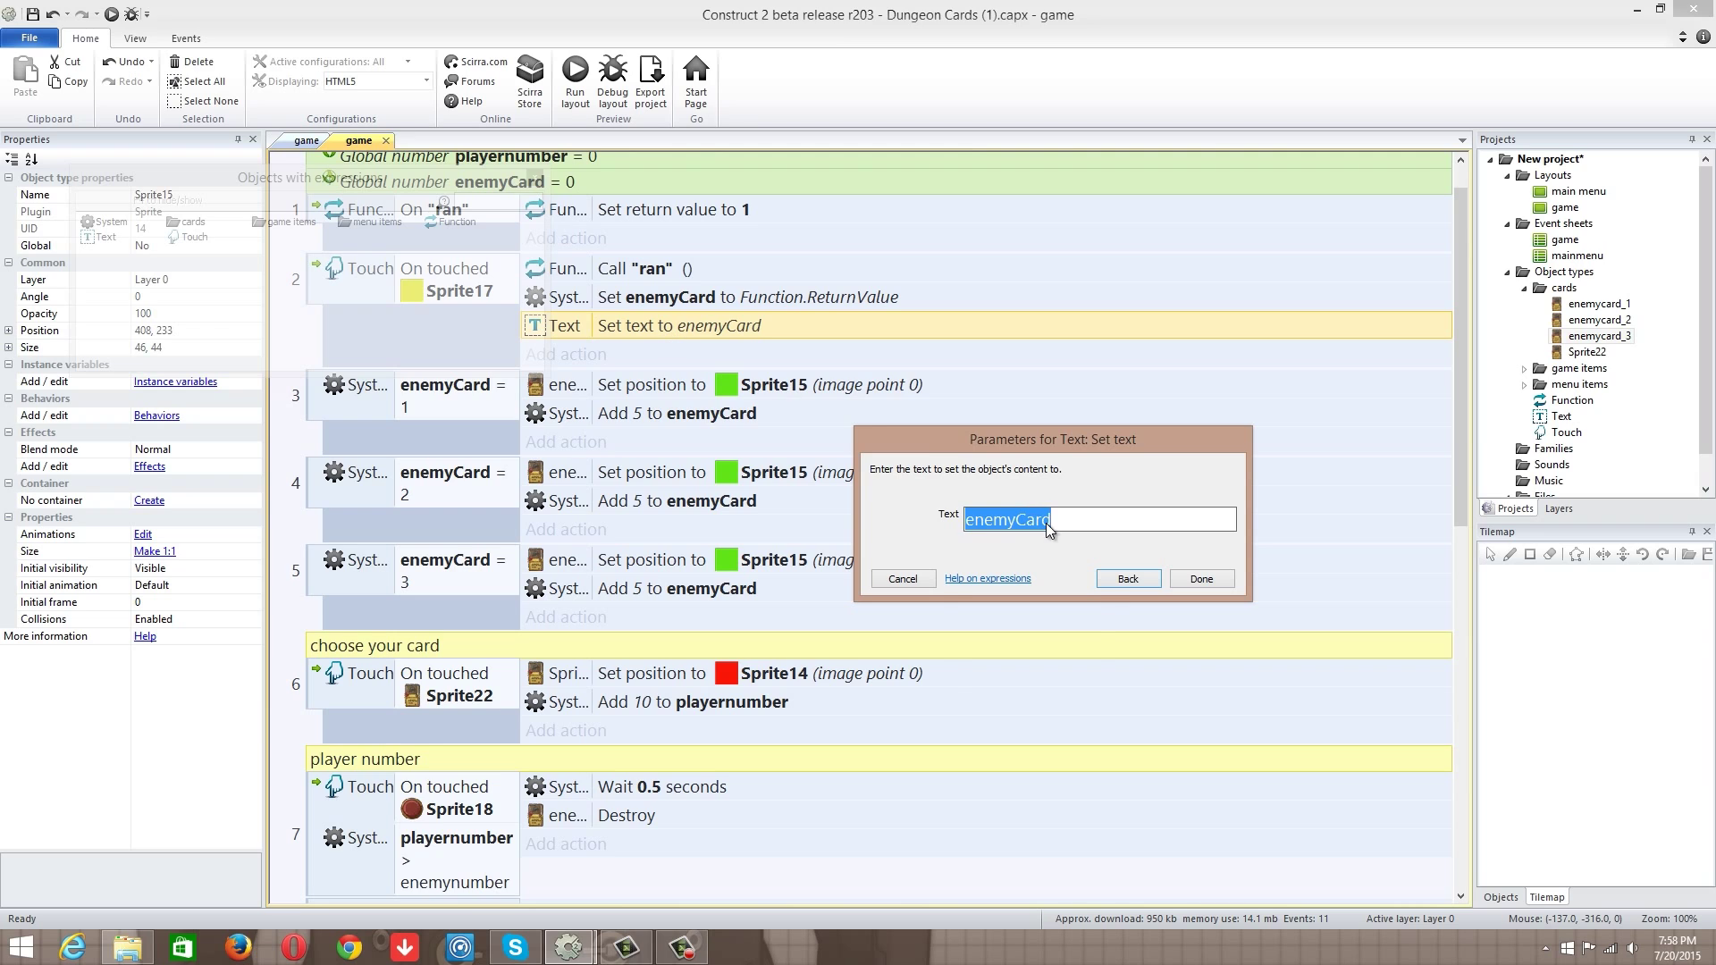
{"action": "type", "text": "enem"}
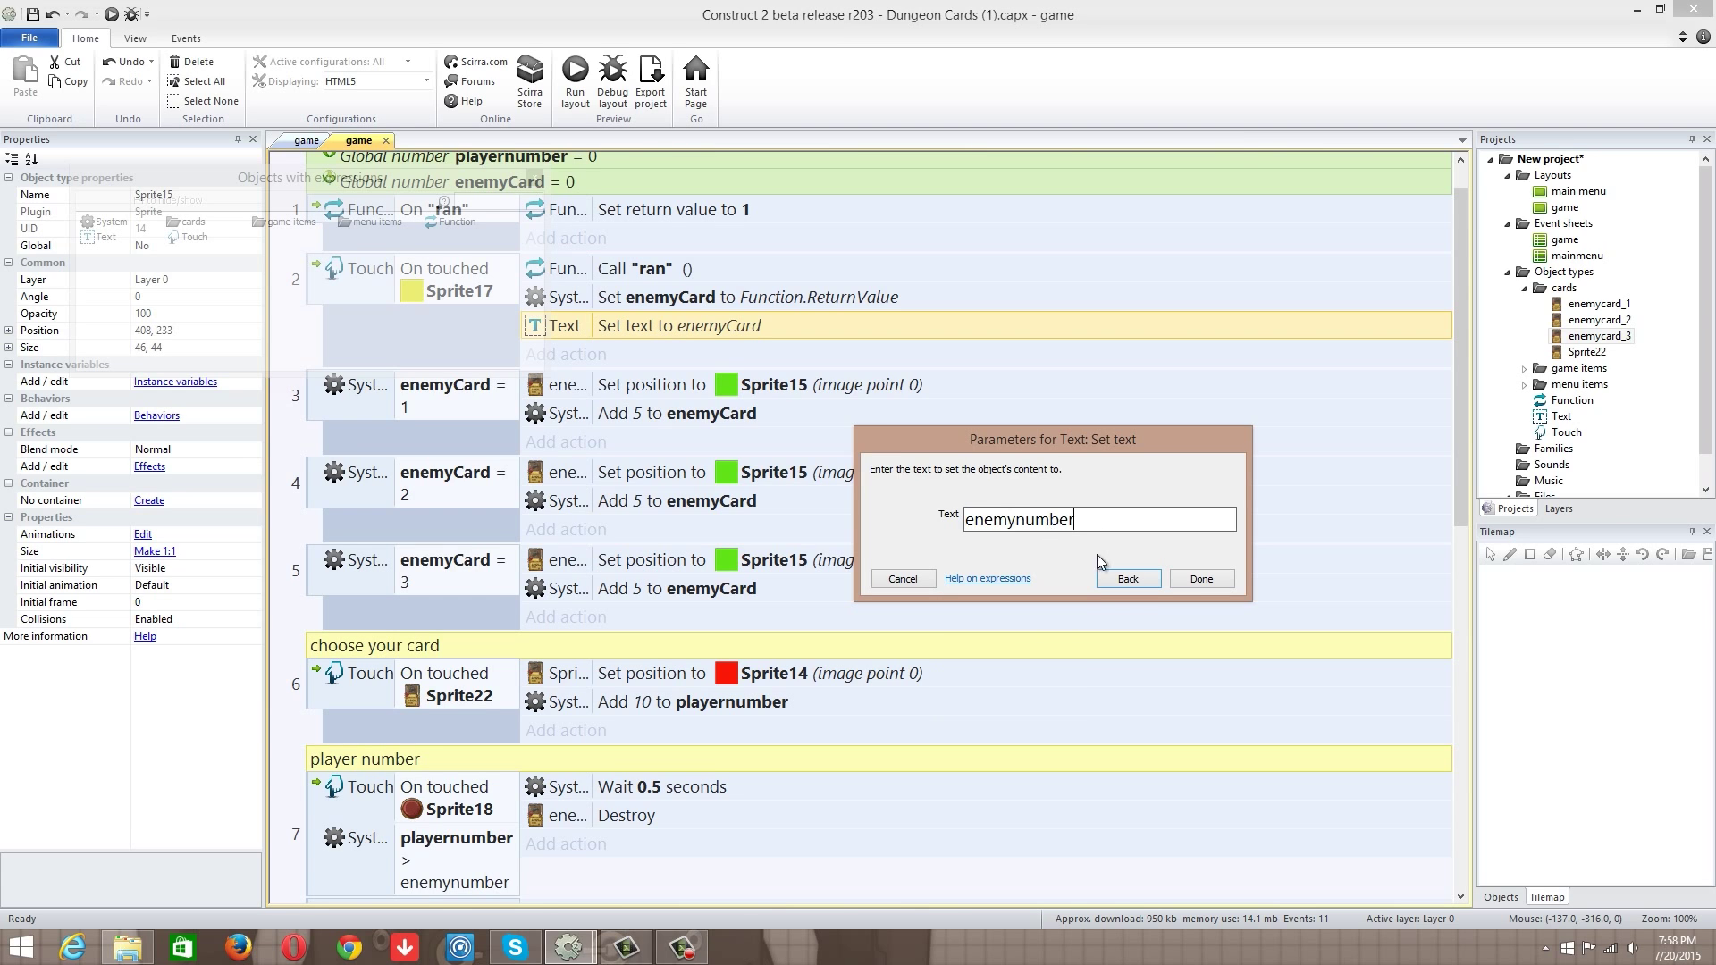
{"action": "left_click", "coordinate": [1201, 579]}
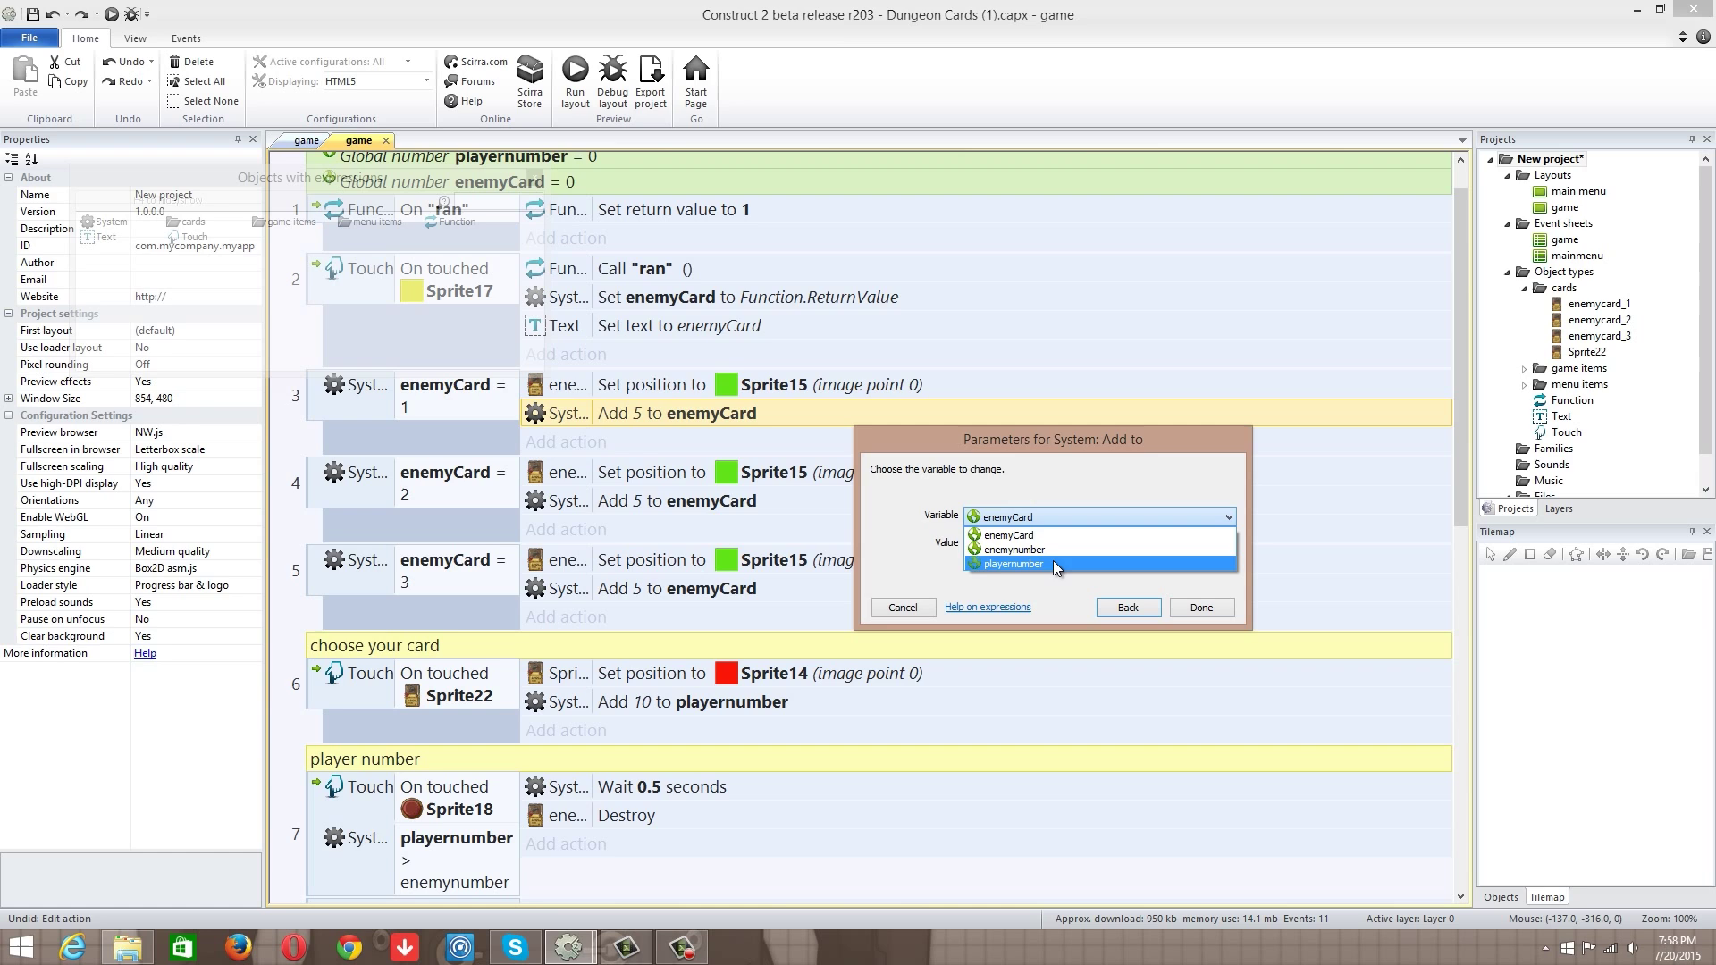
{"action": "left_click", "coordinate": [1013, 549]}
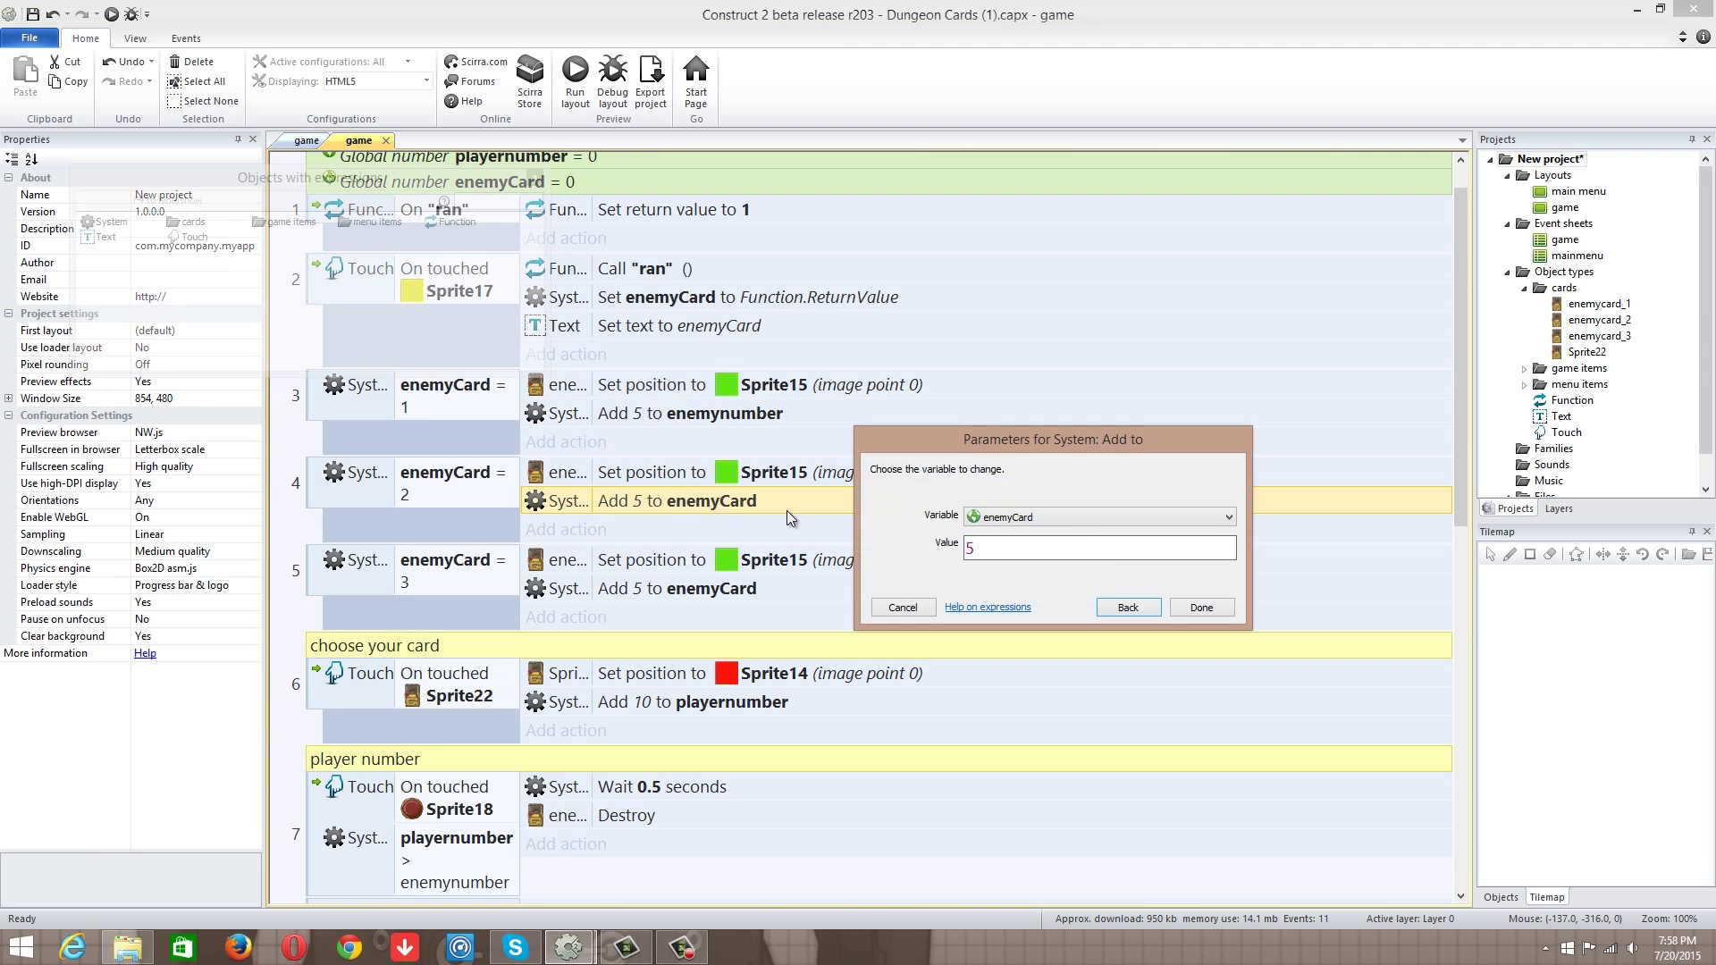
Step: Retarget the Add 5 actions in events 4 and 5 to enemynumber
{"action": "left_click", "coordinate": [1101, 517]}
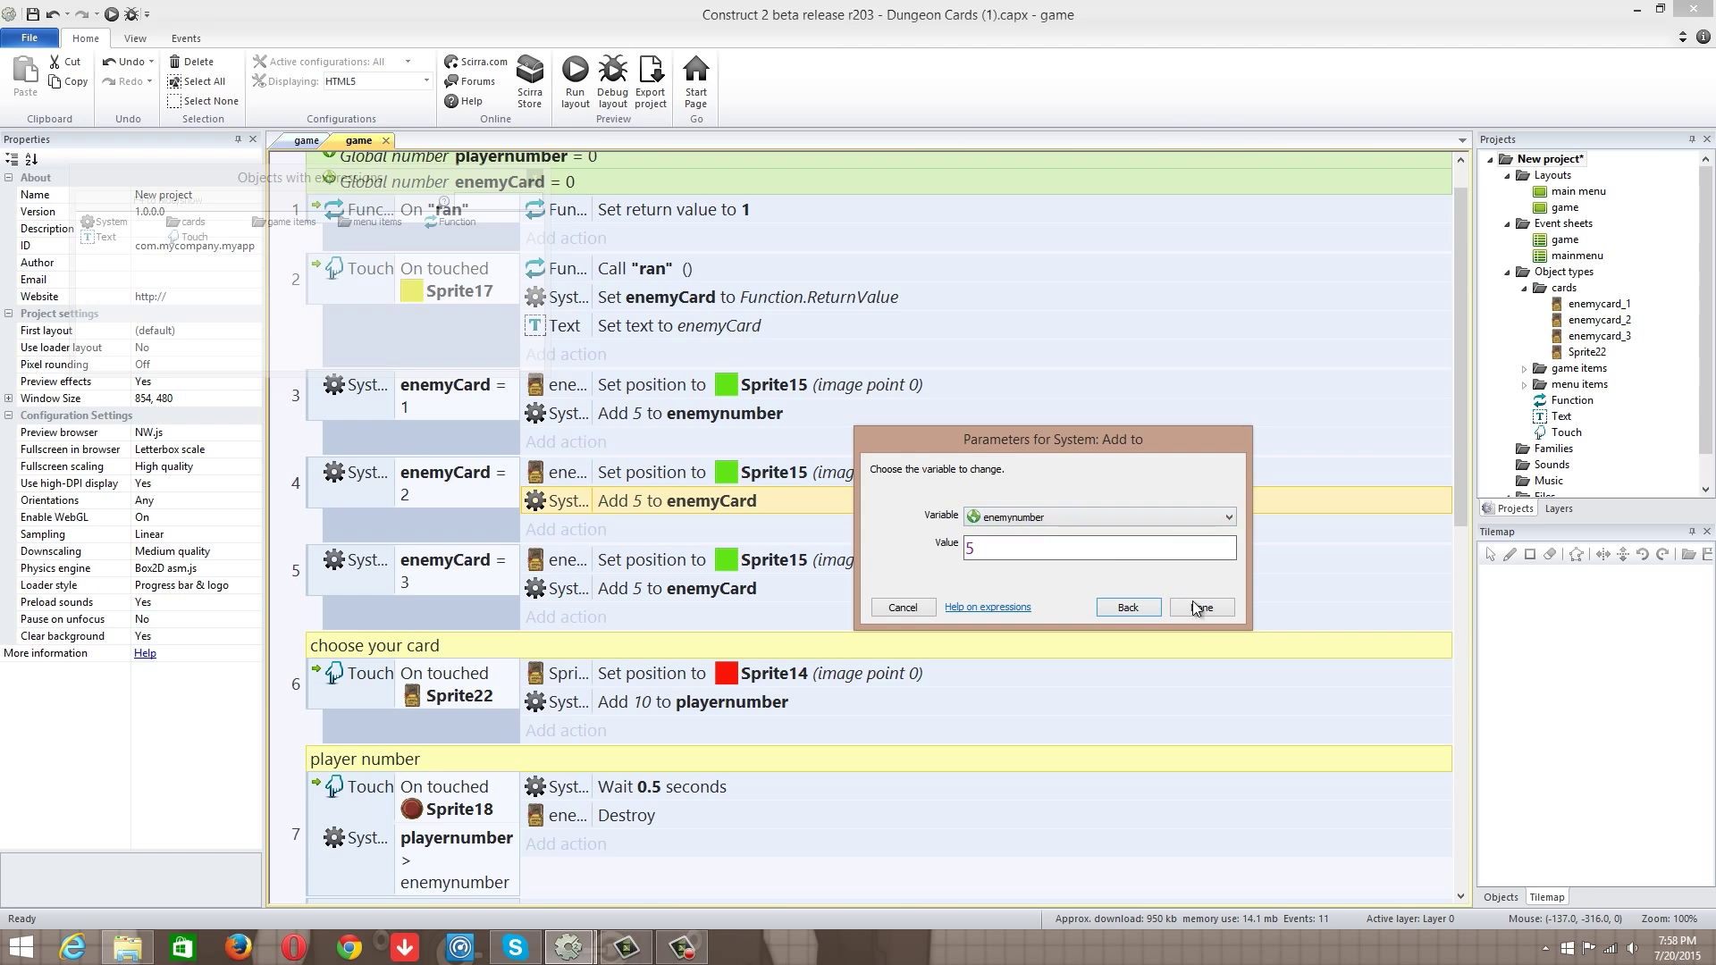
{"action": "left_click", "coordinate": [1200, 608]}
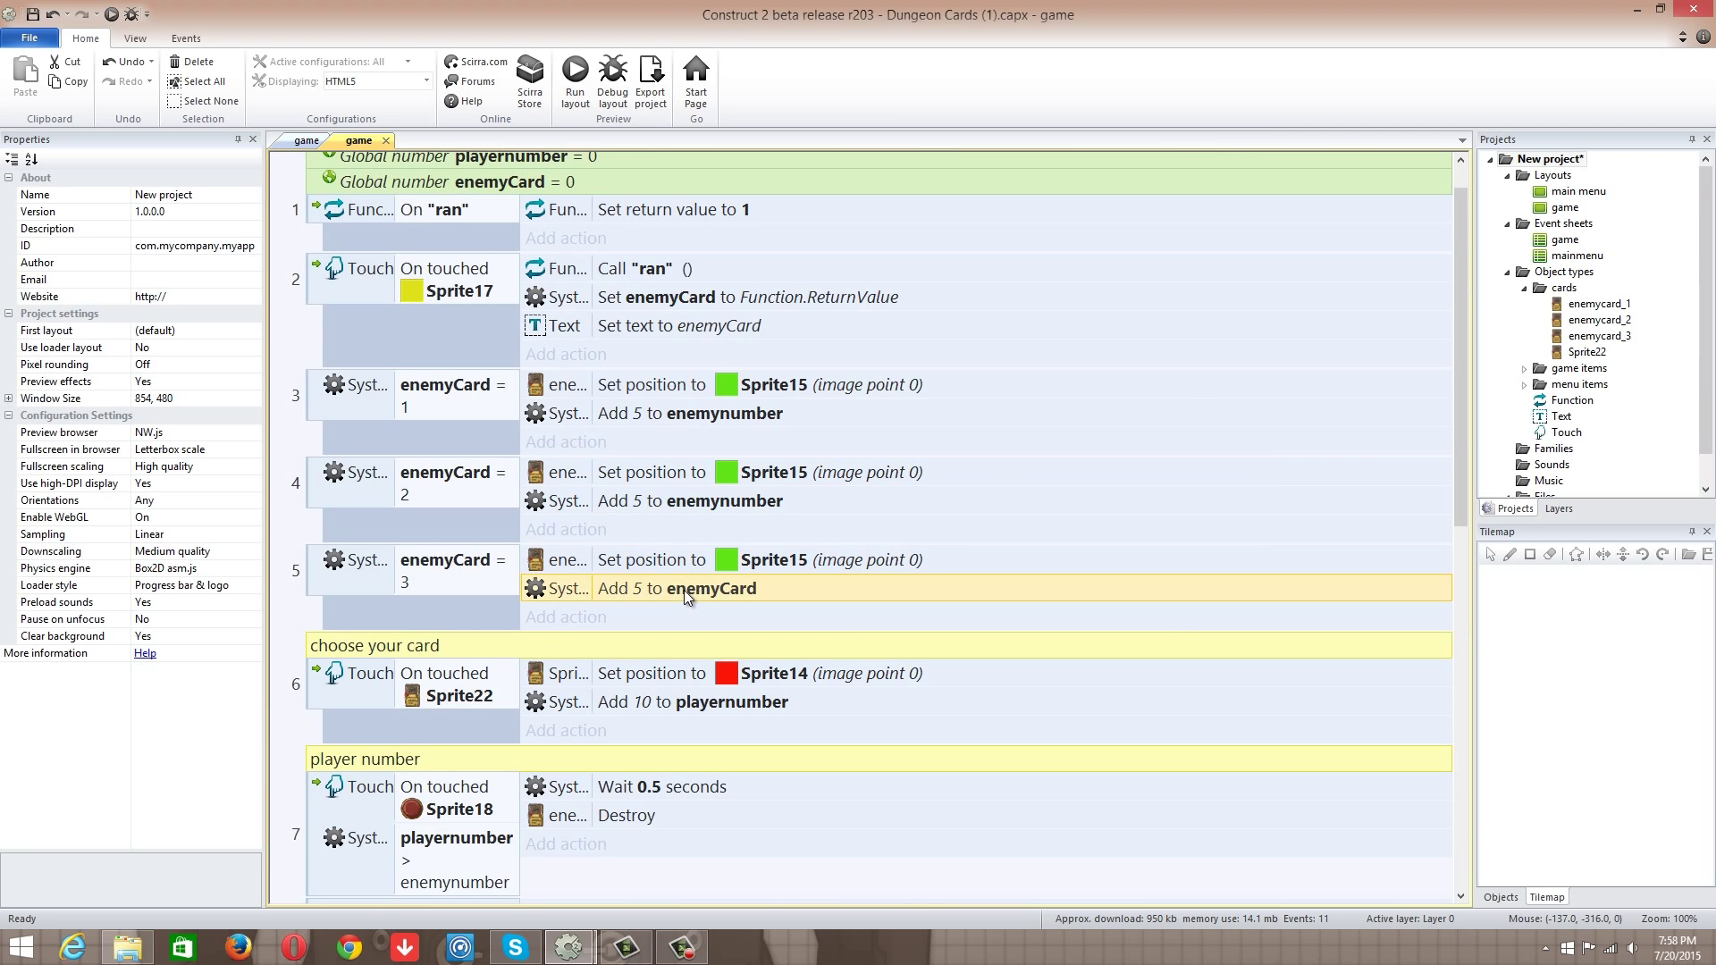
{"action": "double_click", "coordinate": [711, 588]}
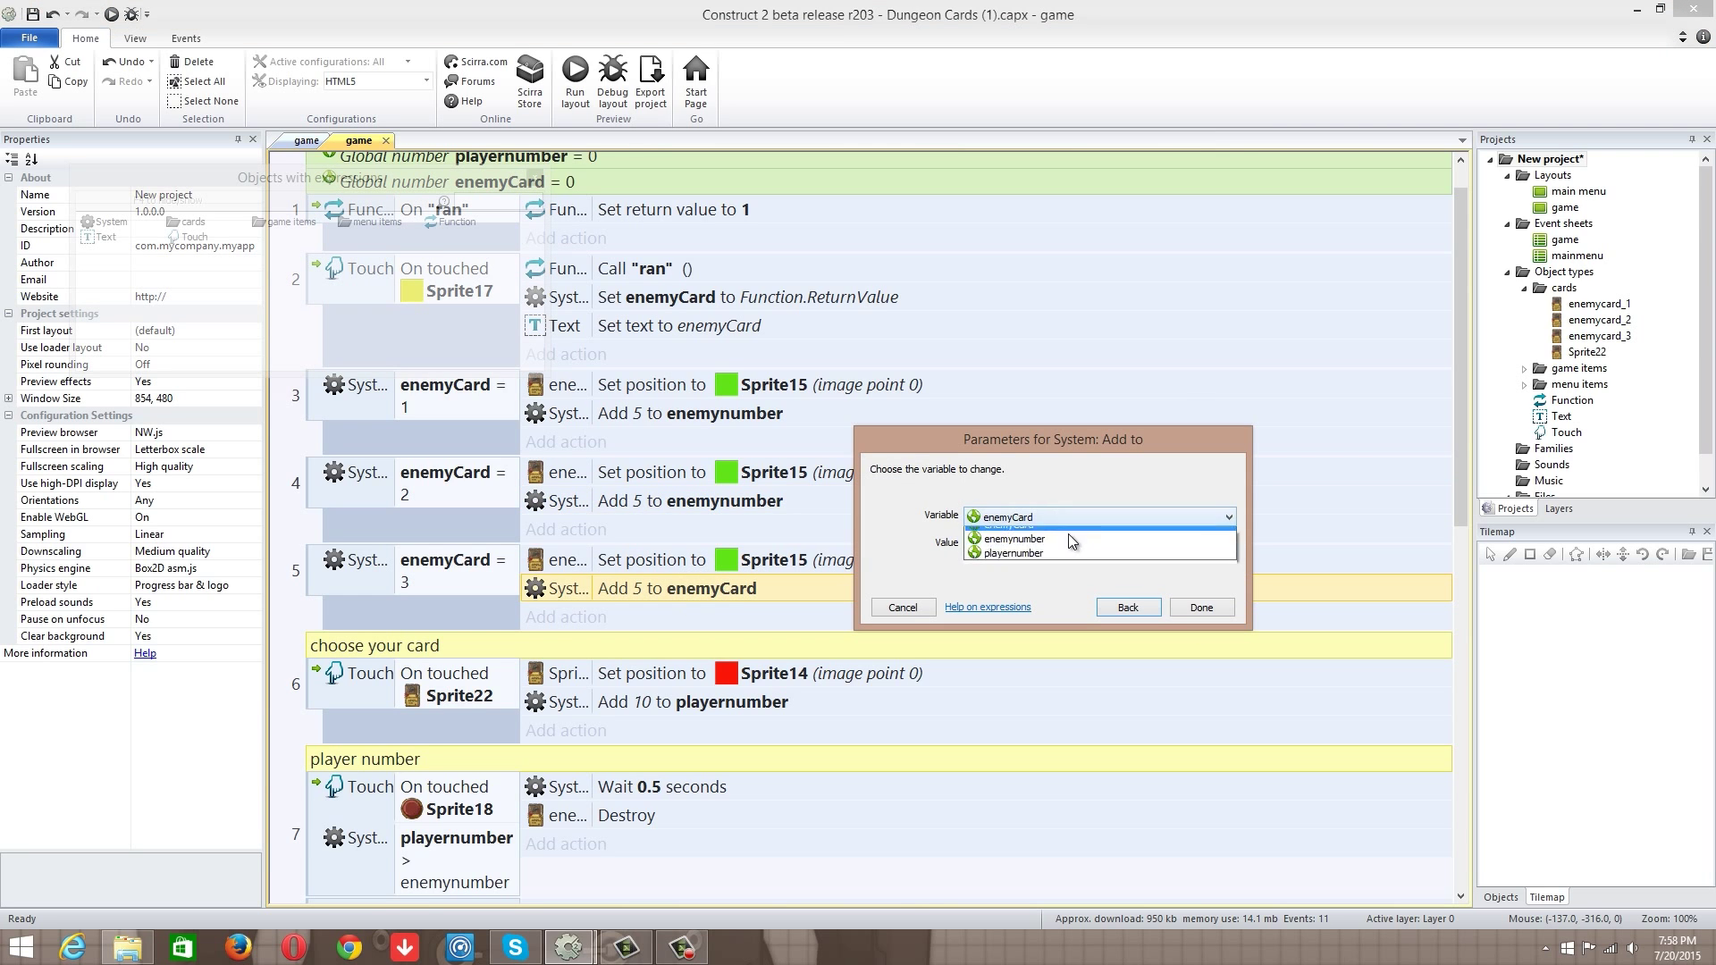
{"action": "left_click", "coordinate": [1016, 538]}
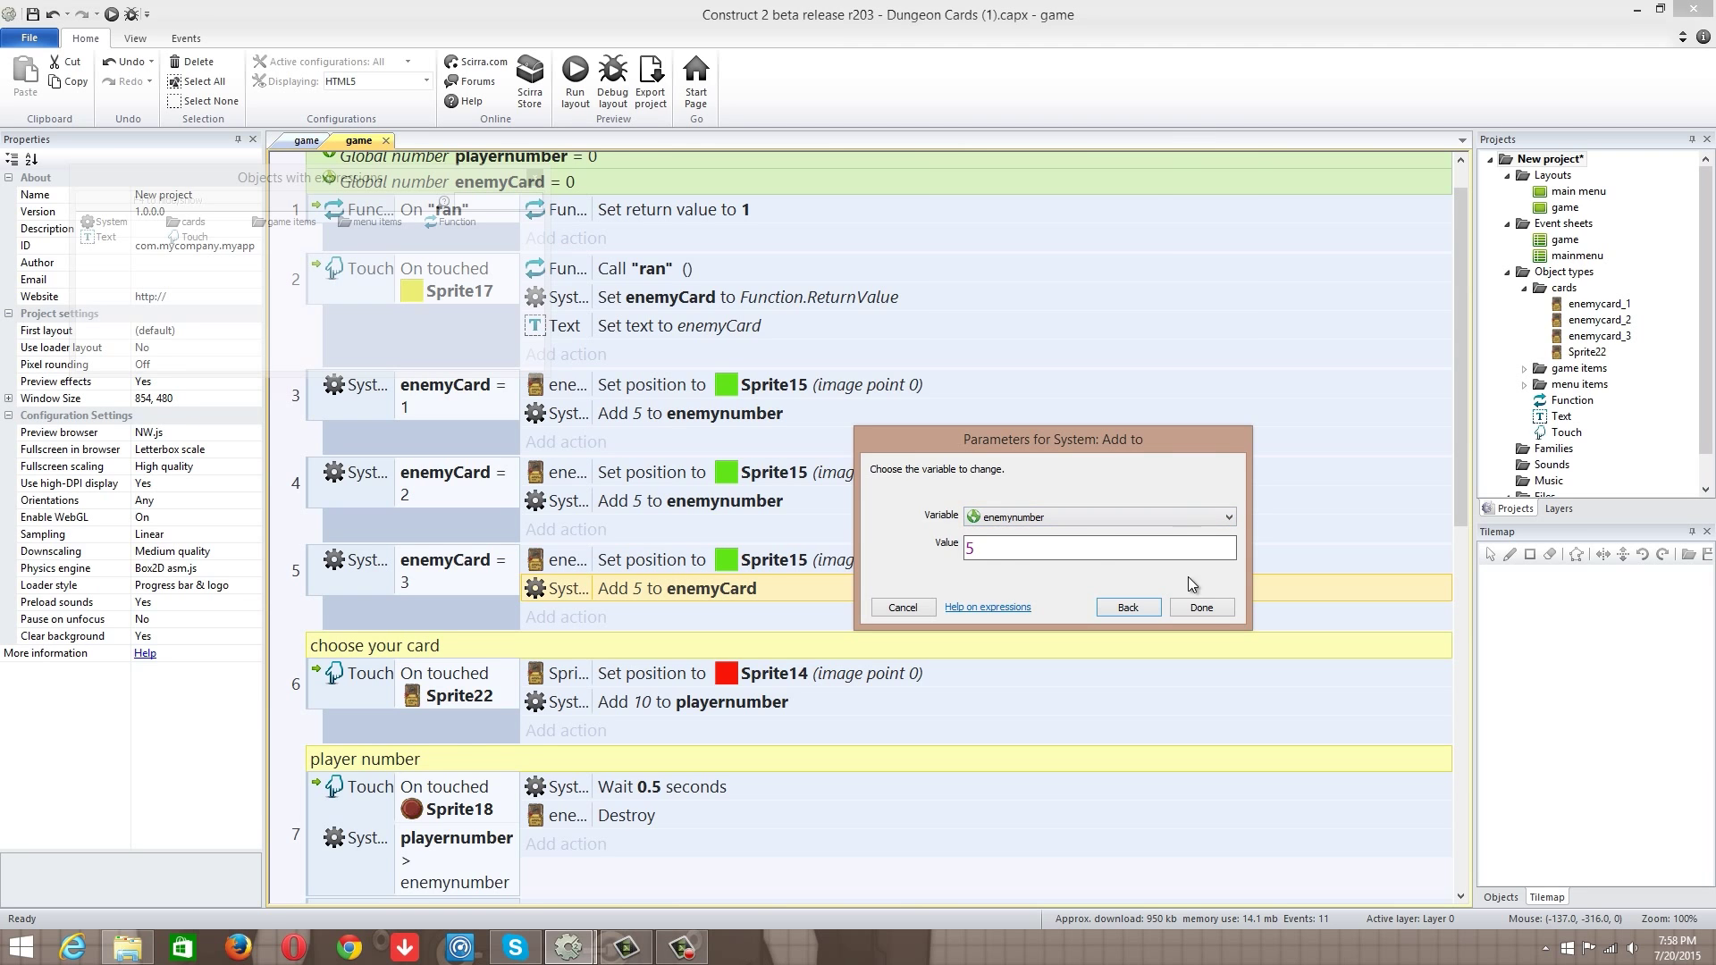
{"action": "left_click", "coordinate": [1201, 608]}
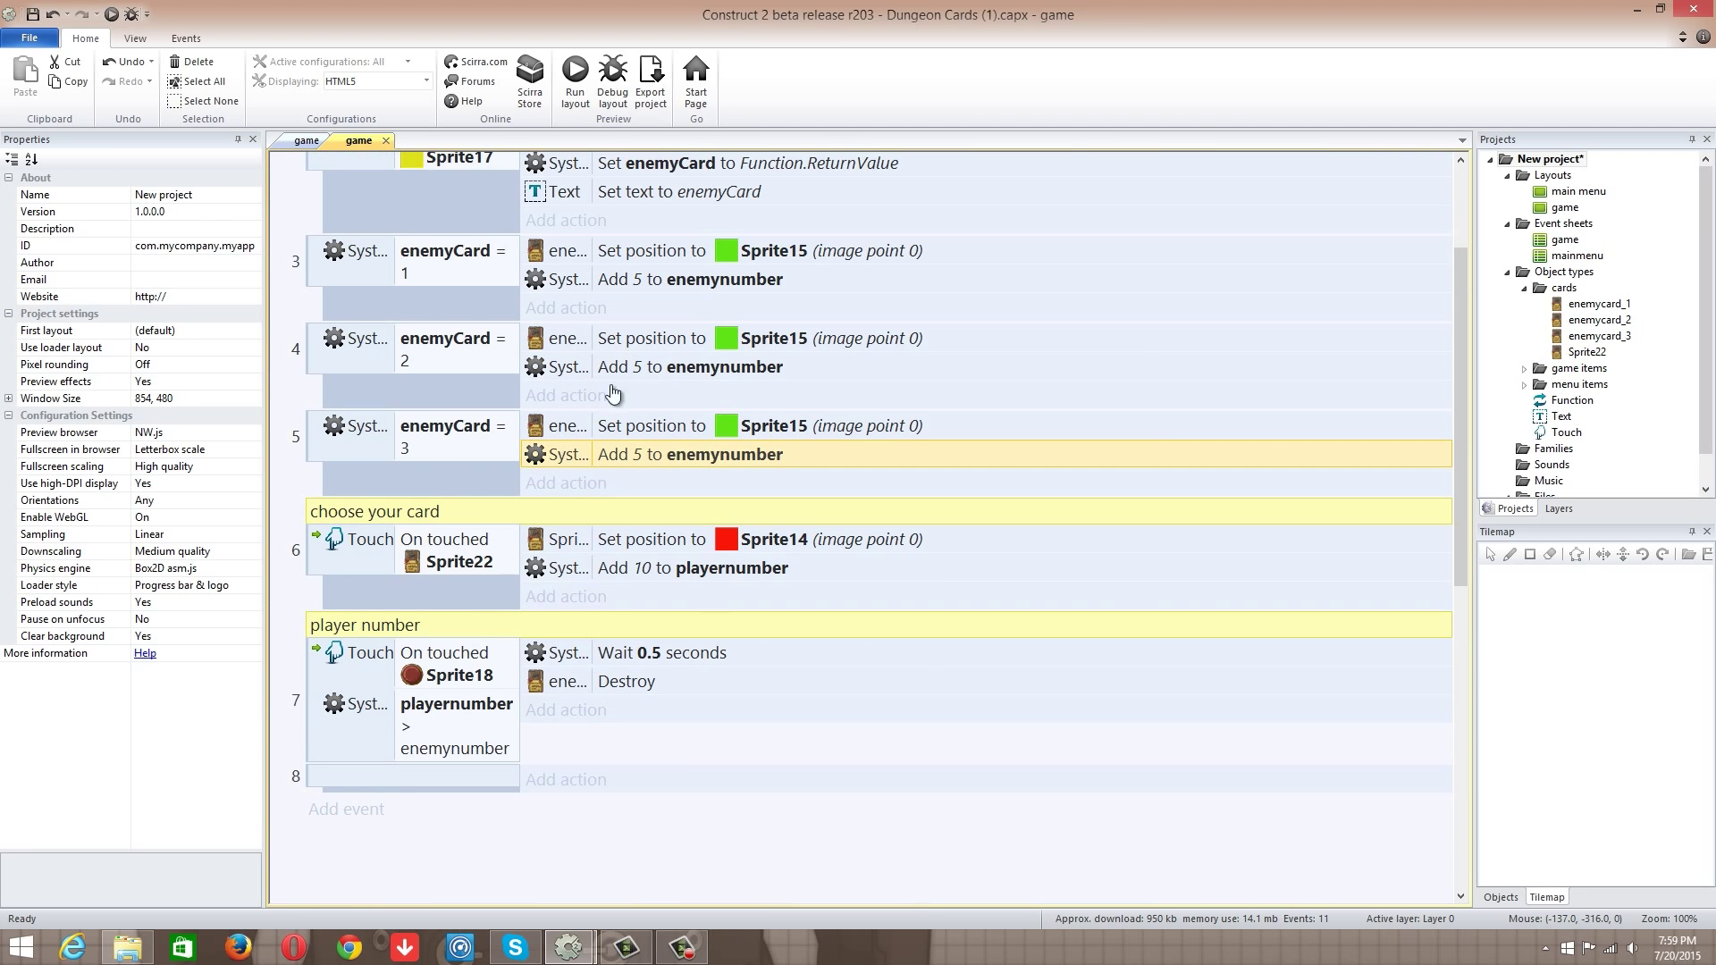
Step: Scroll the event sheet down to event 7 with the playernumber comparison
{"action": "scroll", "scroll_direction": "down", "scroll_amount": 3}
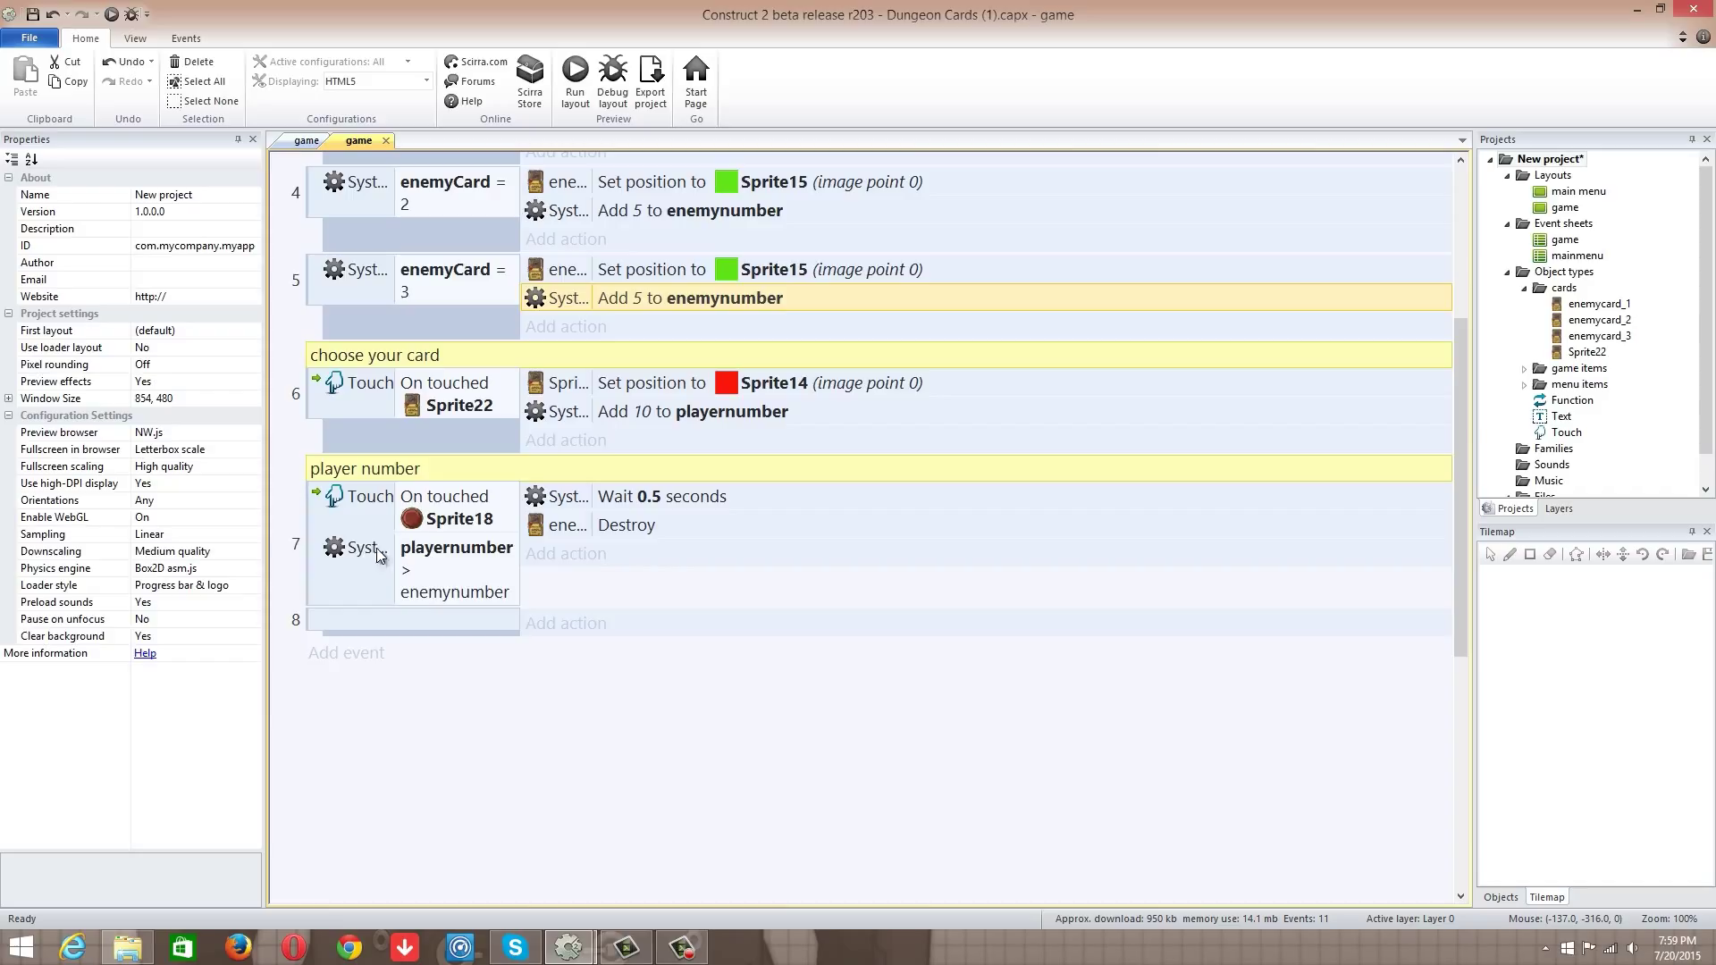
{"action": "mouse_move", "coordinate": [443, 527]}
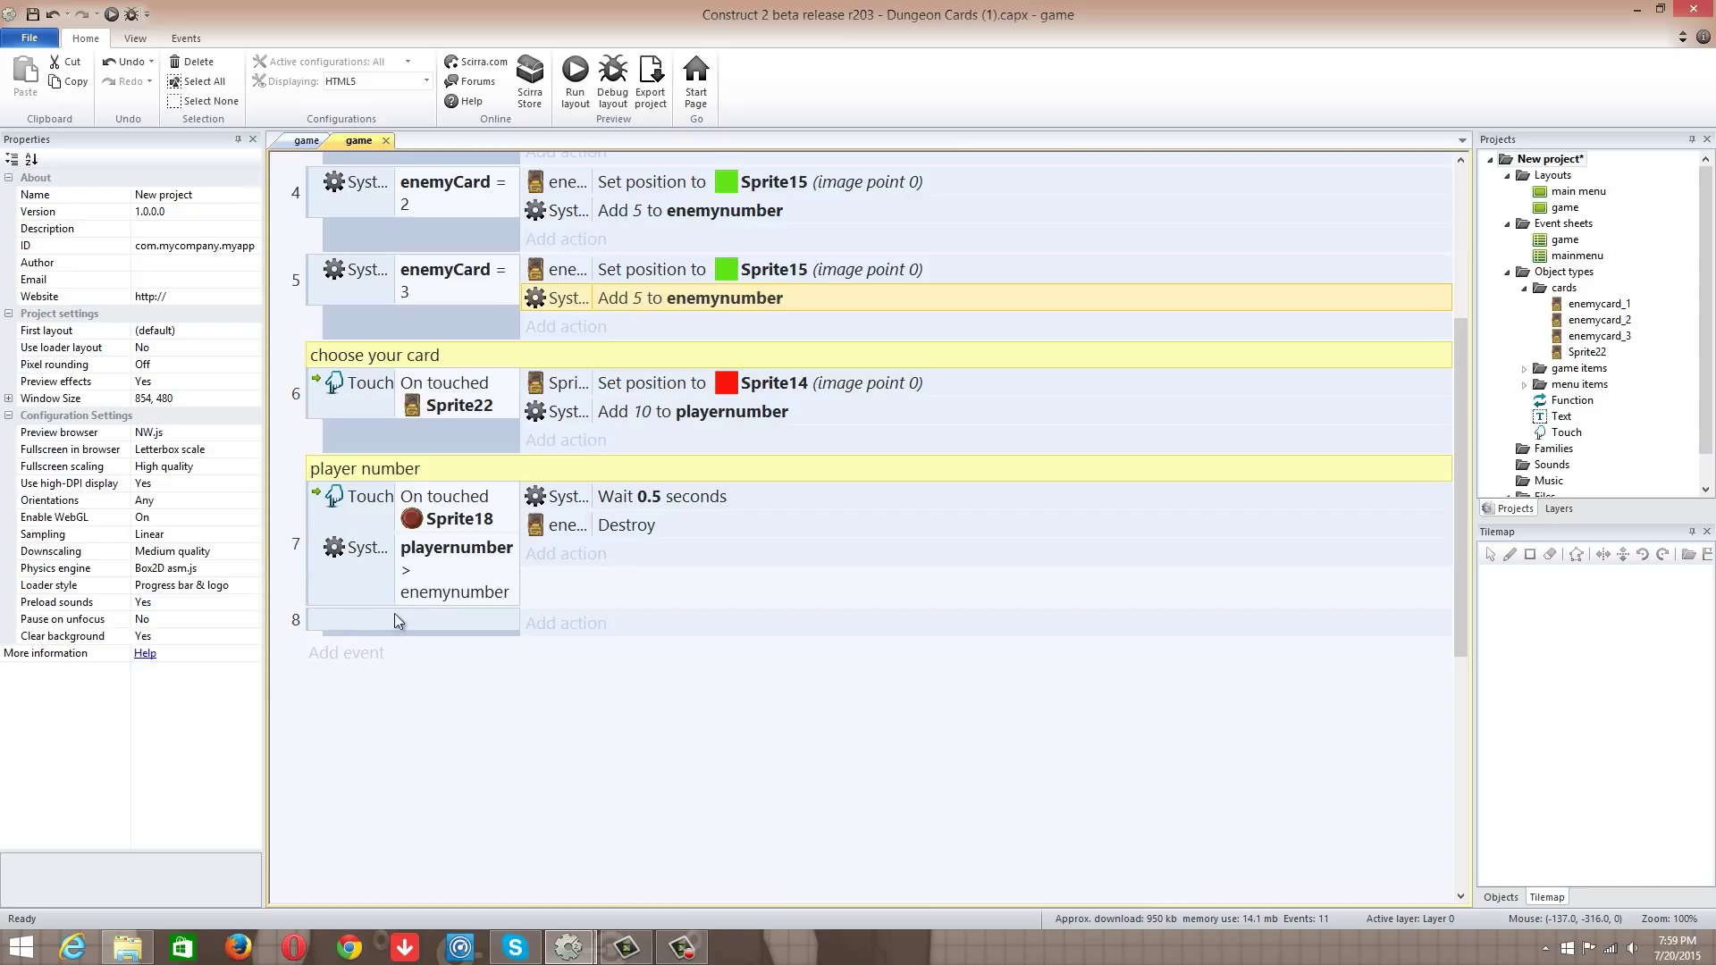
{"action": "mouse_move", "coordinate": [475, 595]}
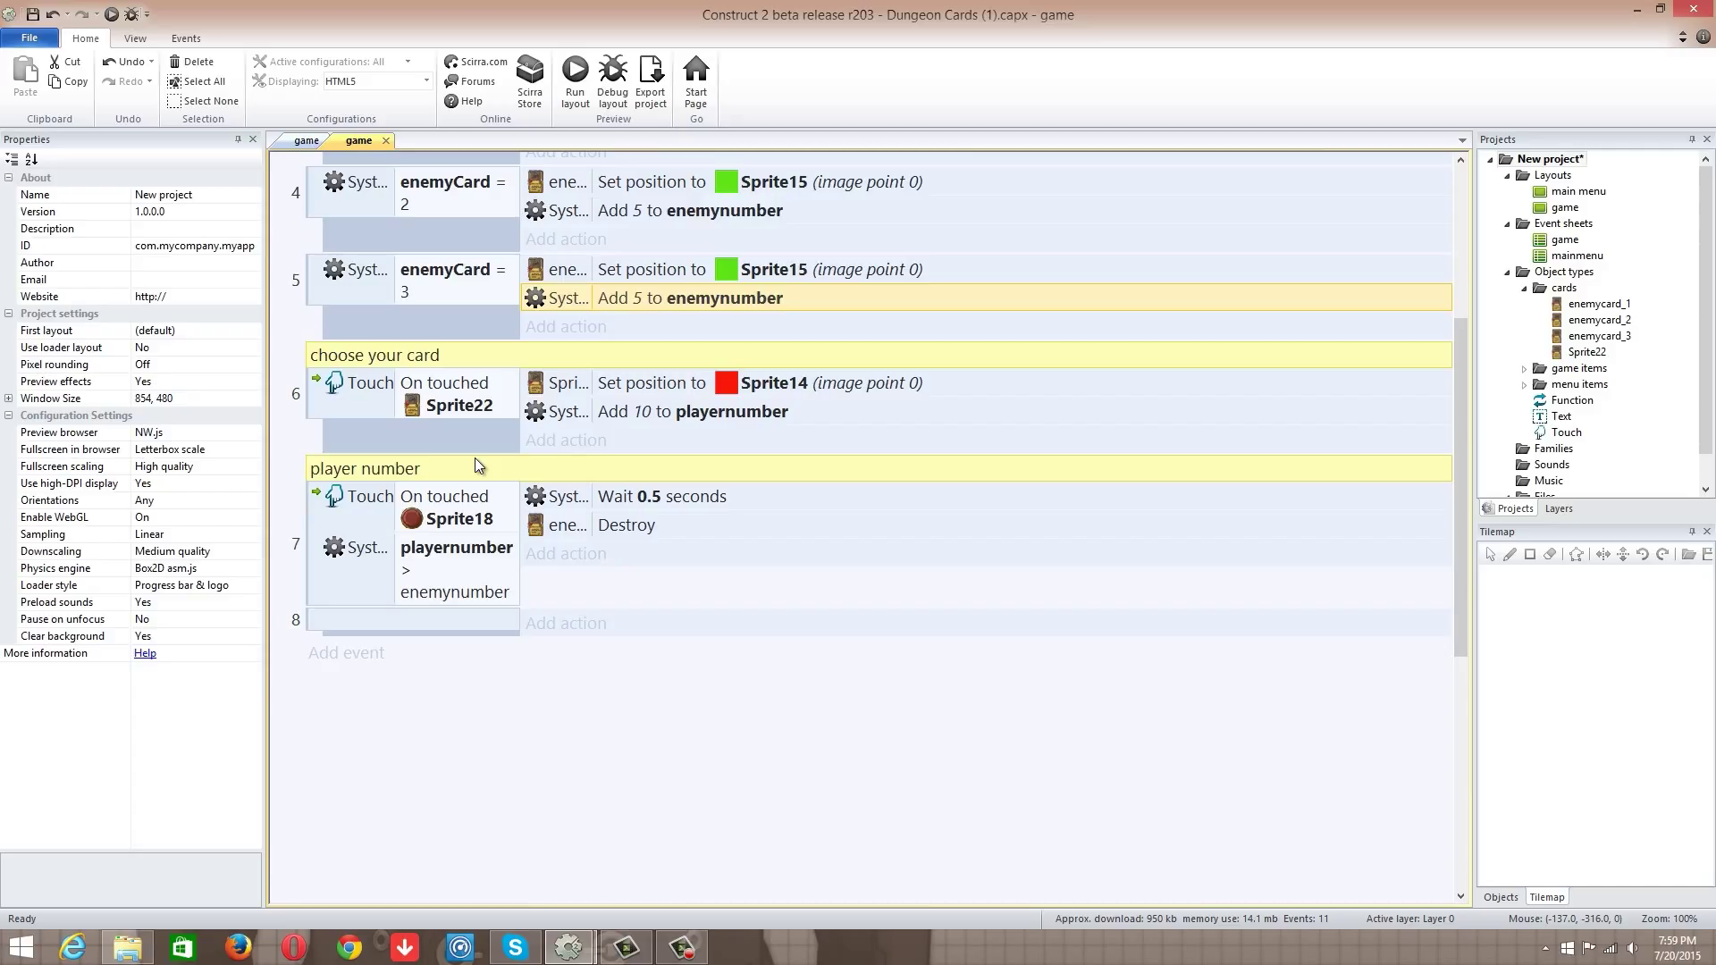
{"action": "mouse_move", "coordinate": [320, 152]}
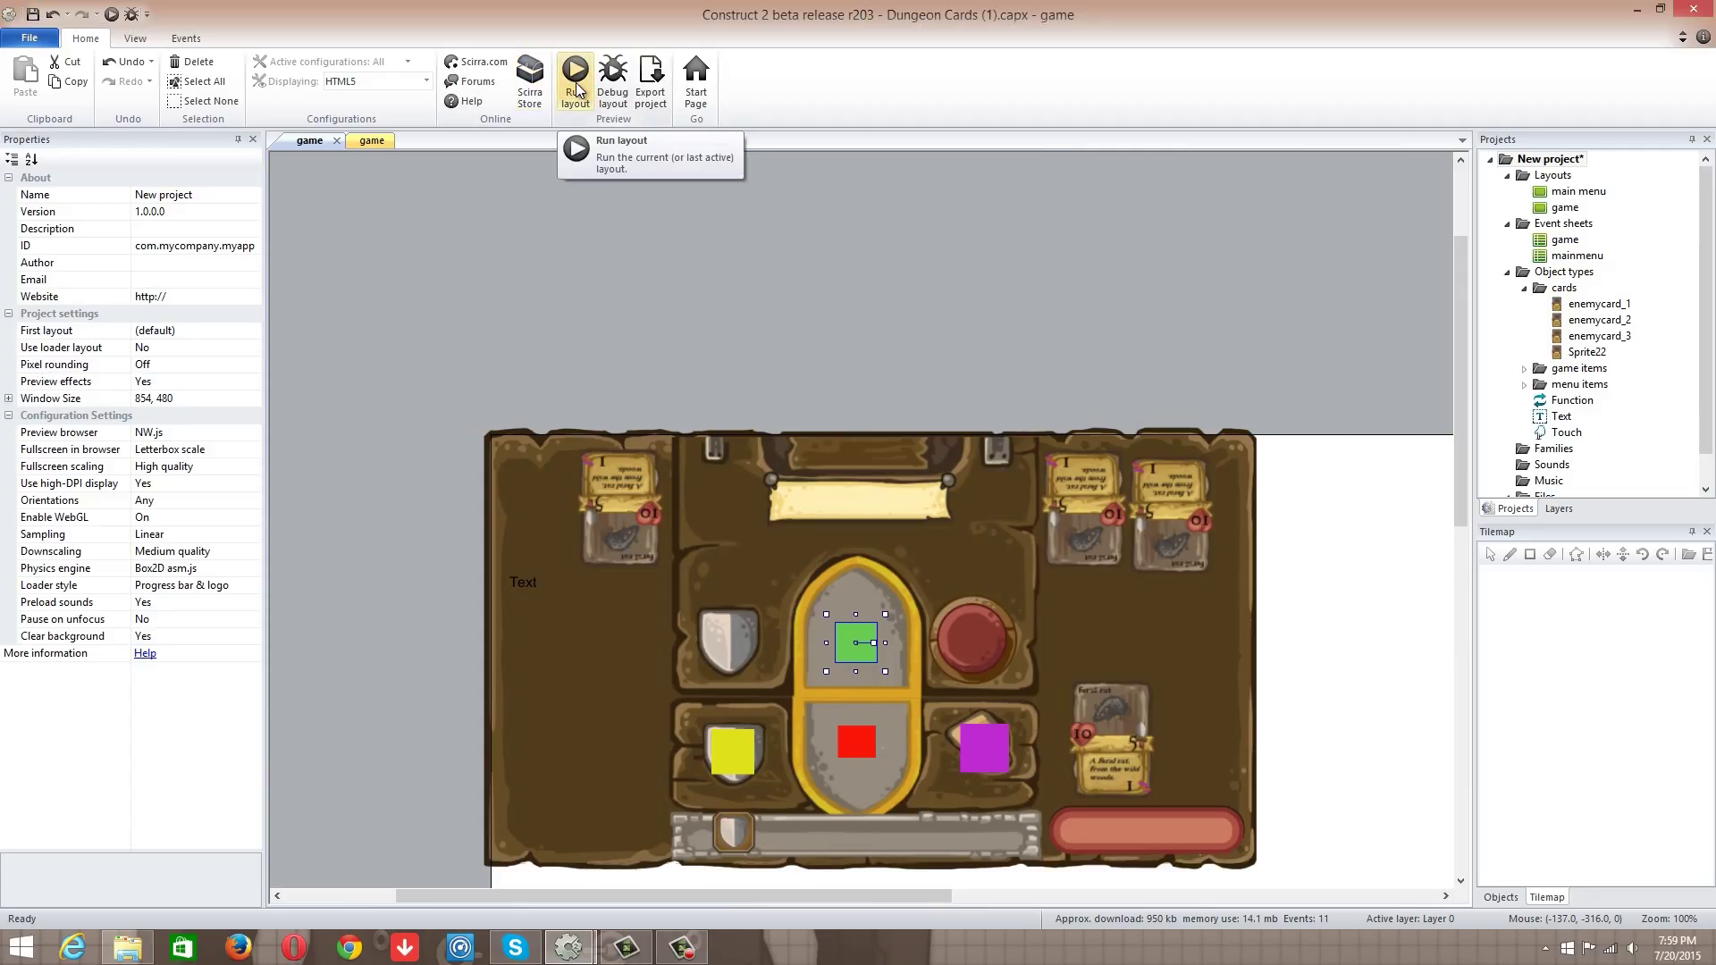
{"action": "left_click", "coordinate": [574, 69]}
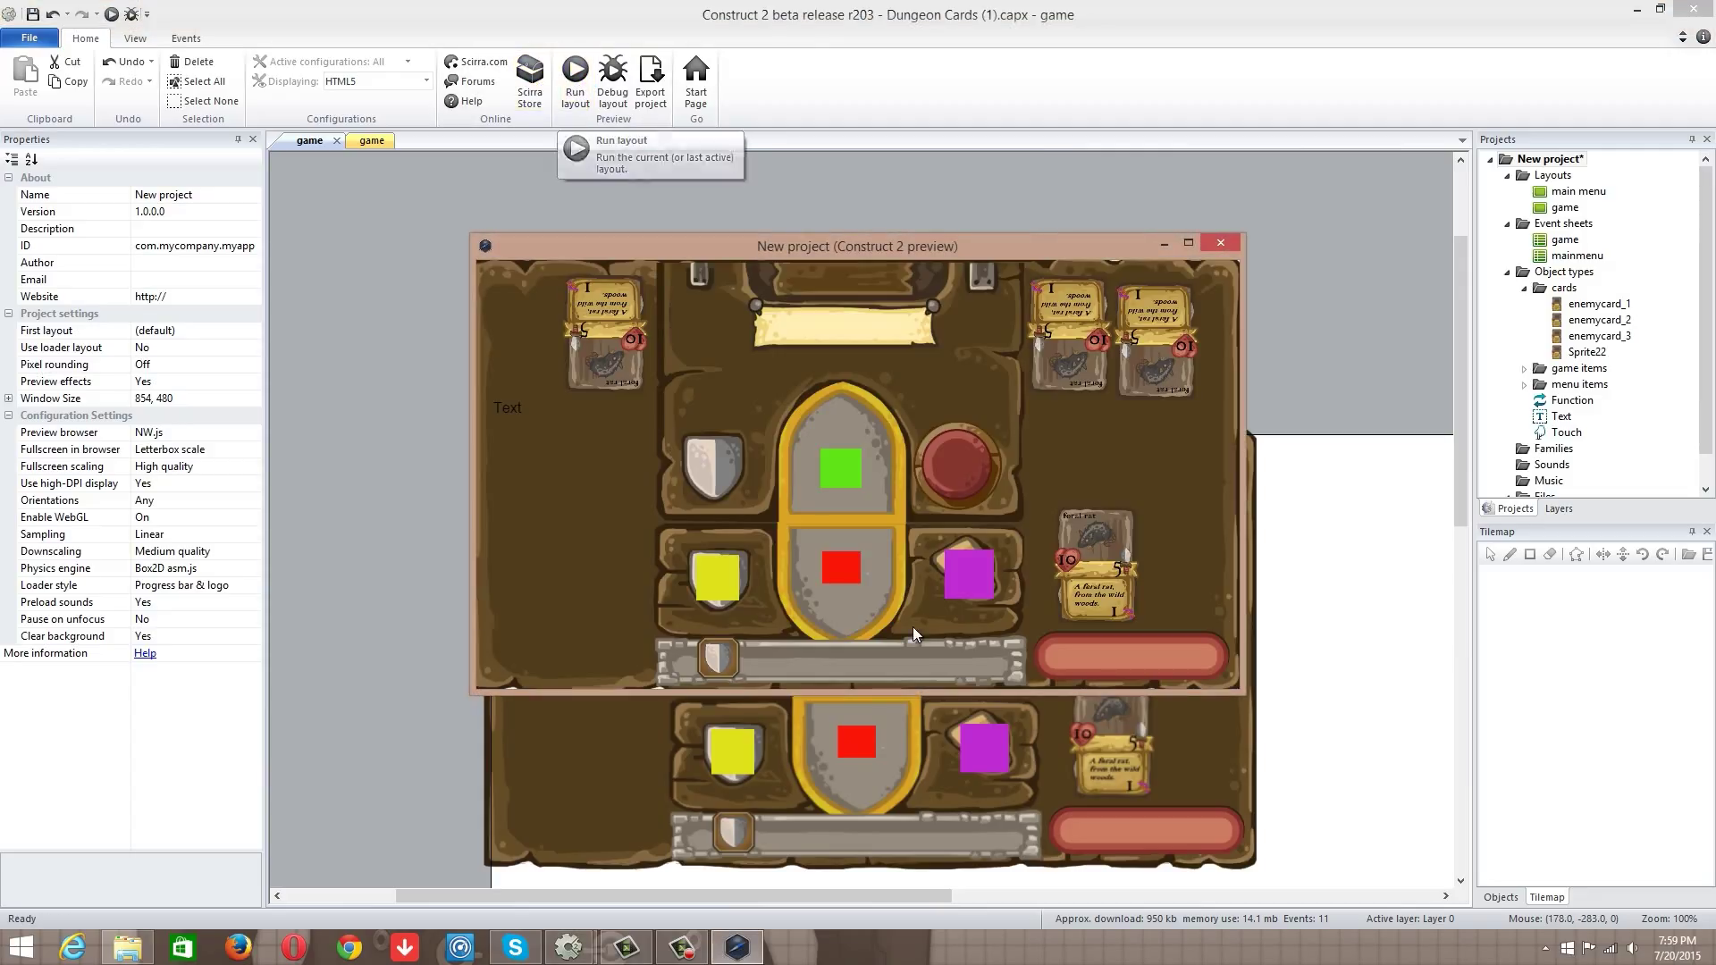
{"action": "mouse_move", "coordinate": [1127, 602]}
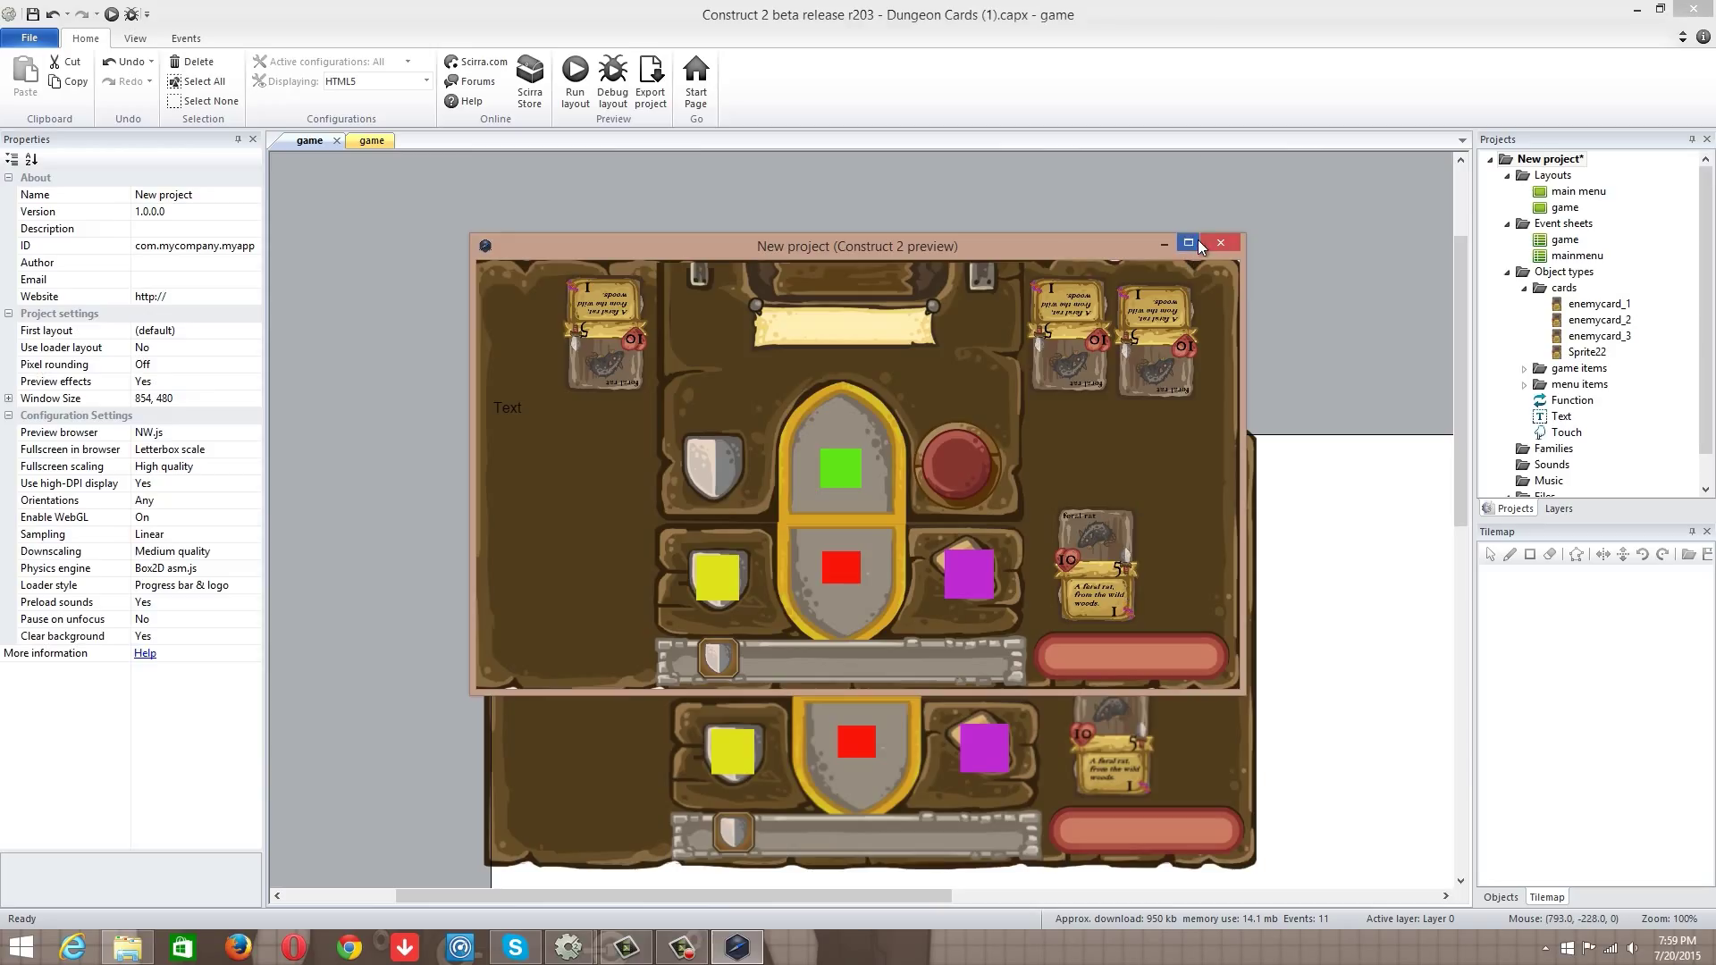
{"action": "left_click", "coordinate": [1187, 243]}
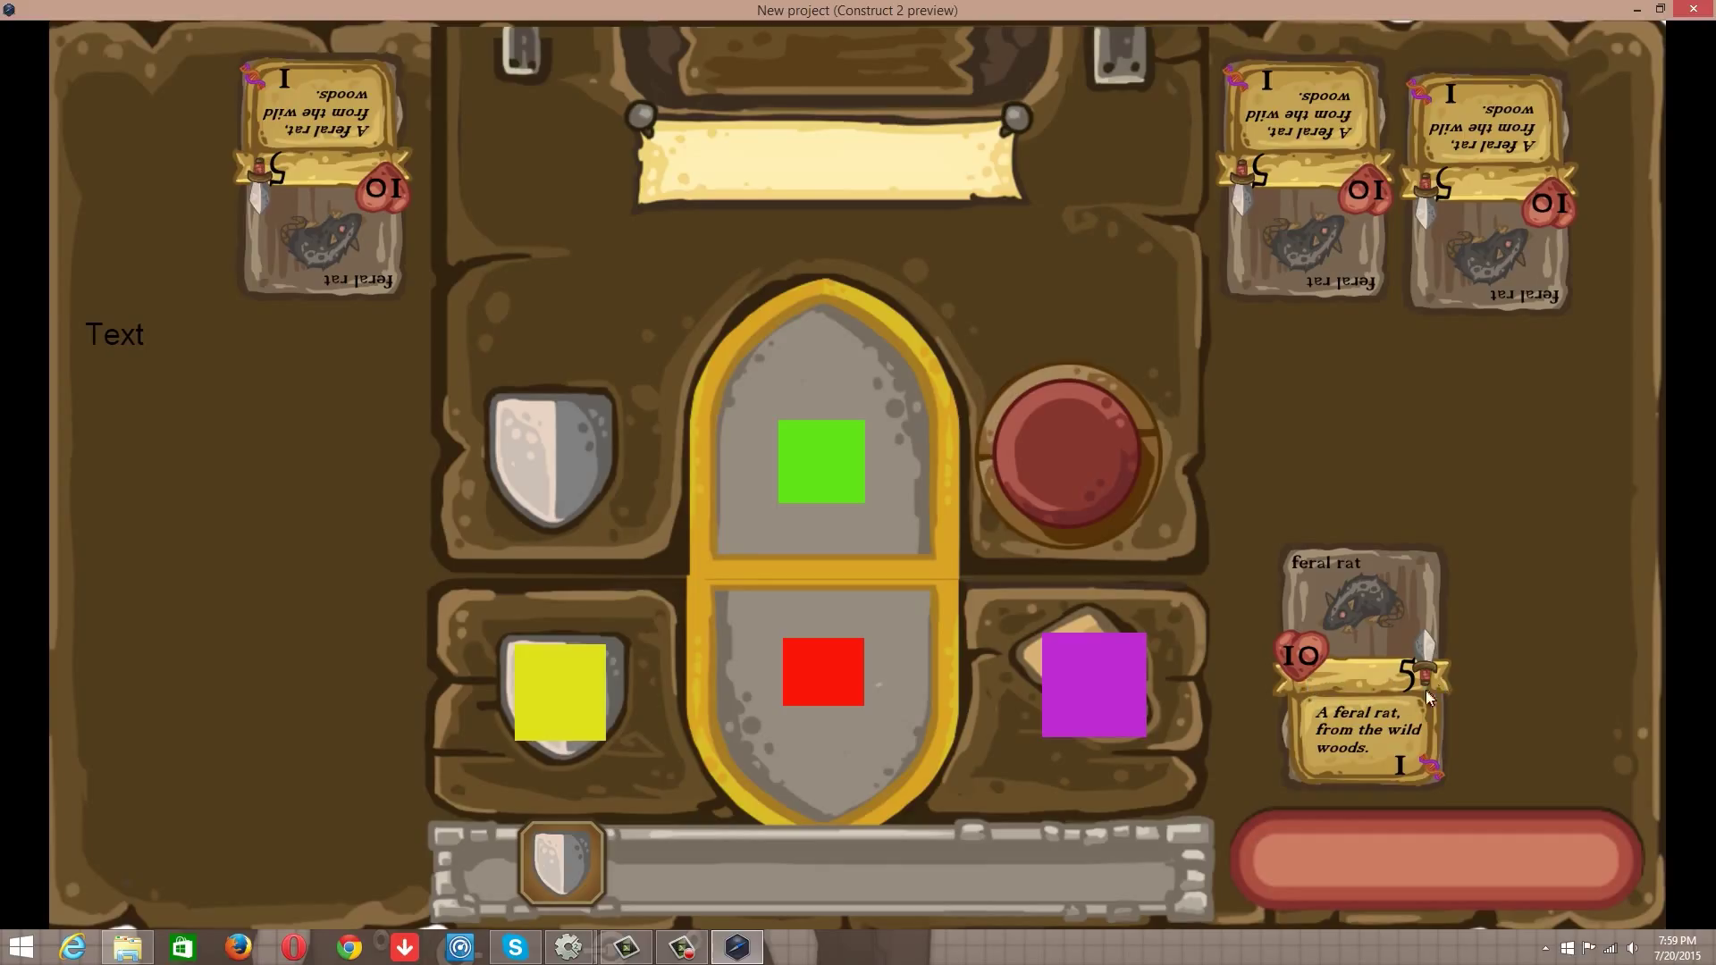
{"action": "mouse_move", "coordinate": [1383, 733]}
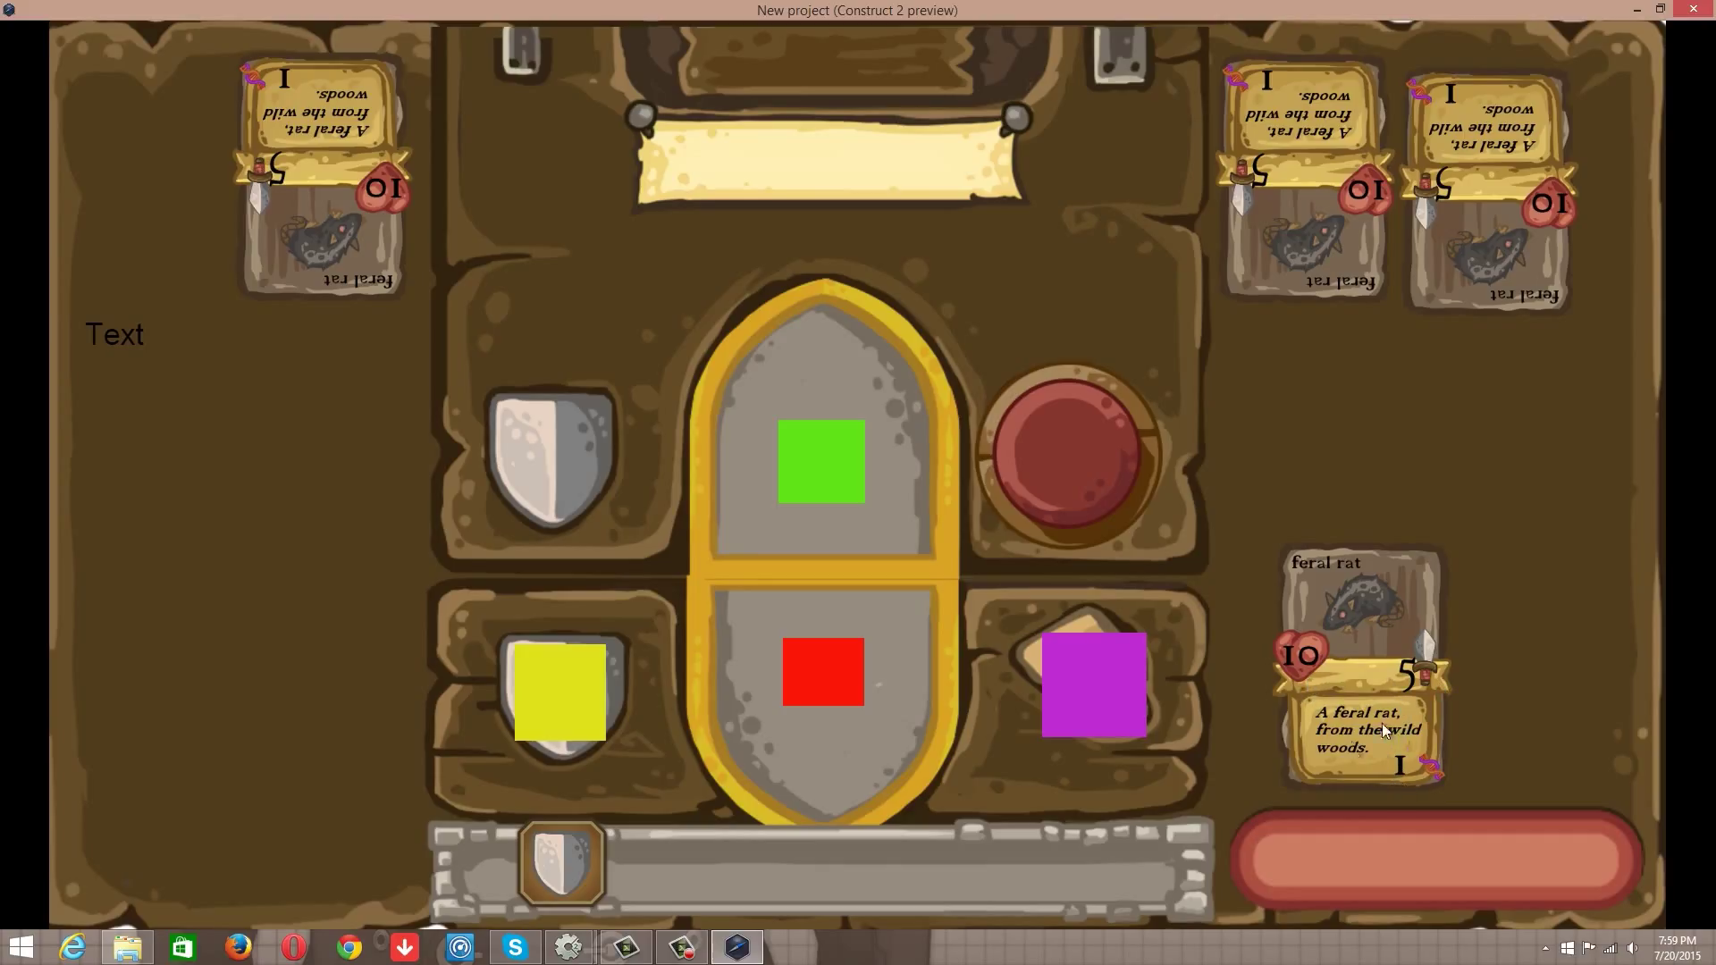
{"action": "mouse_move", "coordinate": [1333, 739]}
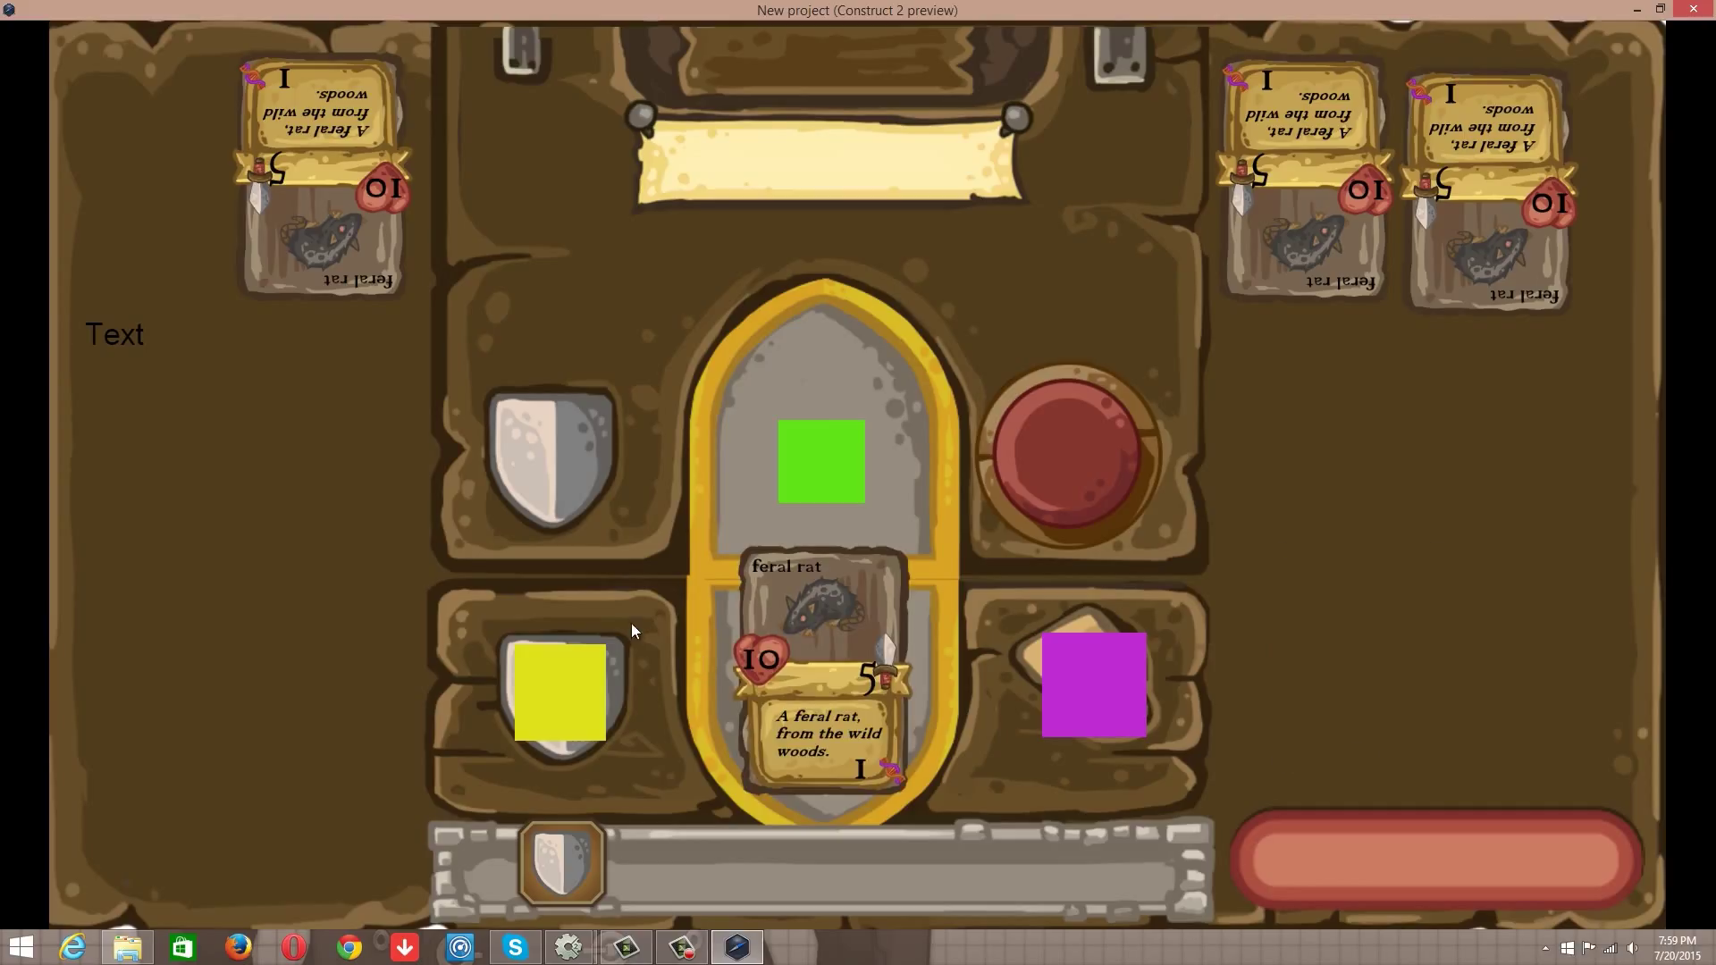
{"action": "mouse_move", "coordinate": [722, 675]}
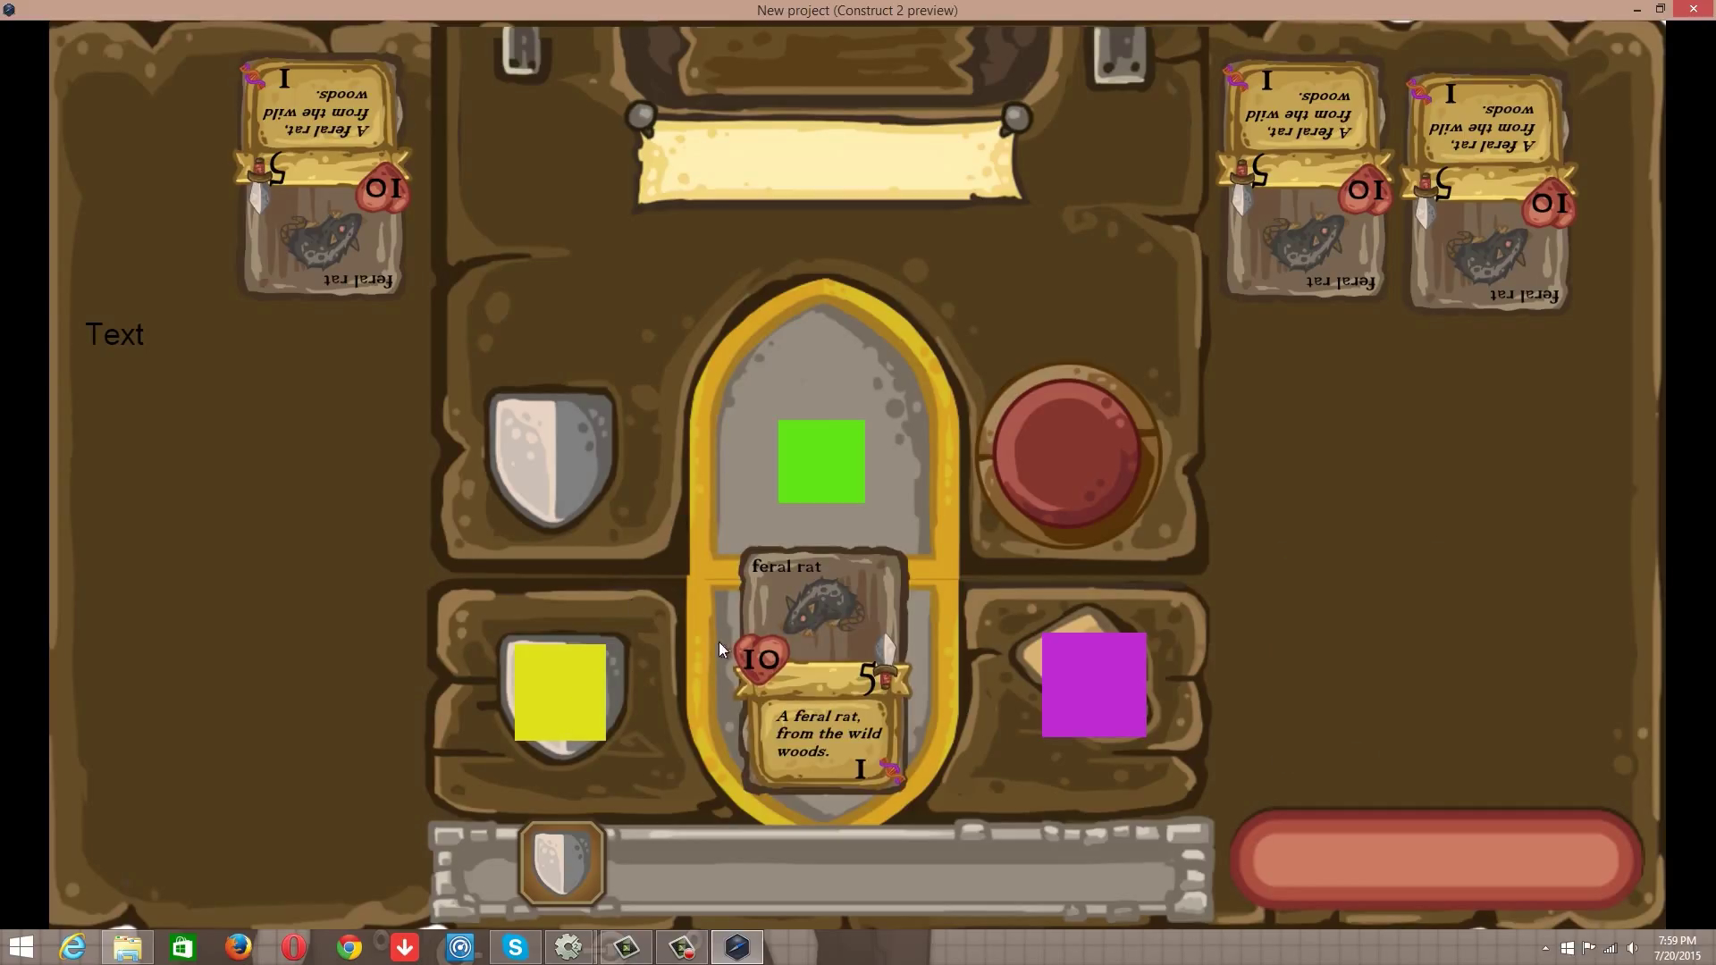
{"action": "mouse_move", "coordinate": [783, 690]}
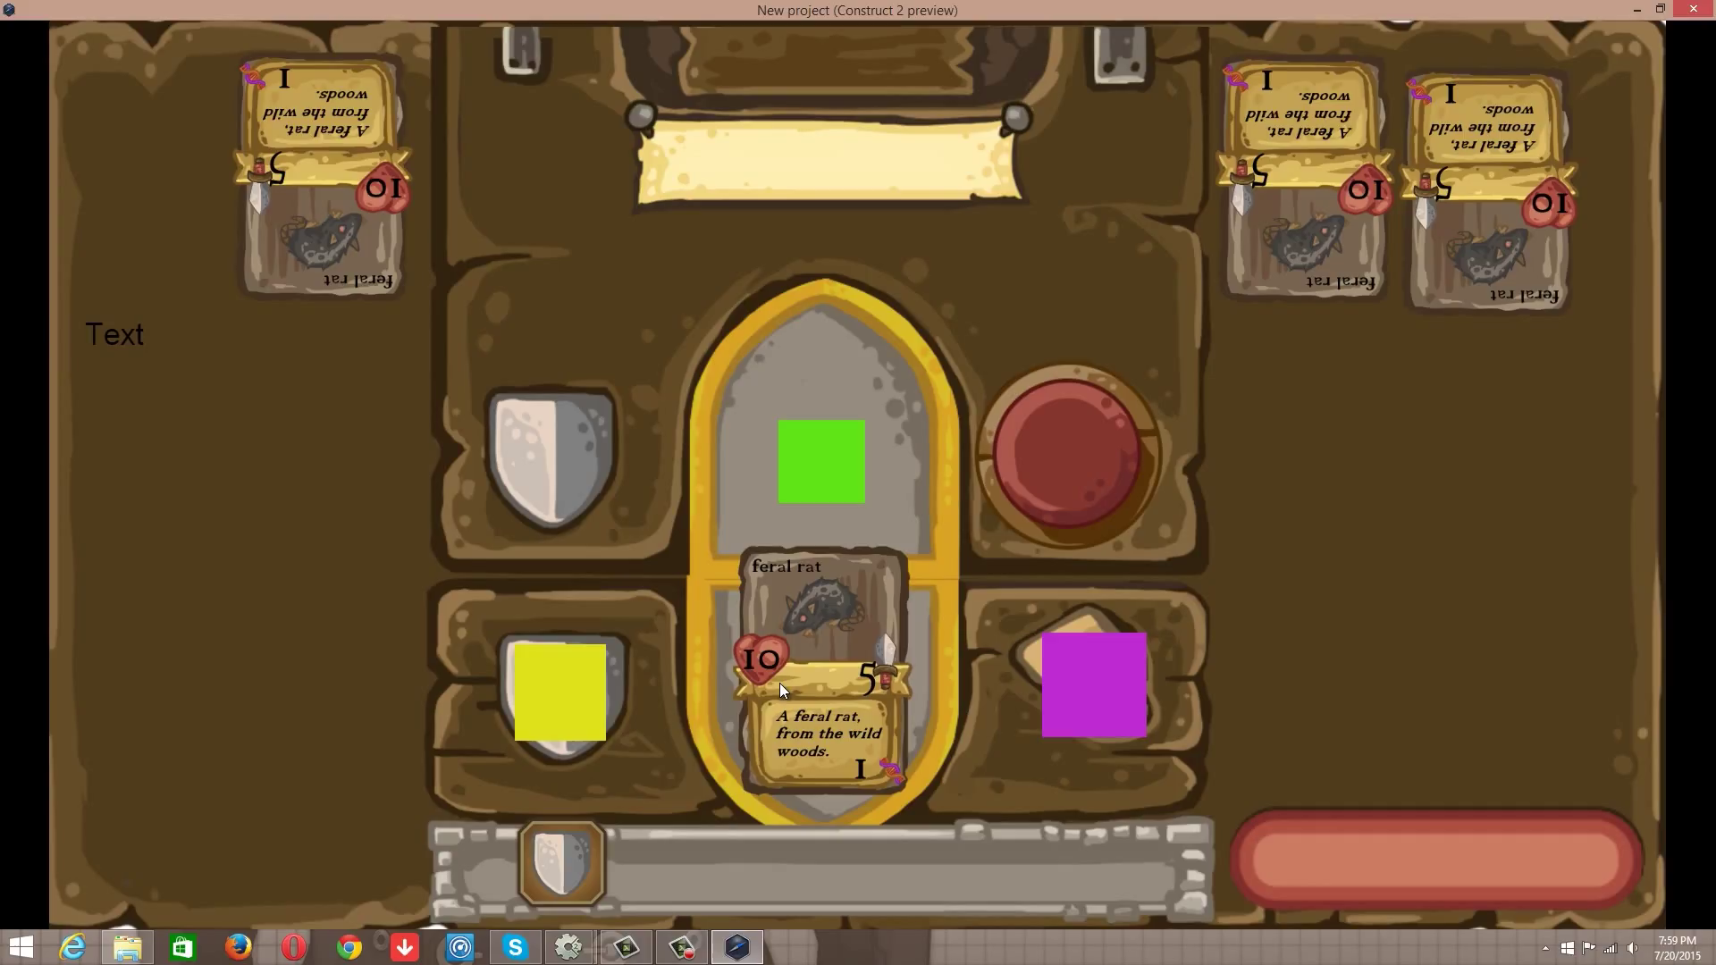
{"action": "mouse_move", "coordinate": [1178, 154]}
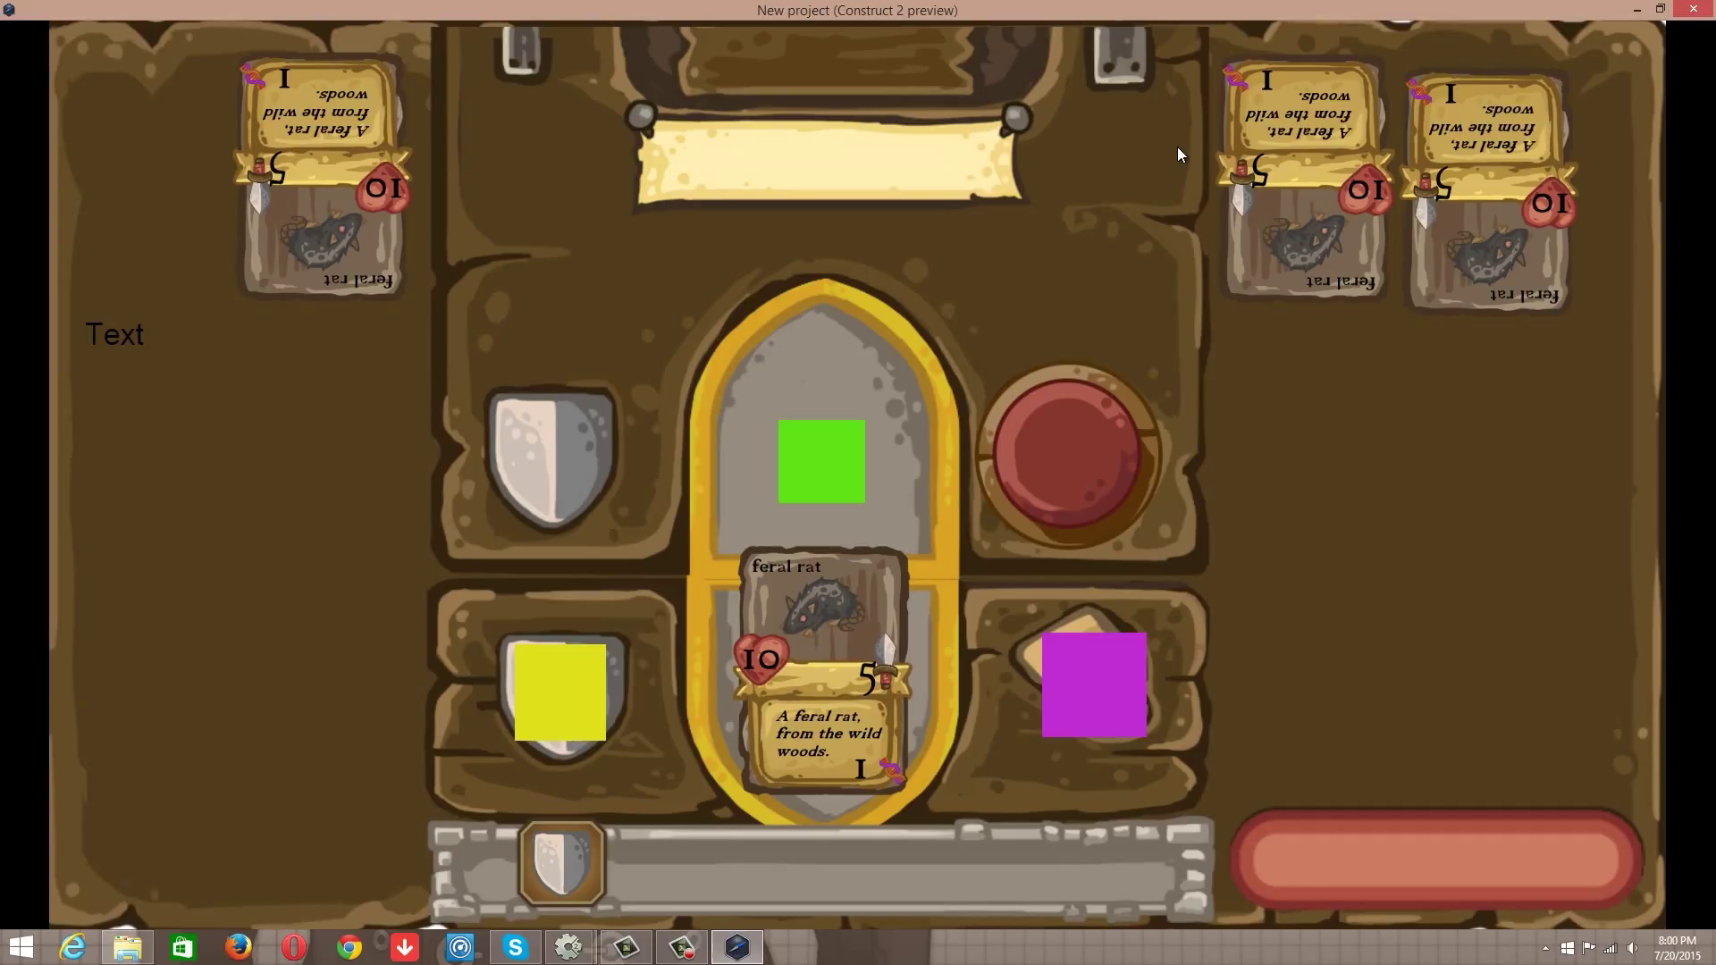
{"action": "mouse_move", "coordinate": [1172, 182]}
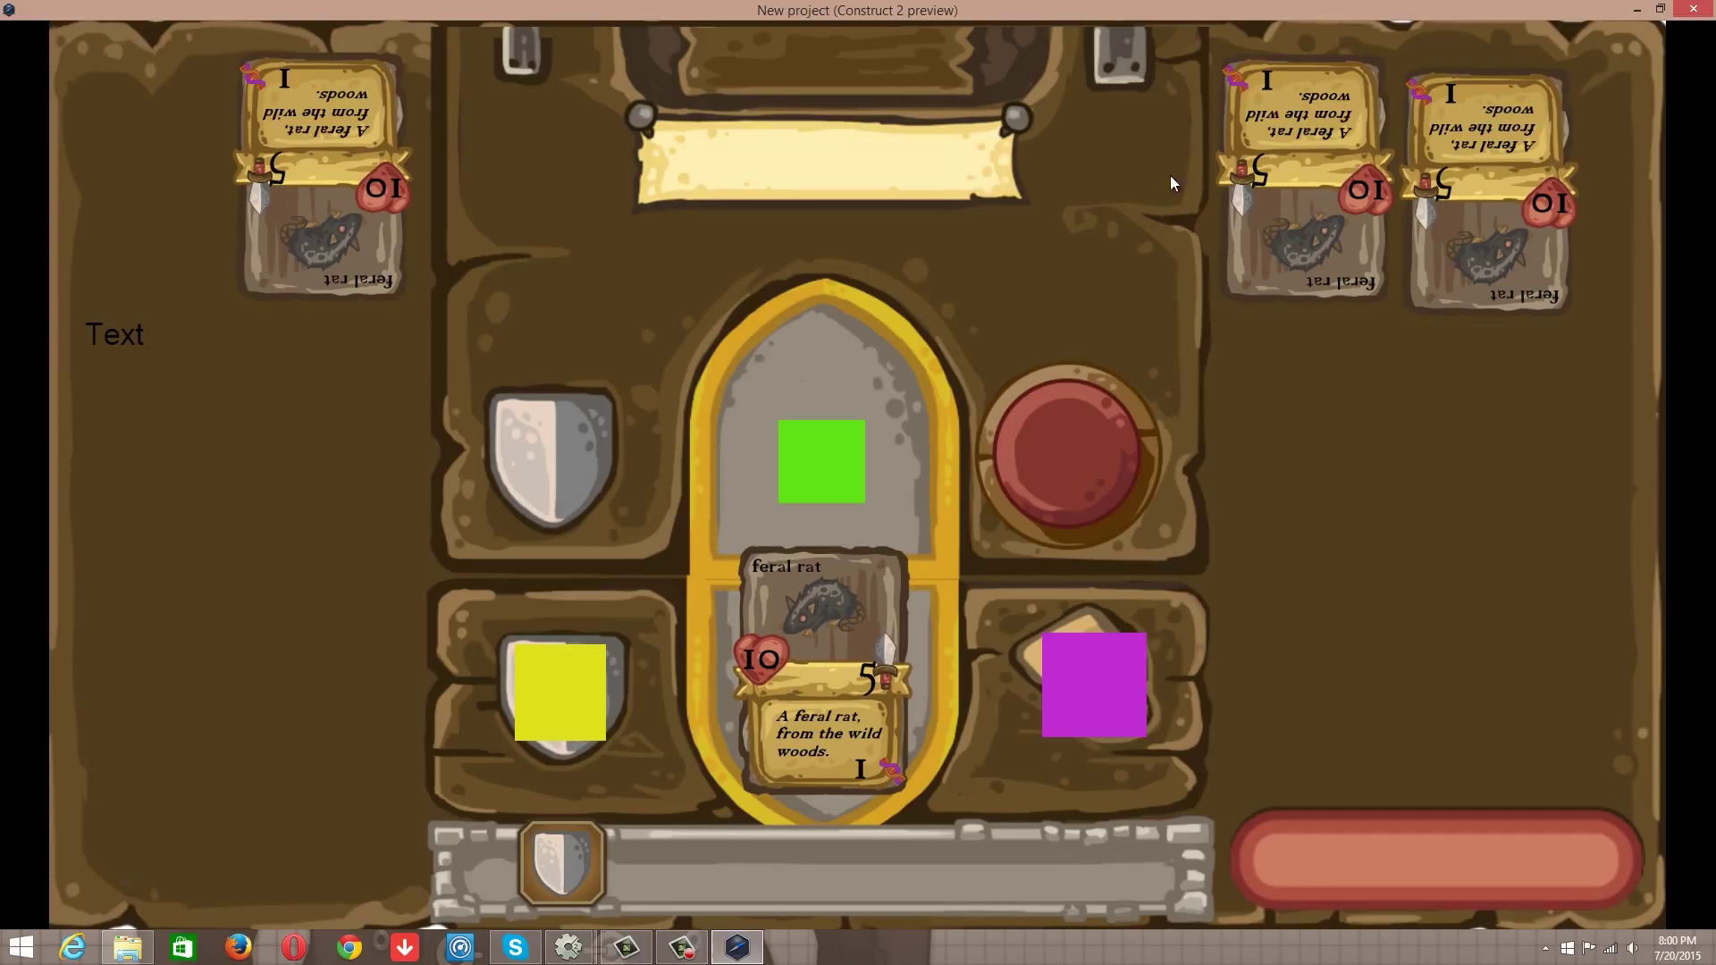
{"action": "mouse_move", "coordinate": [1260, 189]}
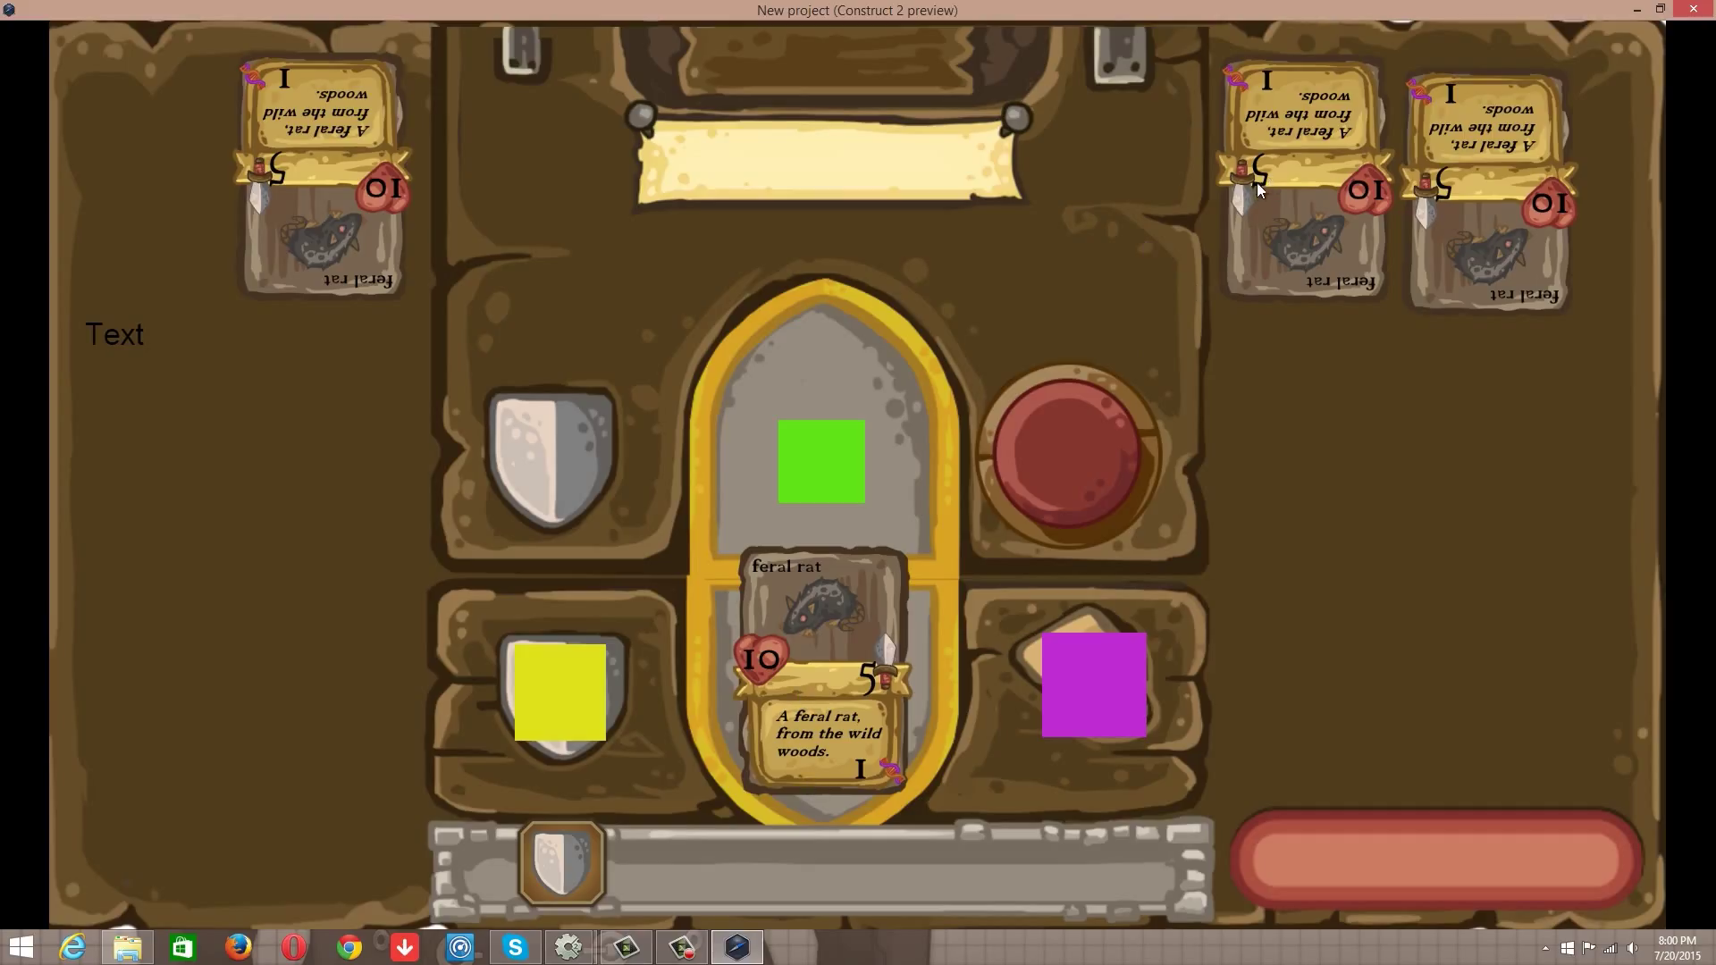
{"action": "mouse_move", "coordinate": [561, 693]}
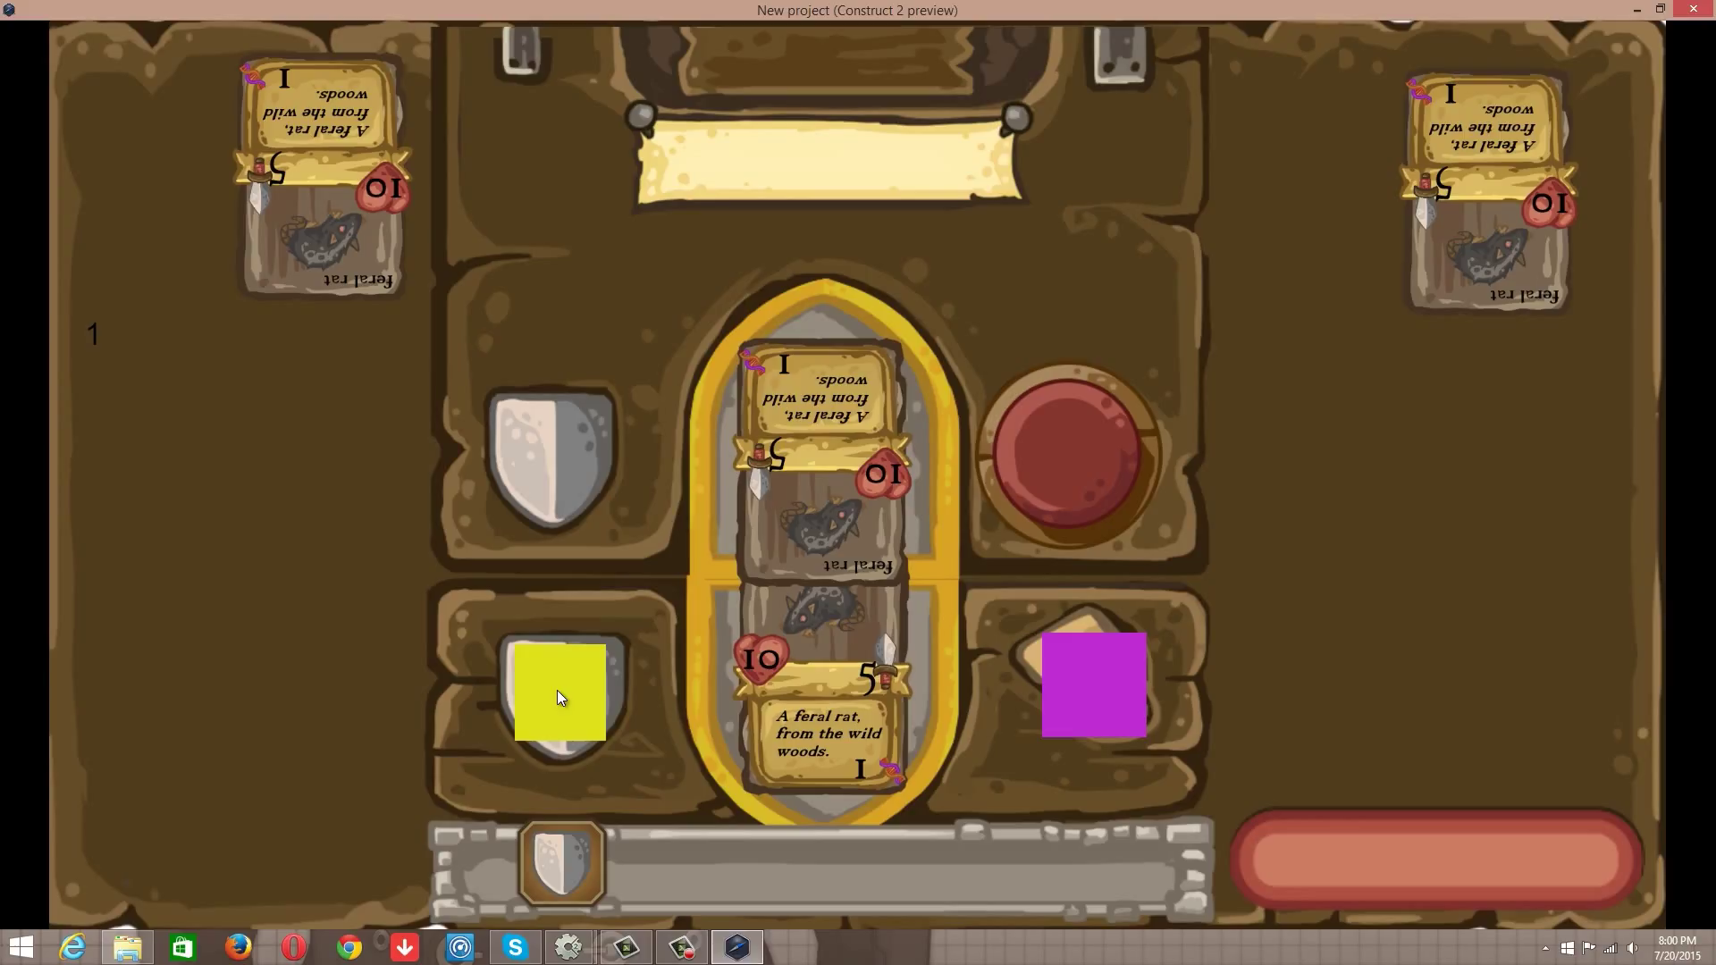
{"action": "mouse_move", "coordinate": [1067, 472]}
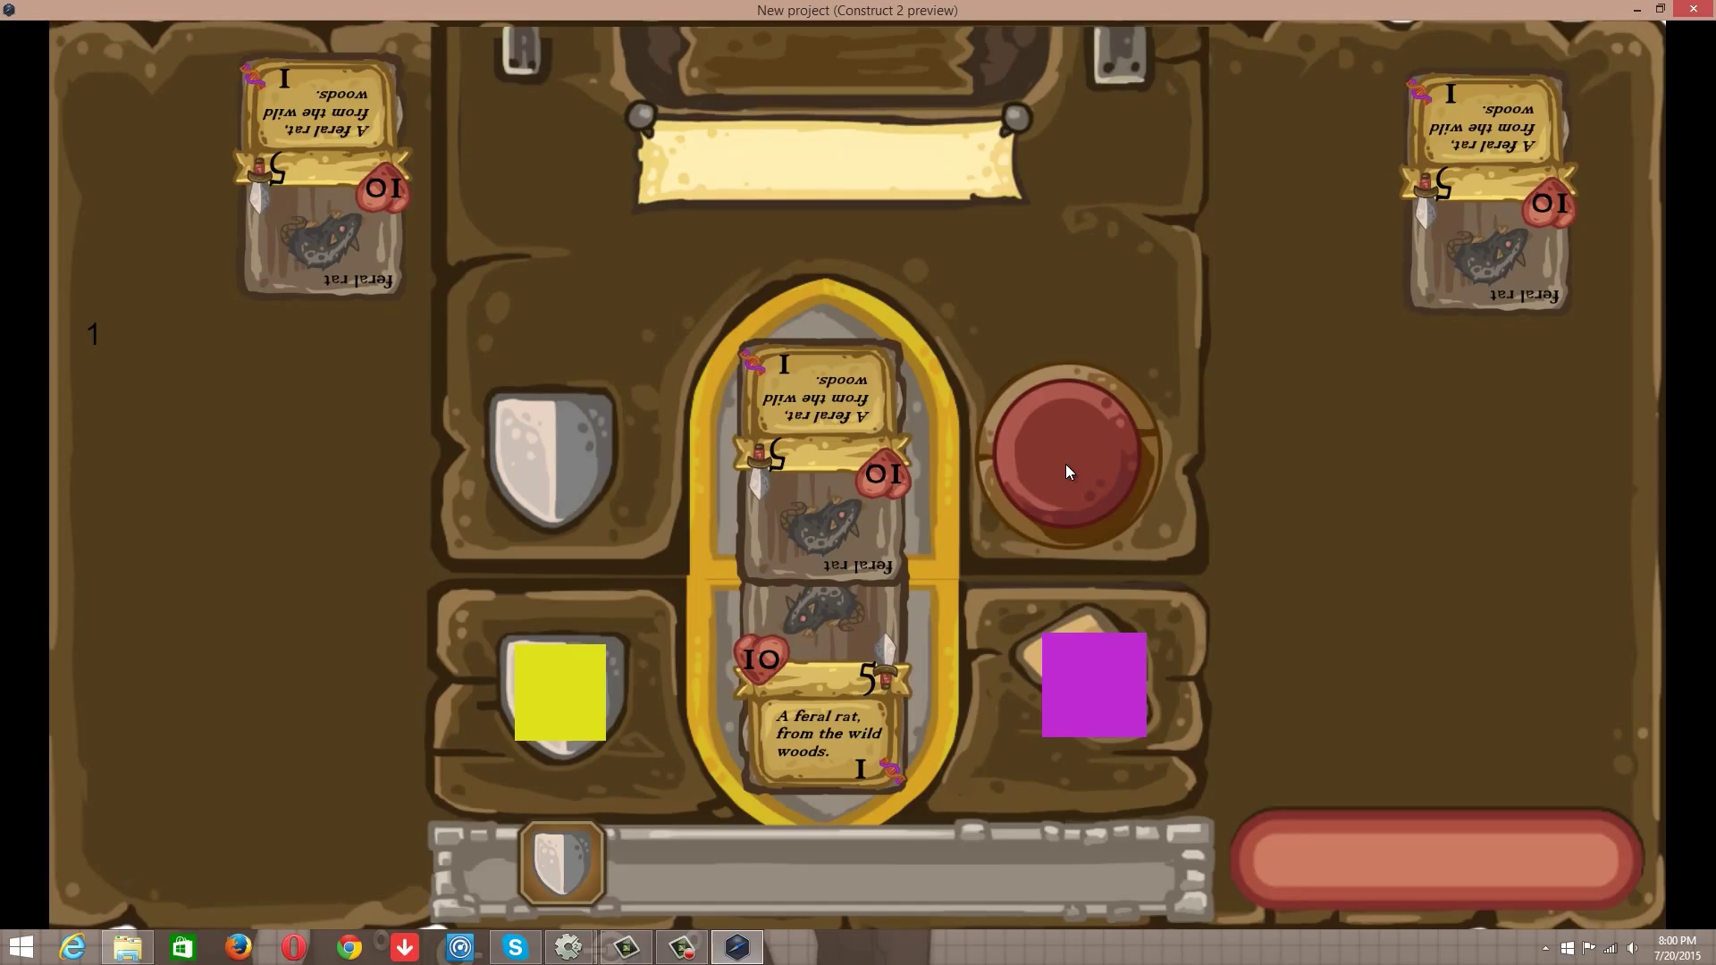
{"action": "mouse_move", "coordinate": [1594, 132]}
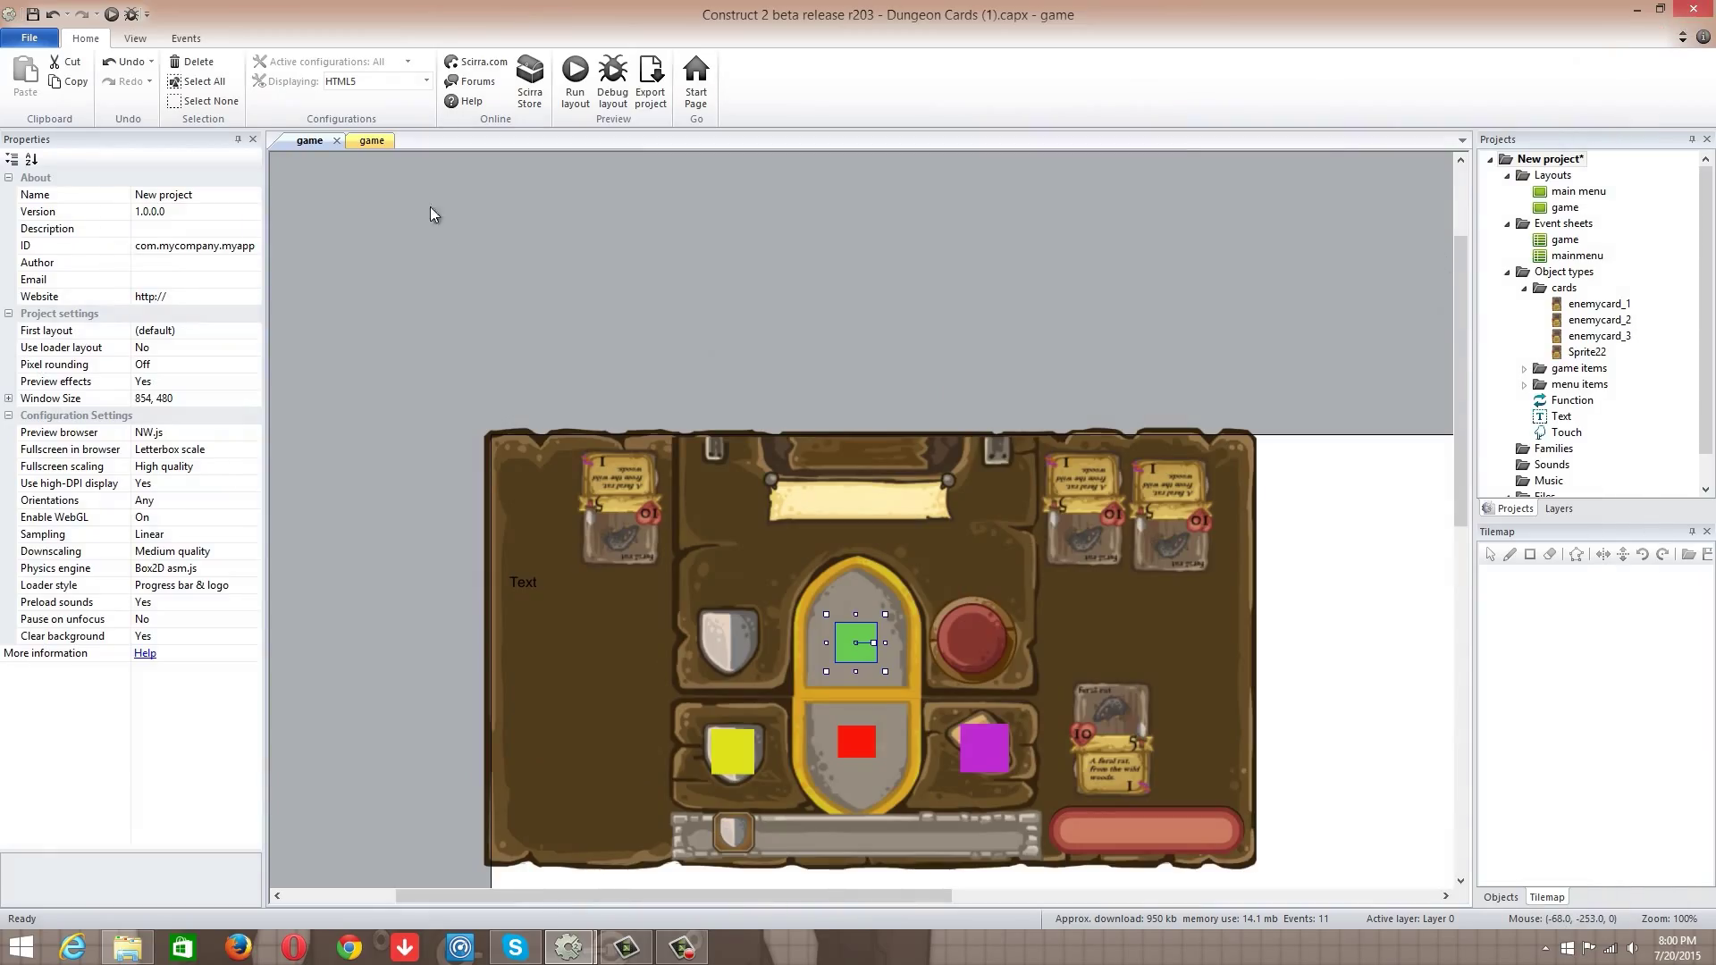
Step: Review event 7's variable comparison and remove its Wait 0.5 seconds action
{"action": "left_click", "coordinate": [370, 139]}
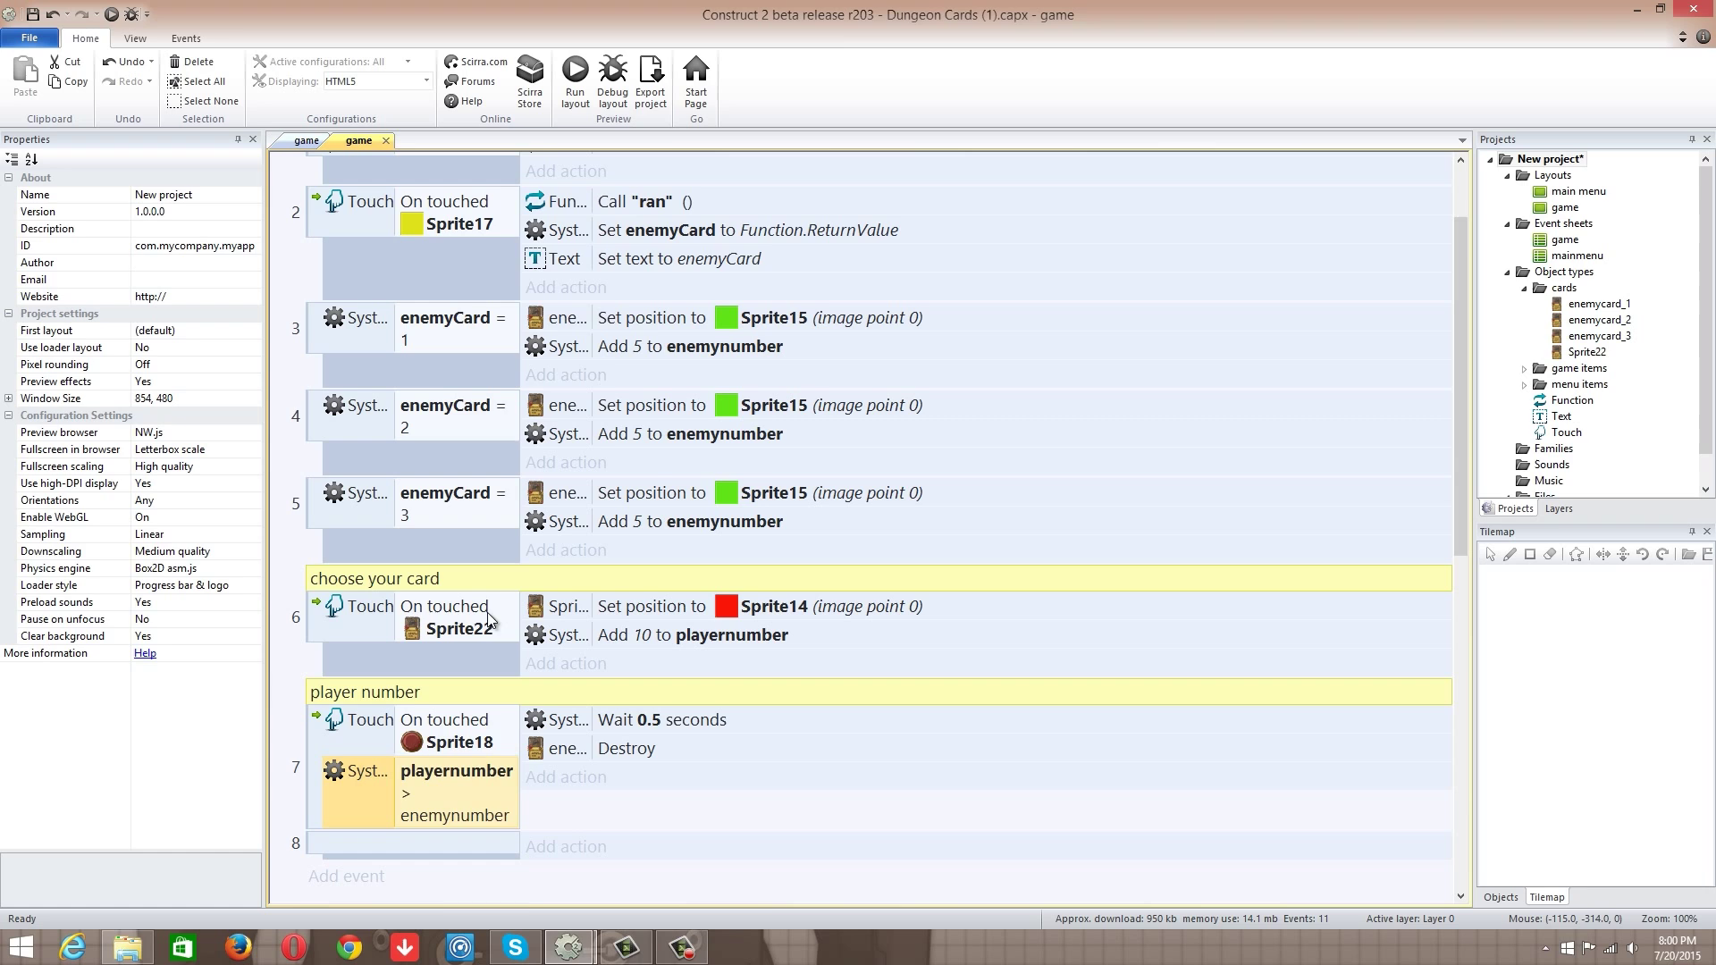
{"action": "mouse_move", "coordinate": [622, 597]}
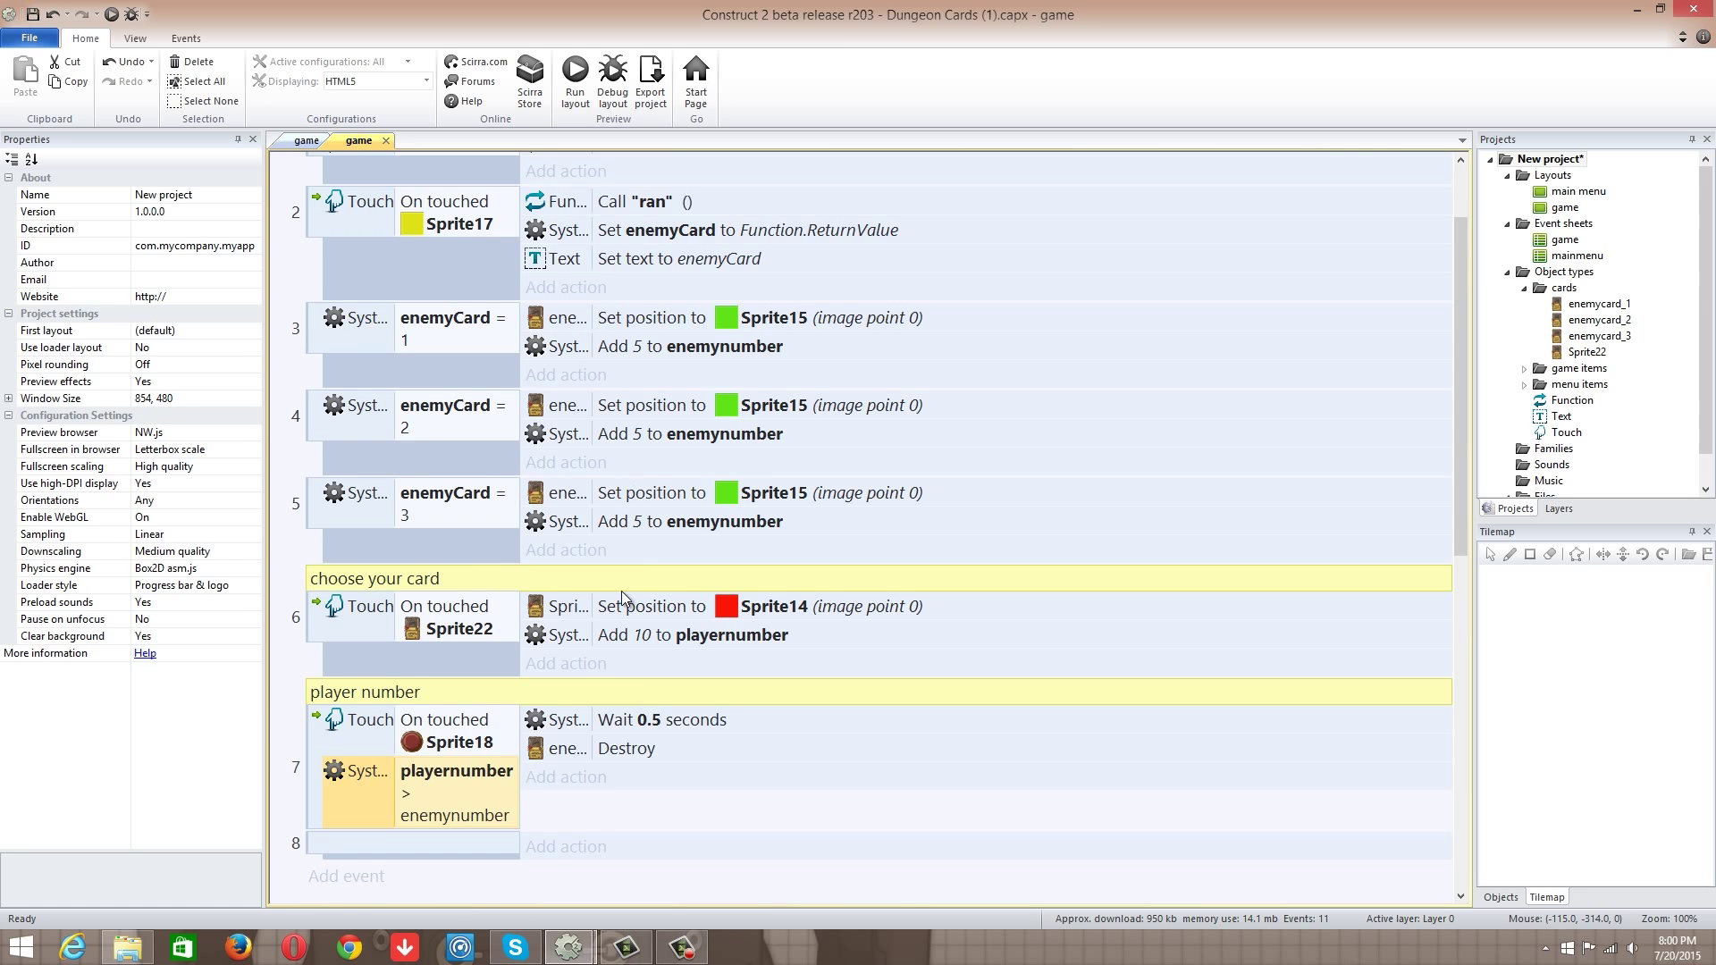
{"action": "scroll", "scroll_direction": "down", "scroll_amount": 3}
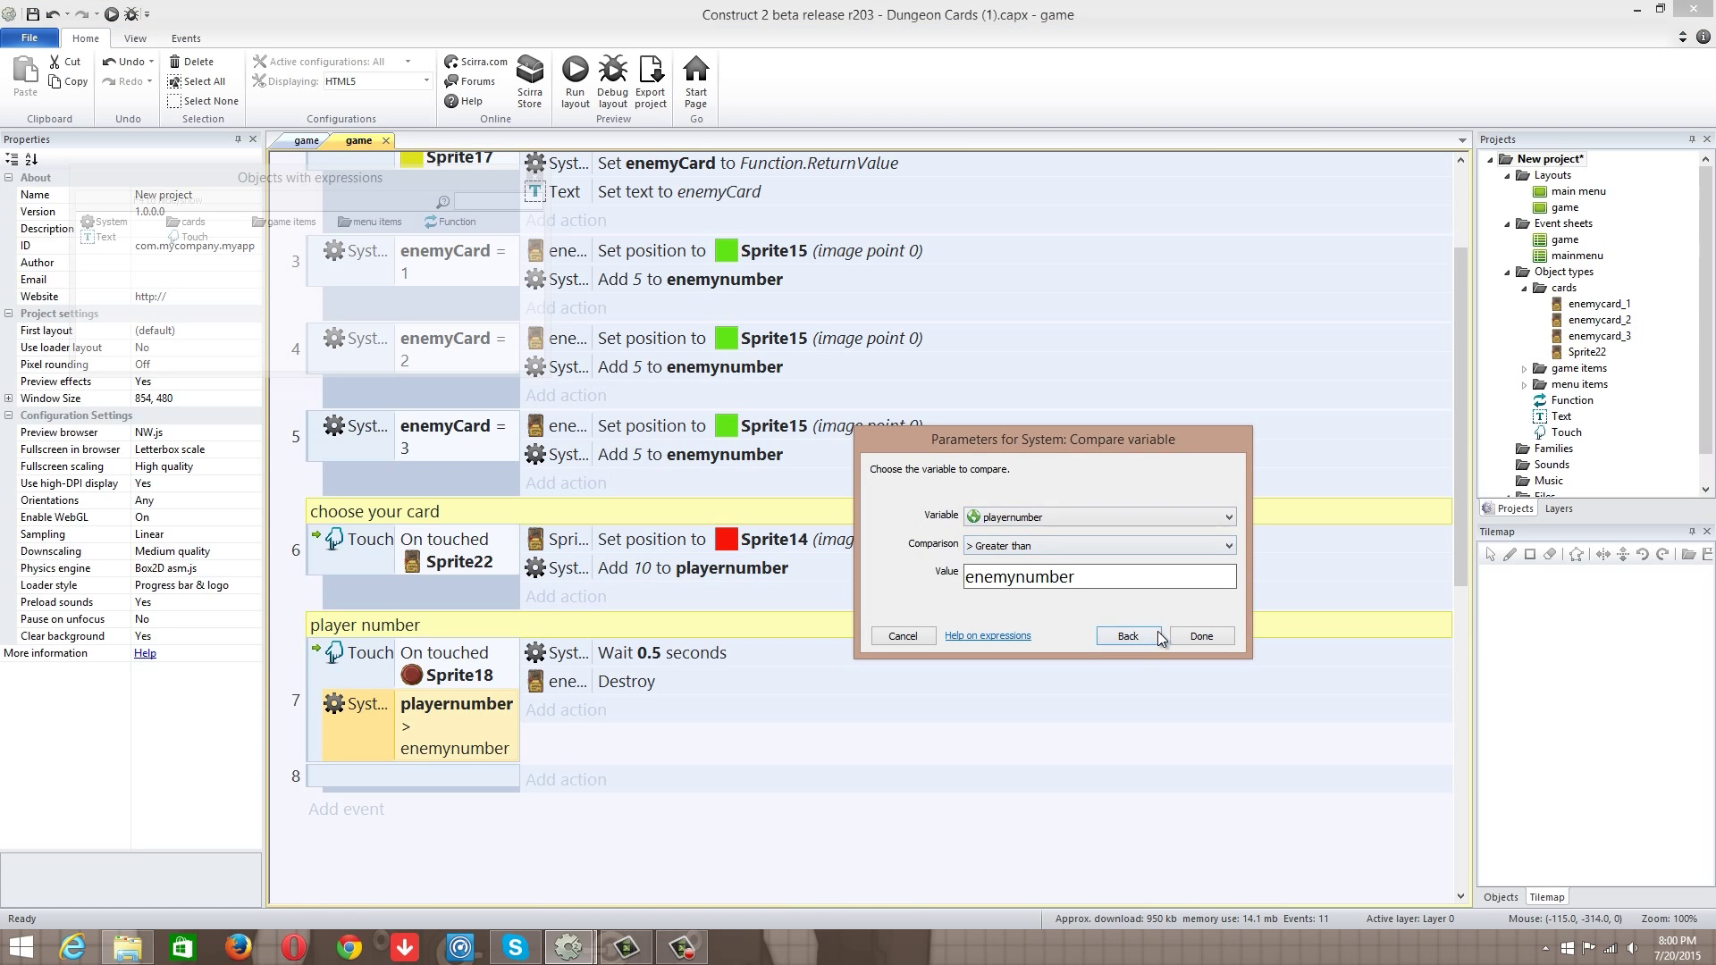
{"action": "left_click", "coordinate": [1201, 636]}
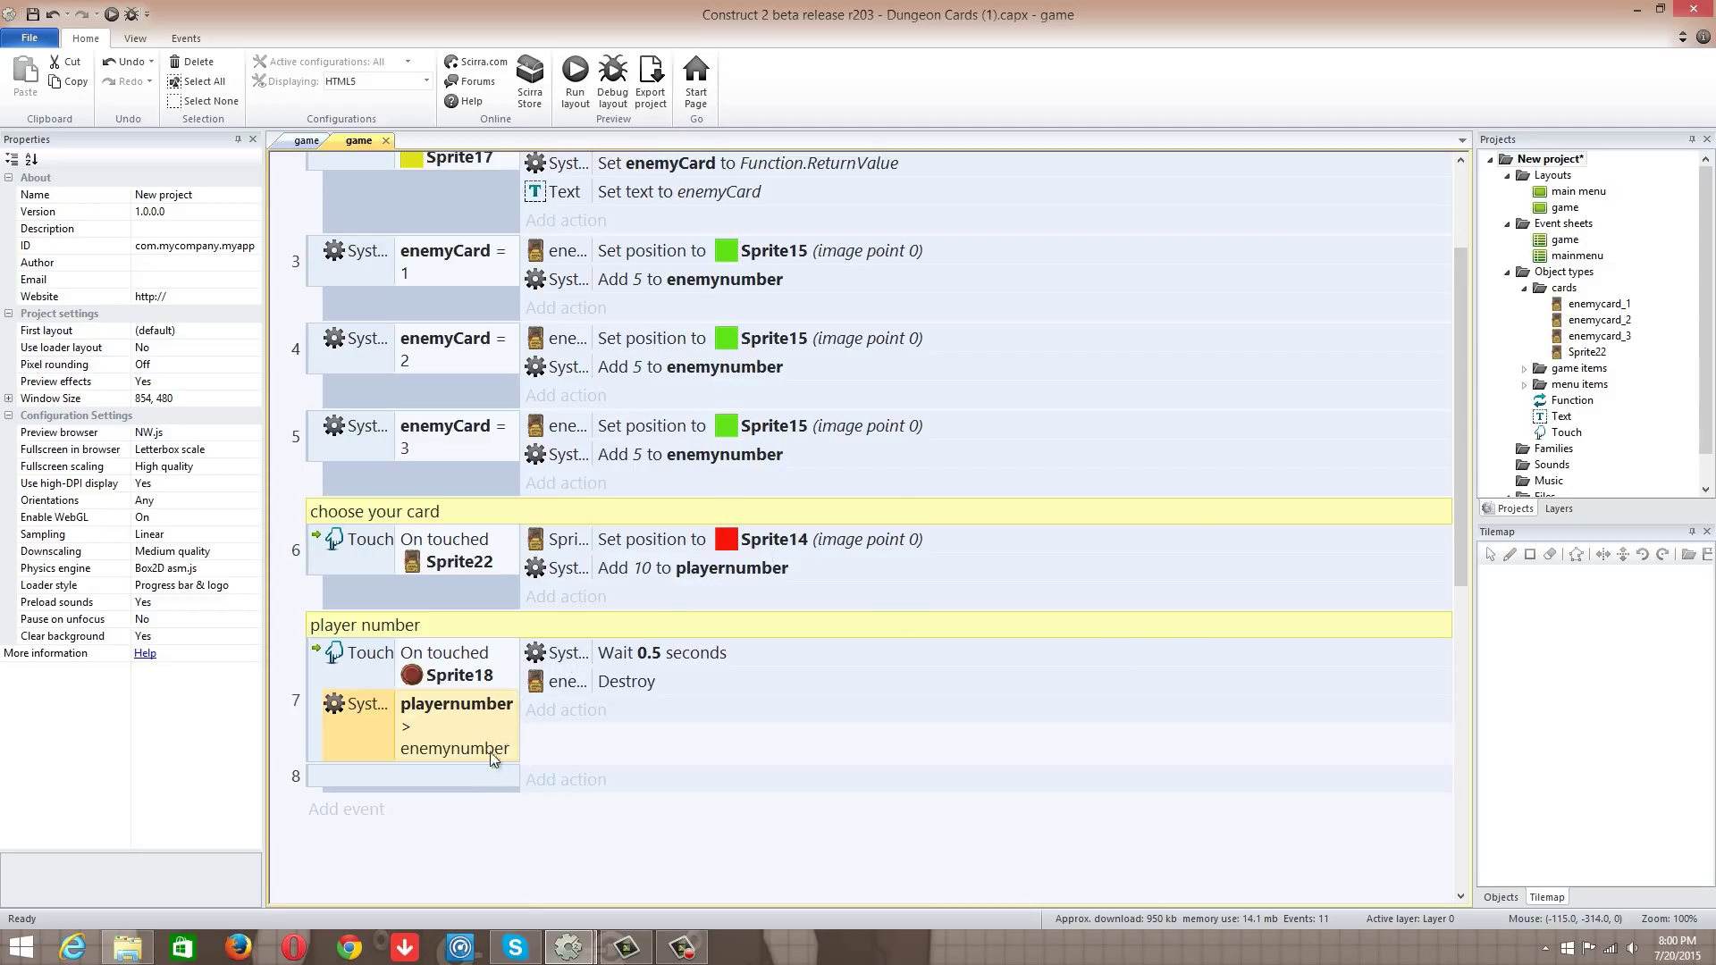
{"action": "mouse_move", "coordinate": [633, 690]}
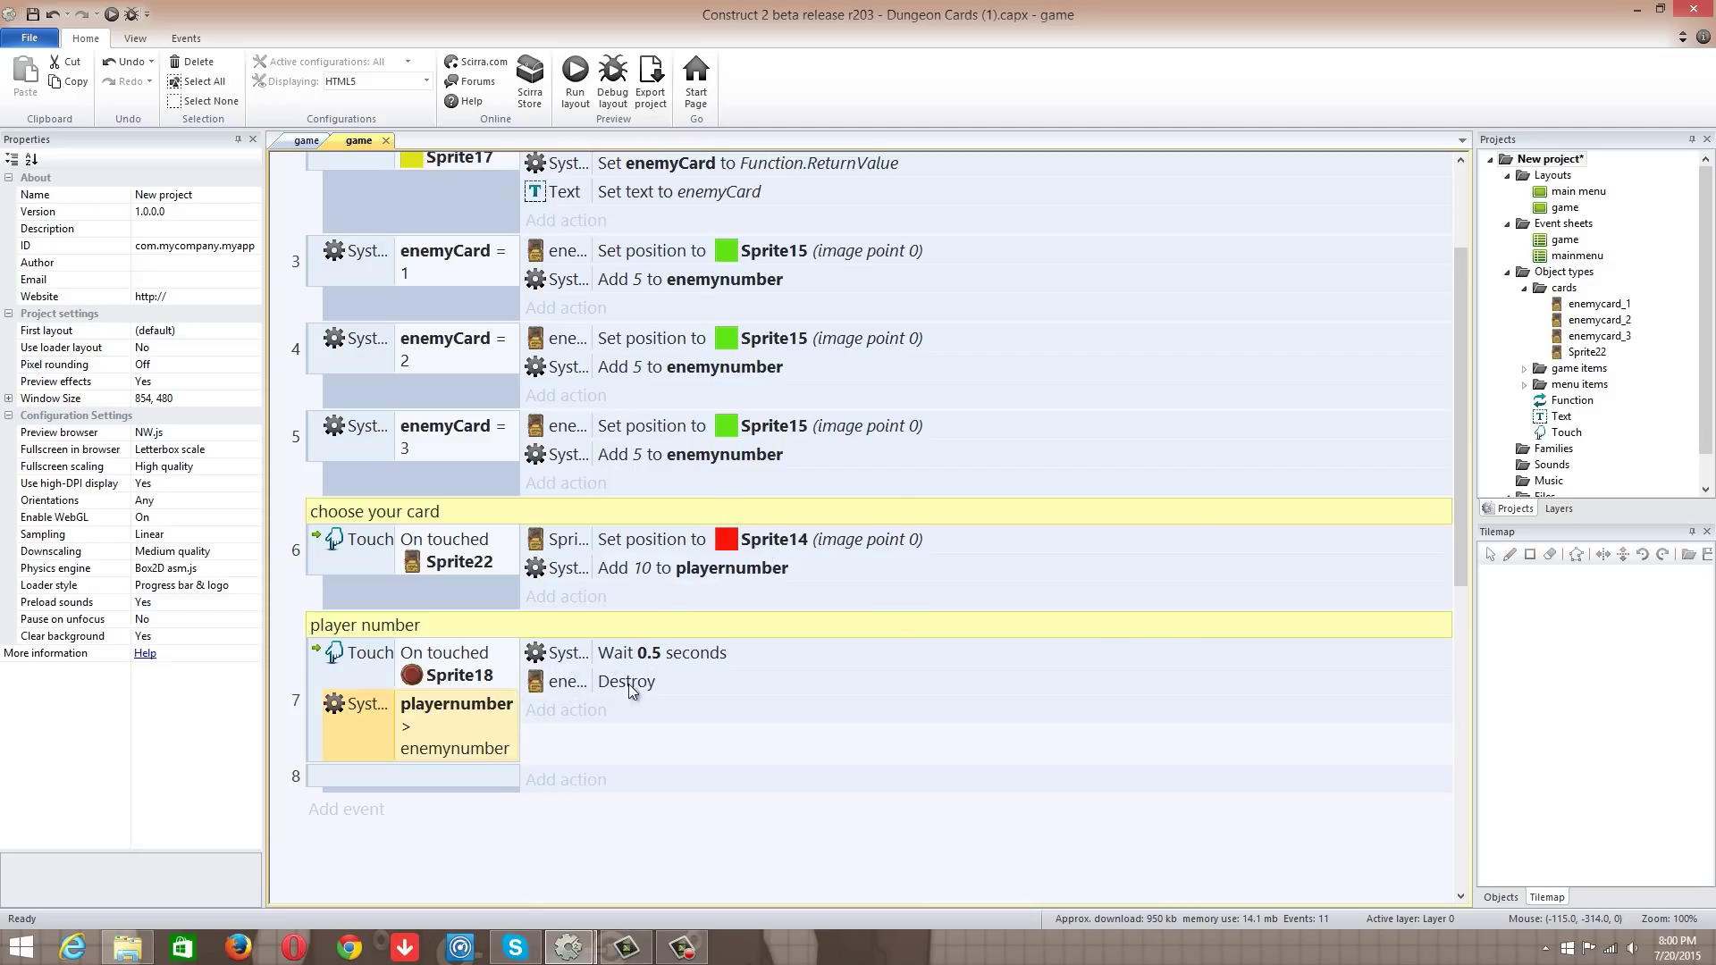
{"action": "double_click", "coordinate": [676, 652]}
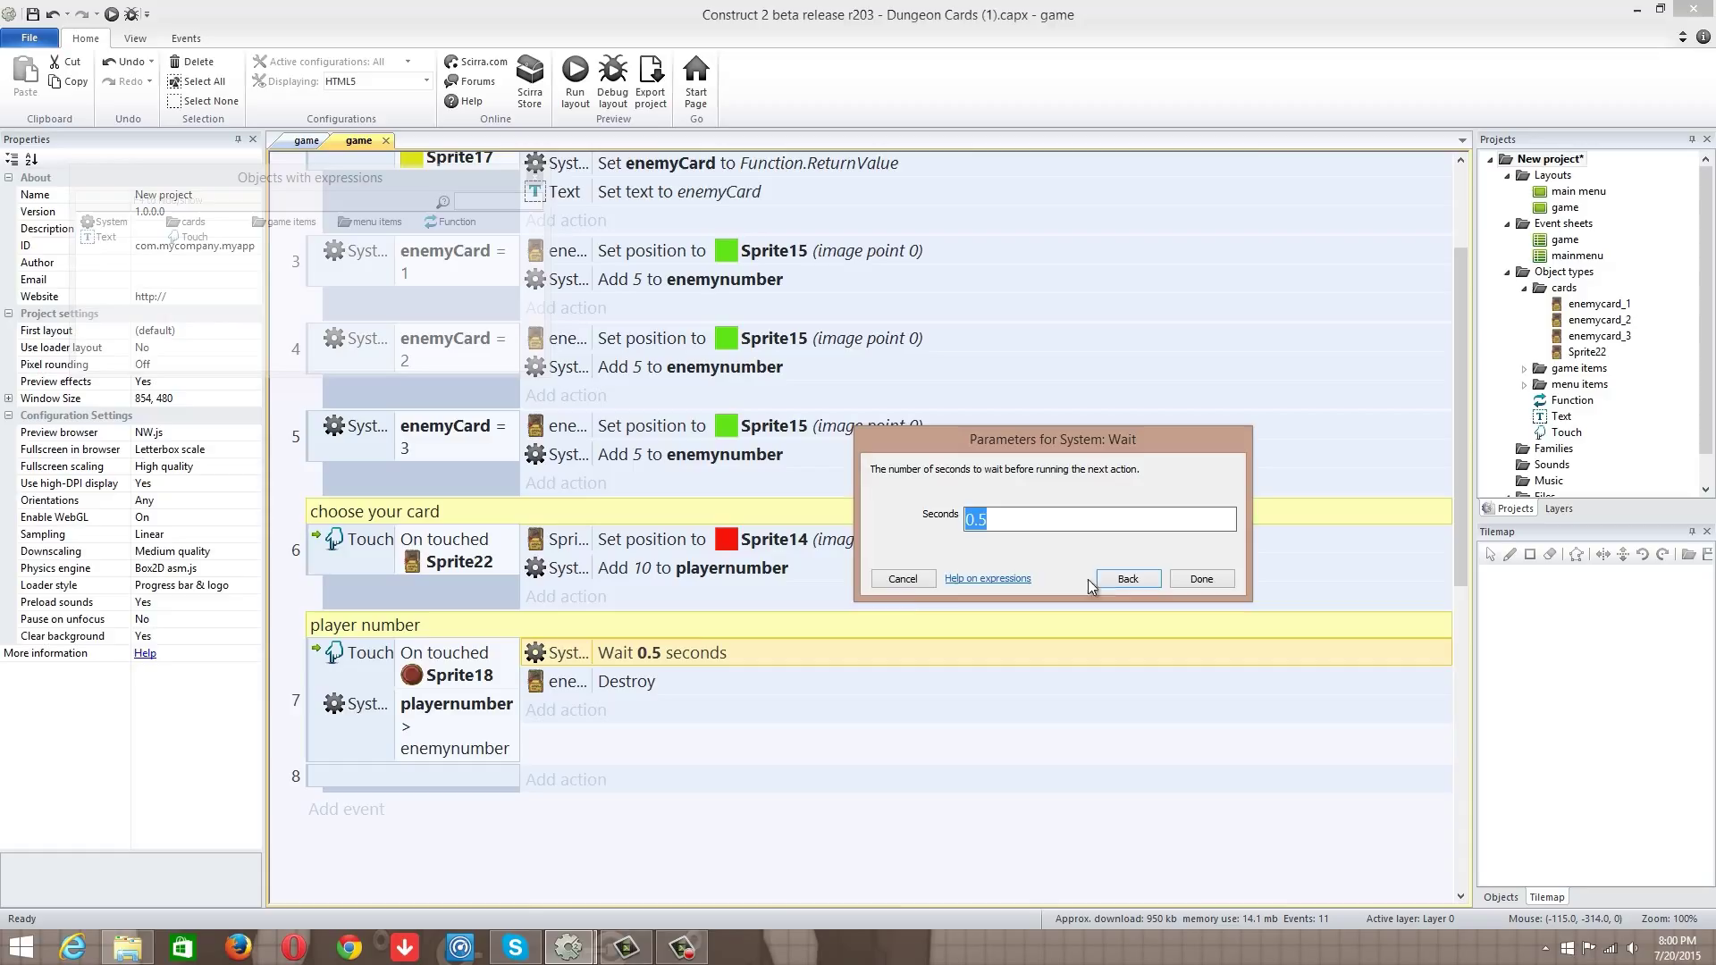
{"action": "left_click", "coordinate": [1201, 579]}
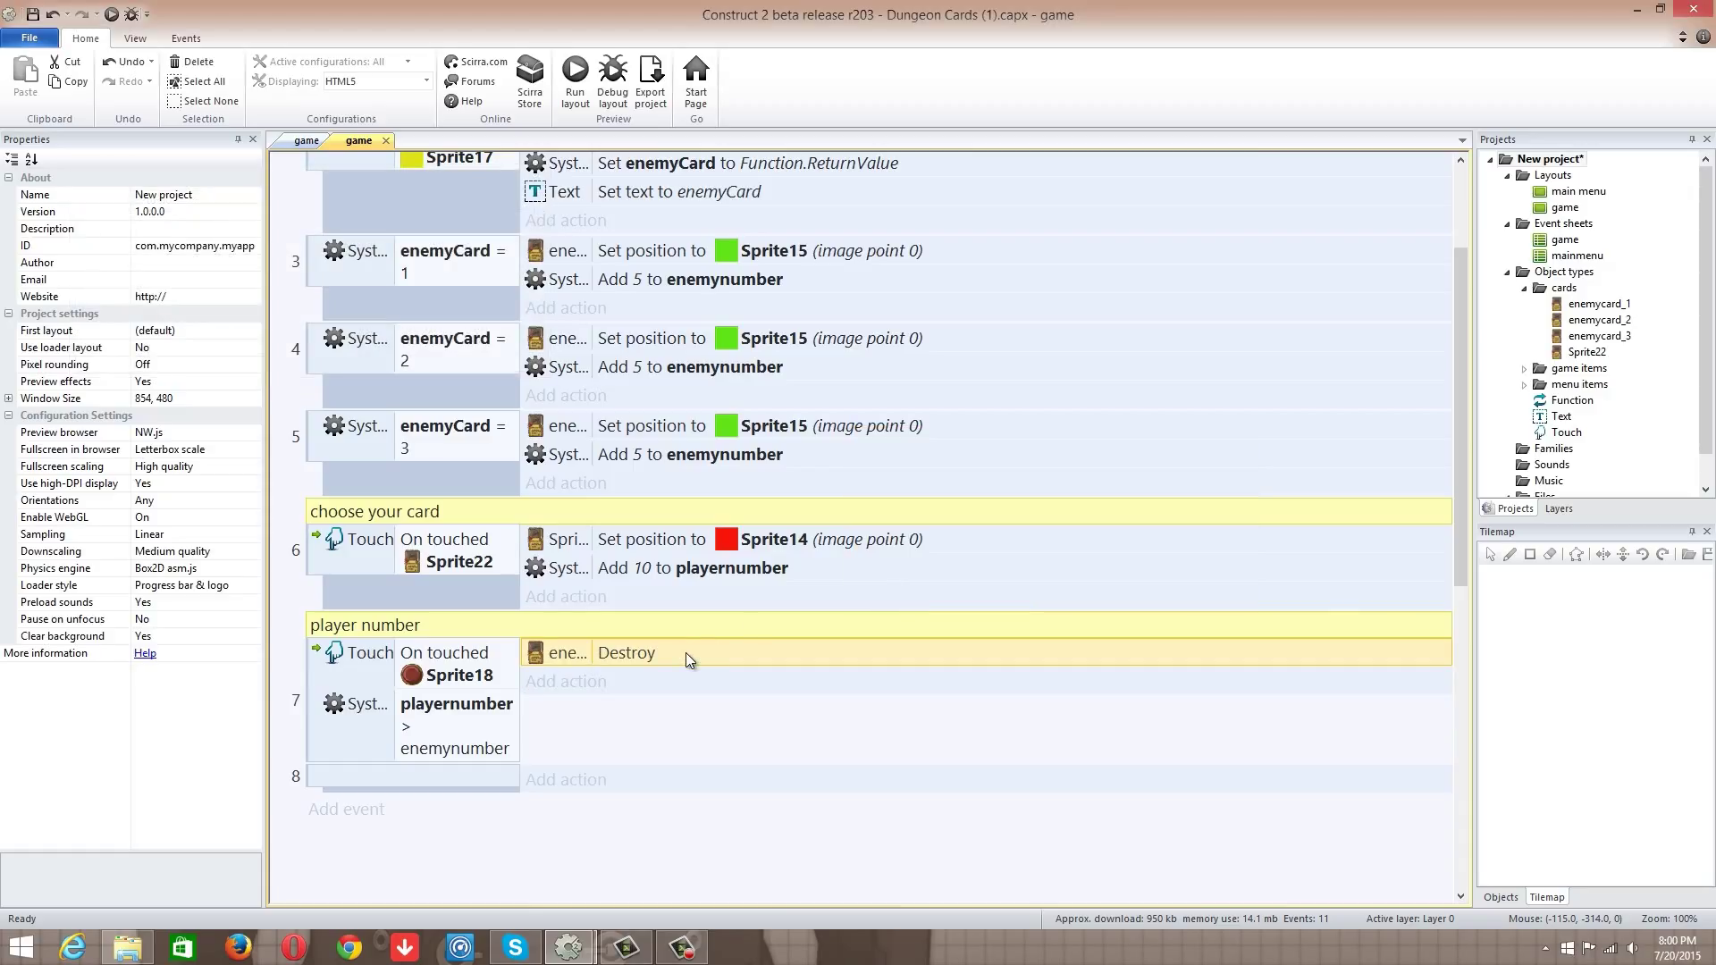
{"action": "mouse_move", "coordinate": [579, 75]}
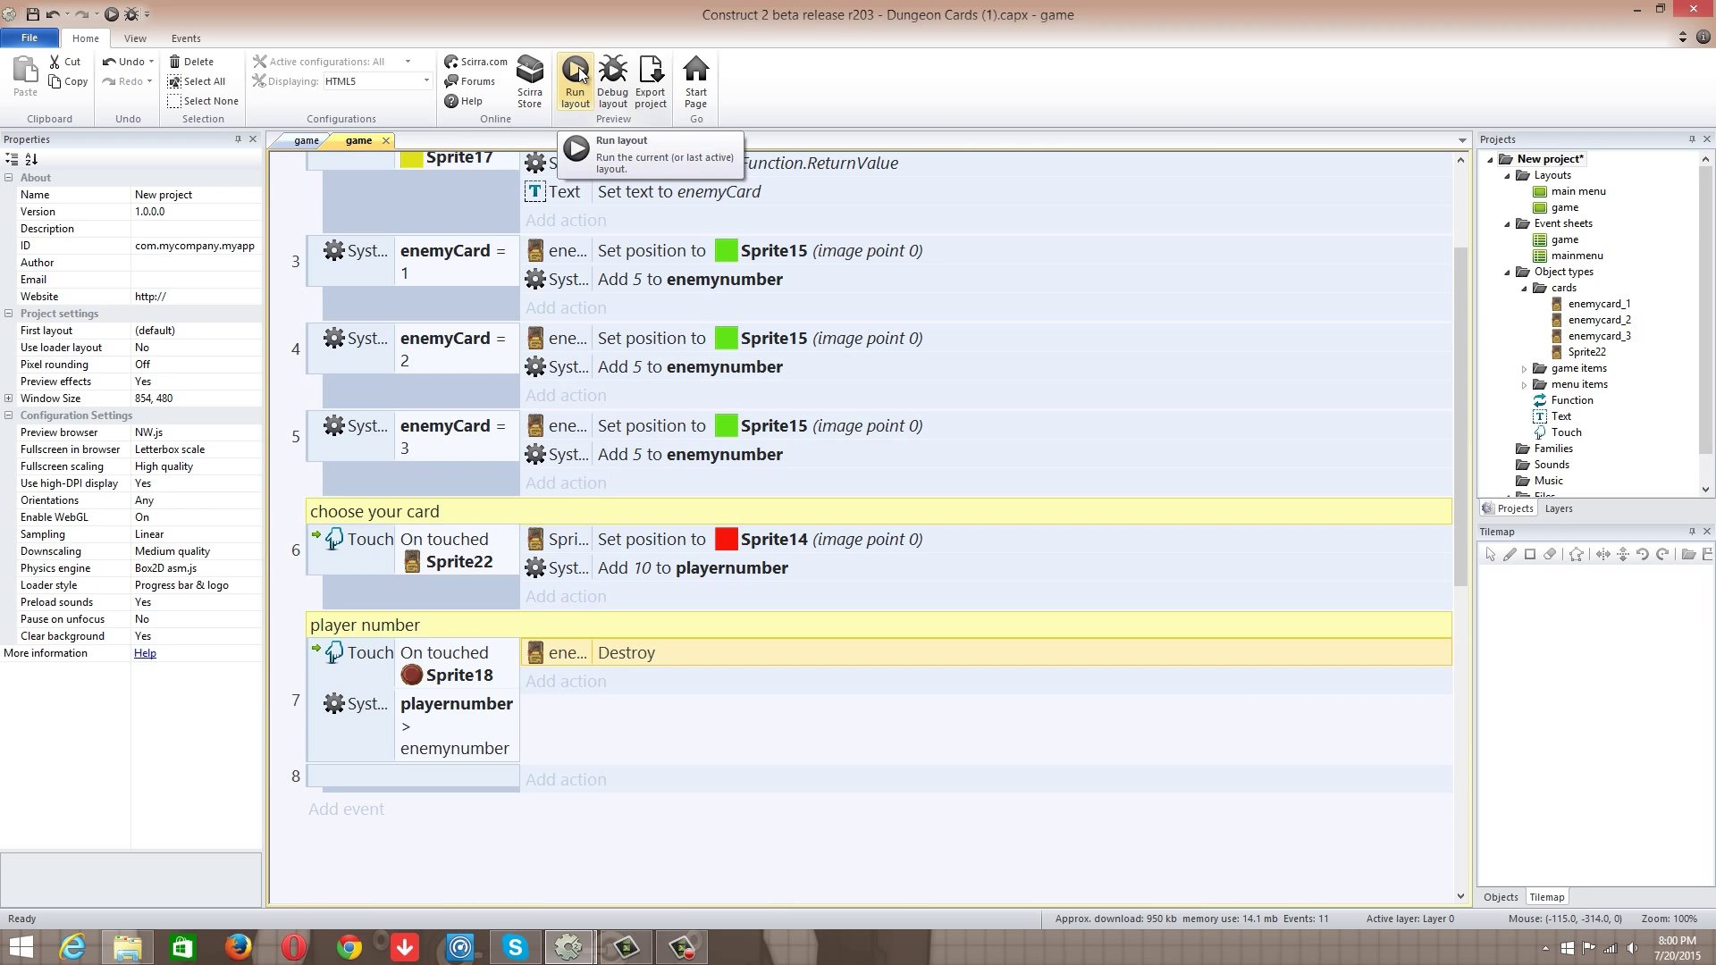
Step: Test-run the game, switch the touch condition to a tap gesture, and edit event 3's add-5 variable
{"action": "left_click", "coordinate": [575, 74]}
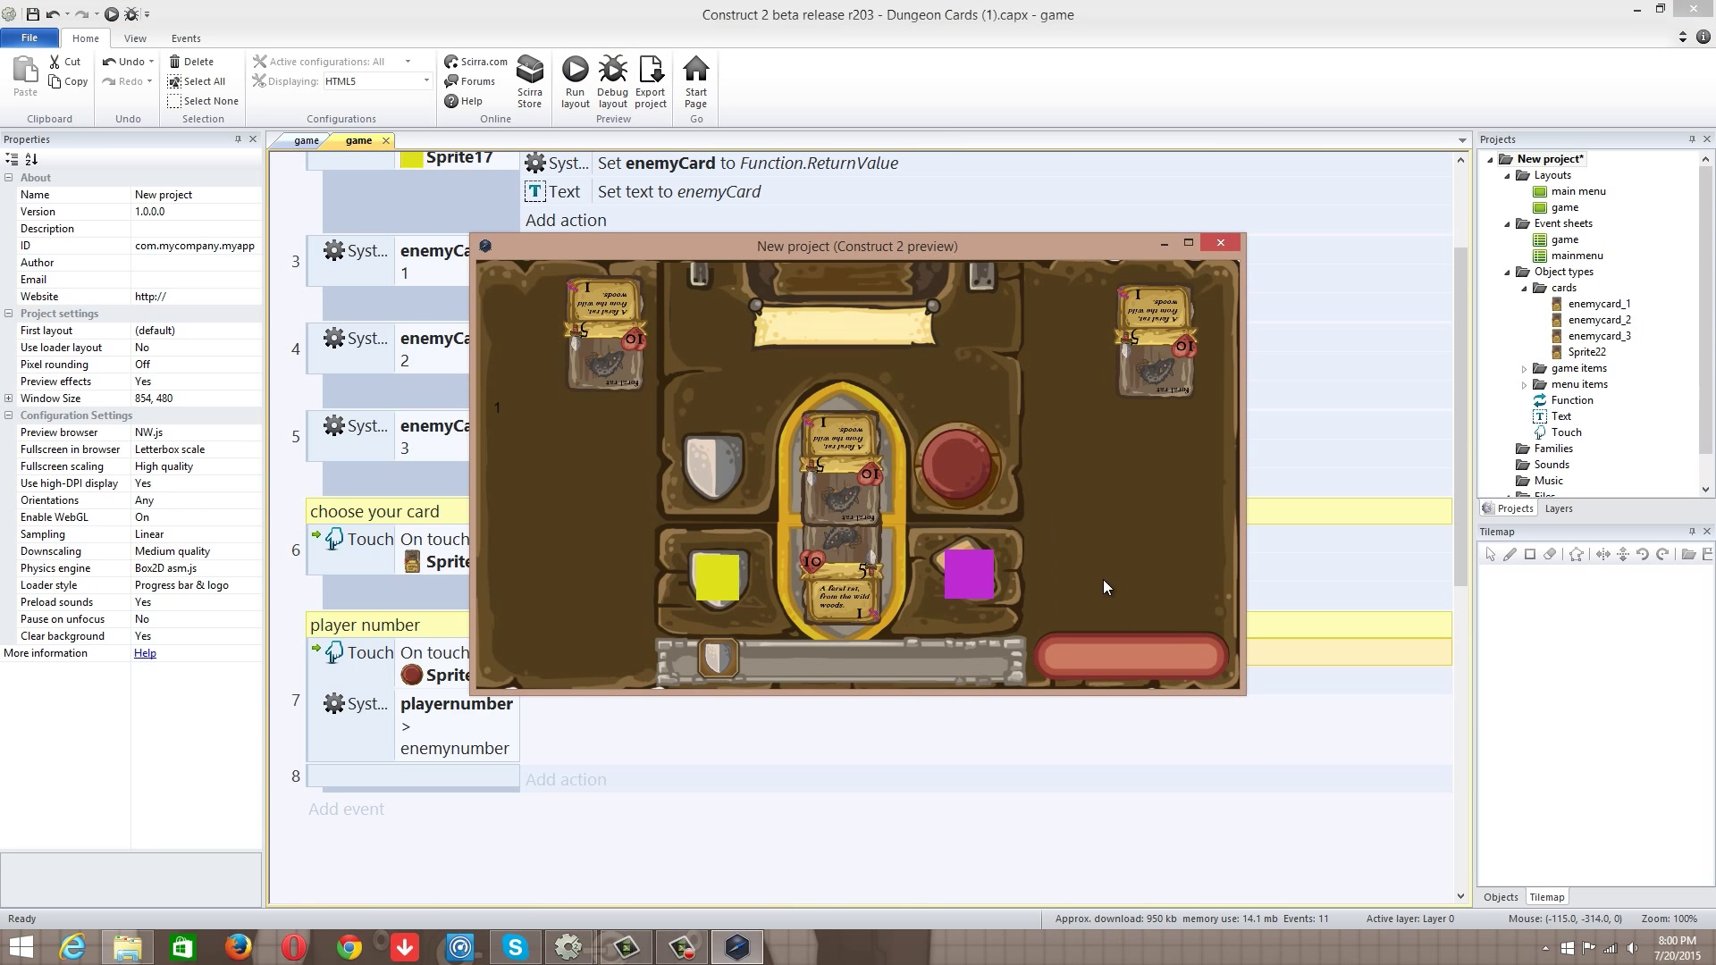
{"action": "mouse_move", "coordinate": [956, 479]}
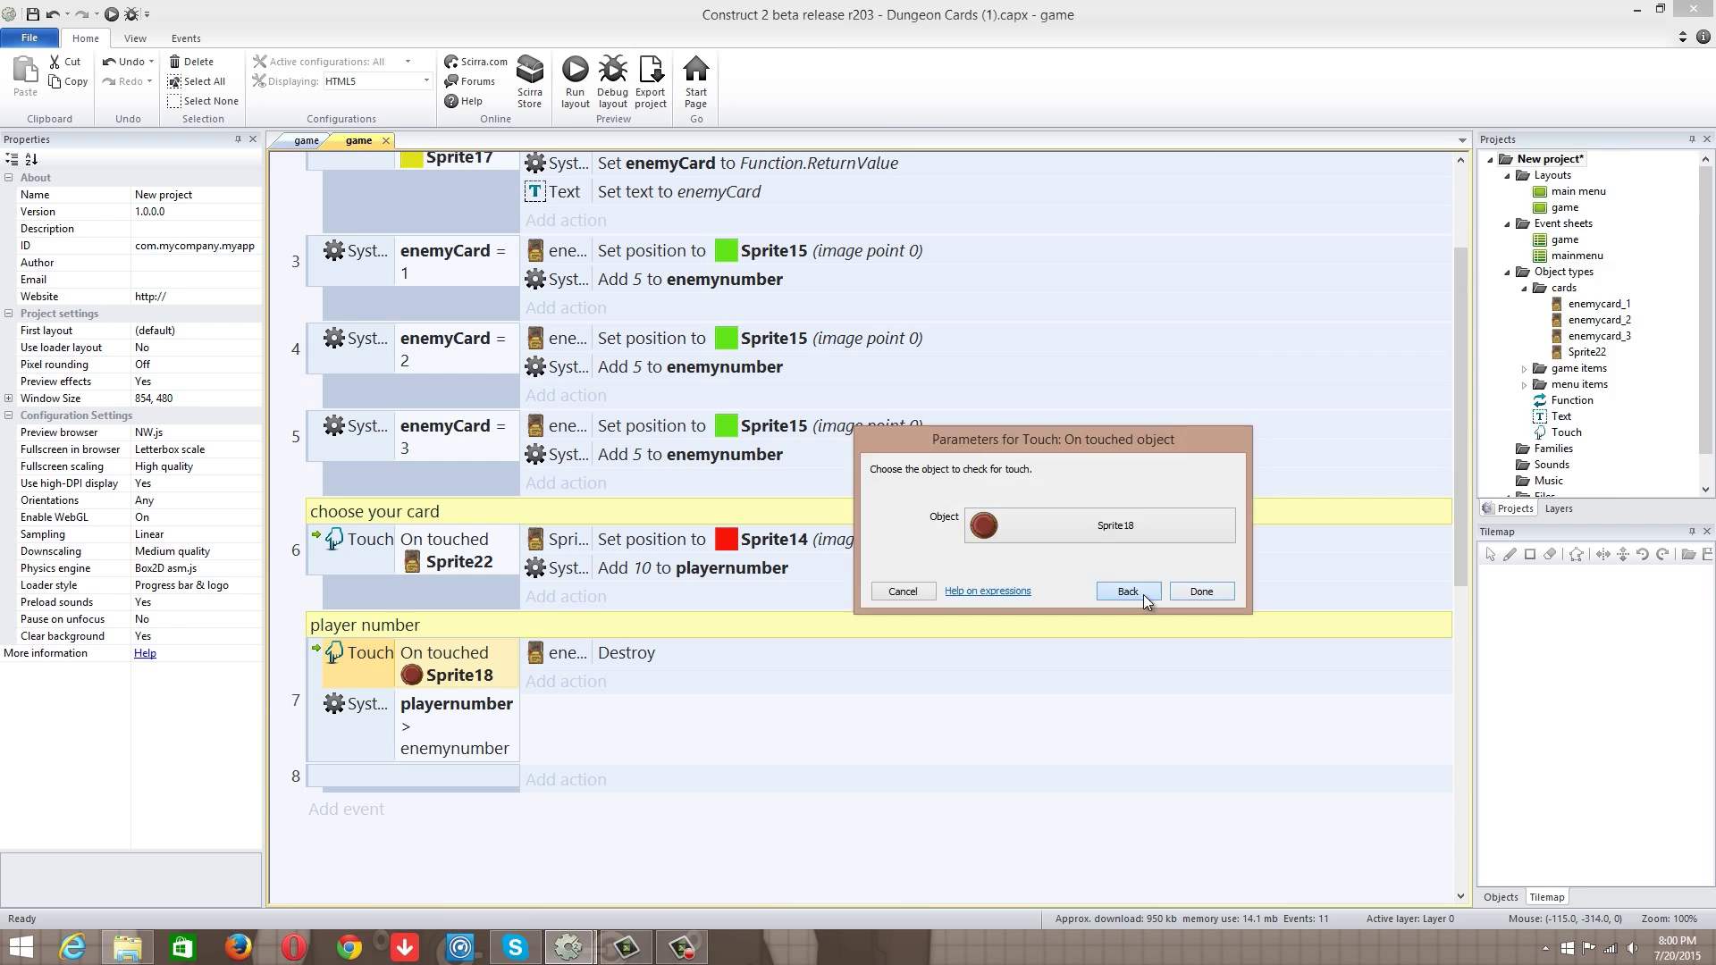
{"action": "left_click", "coordinate": [1128, 590]}
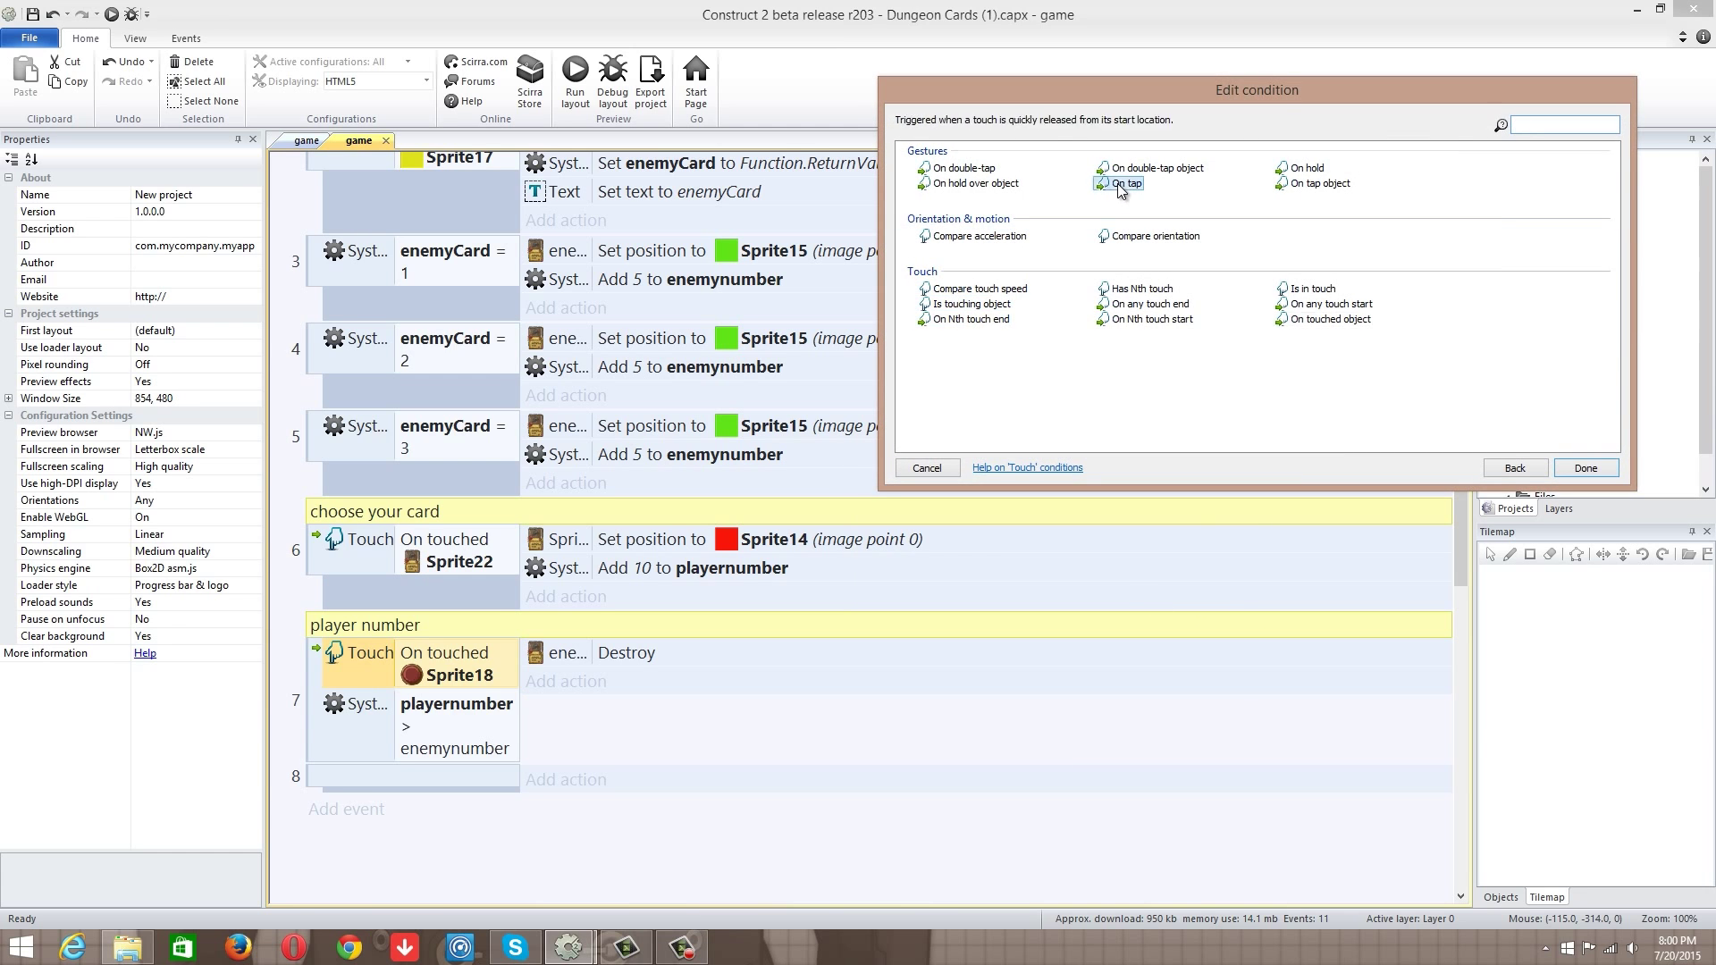
{"action": "left_click", "coordinate": [1585, 468]}
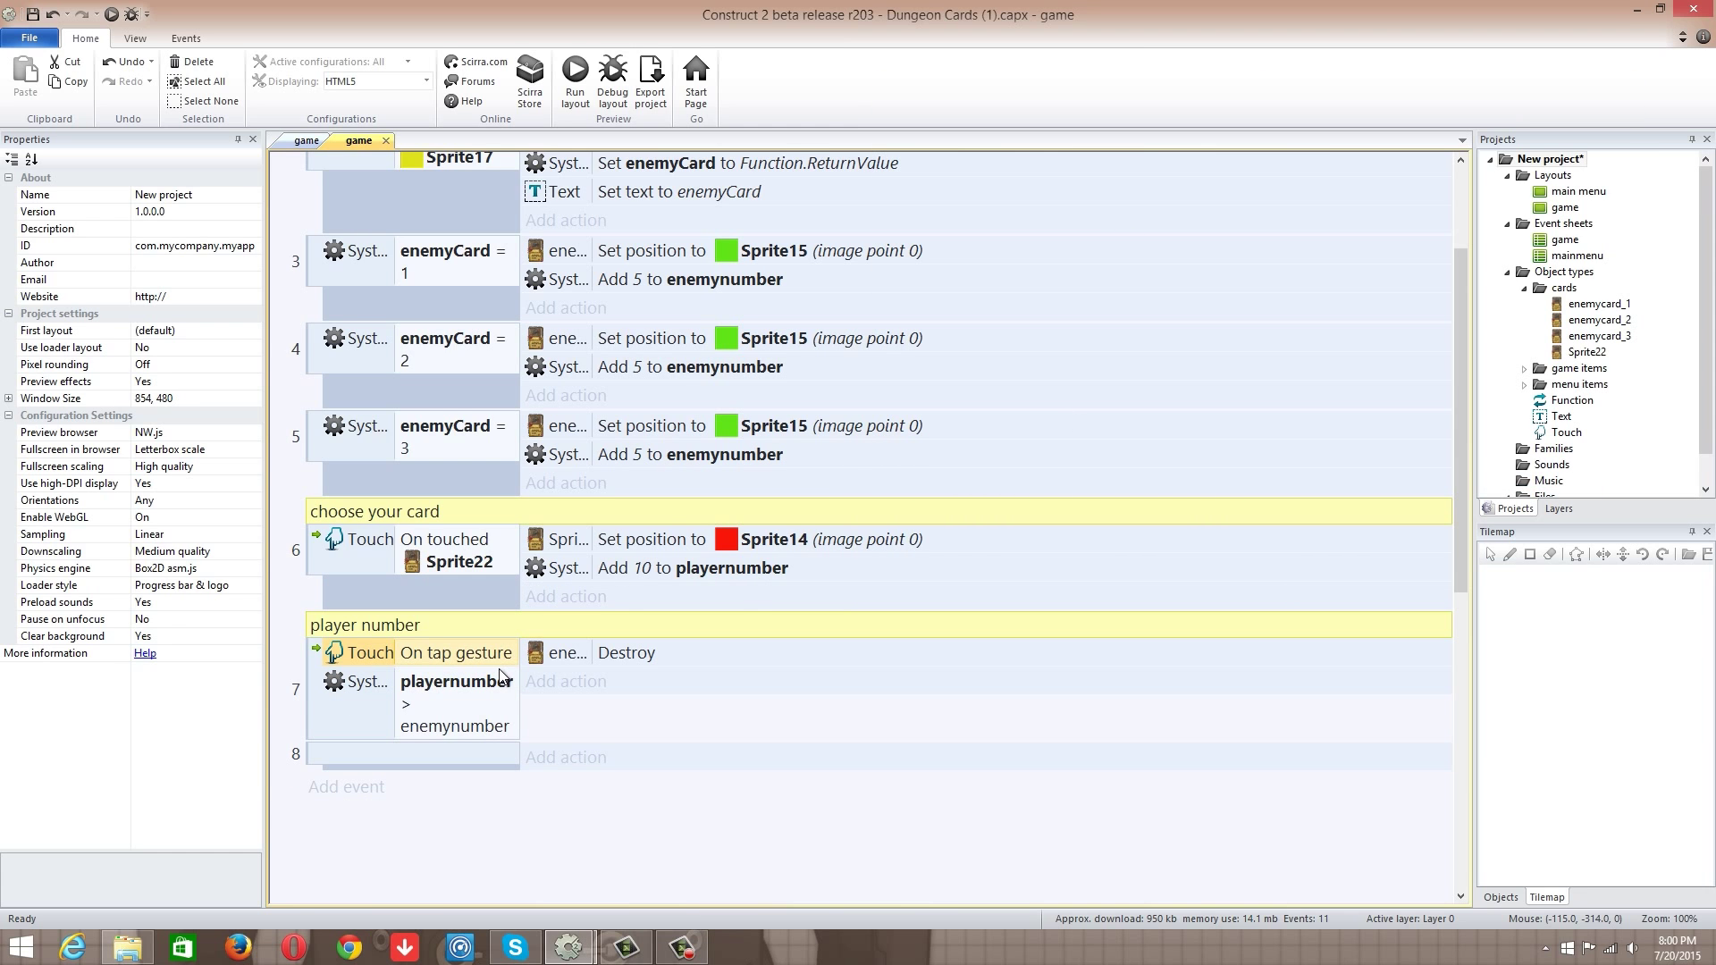
{"action": "mouse_move", "coordinate": [691, 457]}
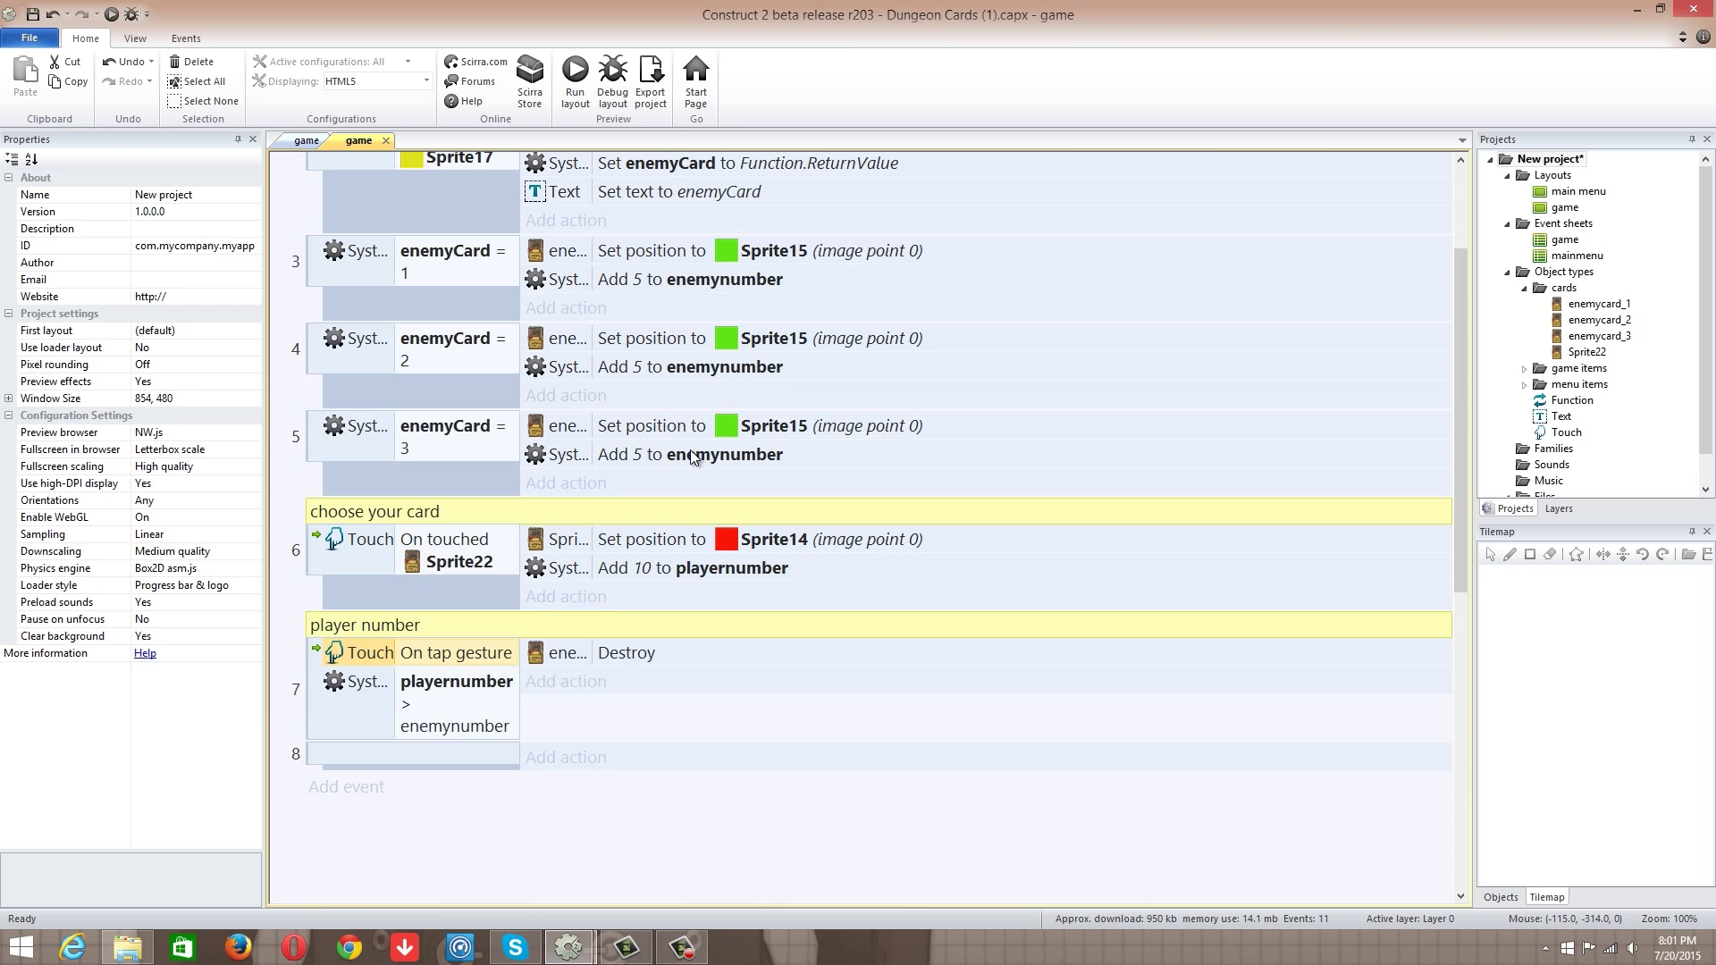
{"action": "double_click", "coordinate": [690, 279]}
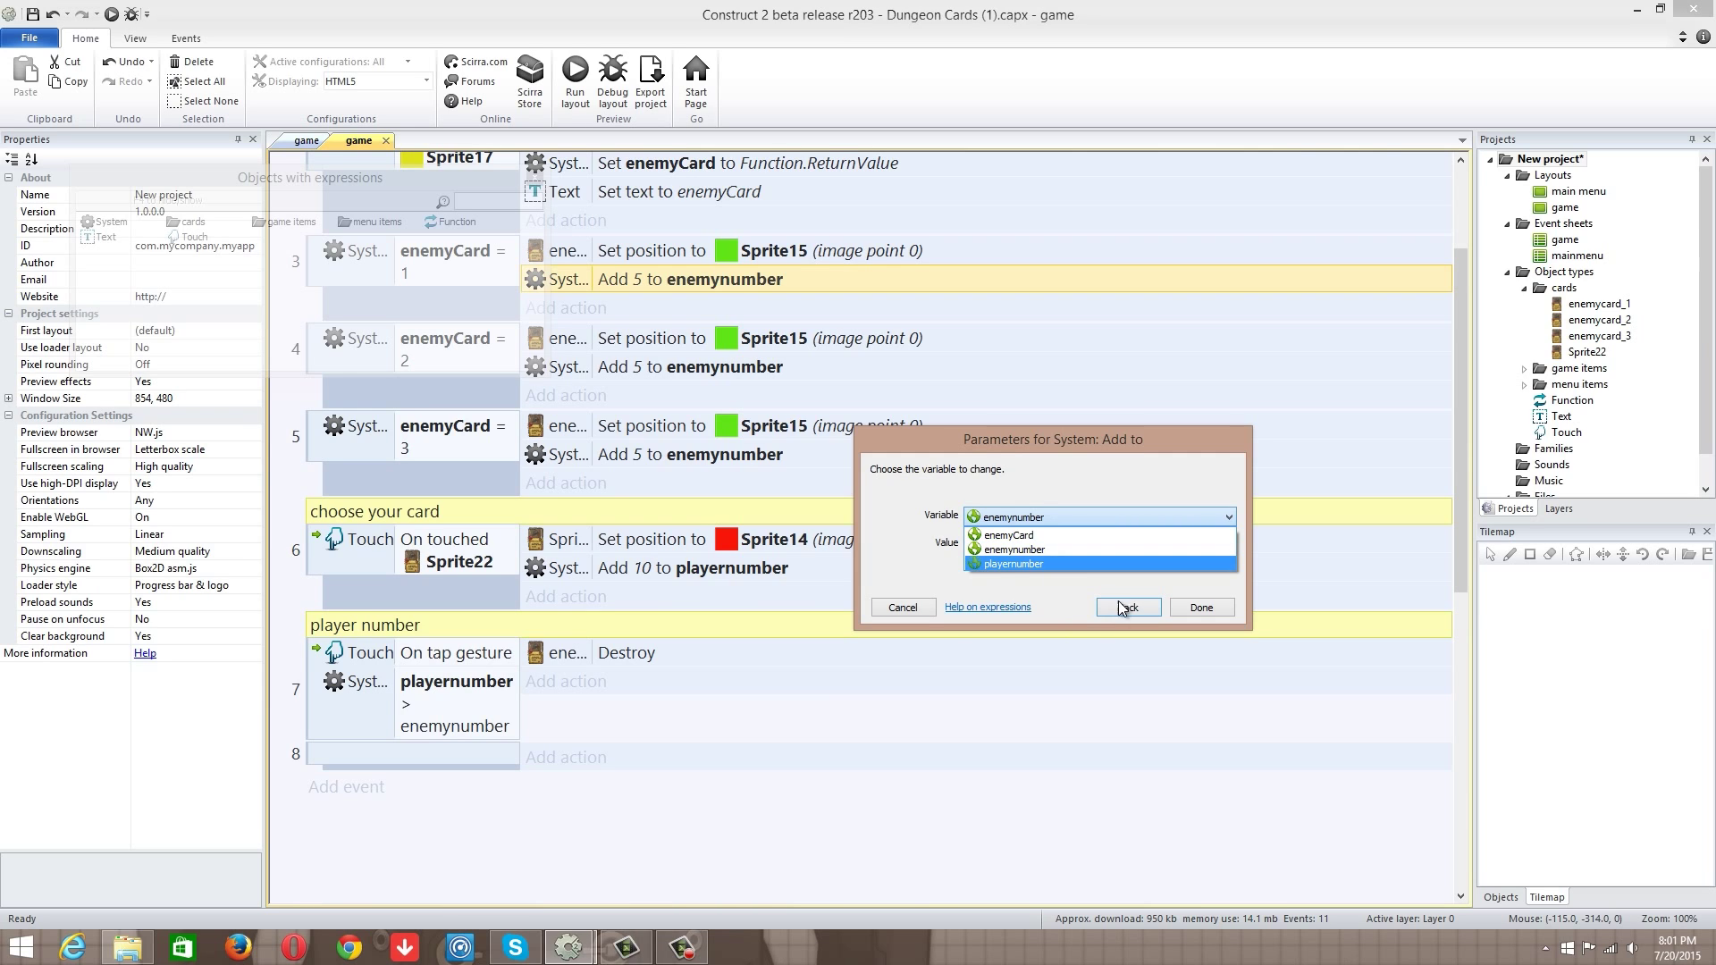
{"action": "left_click", "coordinate": [1006, 563]}
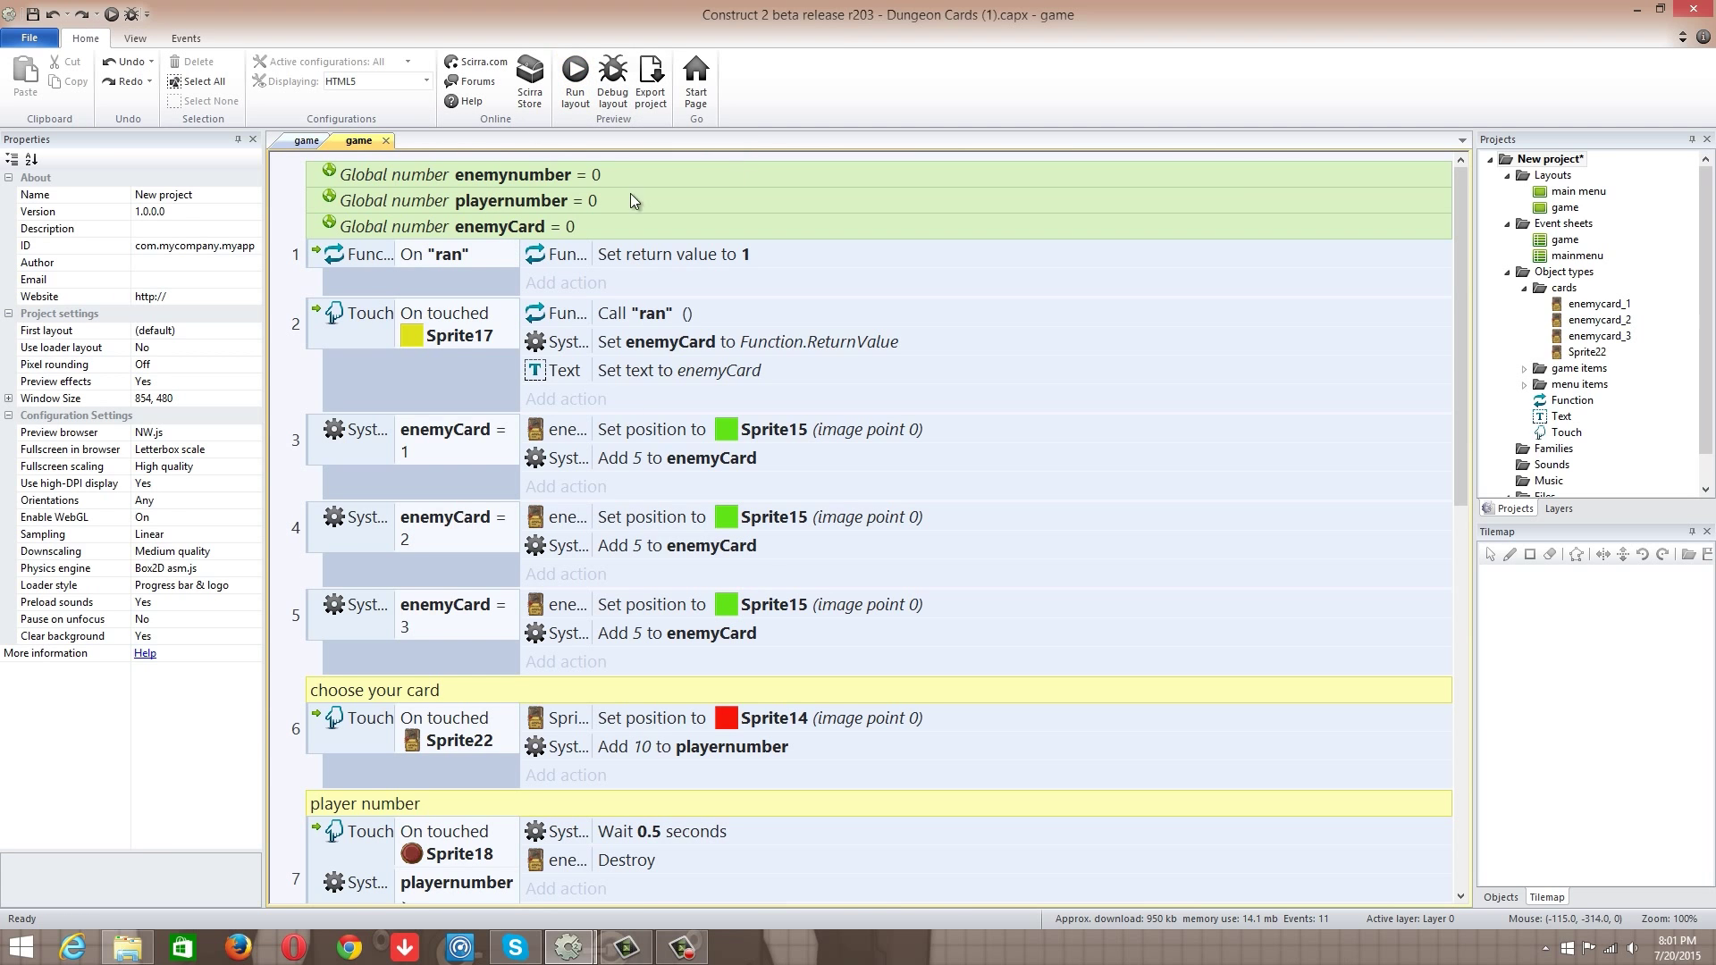
{"action": "left_click", "coordinate": [573, 75]}
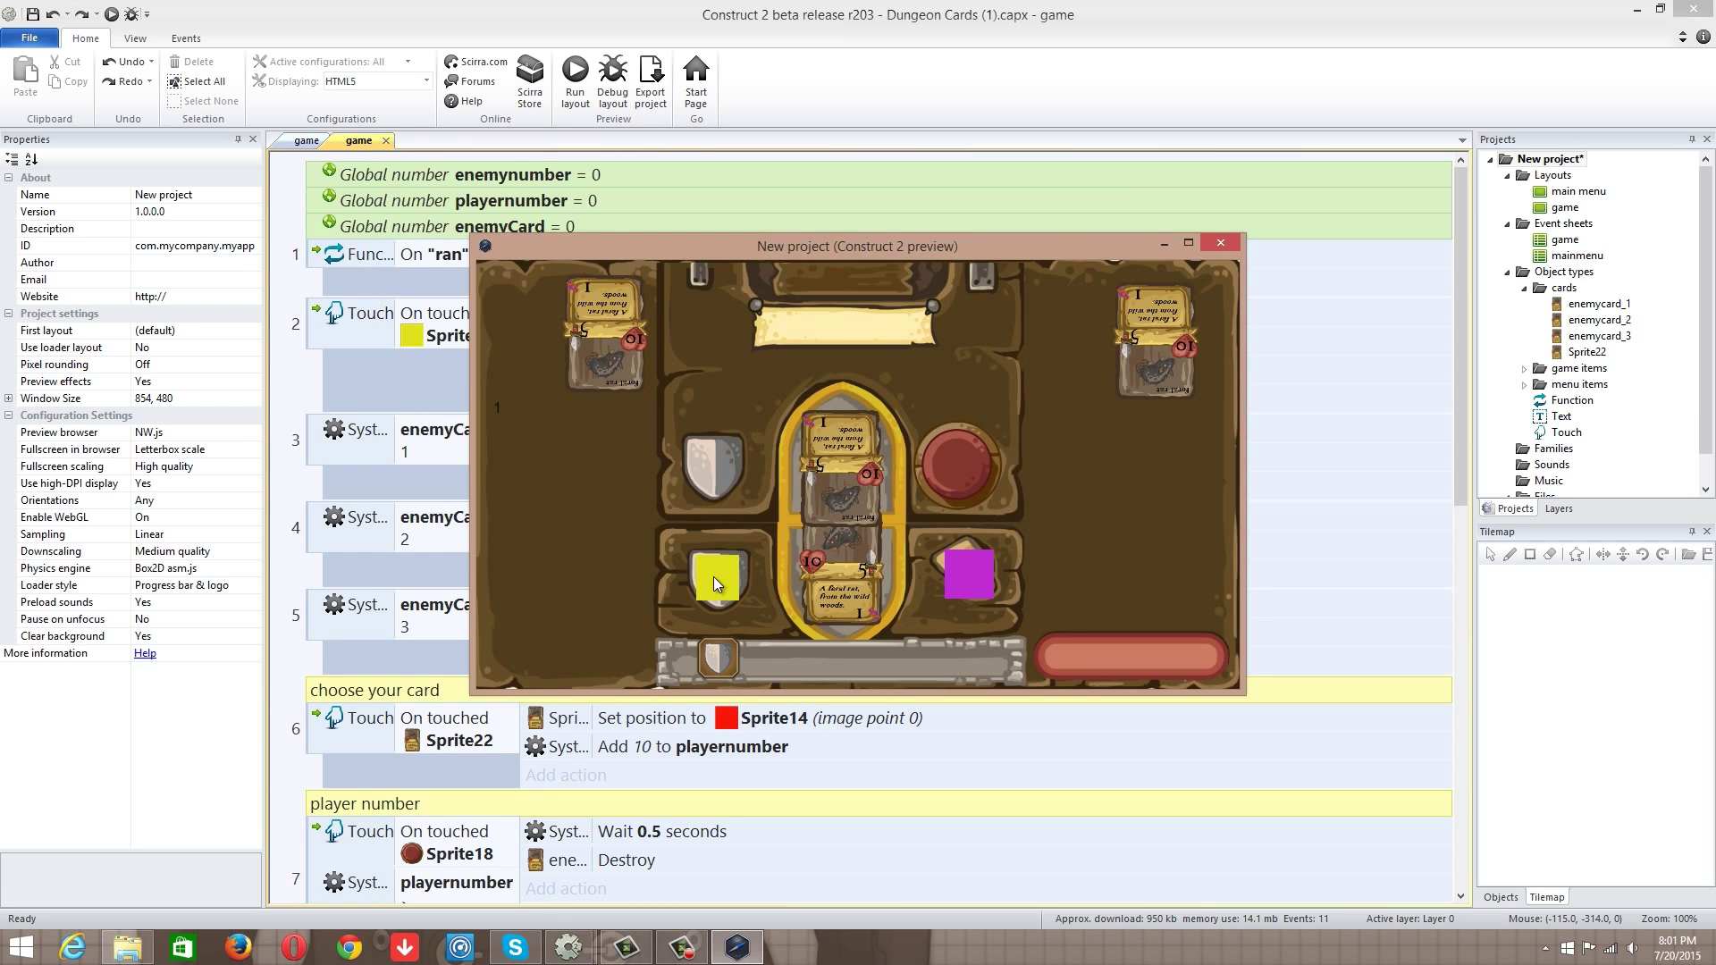
{"action": "left_click", "coordinate": [717, 581]}
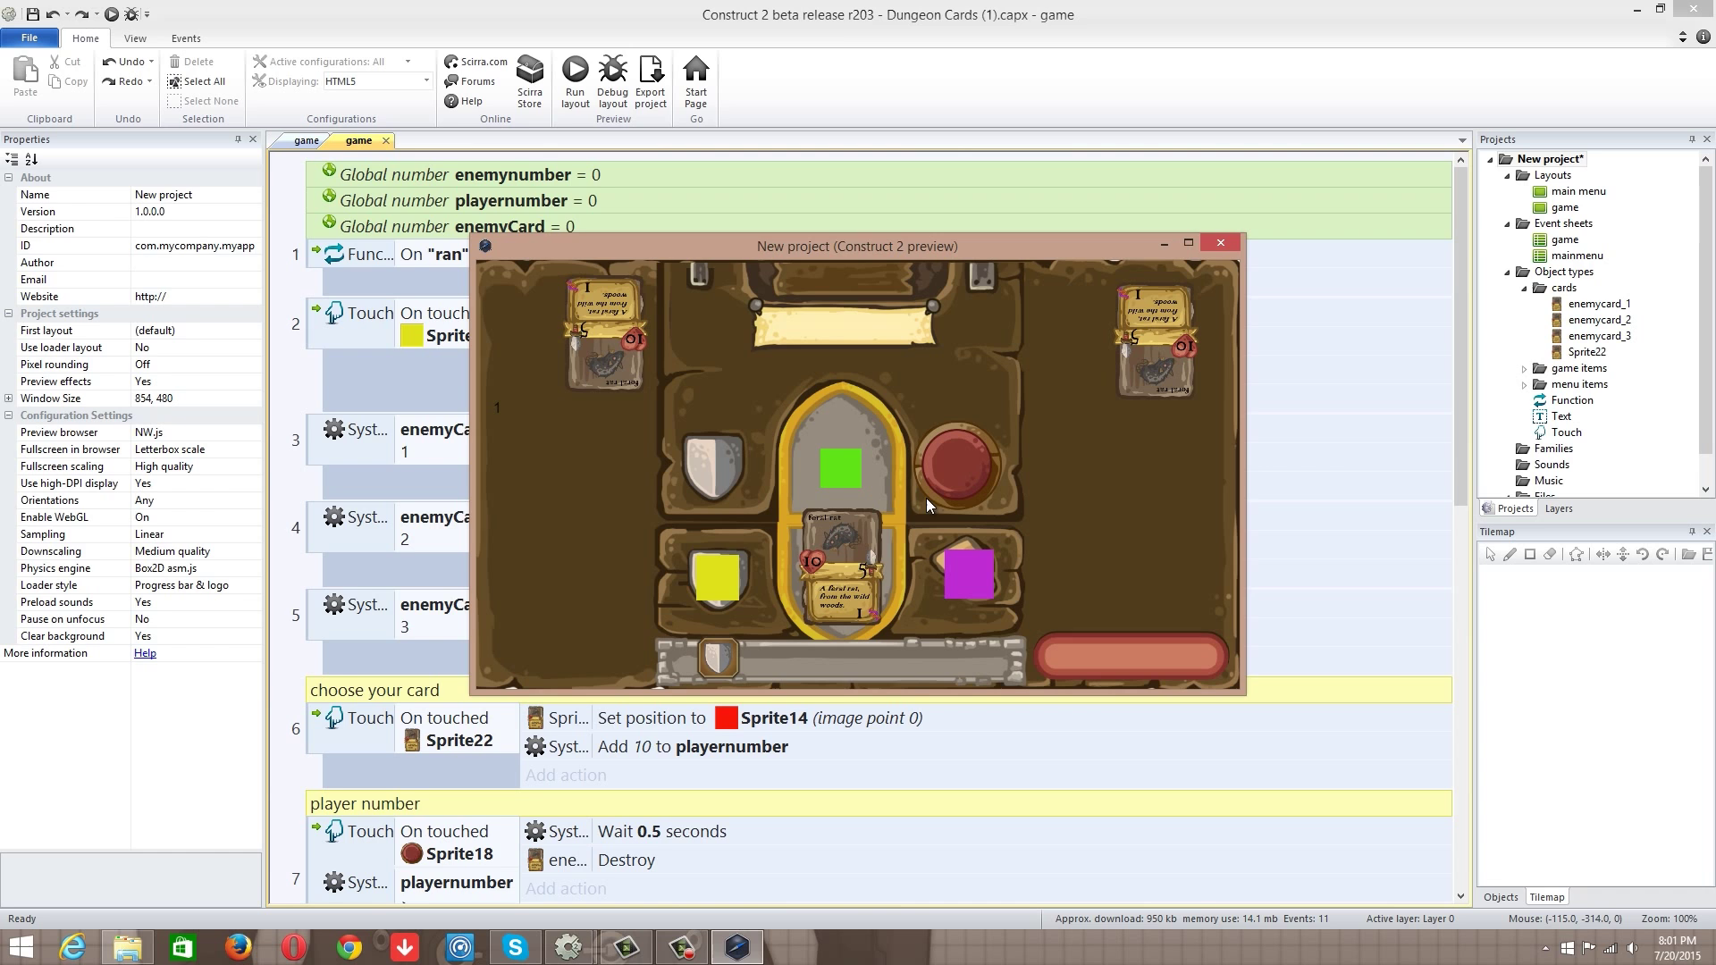
{"action": "mouse_move", "coordinate": [1220, 243]}
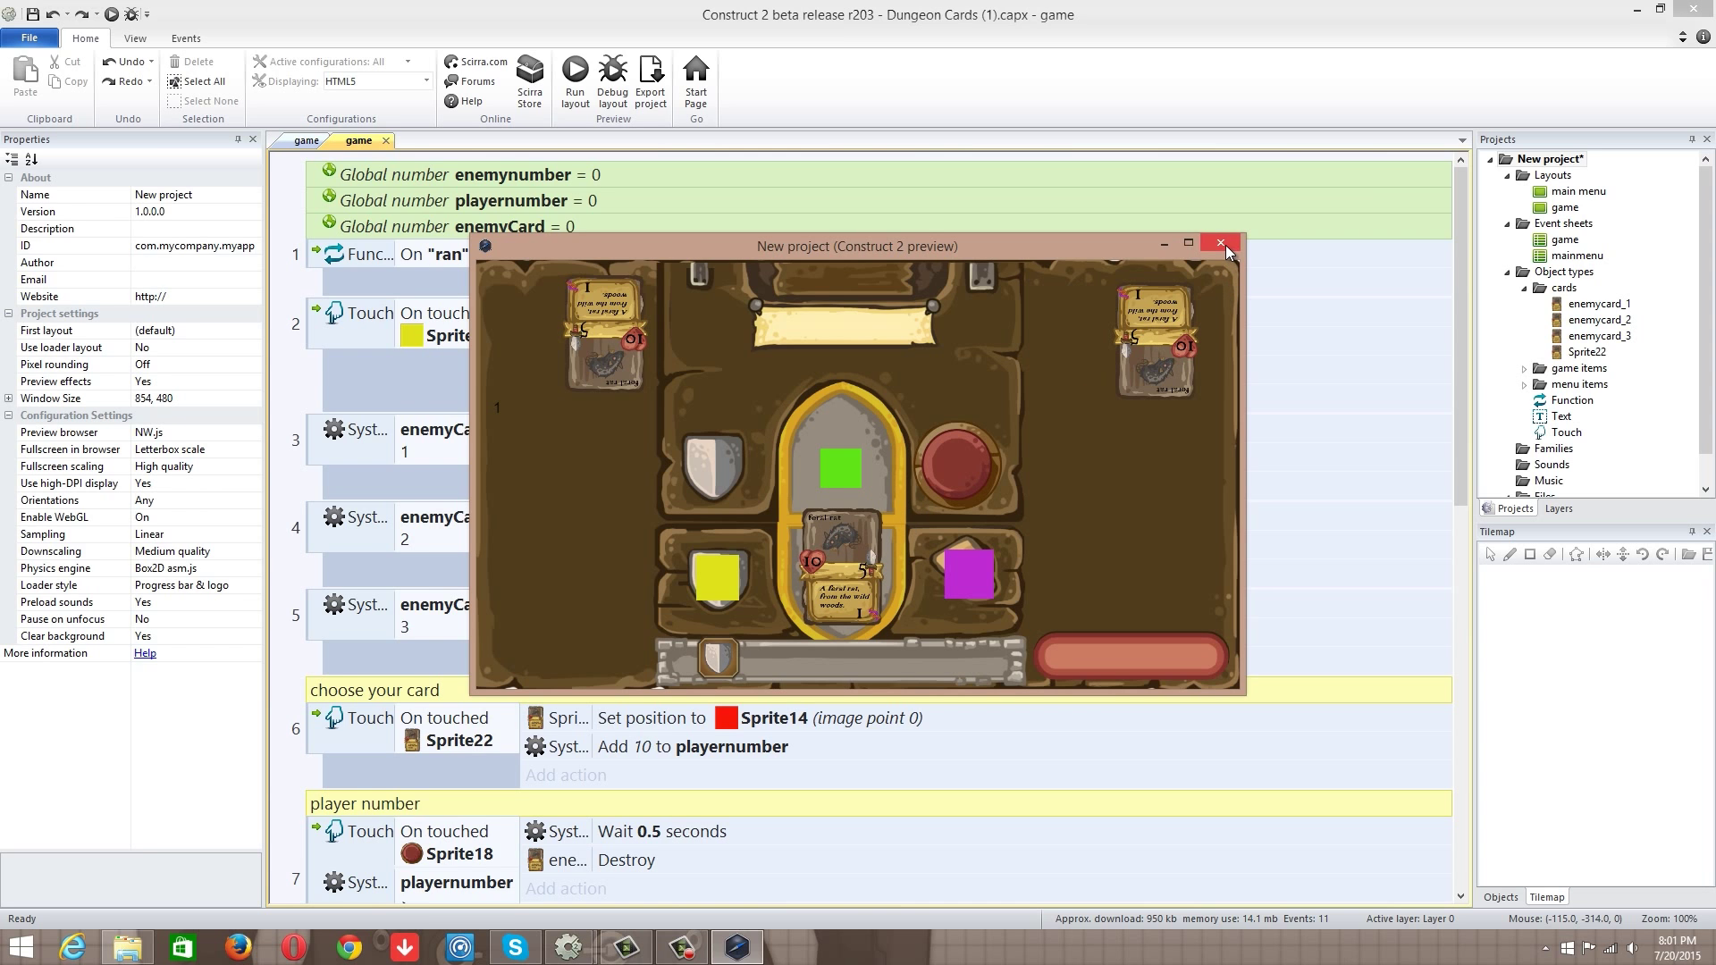
{"action": "left_click", "coordinate": [1219, 243]}
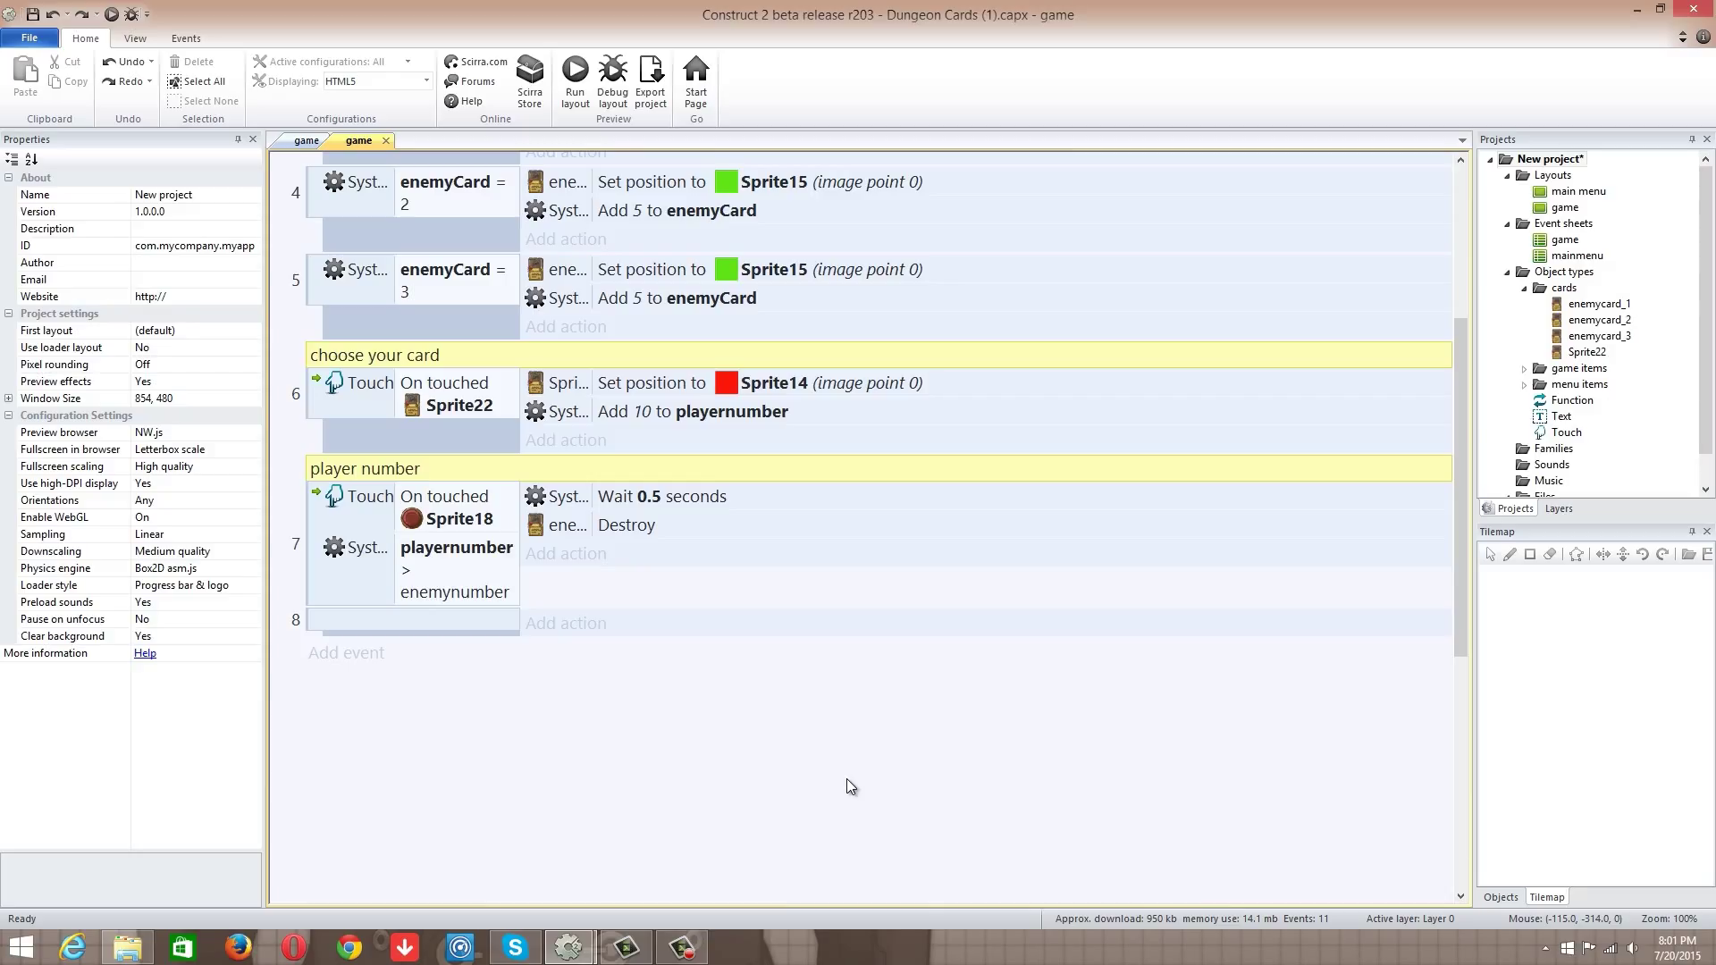
{"action": "mouse_move", "coordinate": [739, 820]}
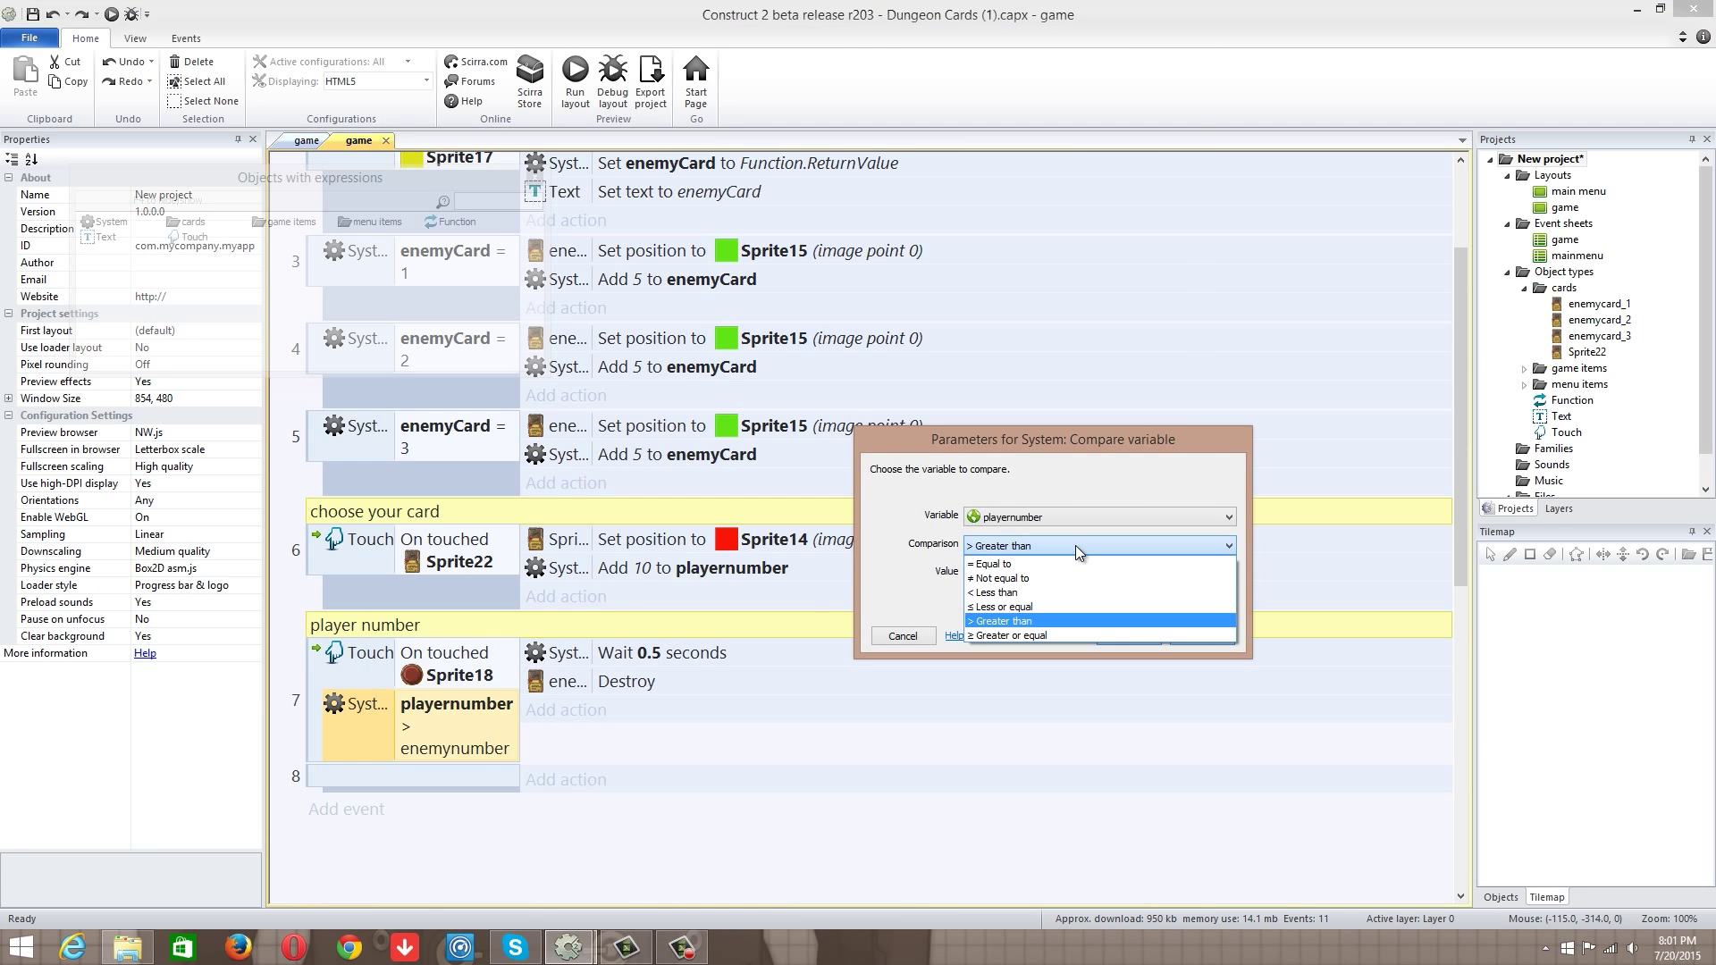
Step: Set the comparison to Greater than, then retarget event 3's add-5 action to enemynumber
{"action": "left_click", "coordinate": [1001, 620]}
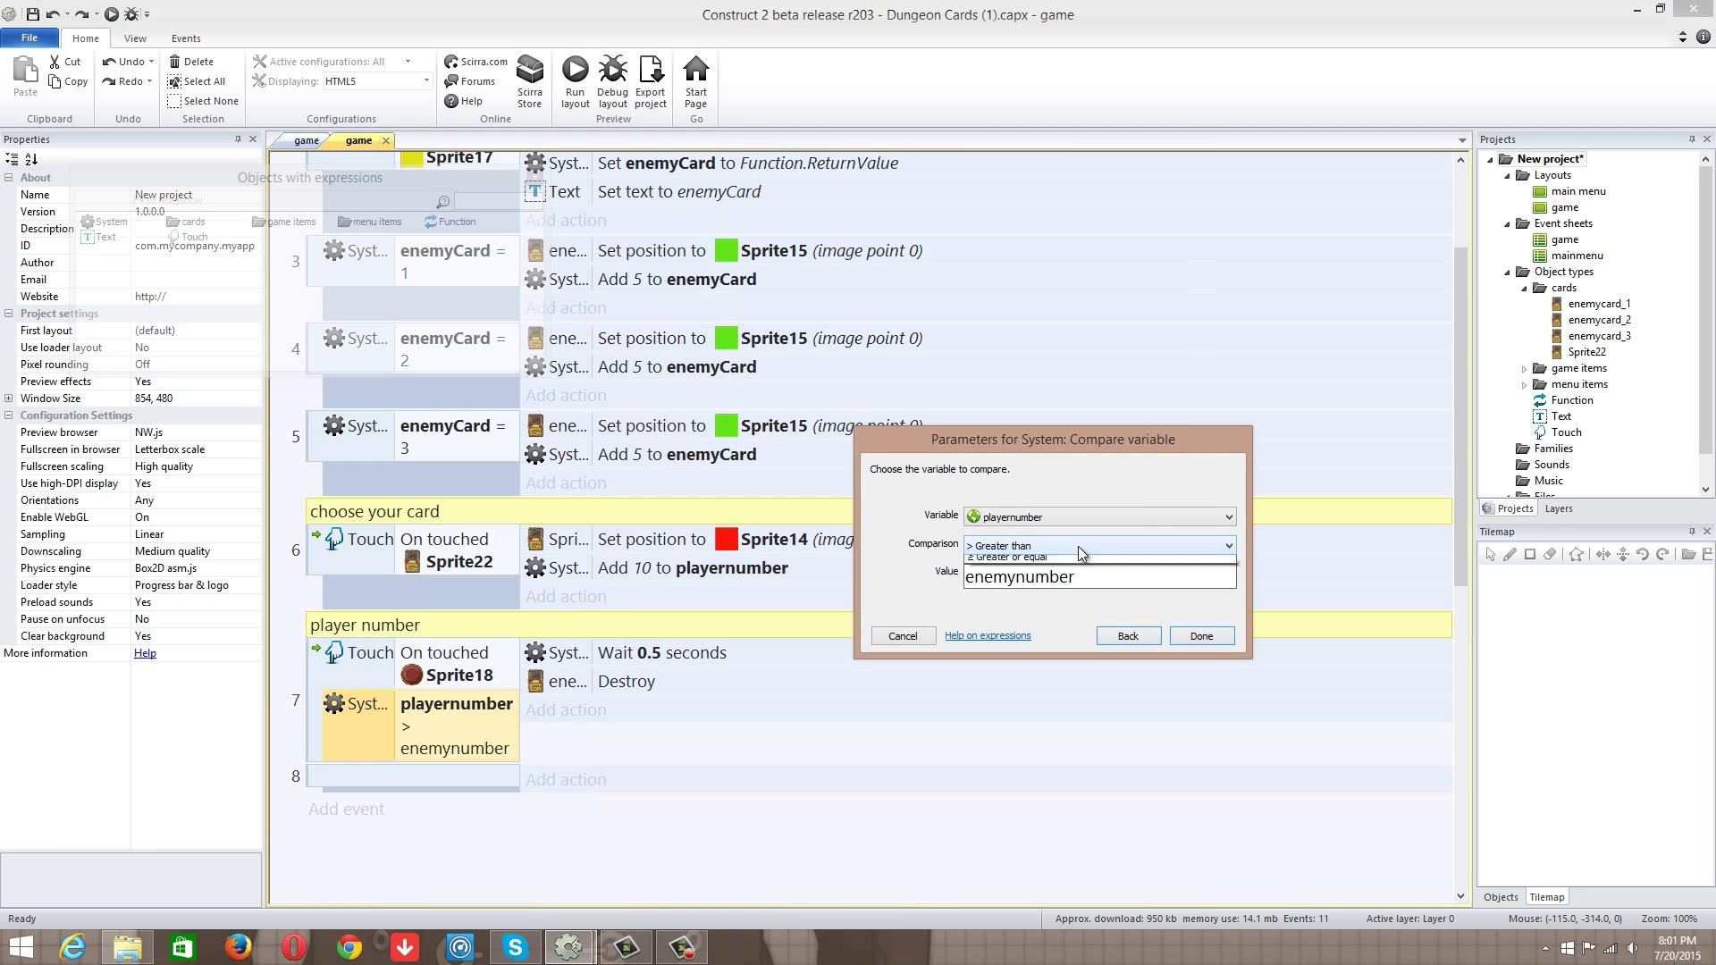
{"action": "left_click", "coordinate": [1201, 636]}
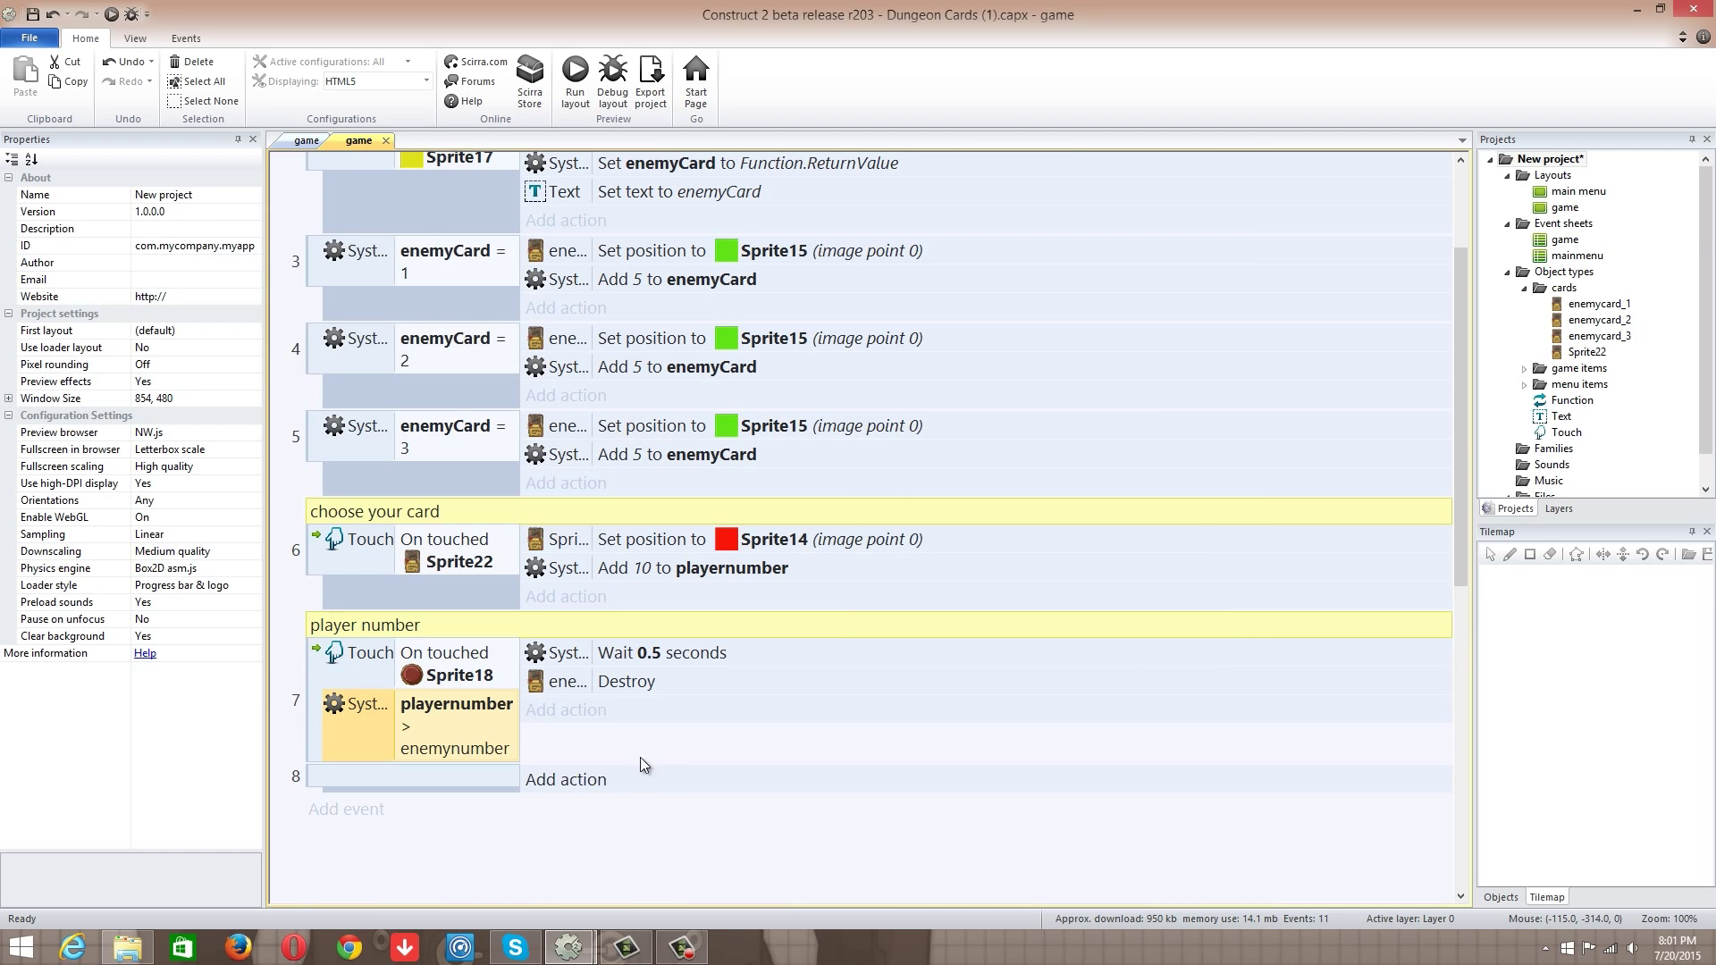
{"action": "left_click", "coordinate": [632, 681]}
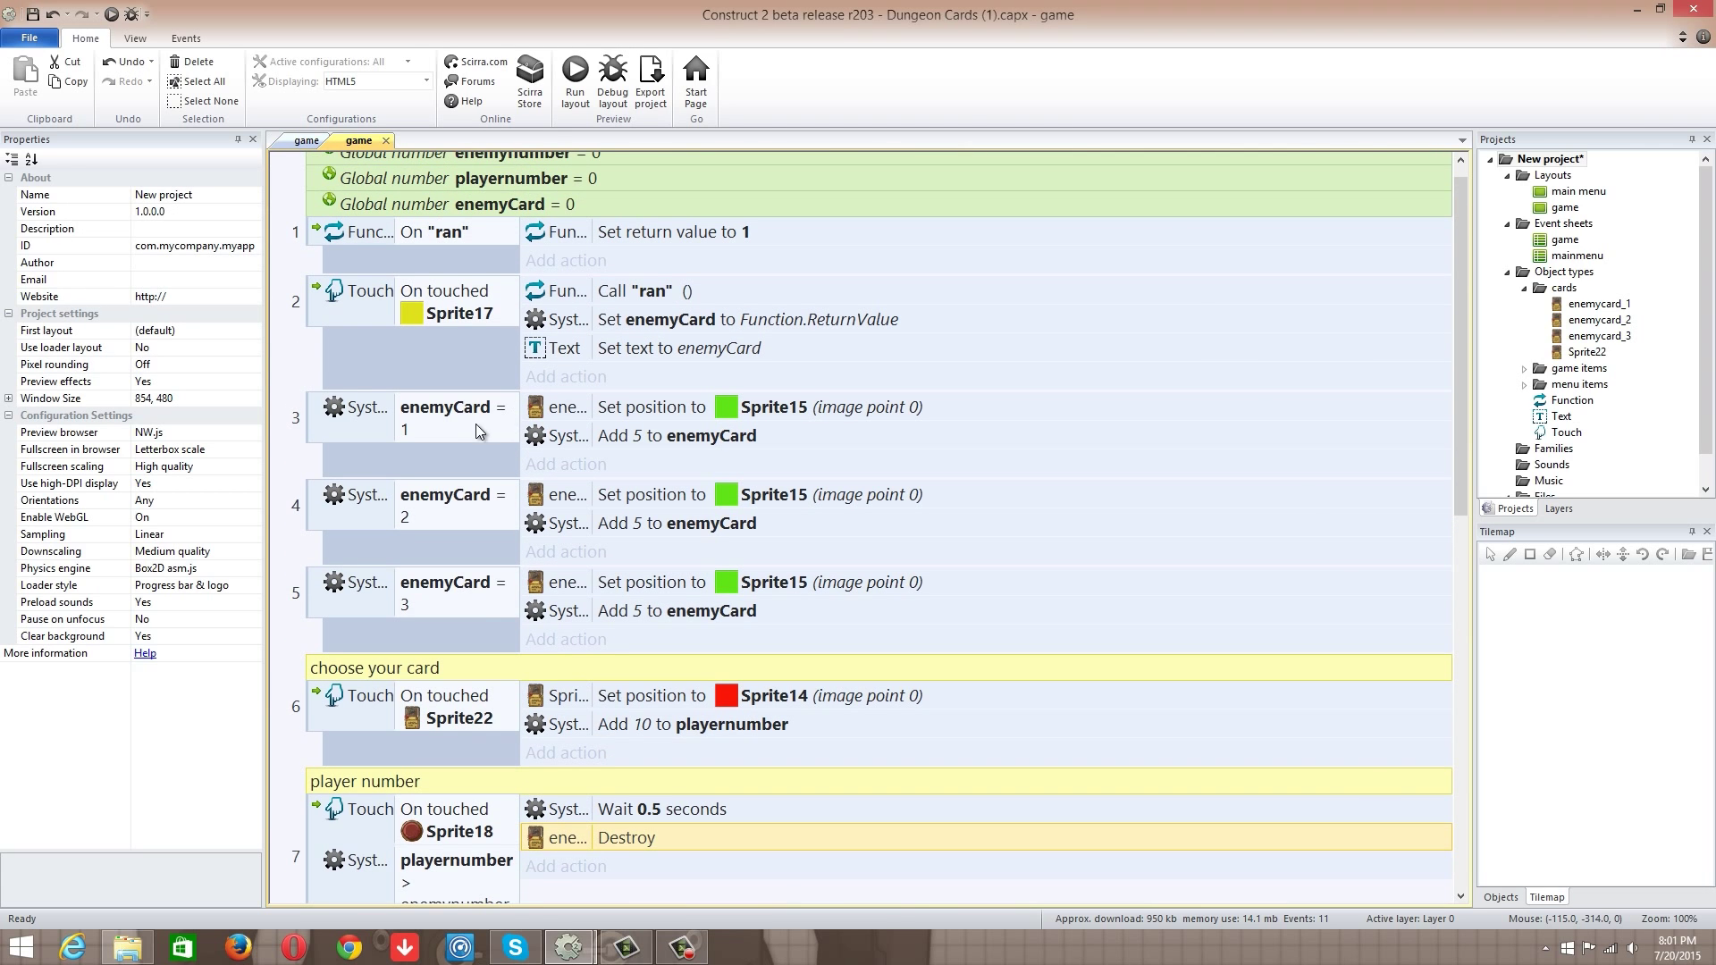
{"action": "left_click", "coordinate": [443, 418]}
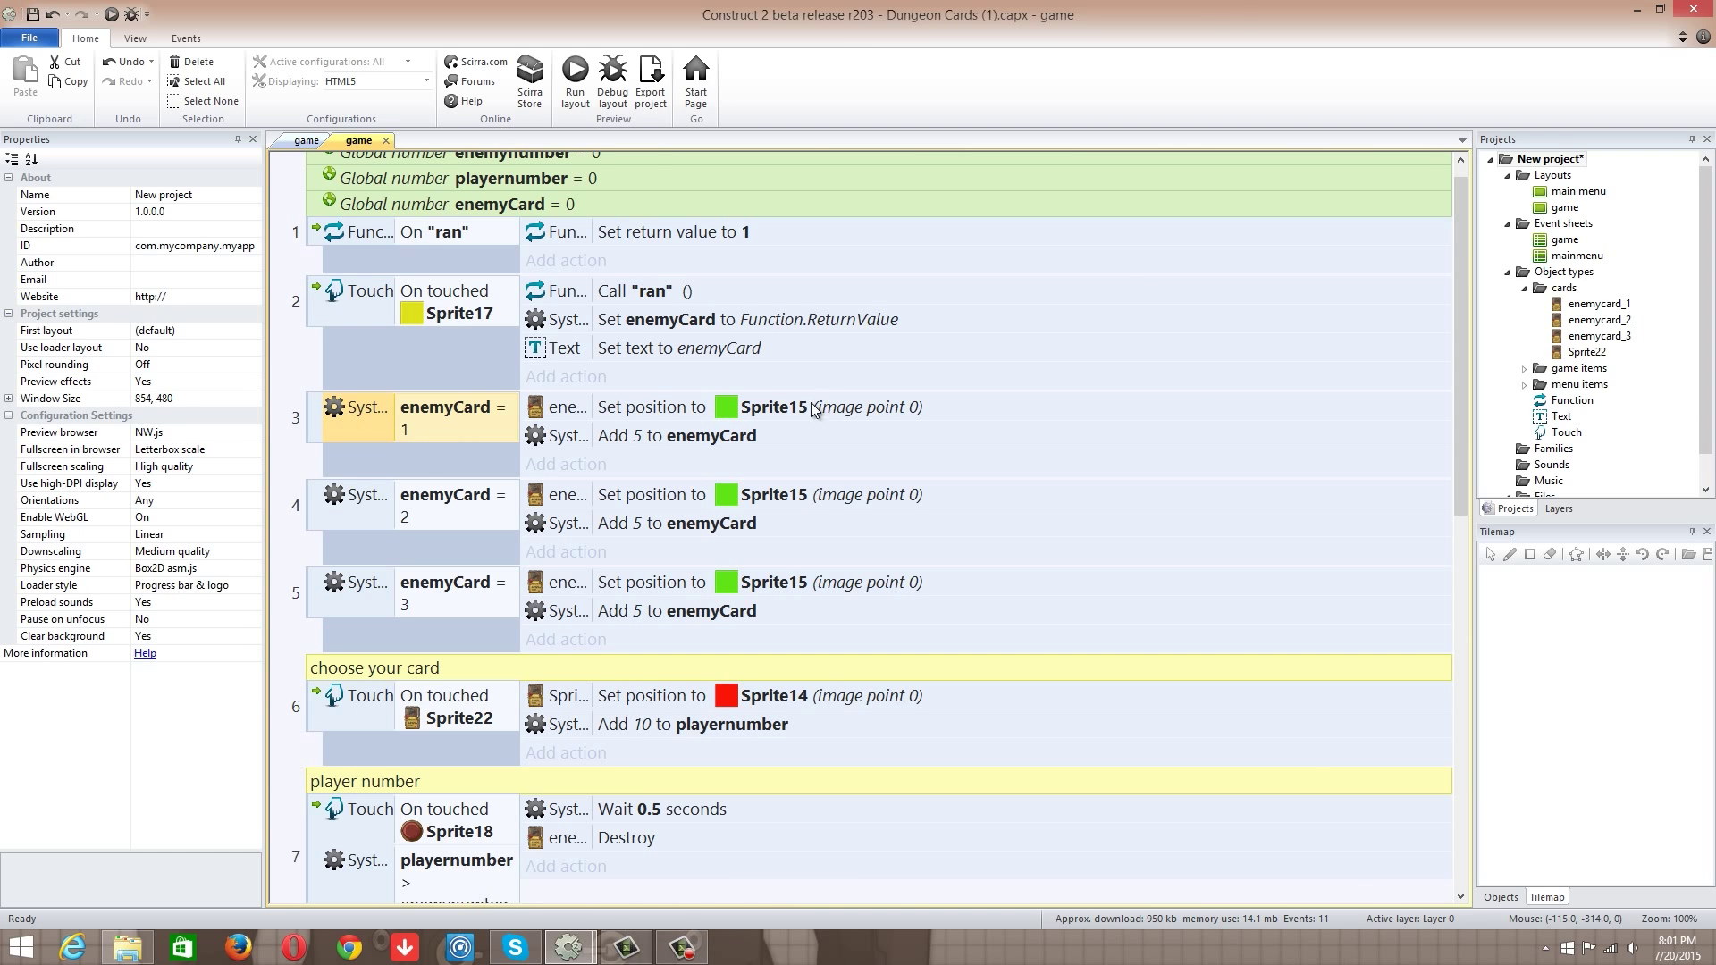
{"action": "double_click", "coordinate": [675, 434]}
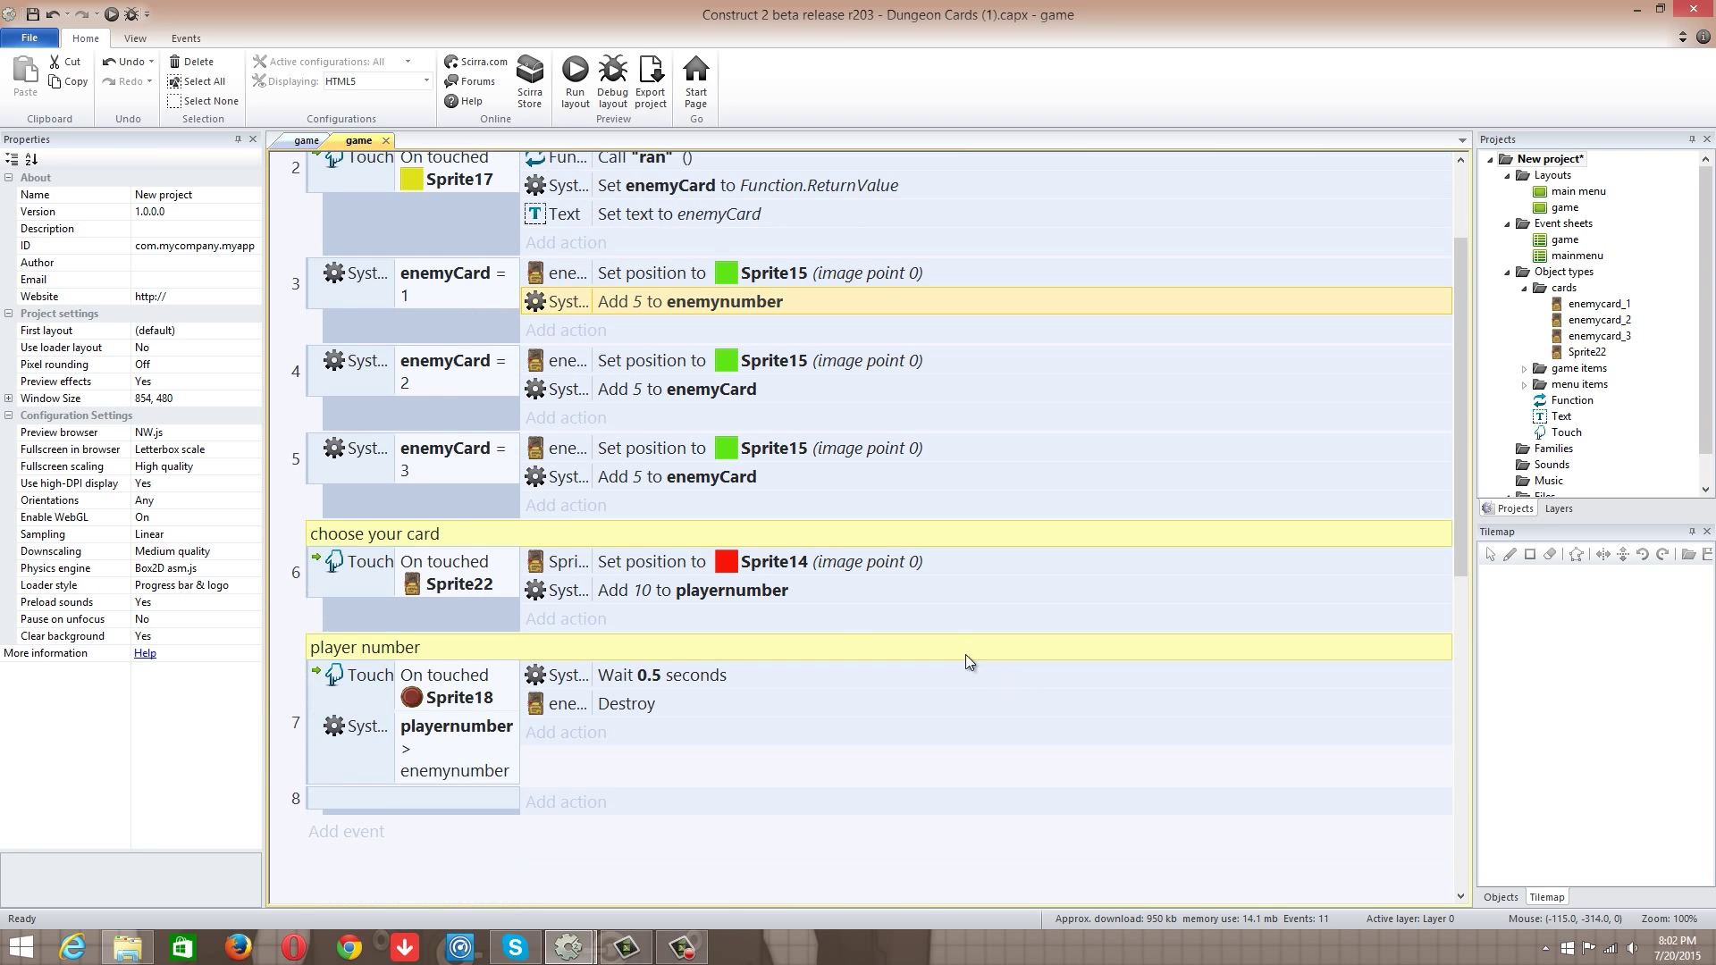
{"action": "mouse_move", "coordinate": [748, 601]}
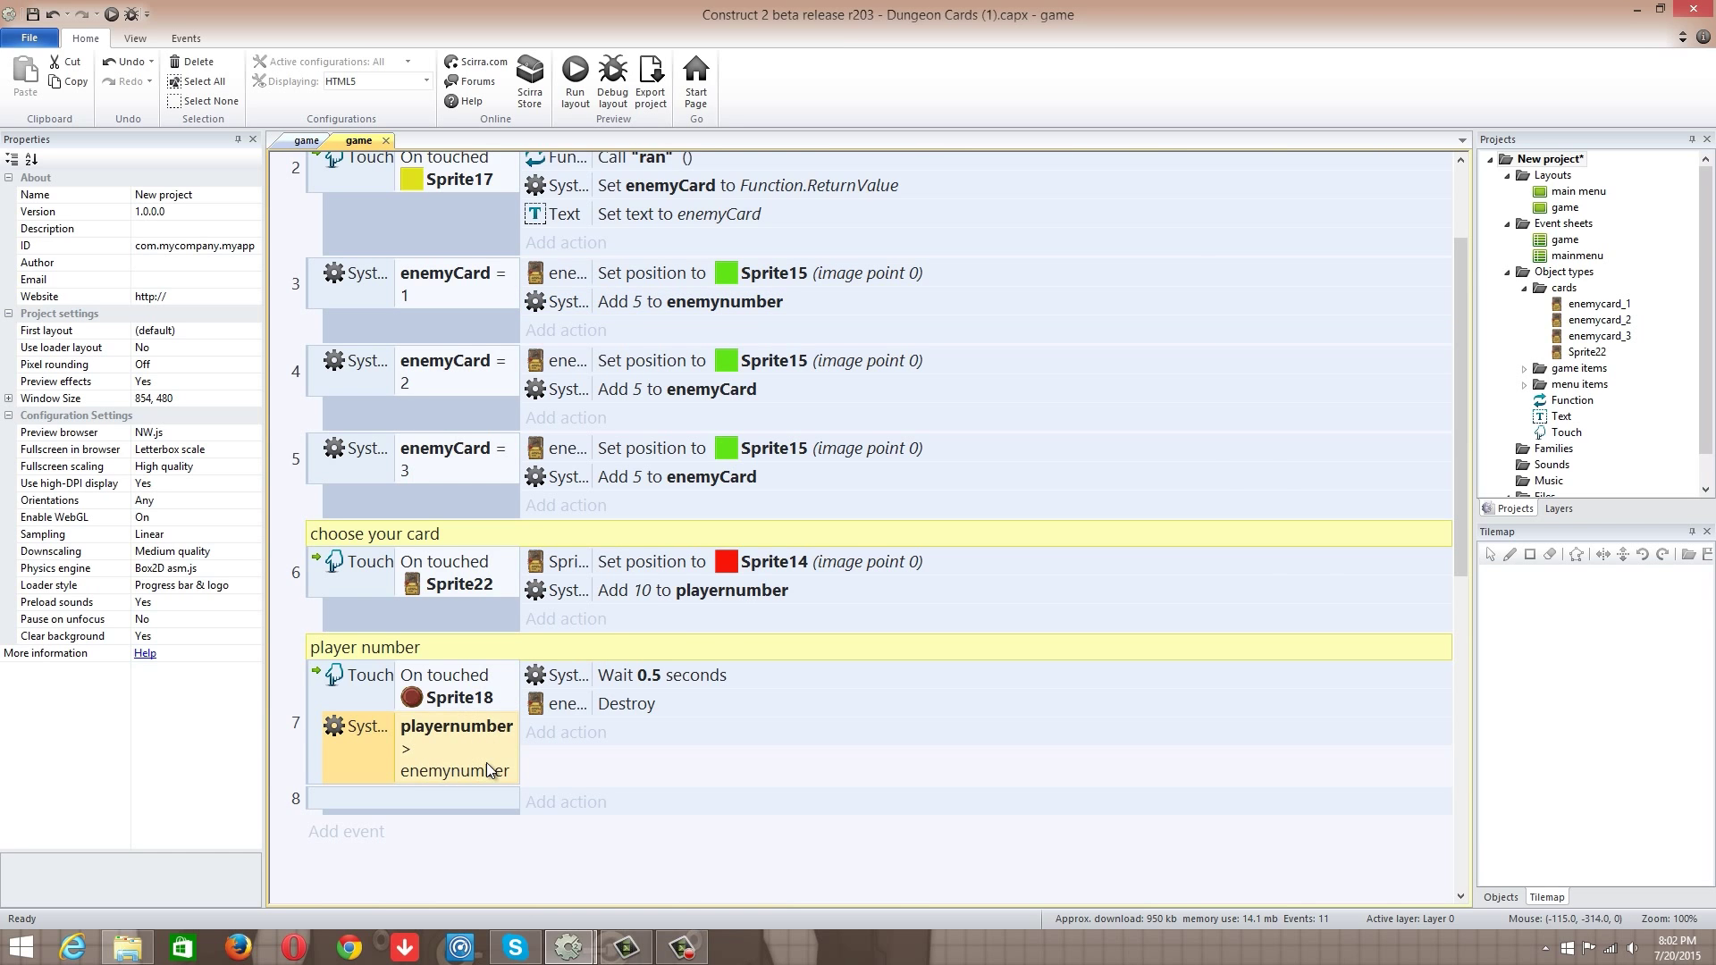
{"action": "mouse_move", "coordinate": [636, 429]}
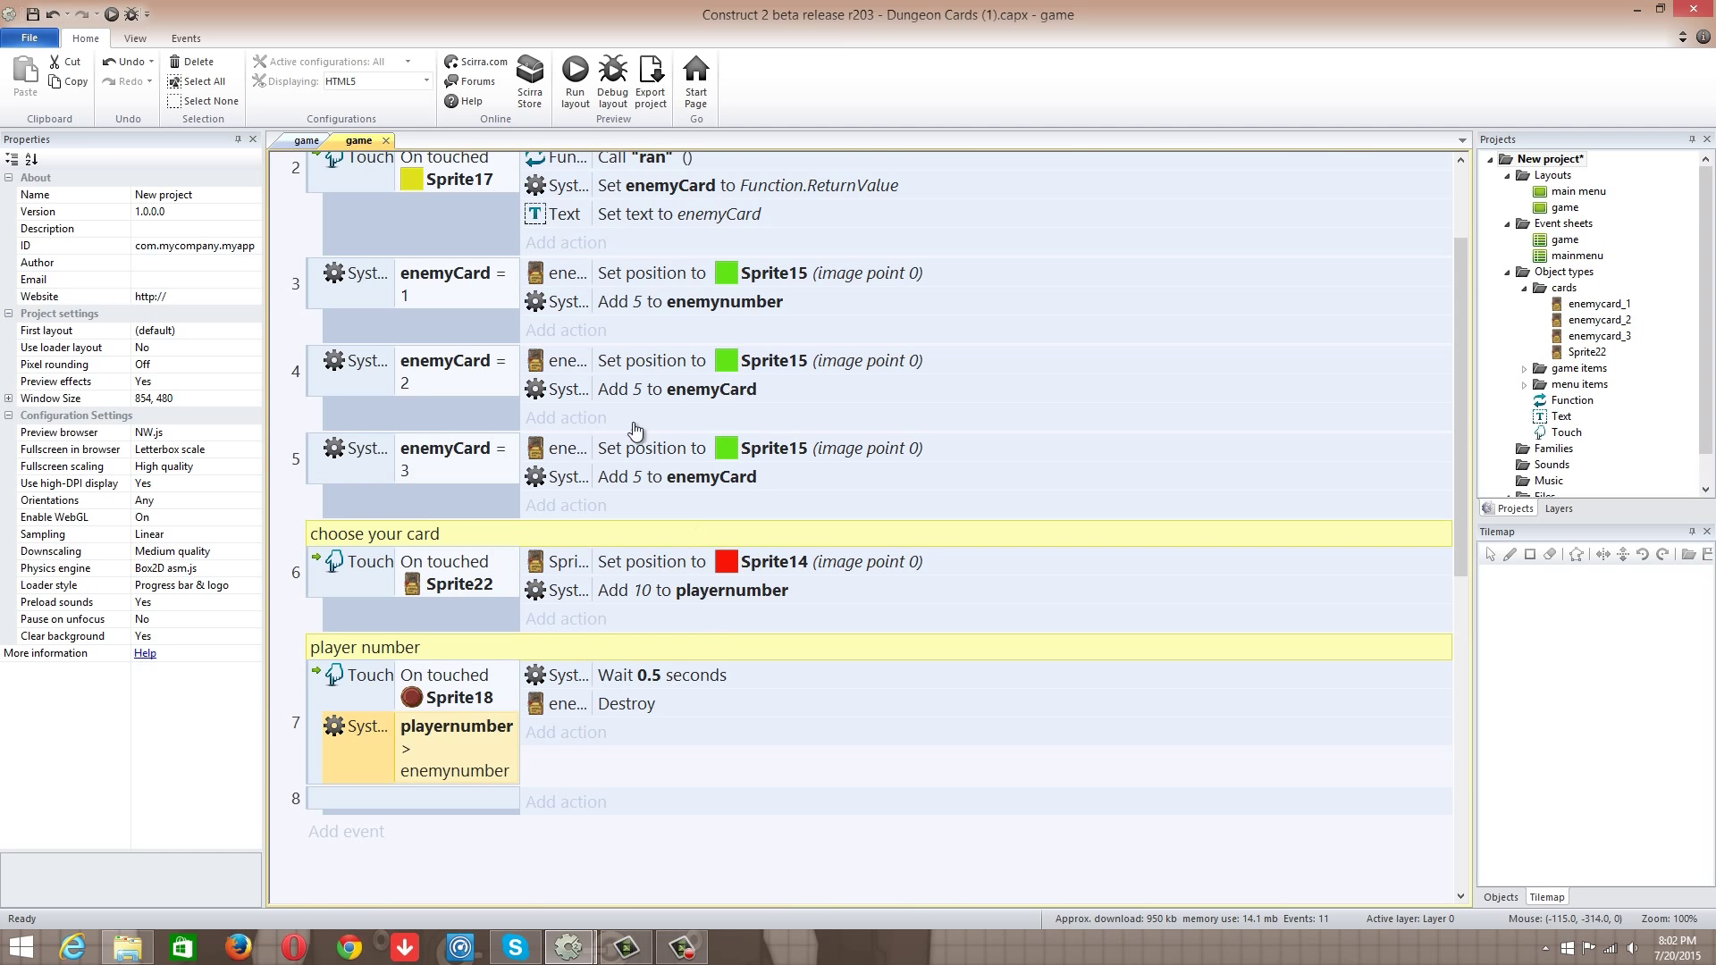
{"action": "mouse_move", "coordinate": [607, 184]}
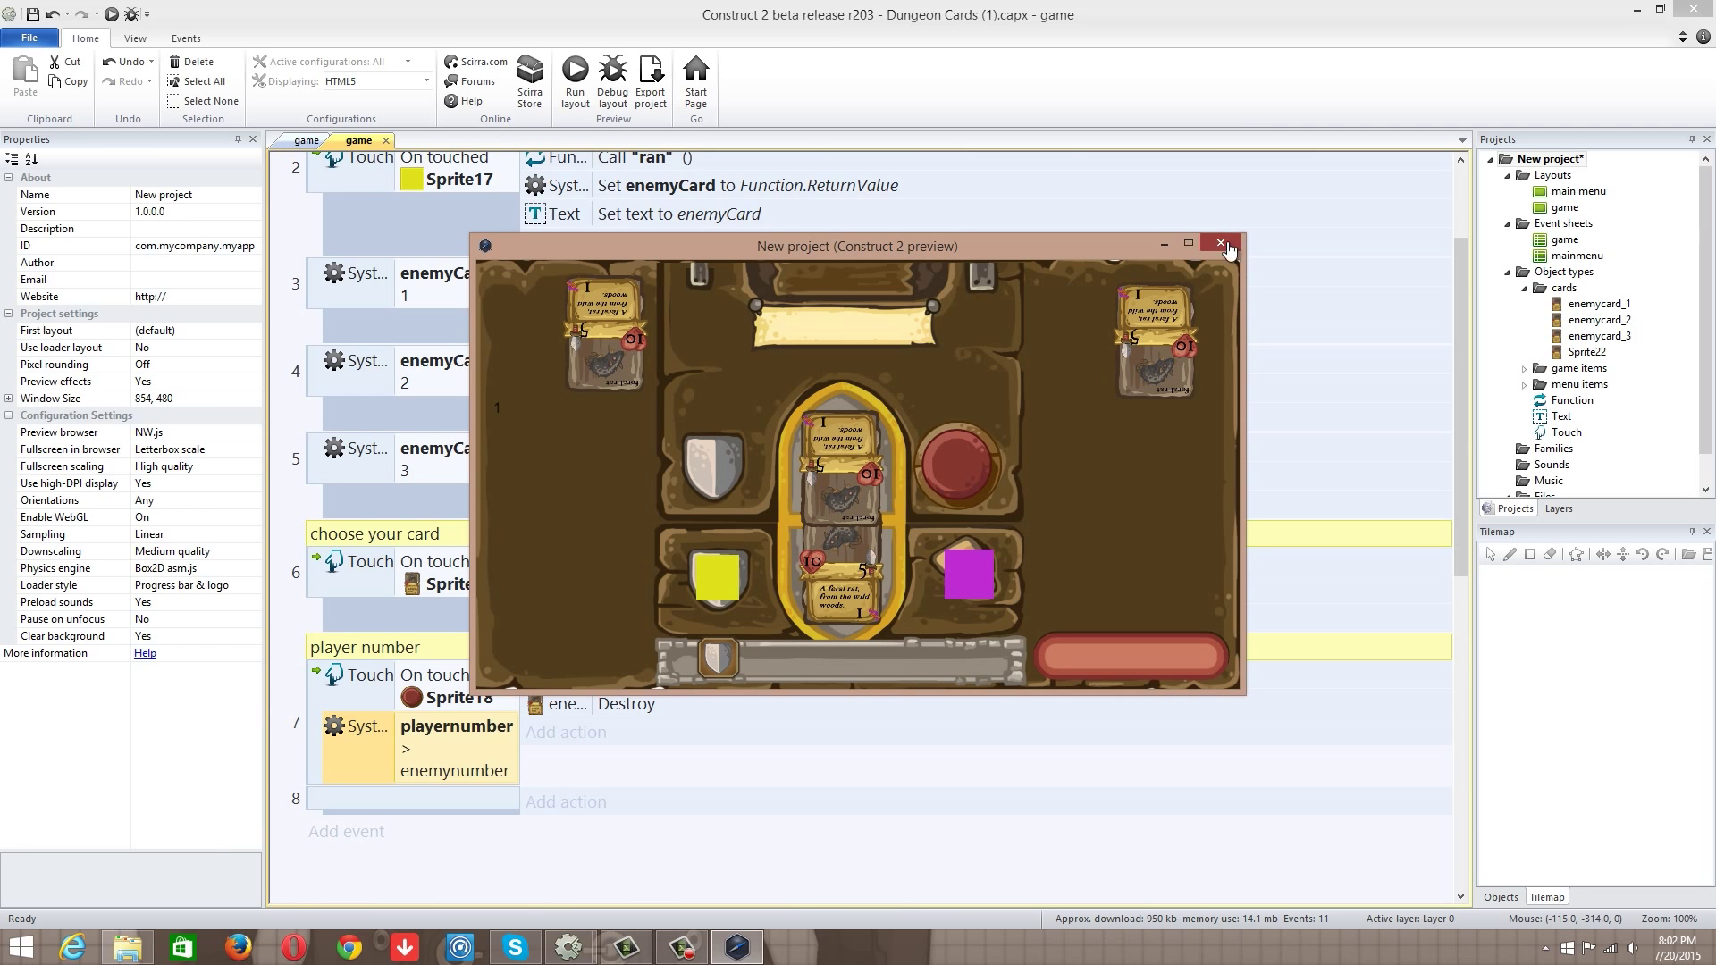
Step: Close the game preview window
{"action": "left_click", "coordinate": [1221, 243]}
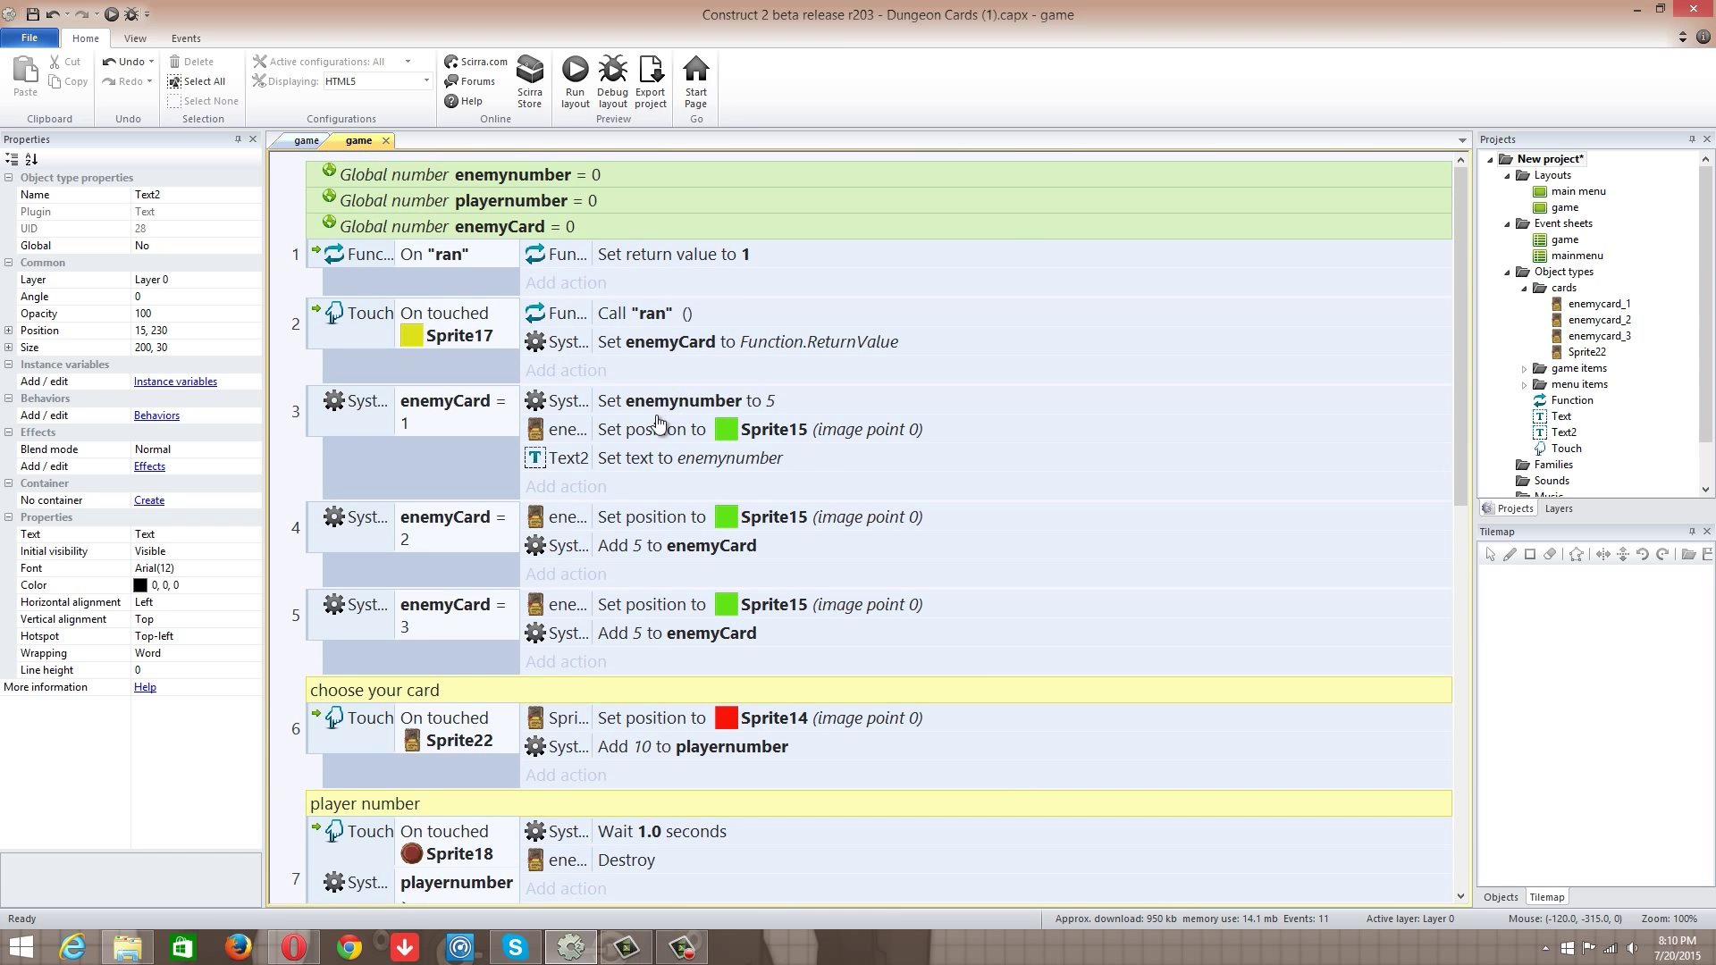
Step: Review event 4's add action and check the Text2 box on the game layout
{"action": "left_click", "coordinate": [676, 545]}
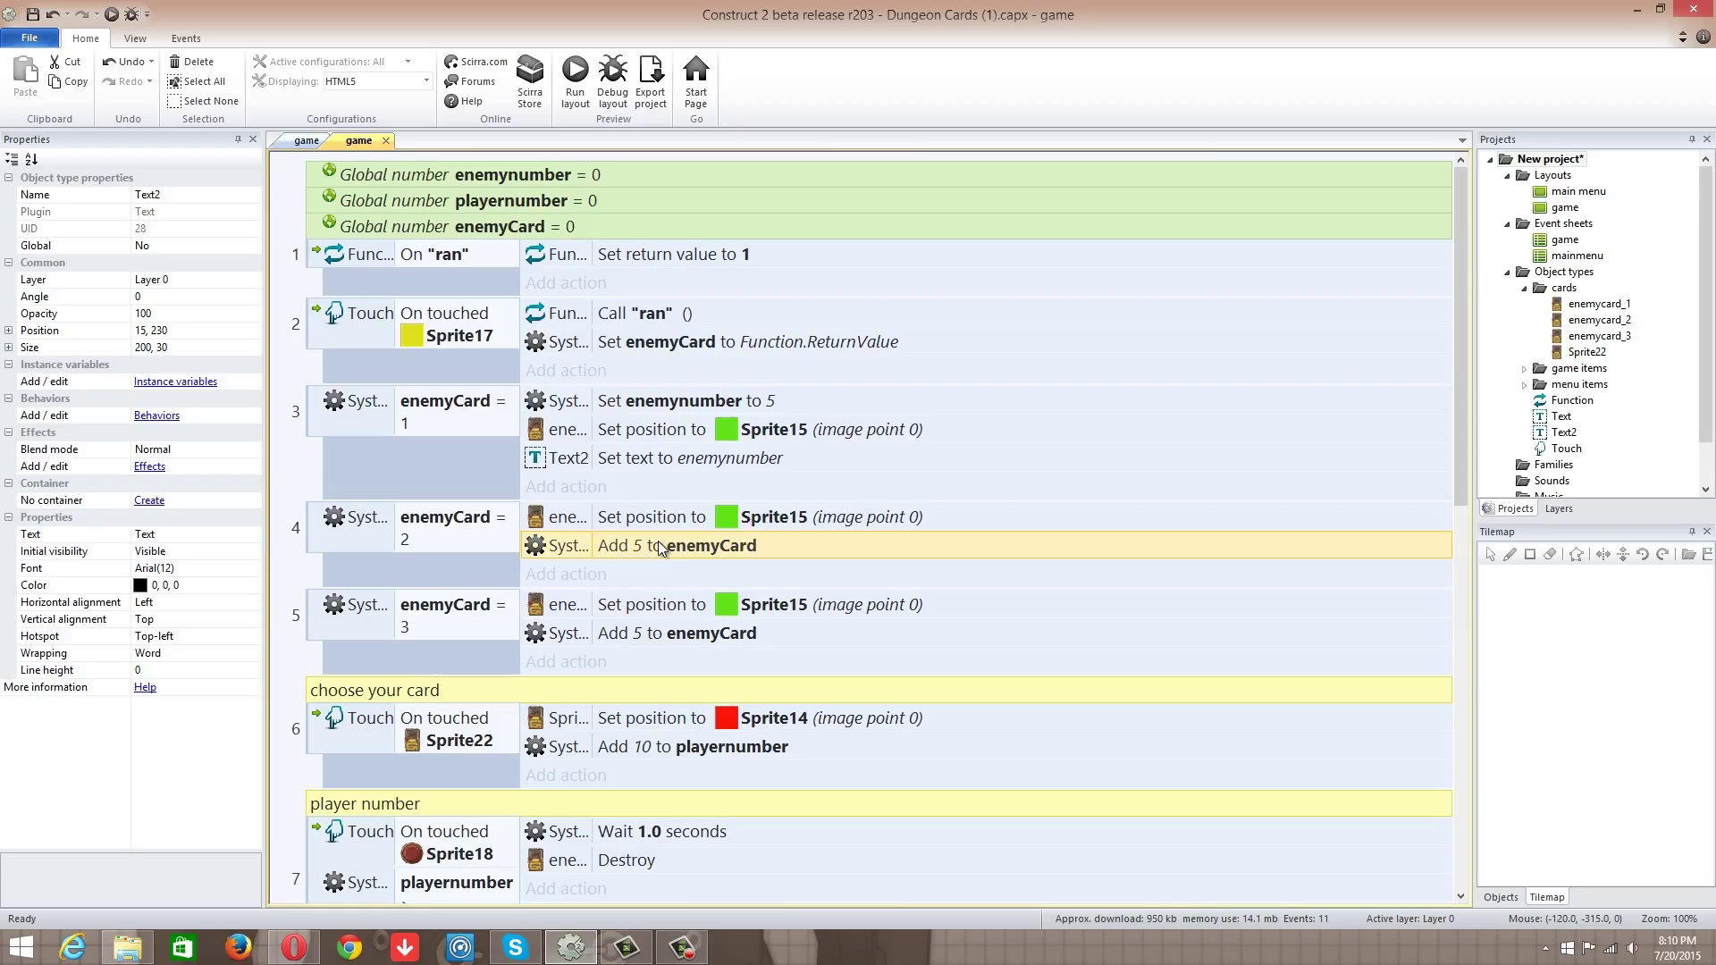
{"action": "mouse_move", "coordinate": [511, 551]}
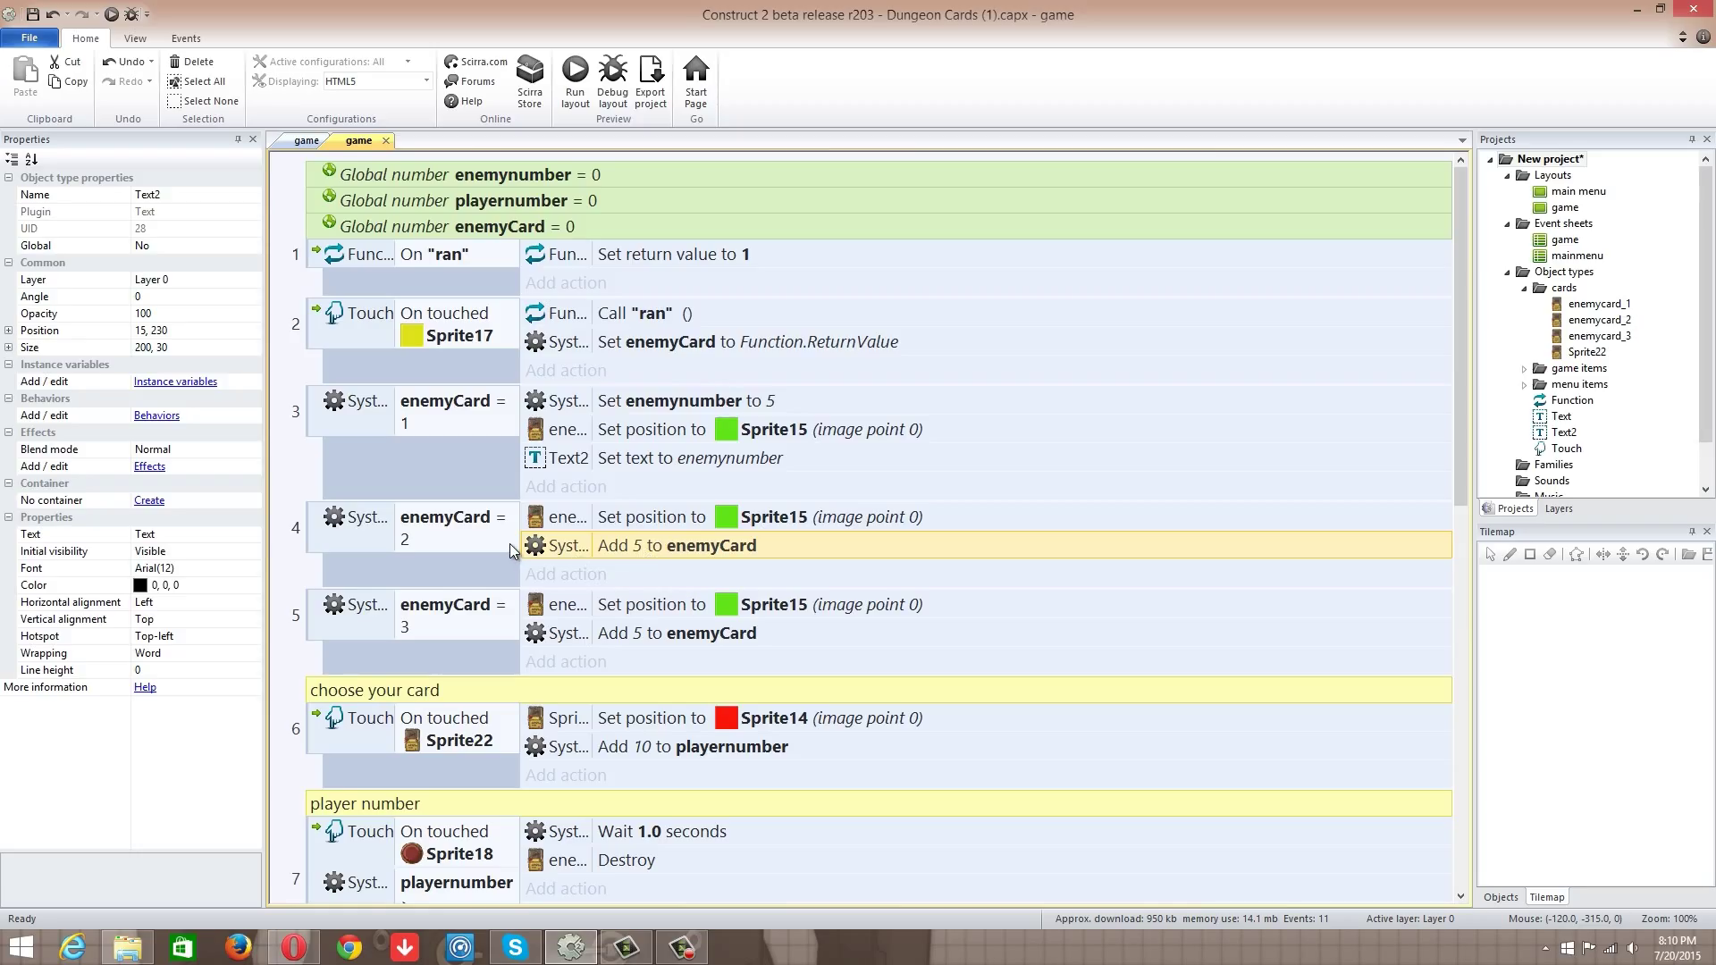
{"action": "mouse_move", "coordinate": [625, 547]}
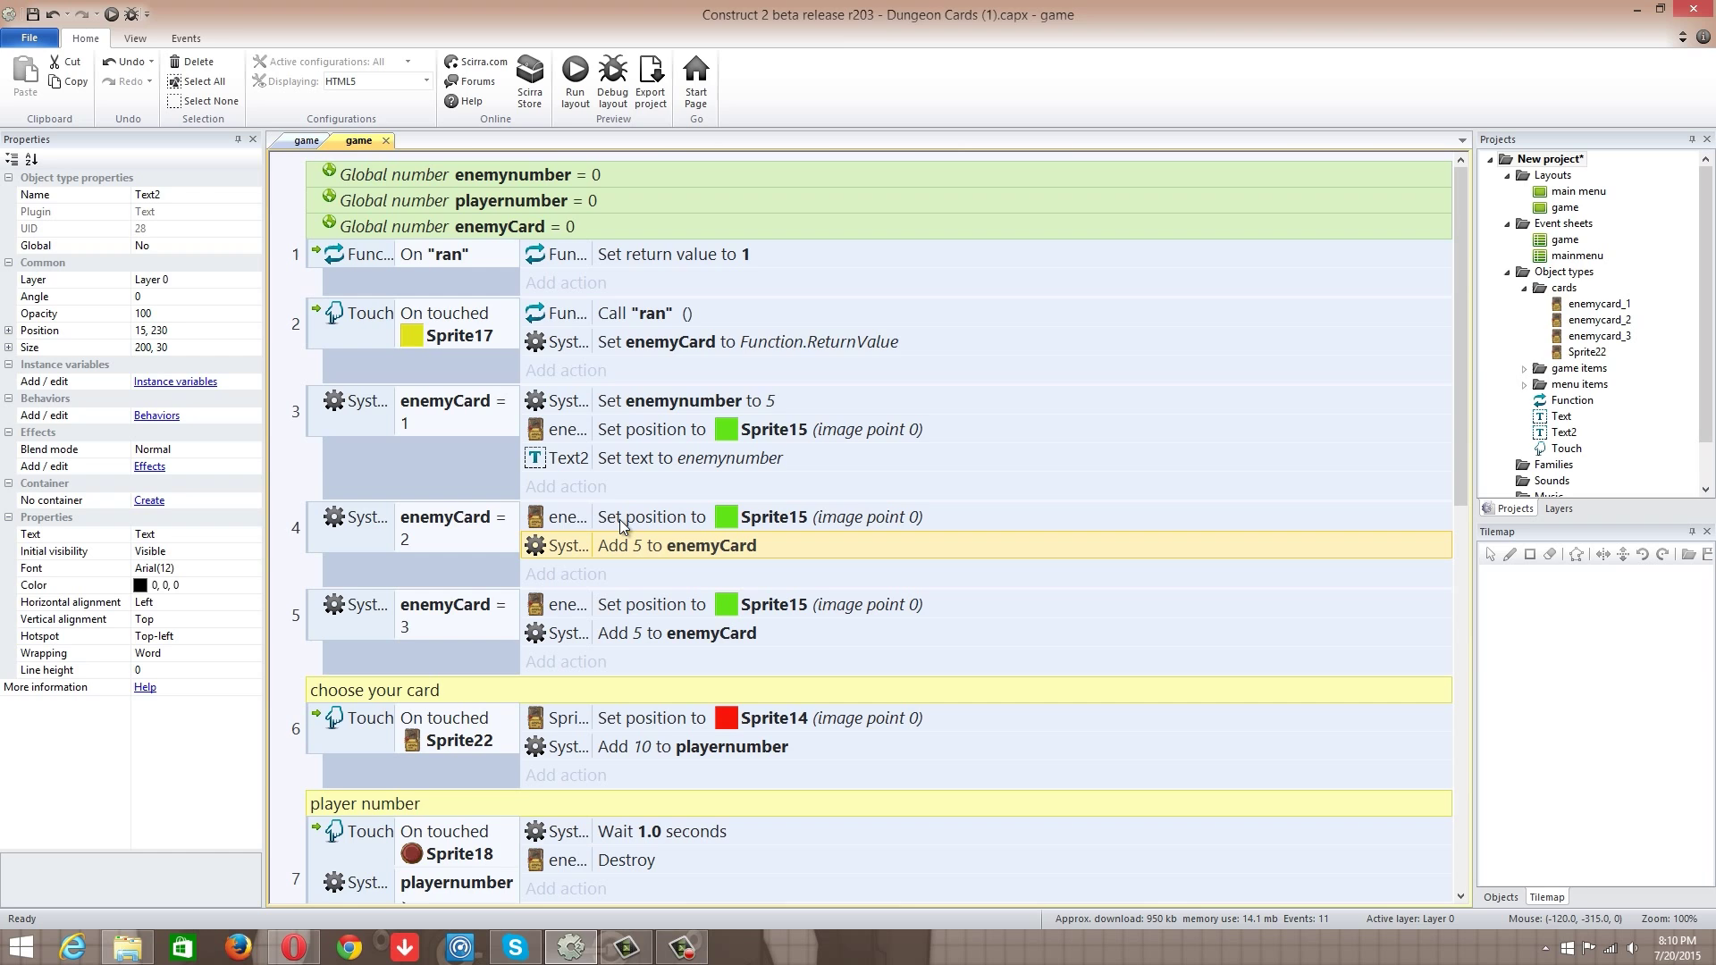
{"action": "mouse_move", "coordinate": [613, 531]}
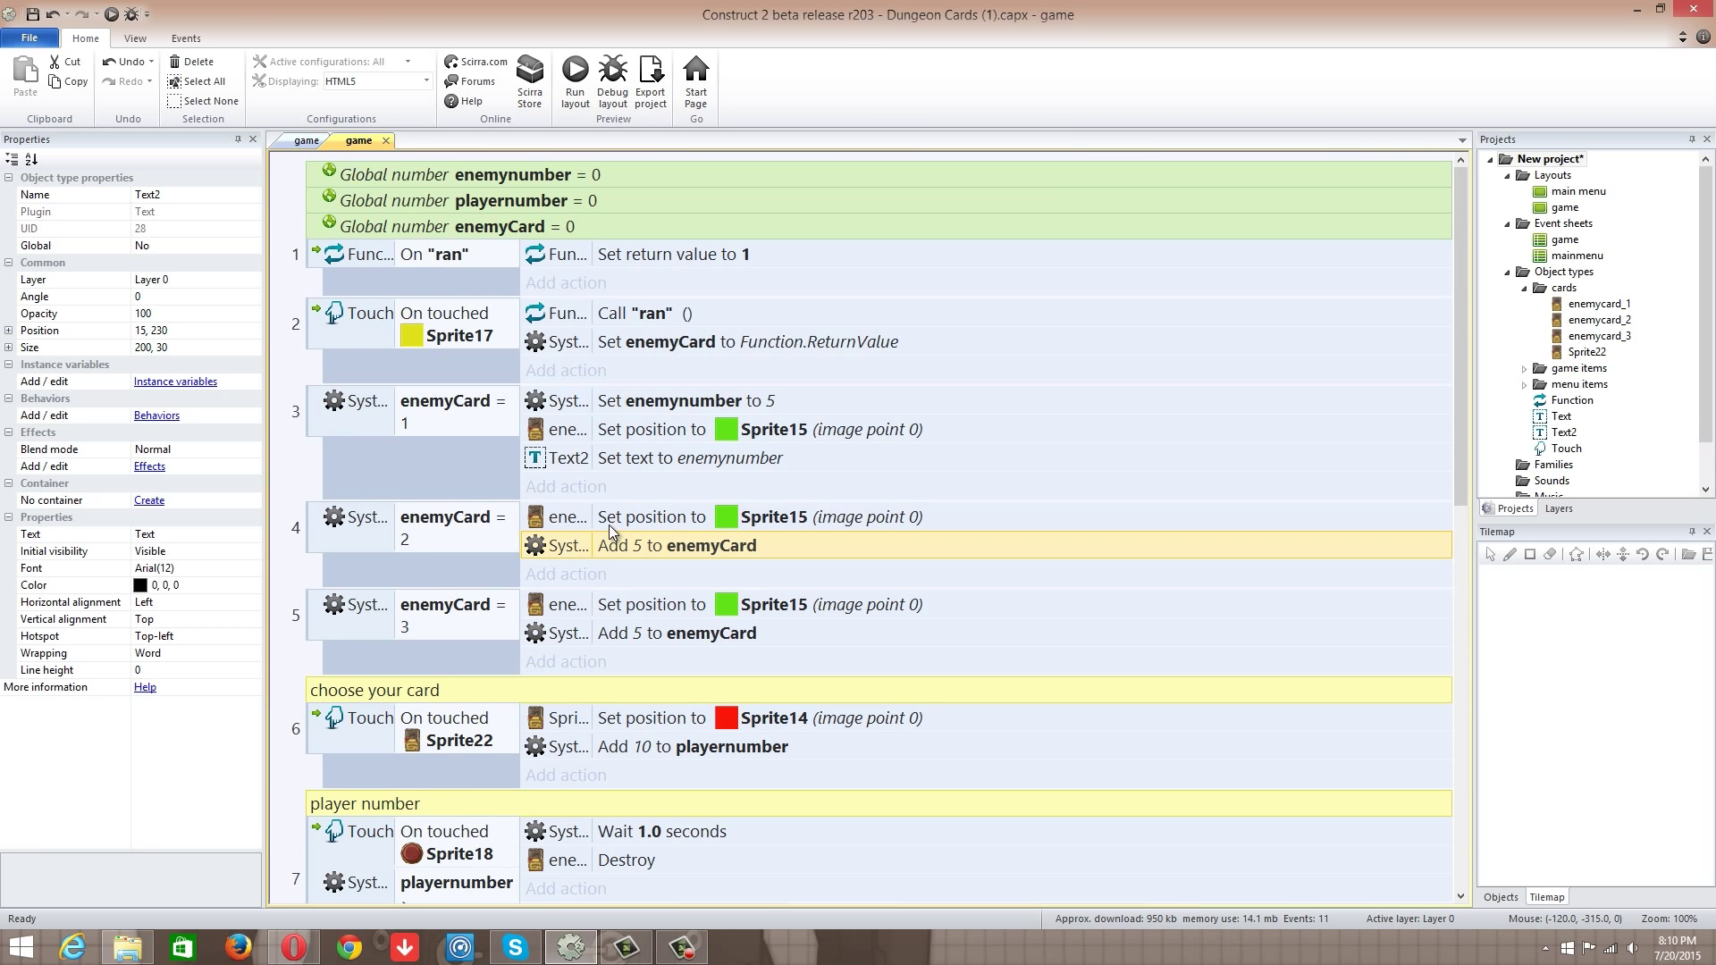
{"action": "scroll", "scroll_direction": "down", "scroll_amount": 3}
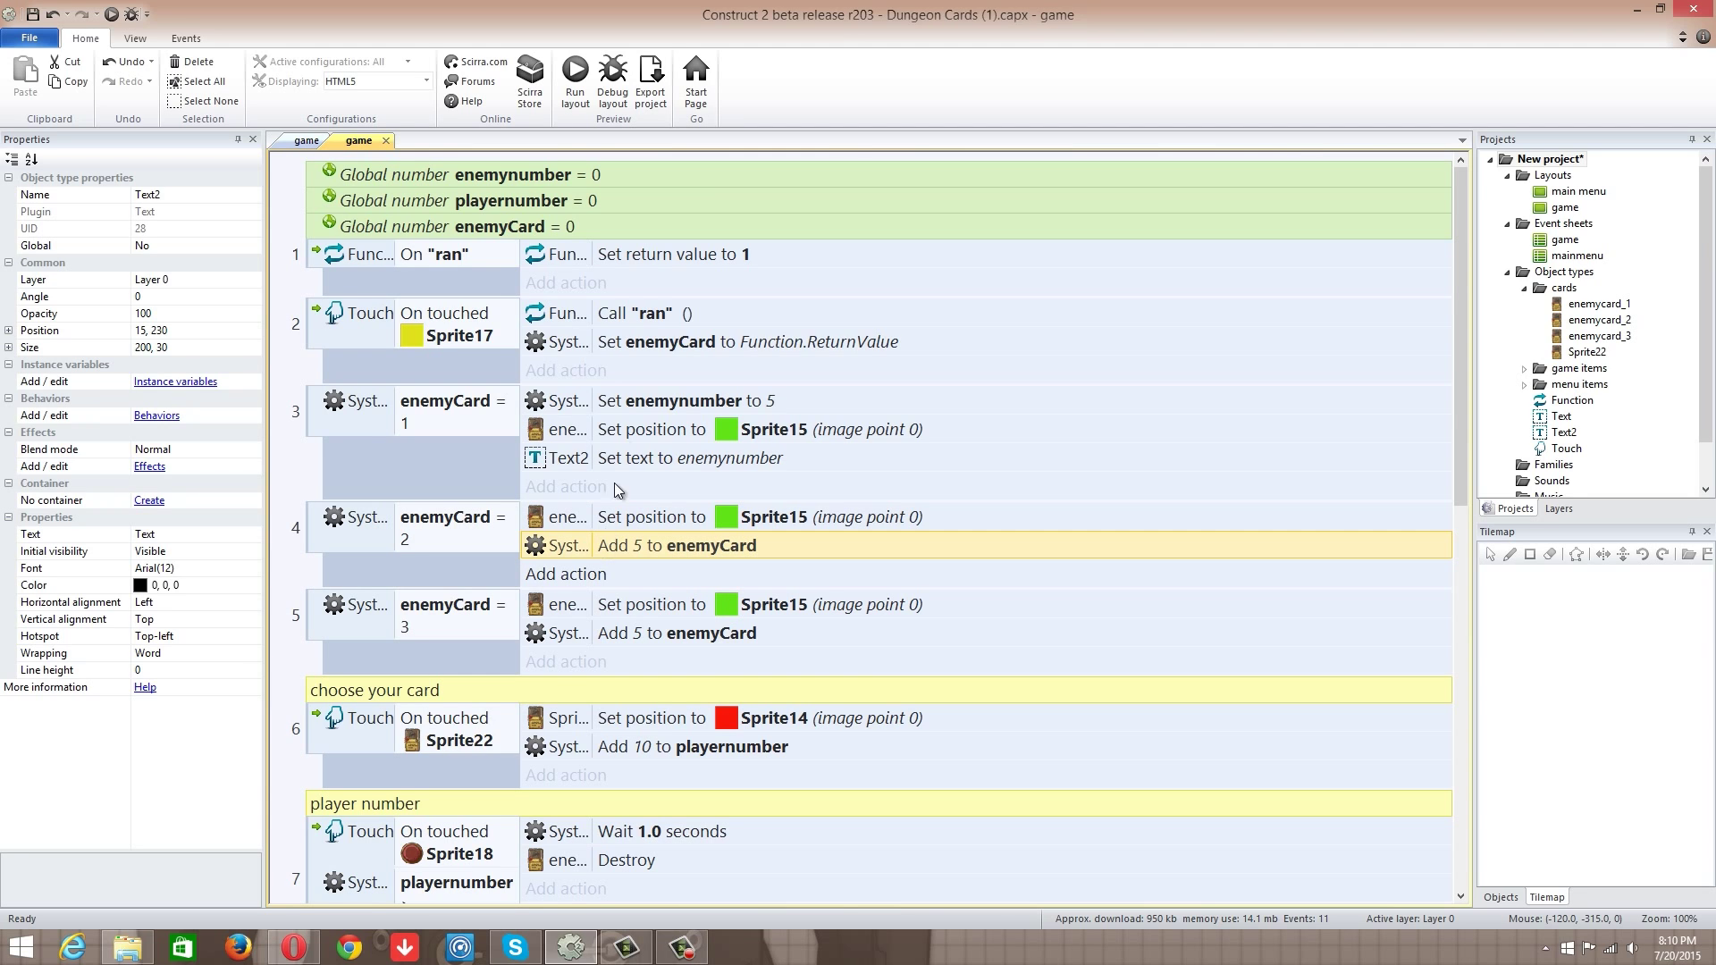
{"action": "left_click", "coordinate": [686, 400]}
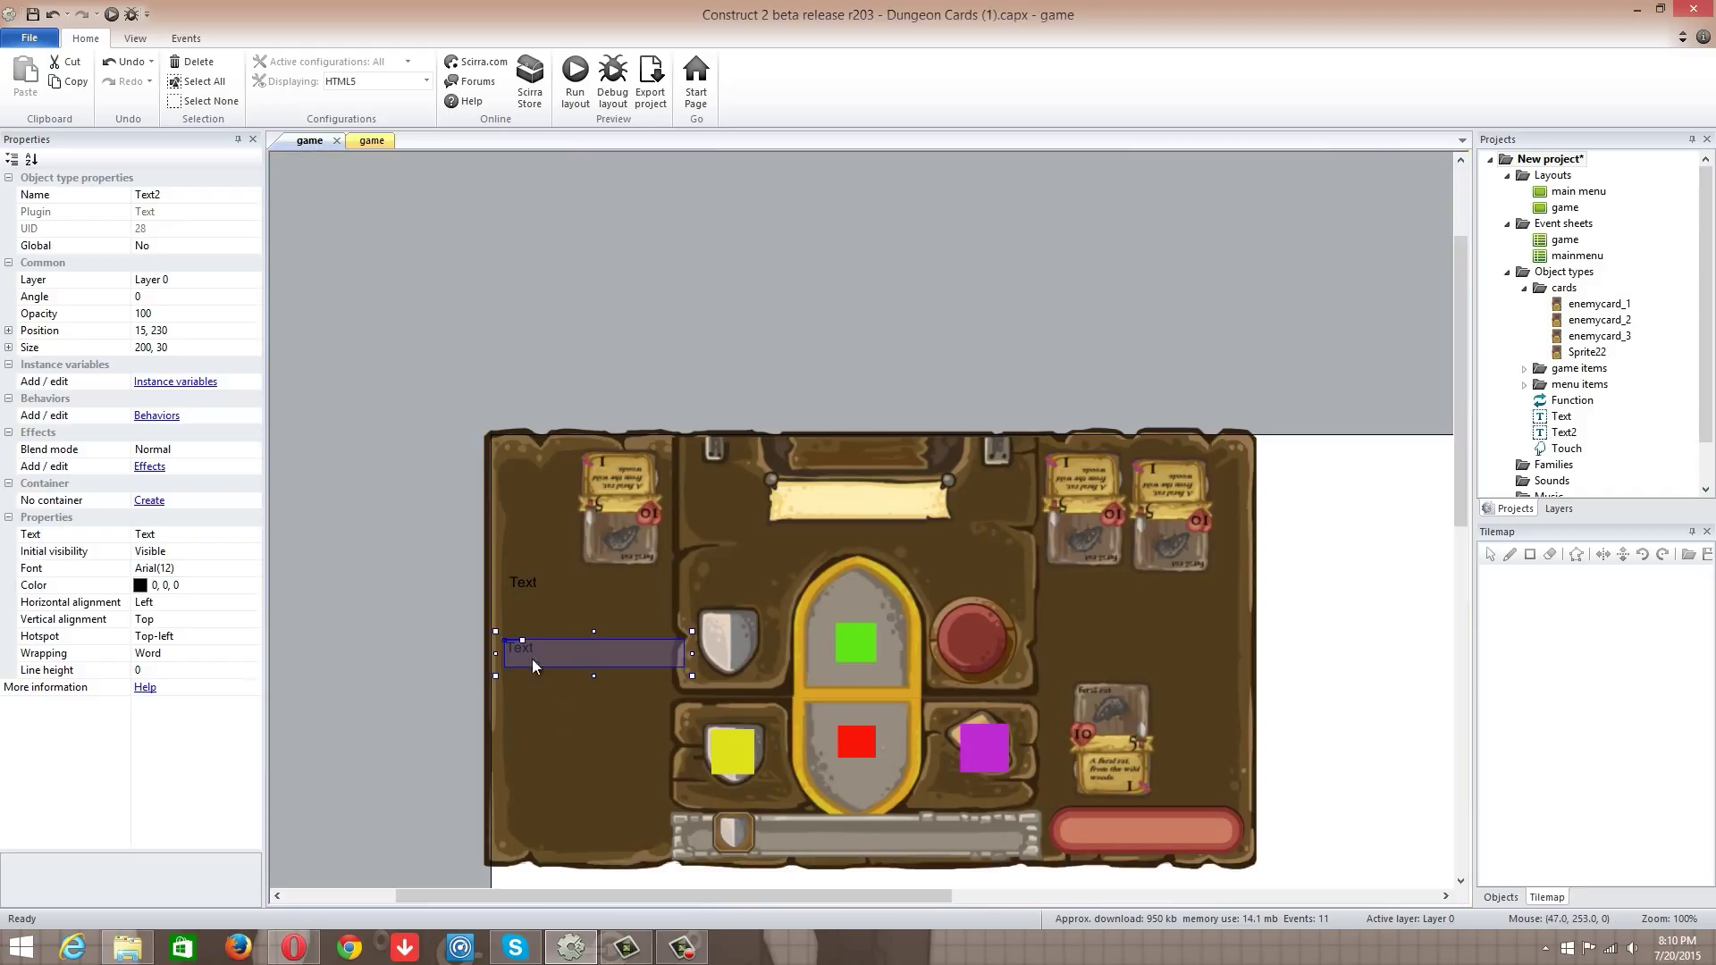
{"action": "left_click", "coordinate": [372, 139]}
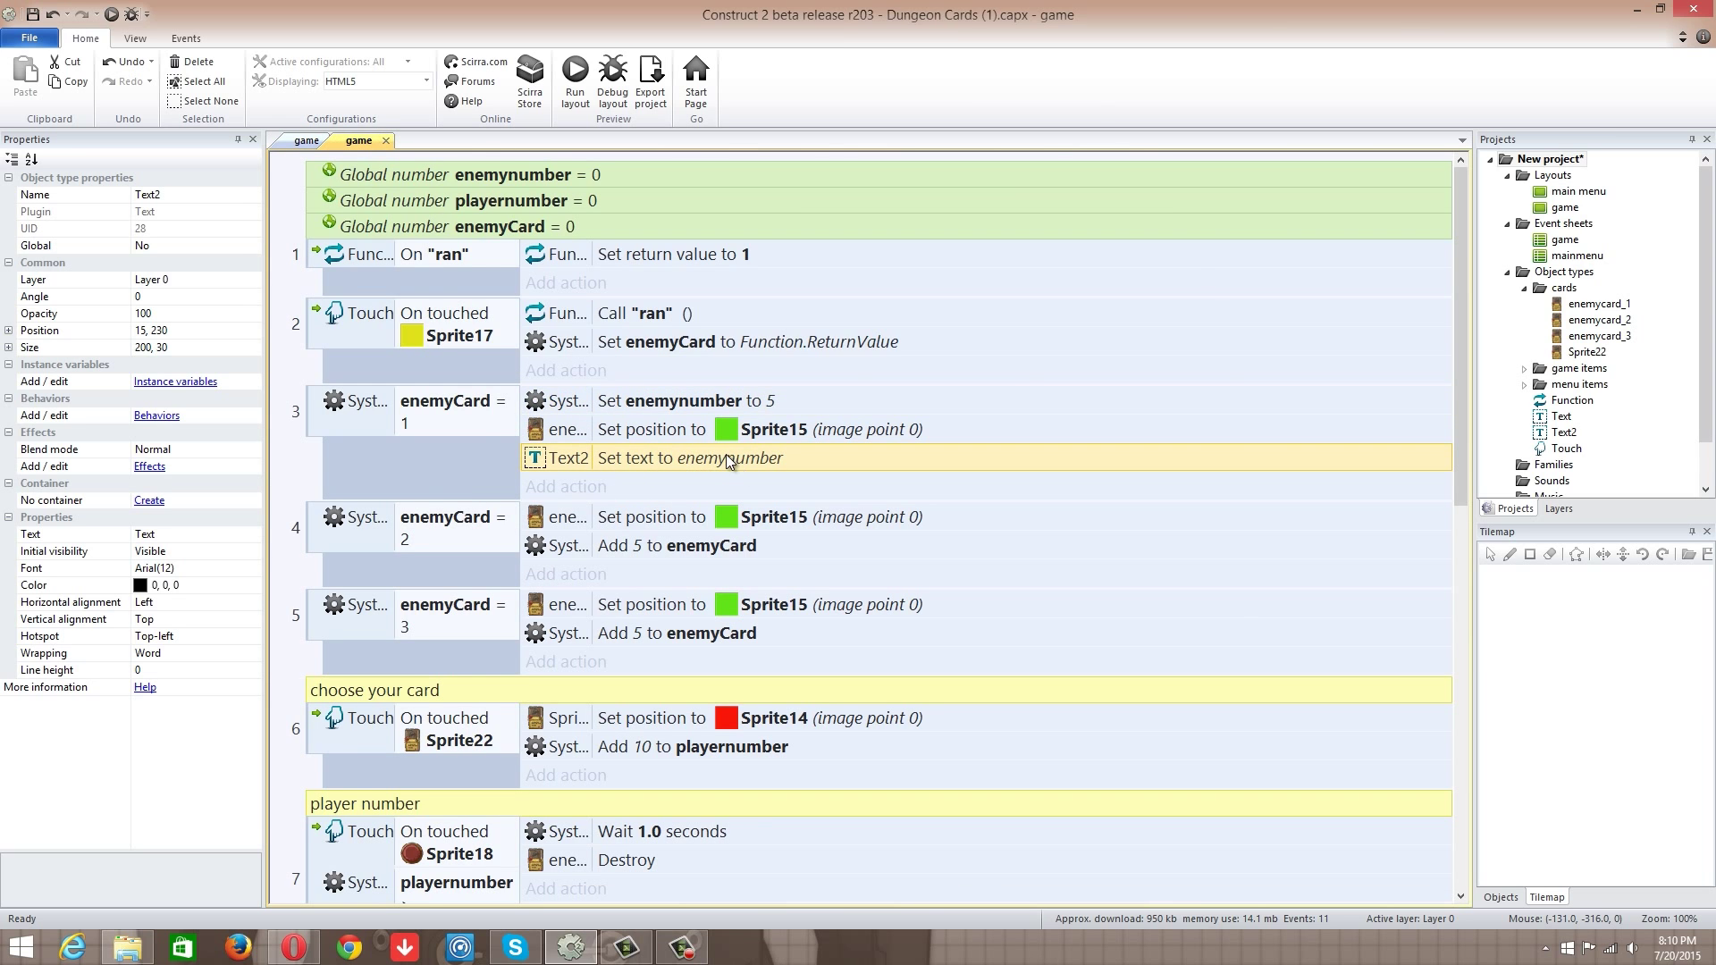
{"action": "mouse_move", "coordinate": [311, 142]}
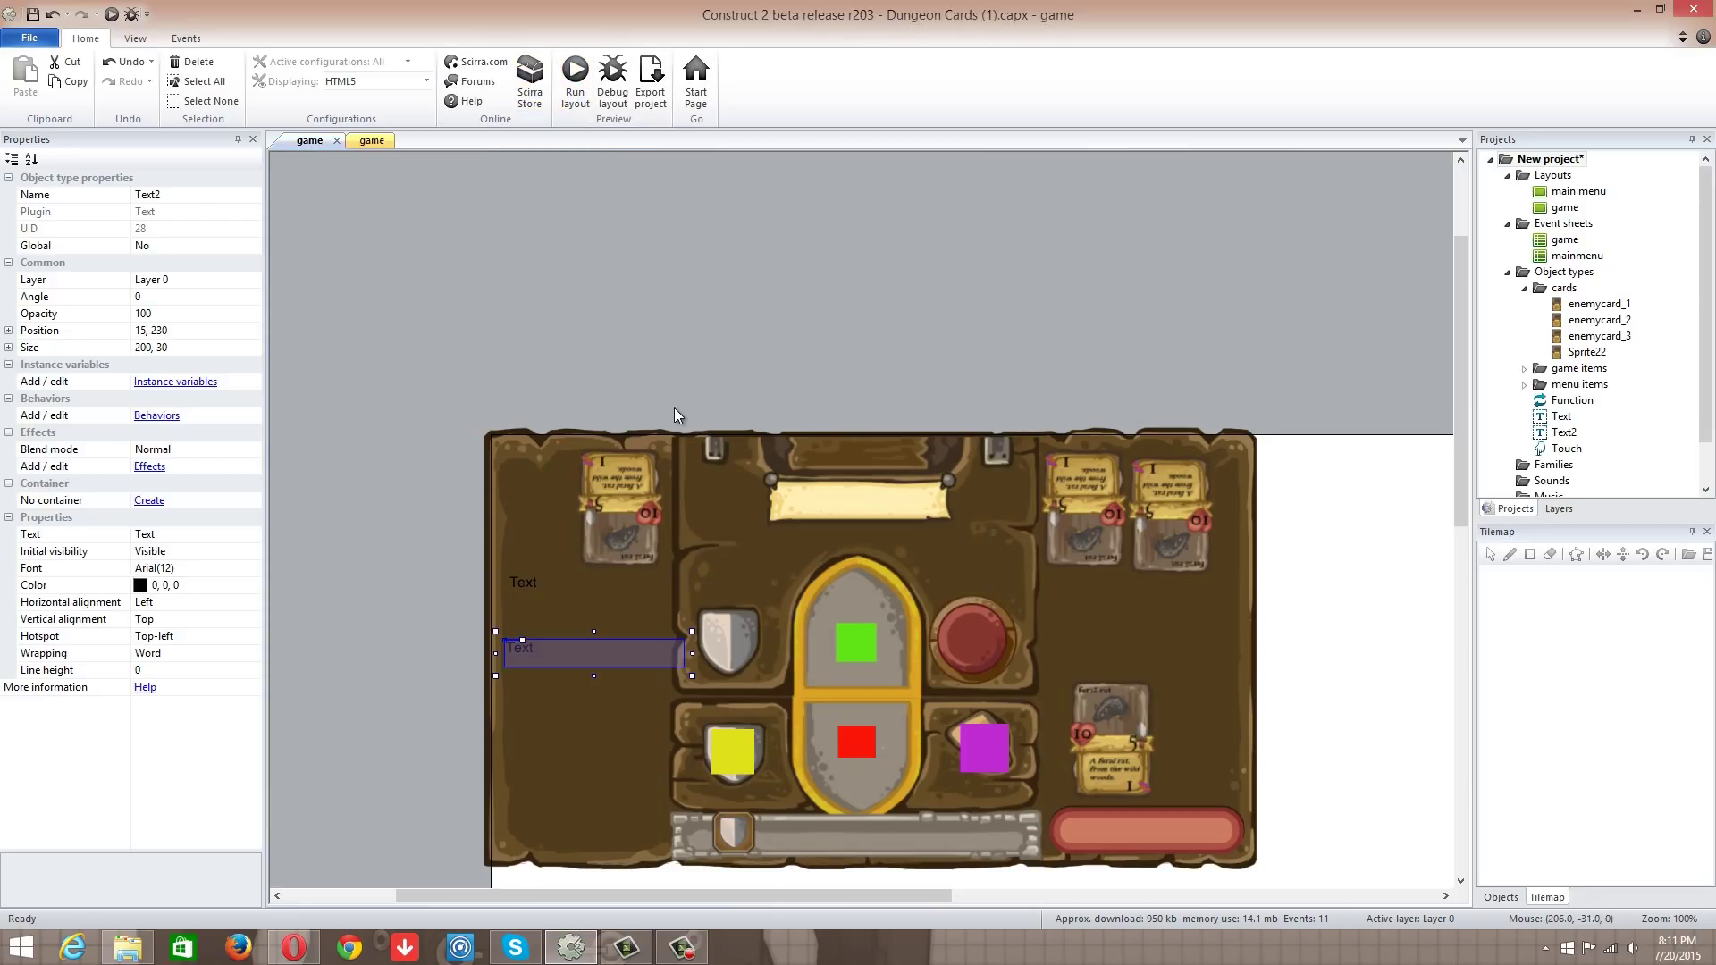
Step: Preview the game to confirm Text2 shows 5 after an enemy card is dealt, then return to the event sheet
{"action": "left_click", "coordinate": [575, 72]}
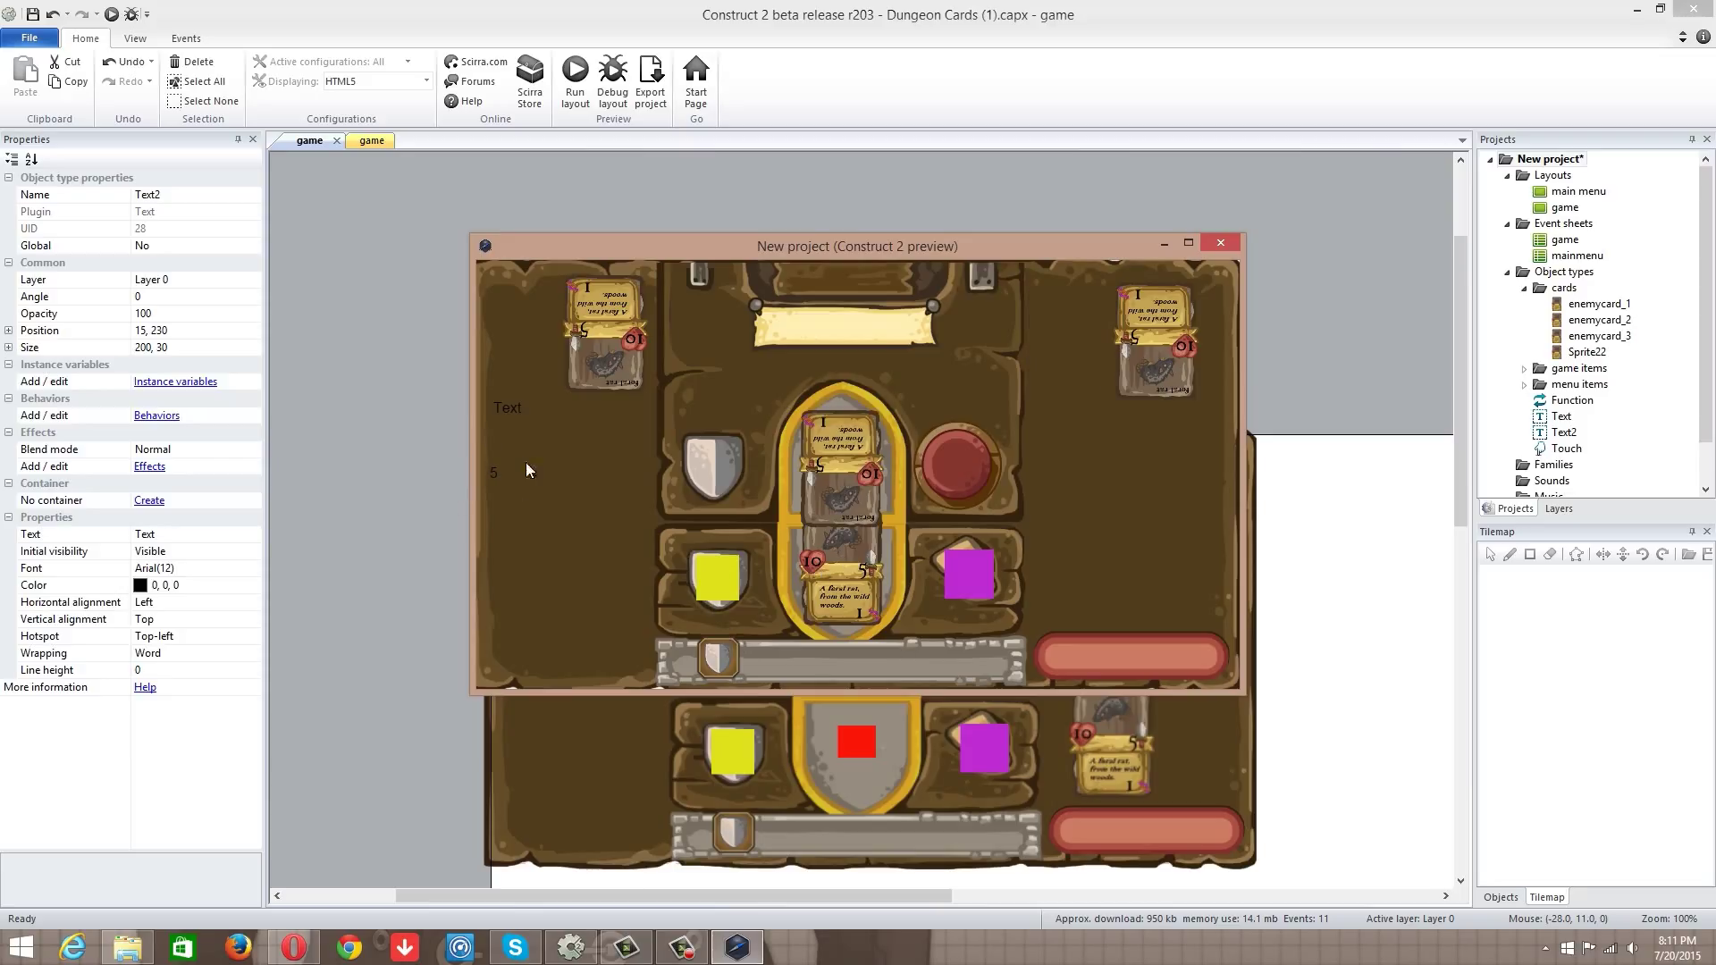
{"action": "mouse_move", "coordinate": [940, 479]}
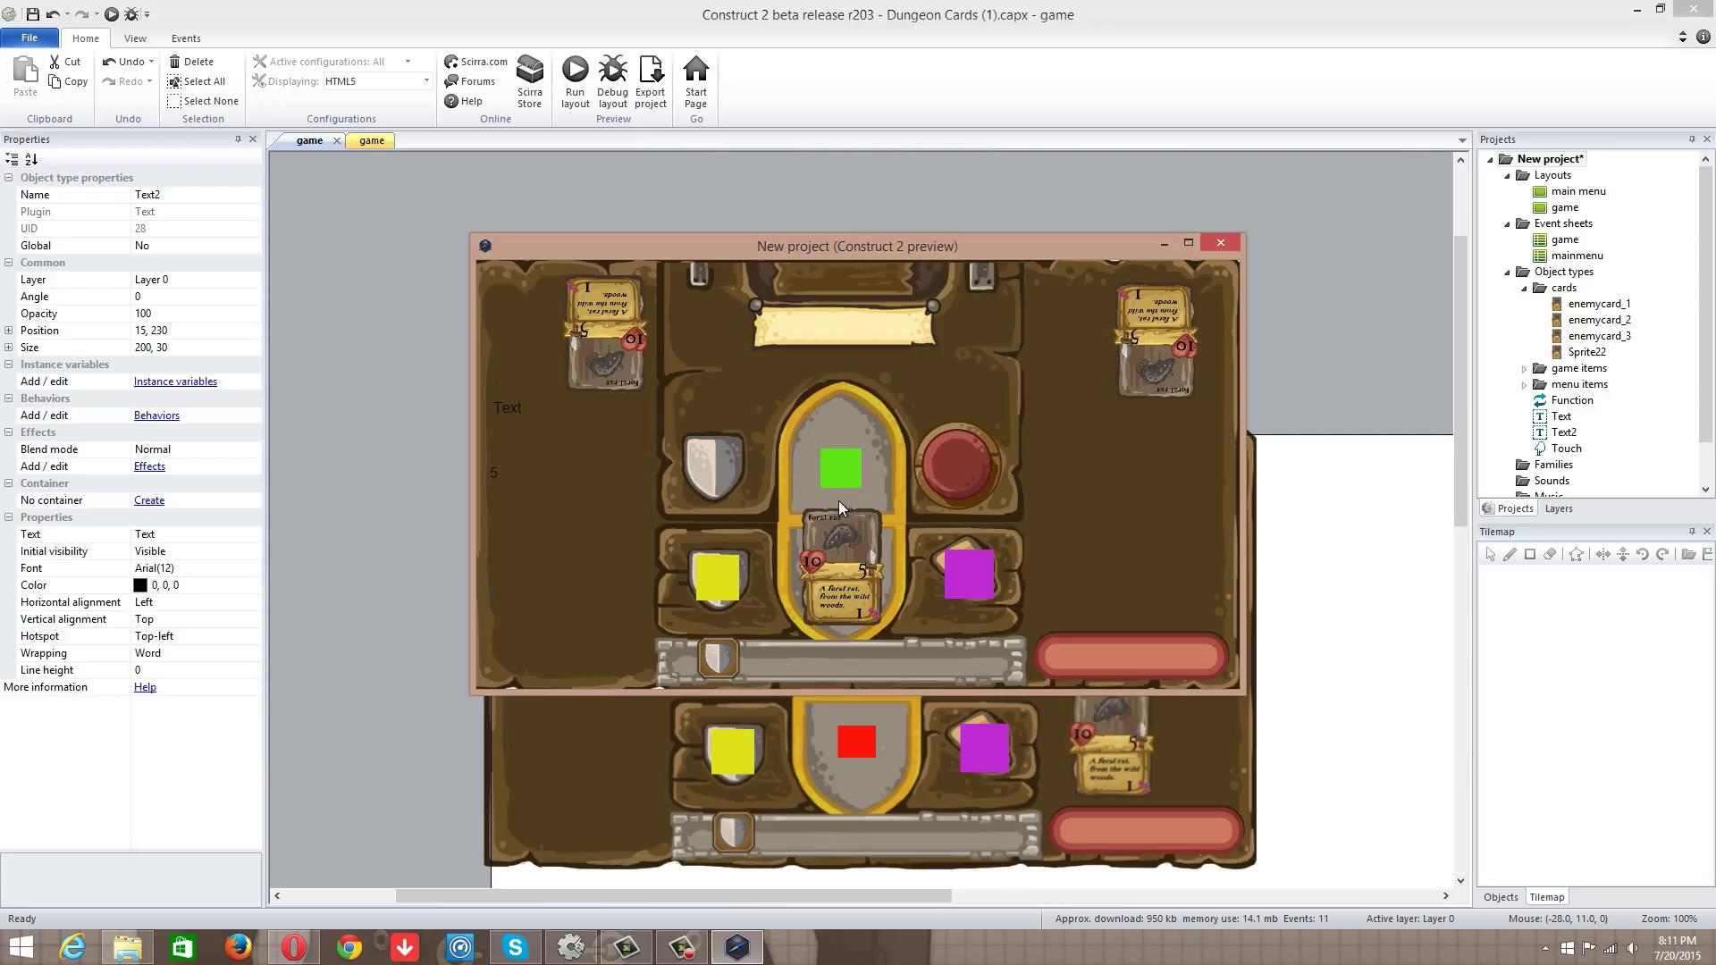
{"action": "mouse_move", "coordinate": [1222, 243]}
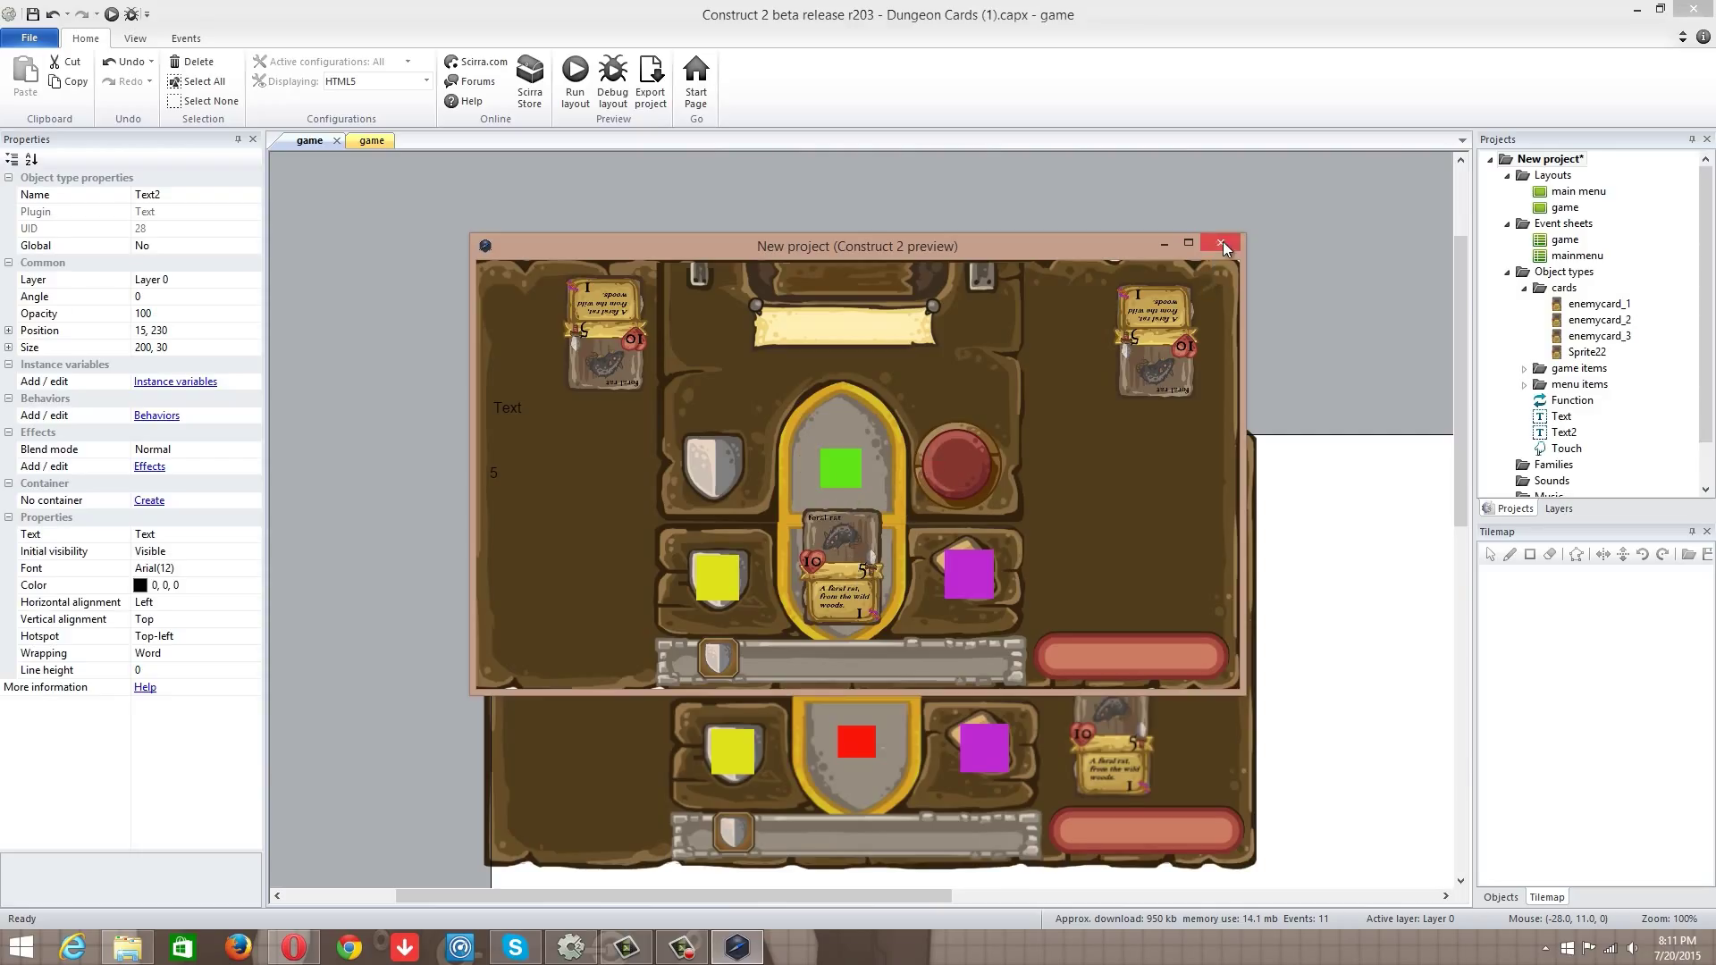
{"action": "left_click", "coordinate": [1220, 243]}
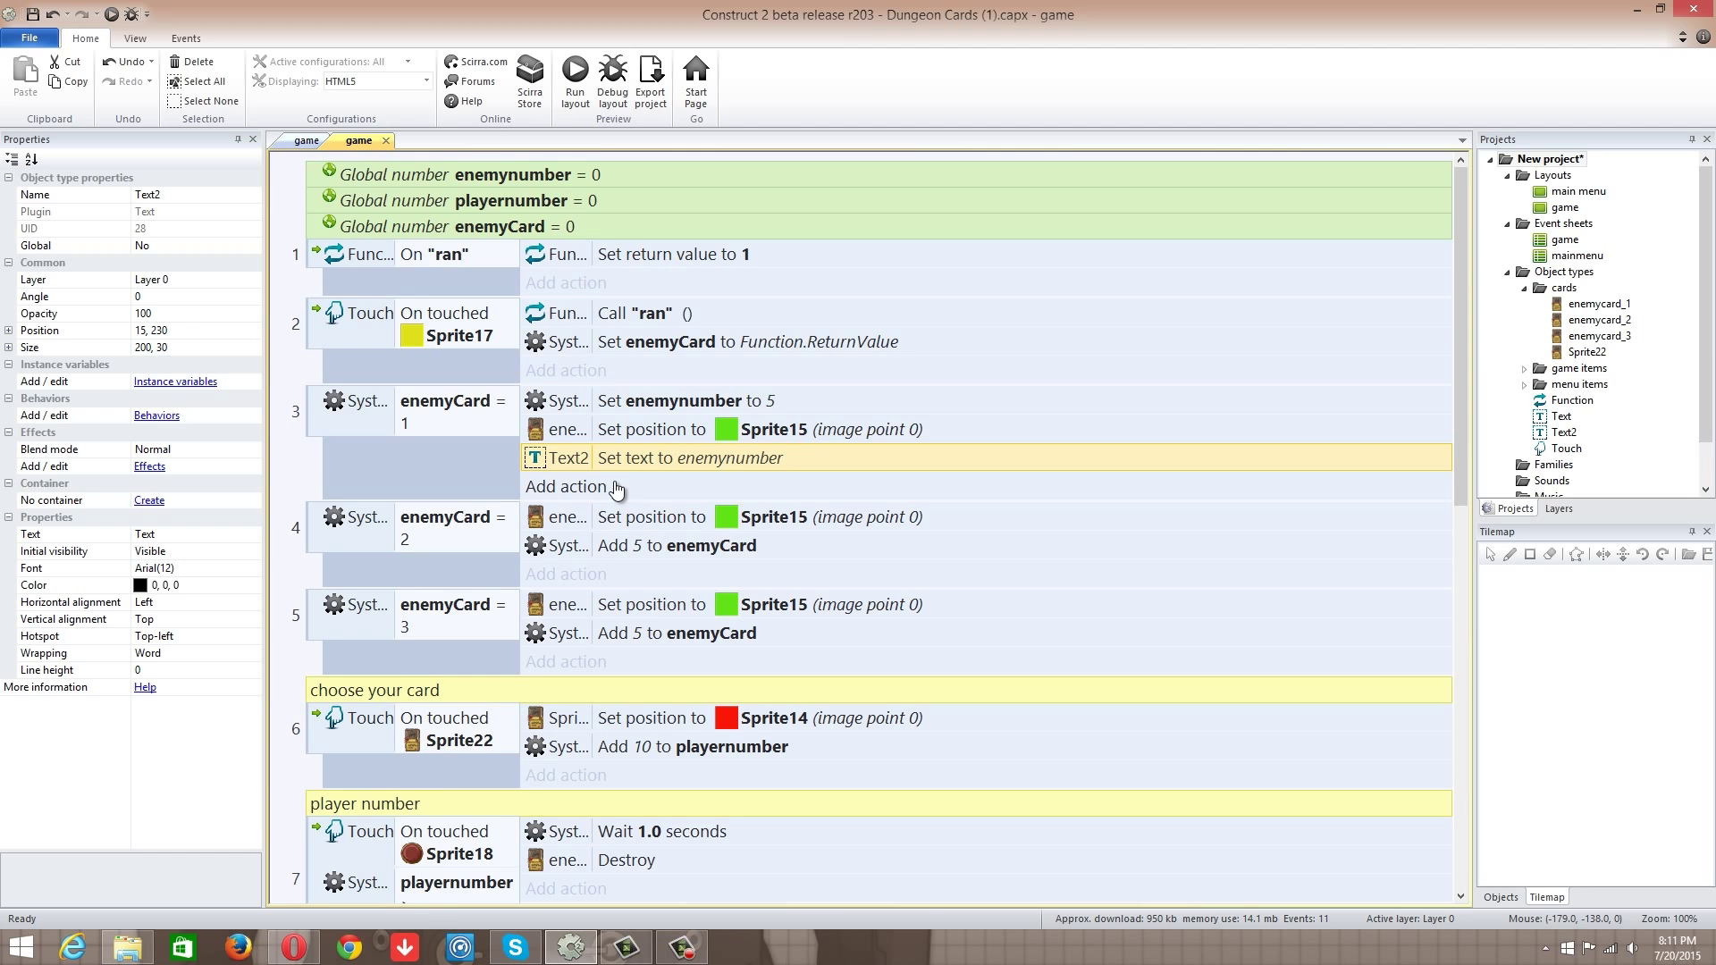
Step: Add a Text 'Set text' action with playernumber to event 6 so it shows when Sprite22 is touched
{"action": "scroll", "scroll_direction": "down", "scroll_amount": 3}
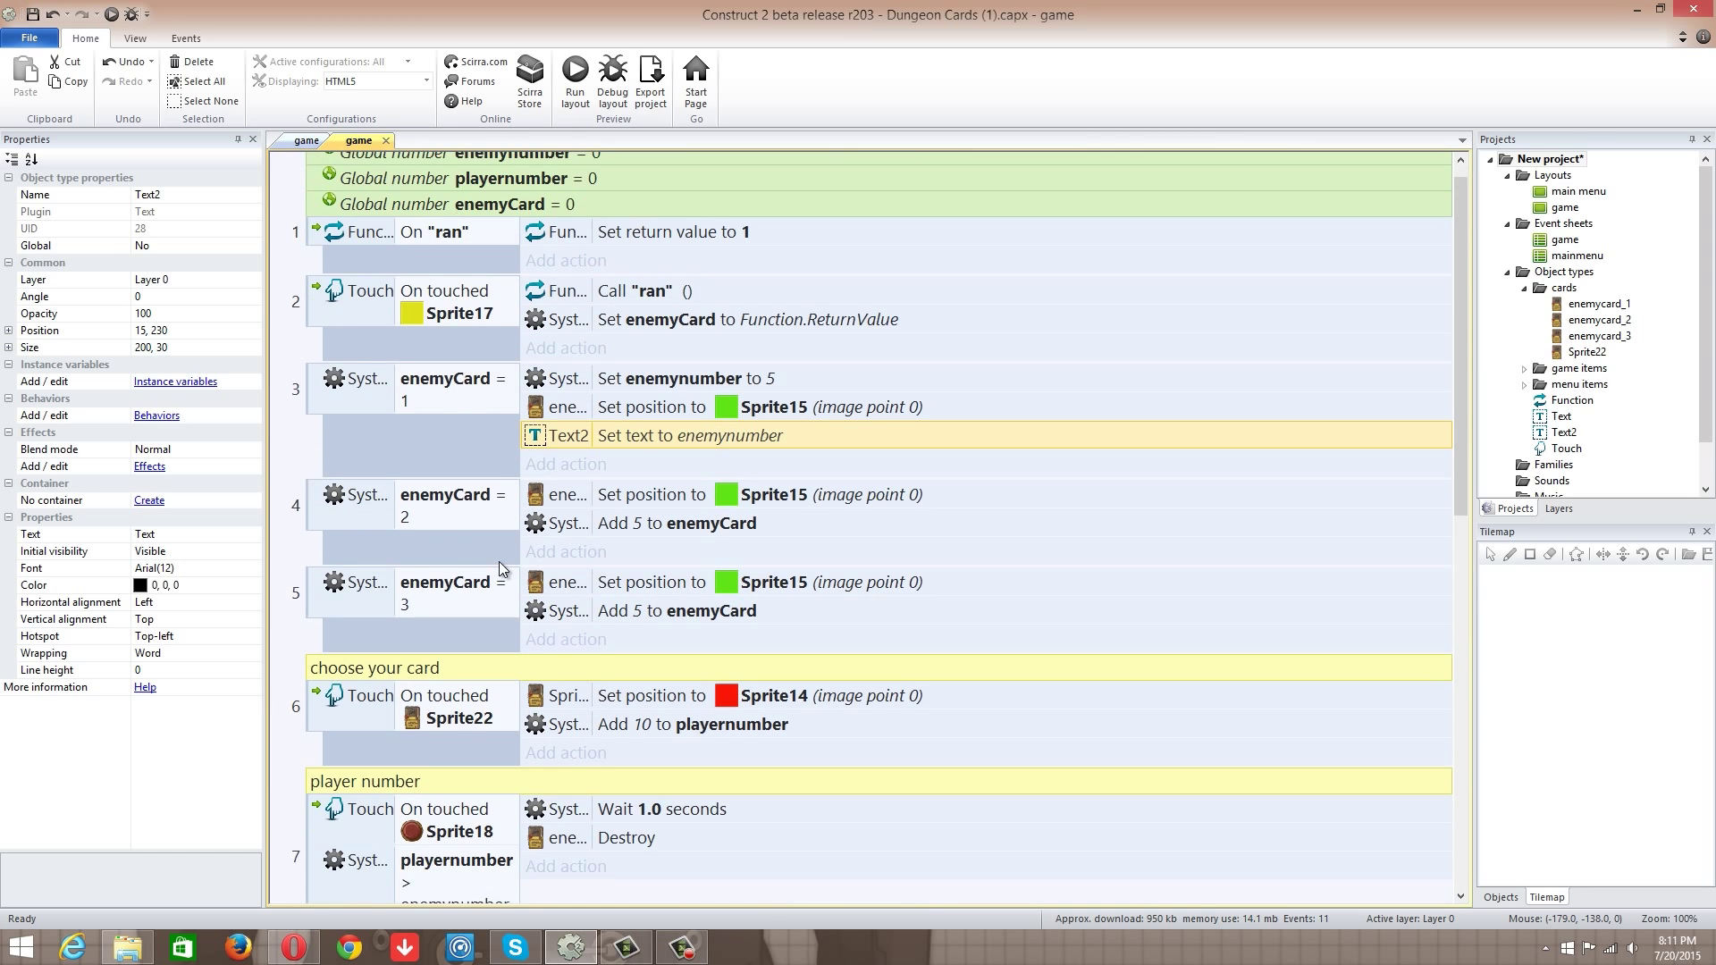
{"action": "scroll", "scroll_direction": "down", "scroll_amount": 3}
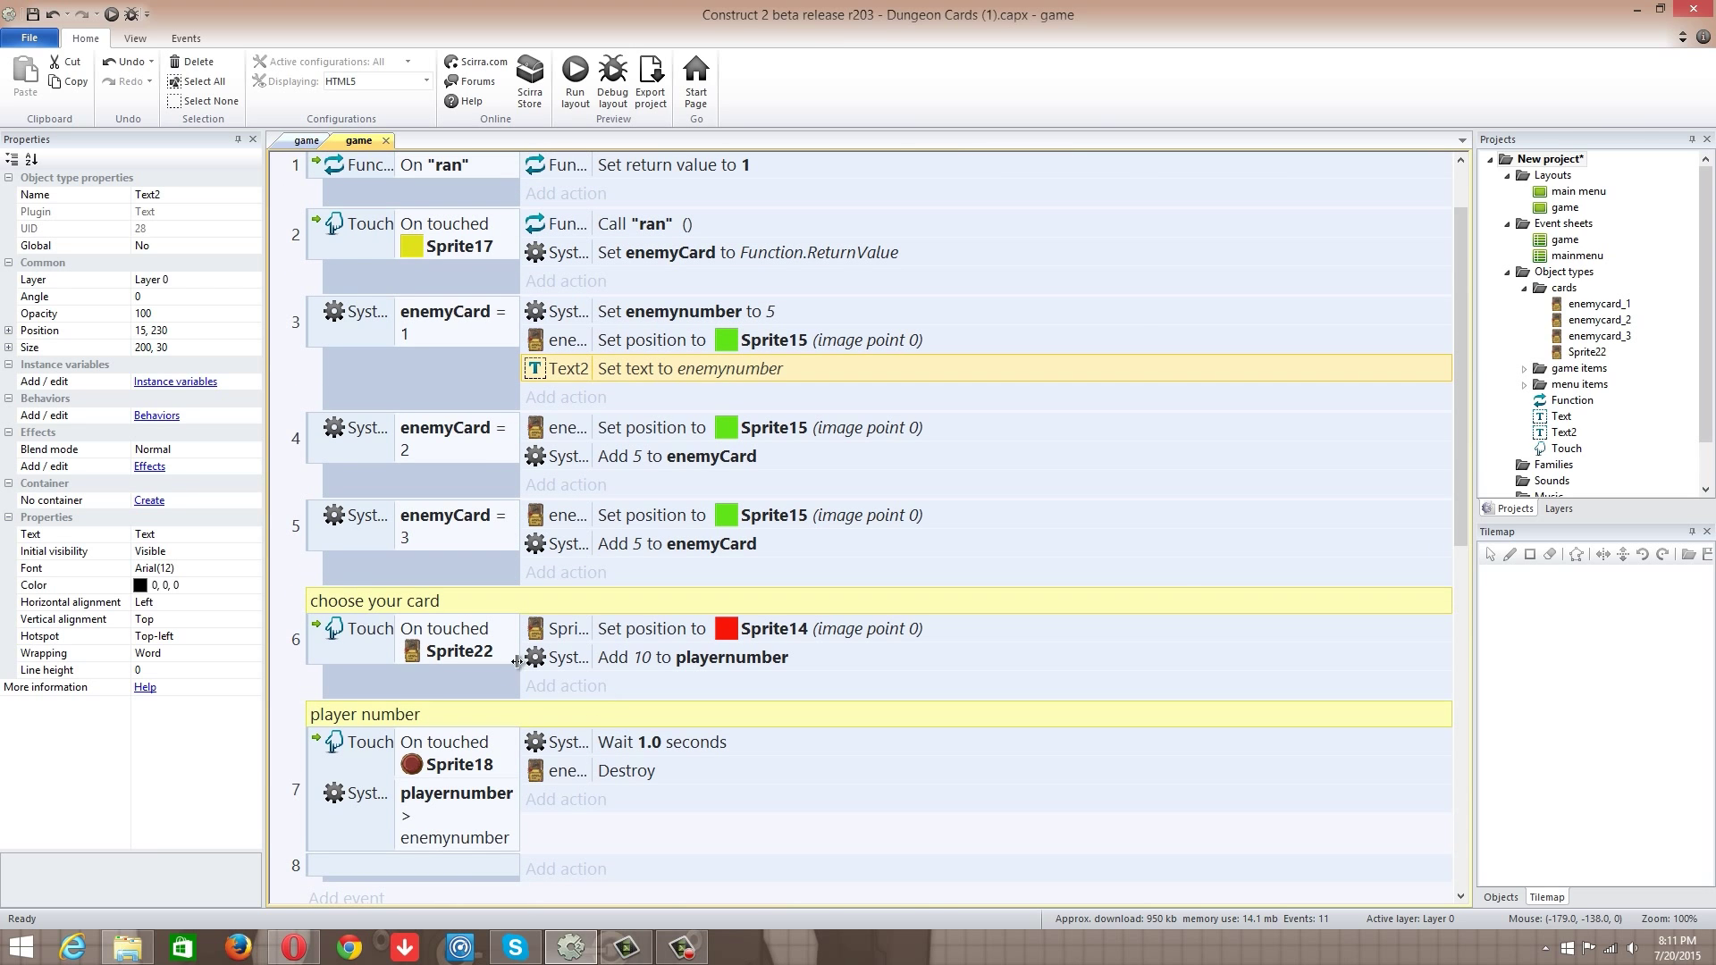
{"action": "left_click", "coordinate": [565, 686]}
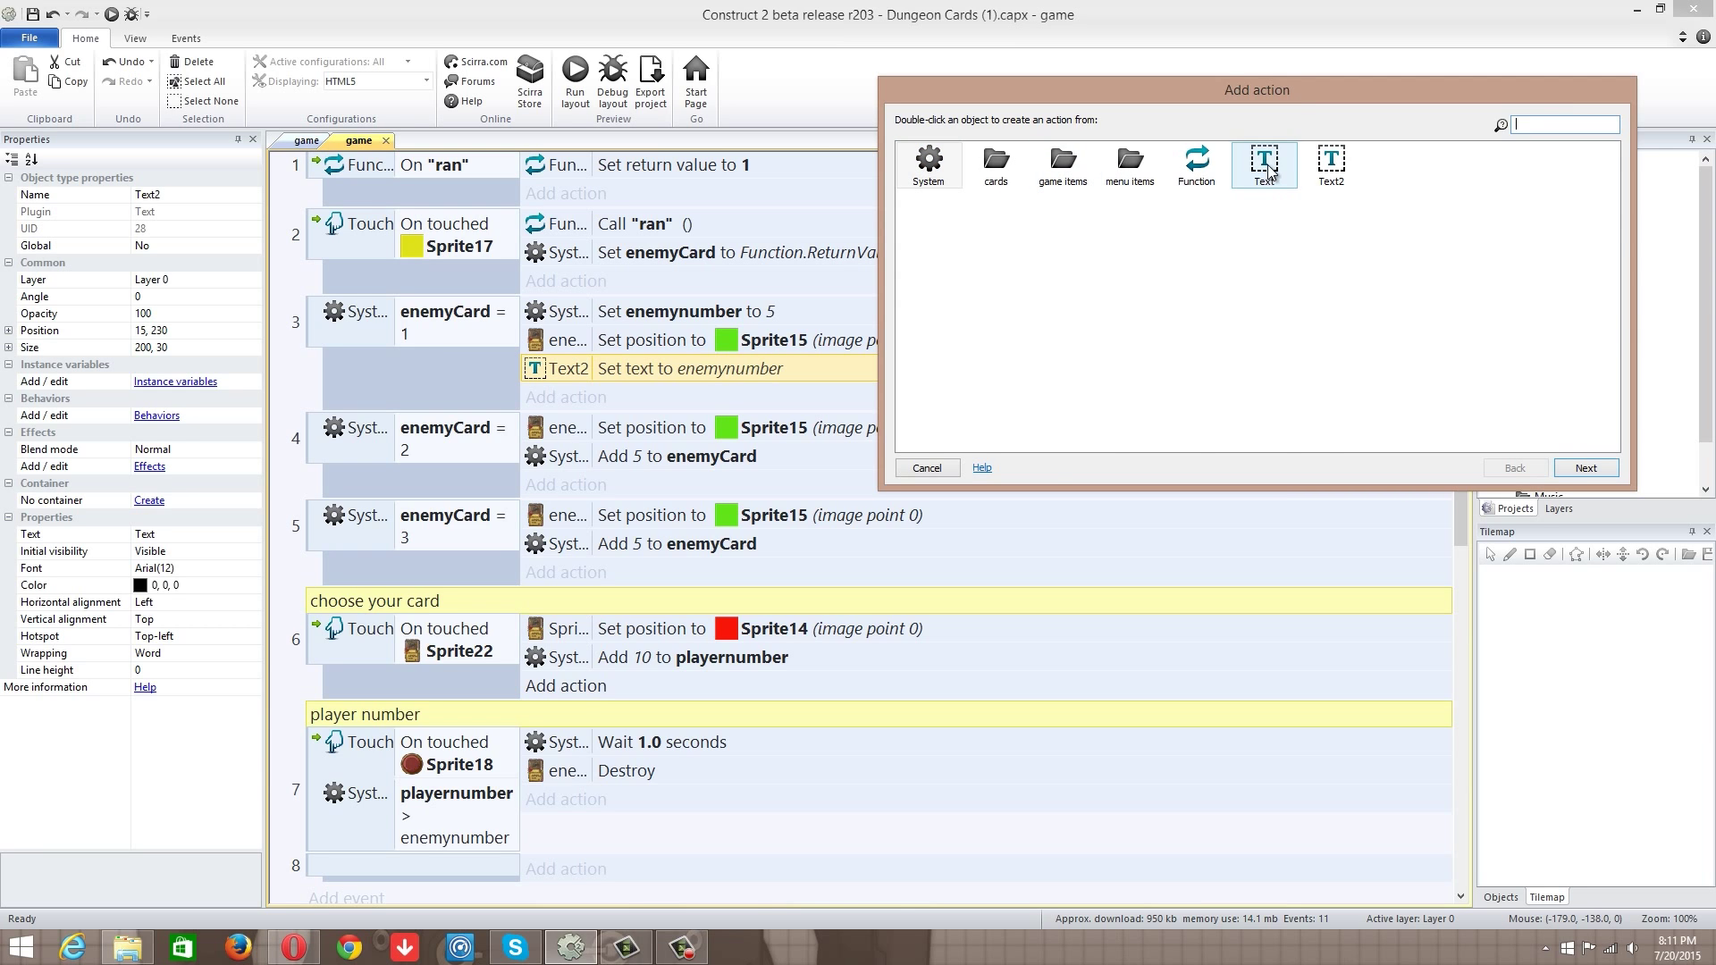
{"action": "double_click", "coordinate": [1264, 163]}
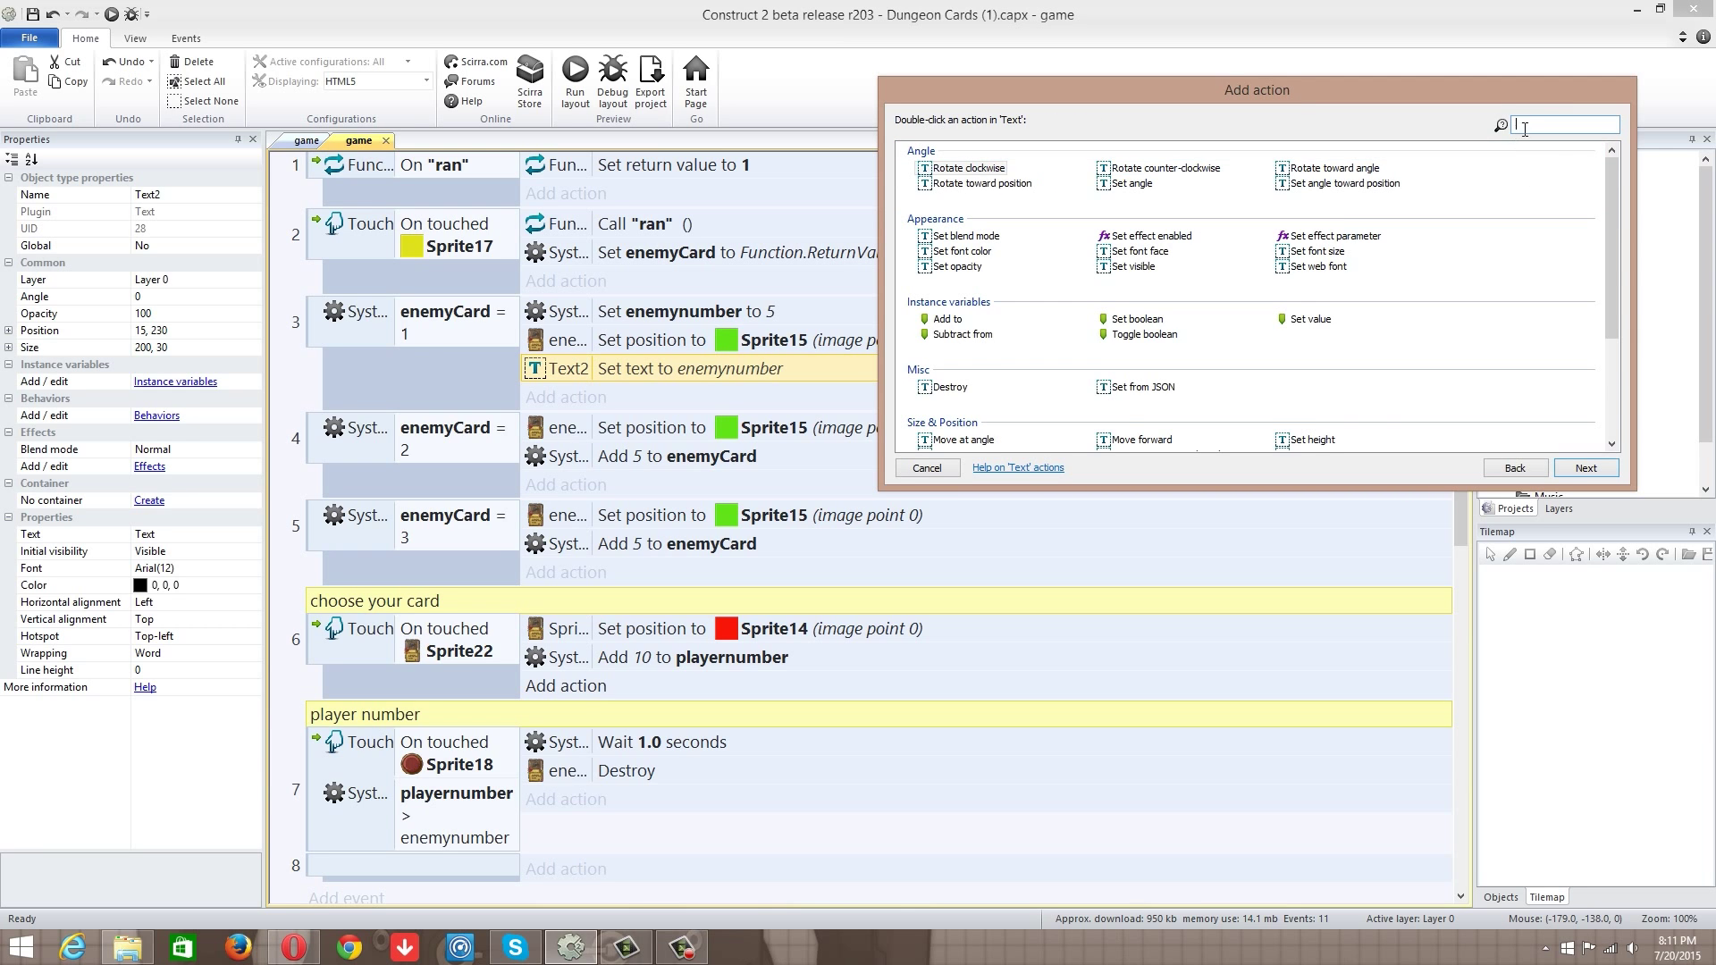
{"action": "type", "text": "set"}
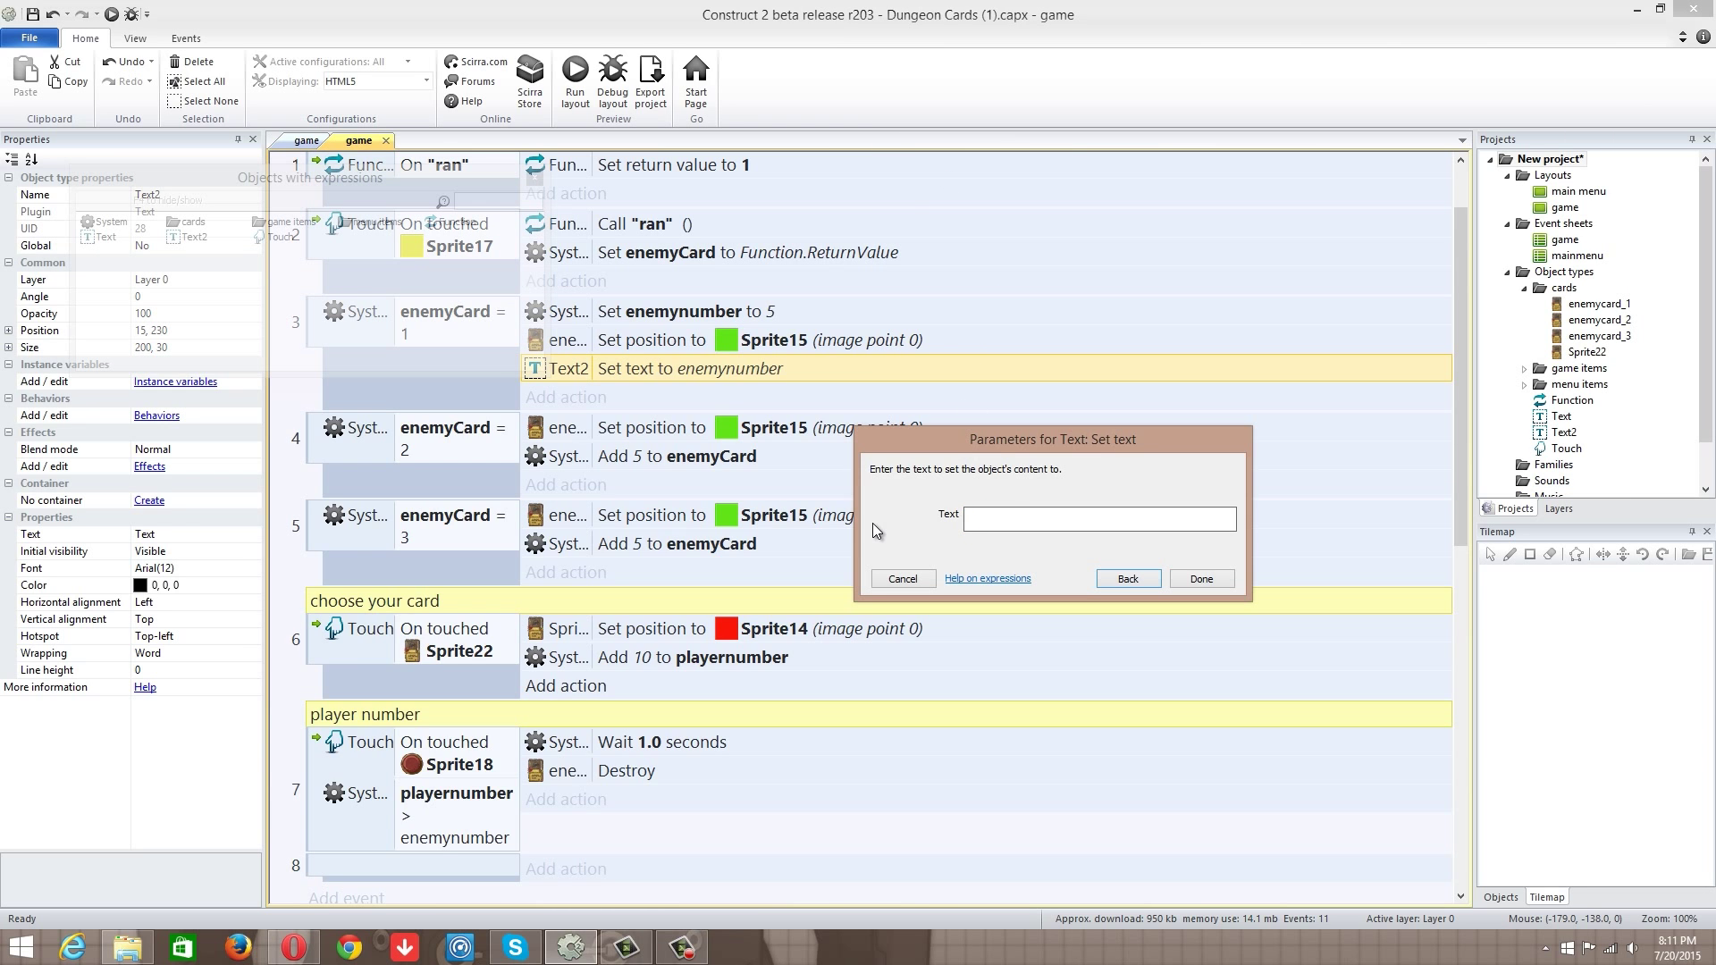
{"action": "type", "text": "p"}
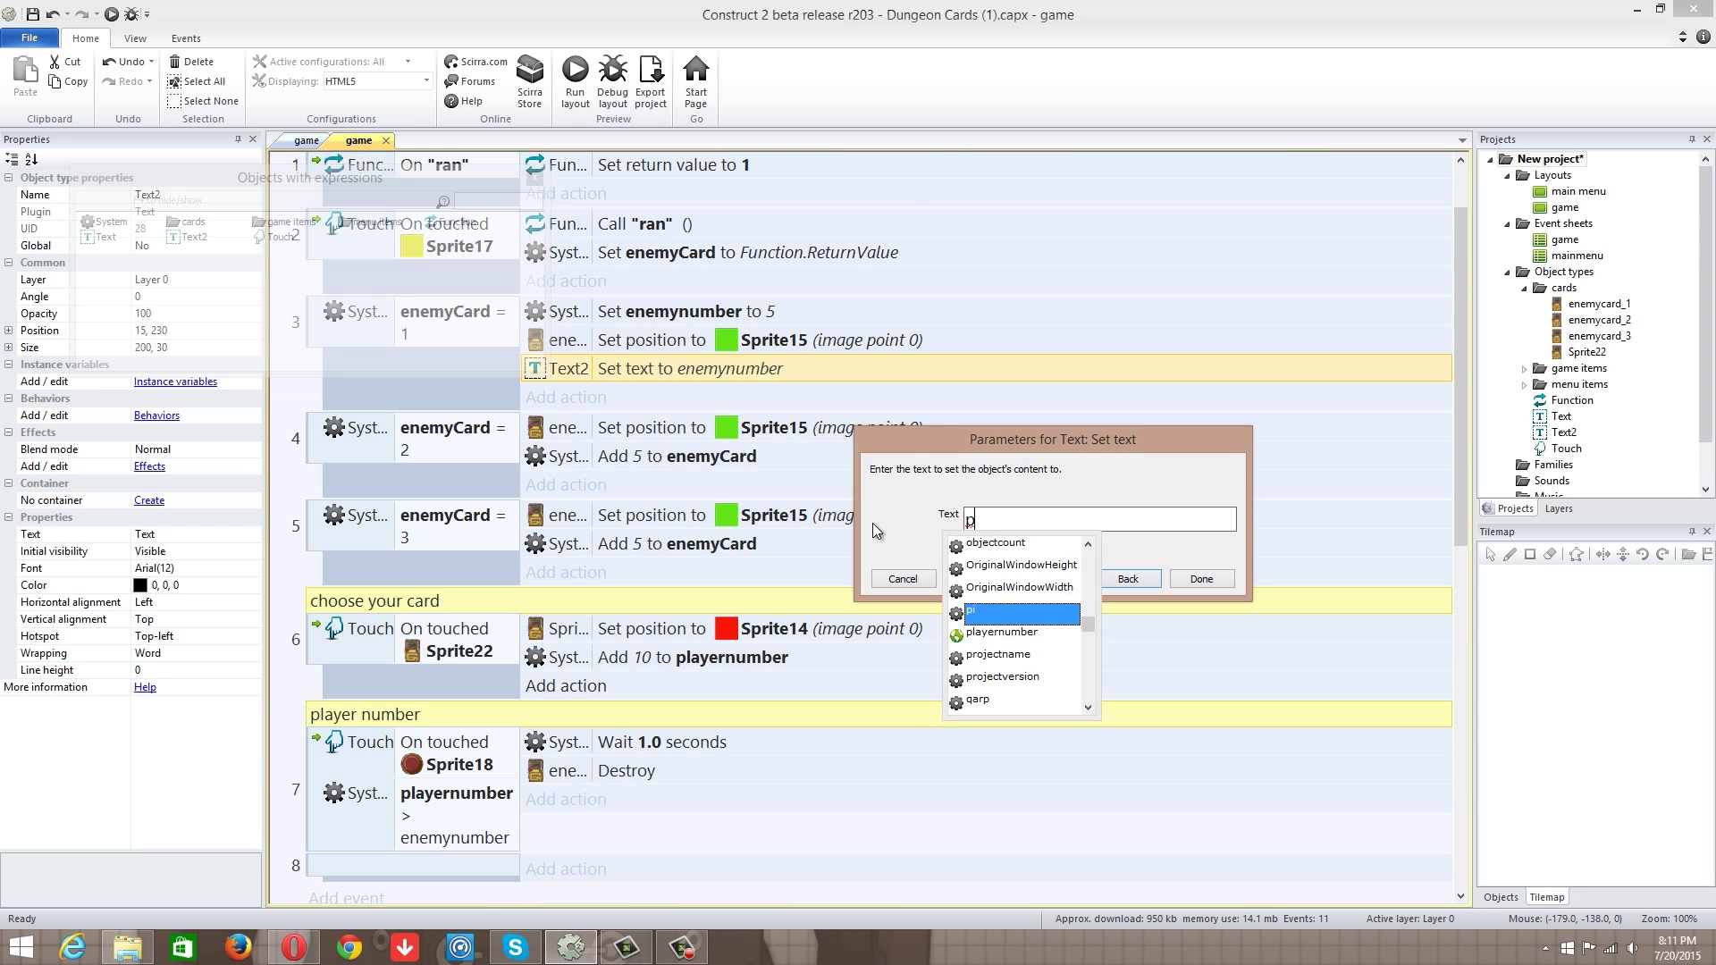
{"action": "left_click", "coordinate": [1000, 633]}
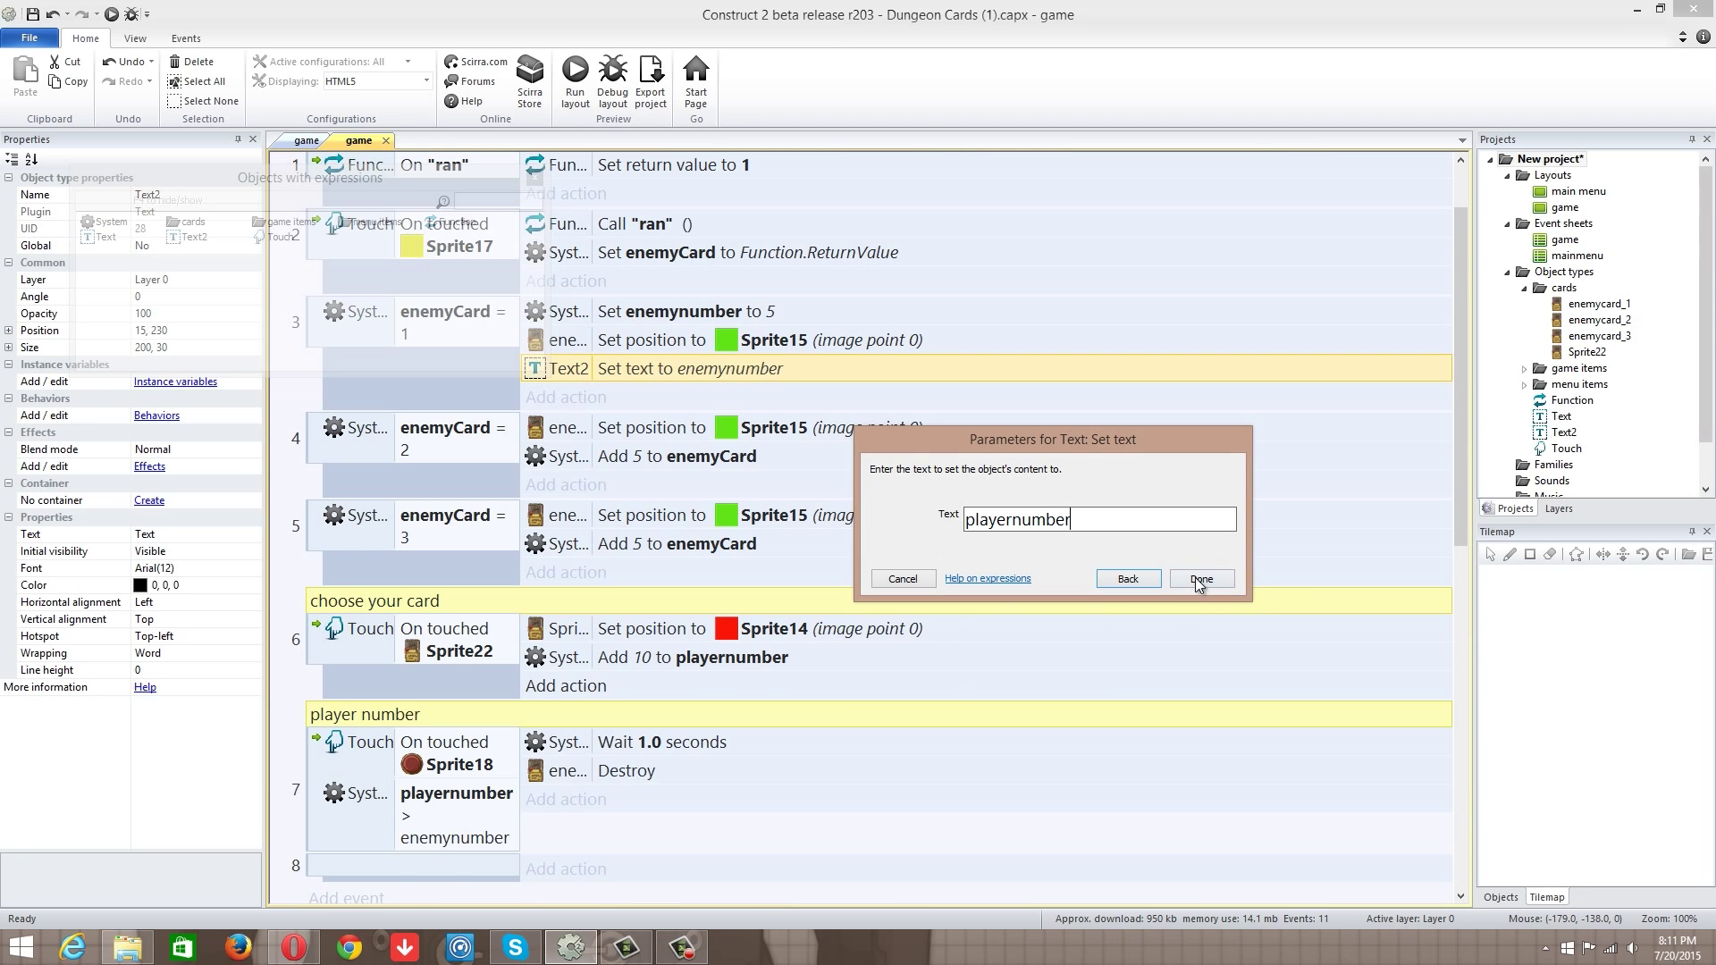
{"action": "left_click", "coordinate": [1200, 579]}
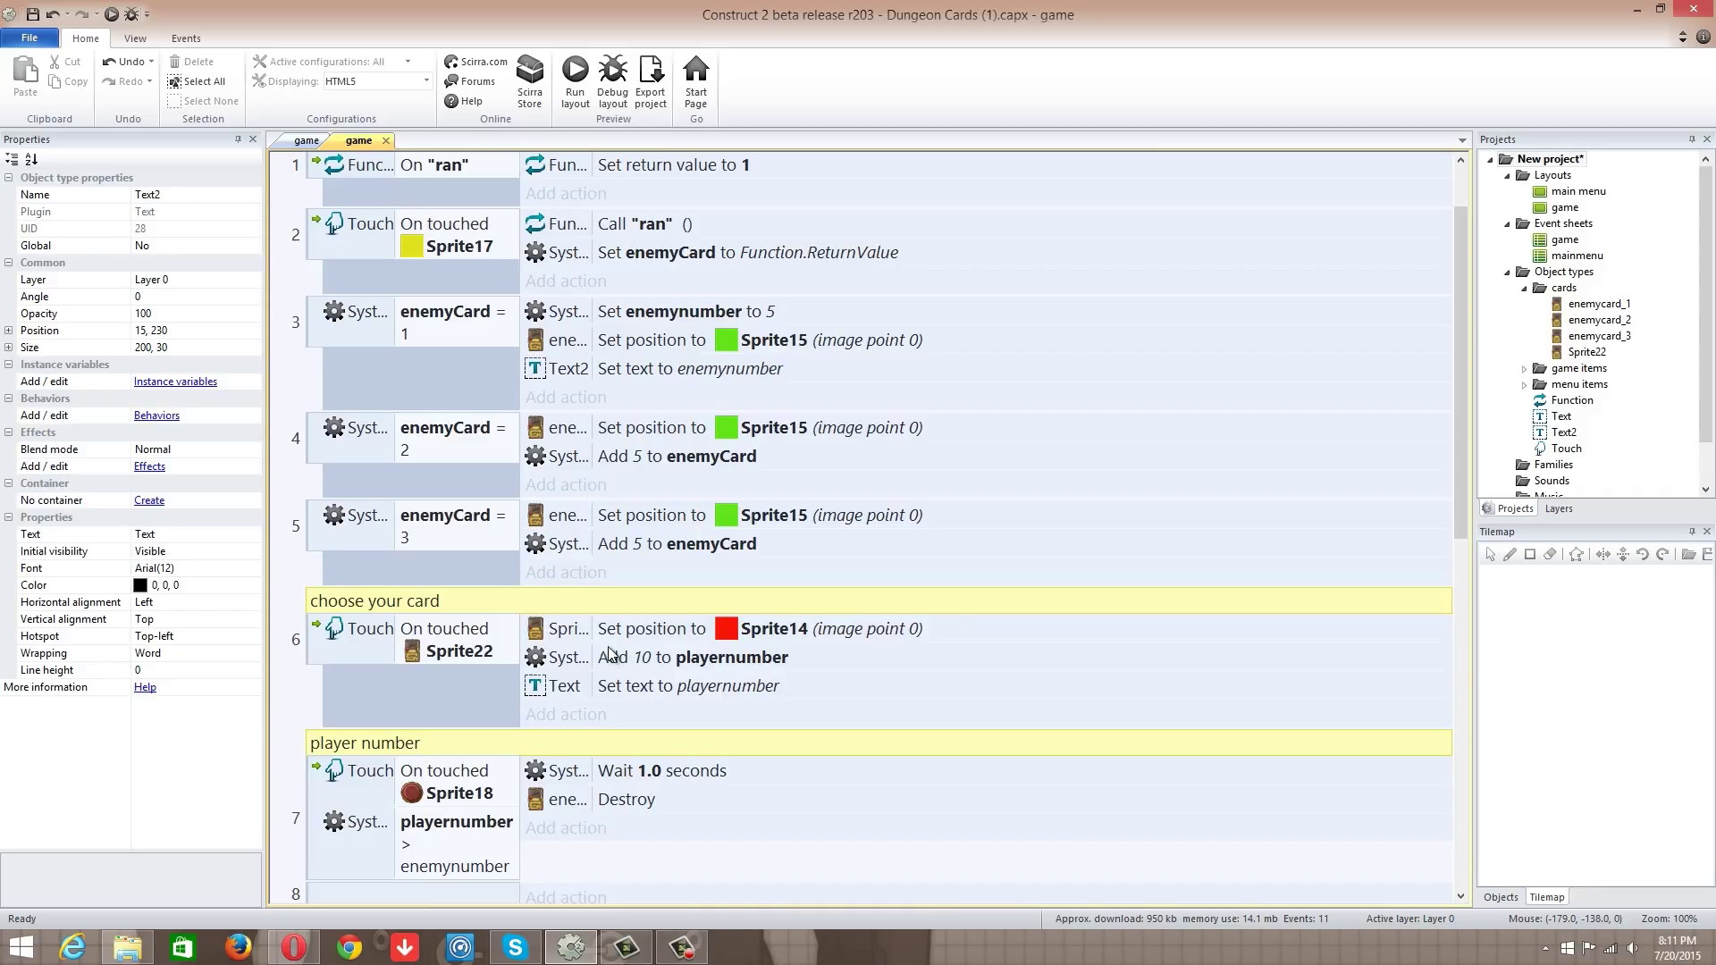
{"action": "left_click", "coordinate": [693, 657]}
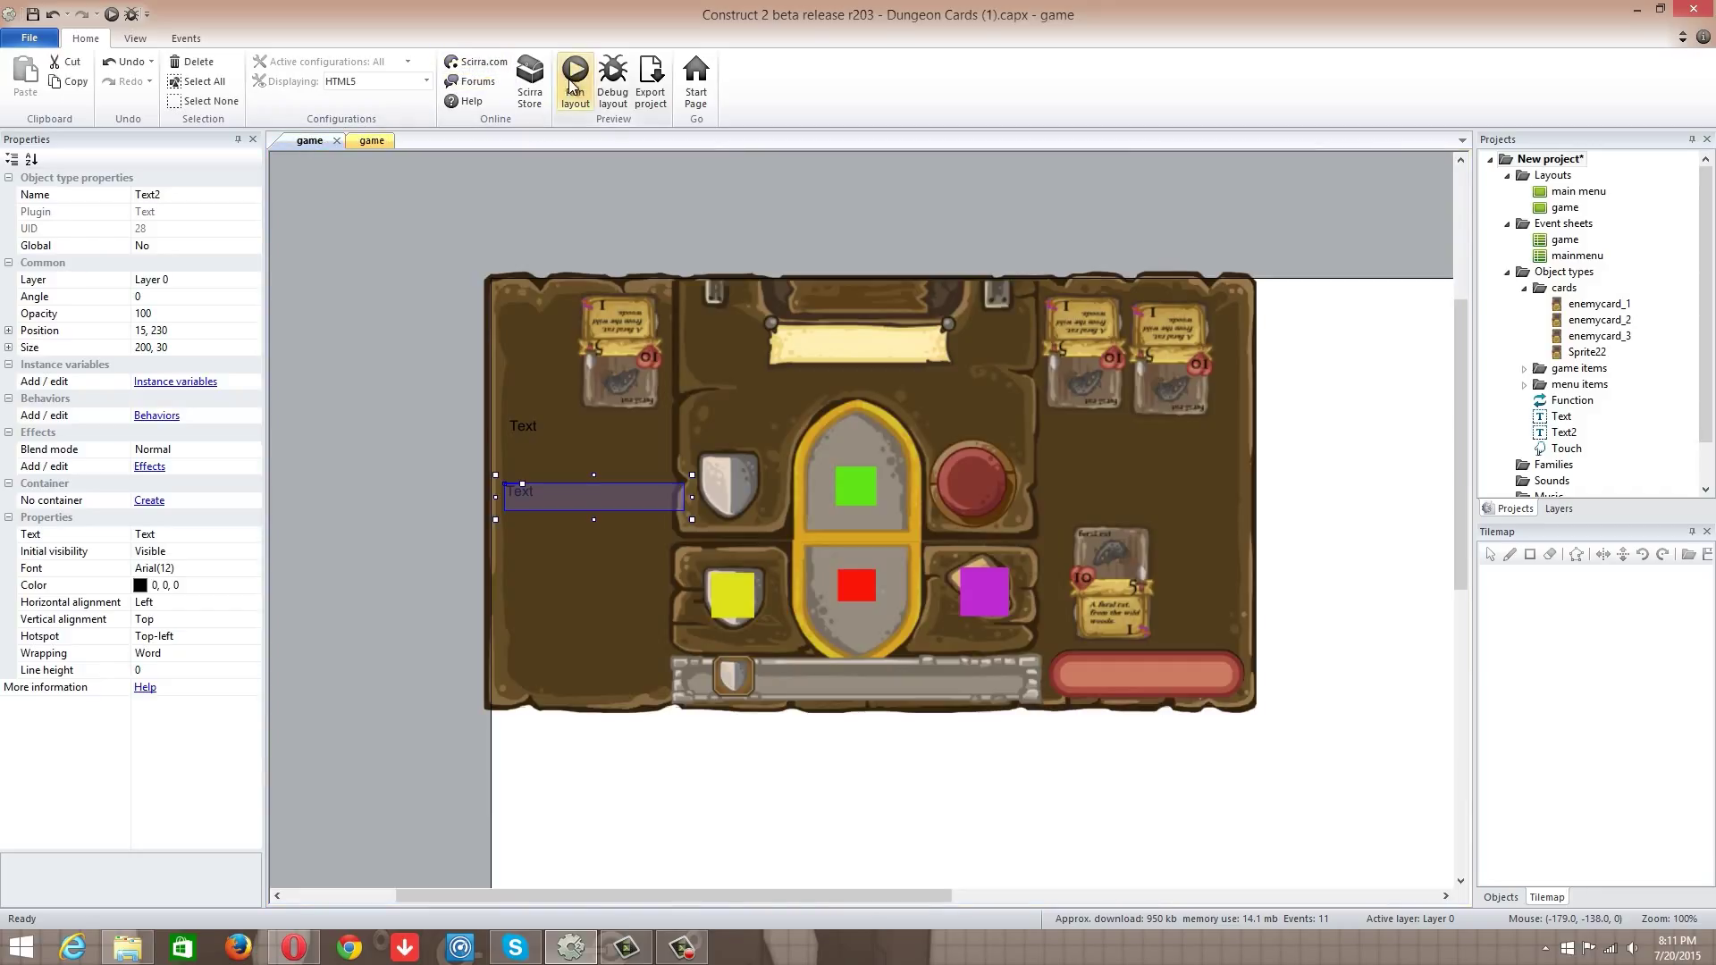
{"action": "left_click", "coordinate": [573, 71]}
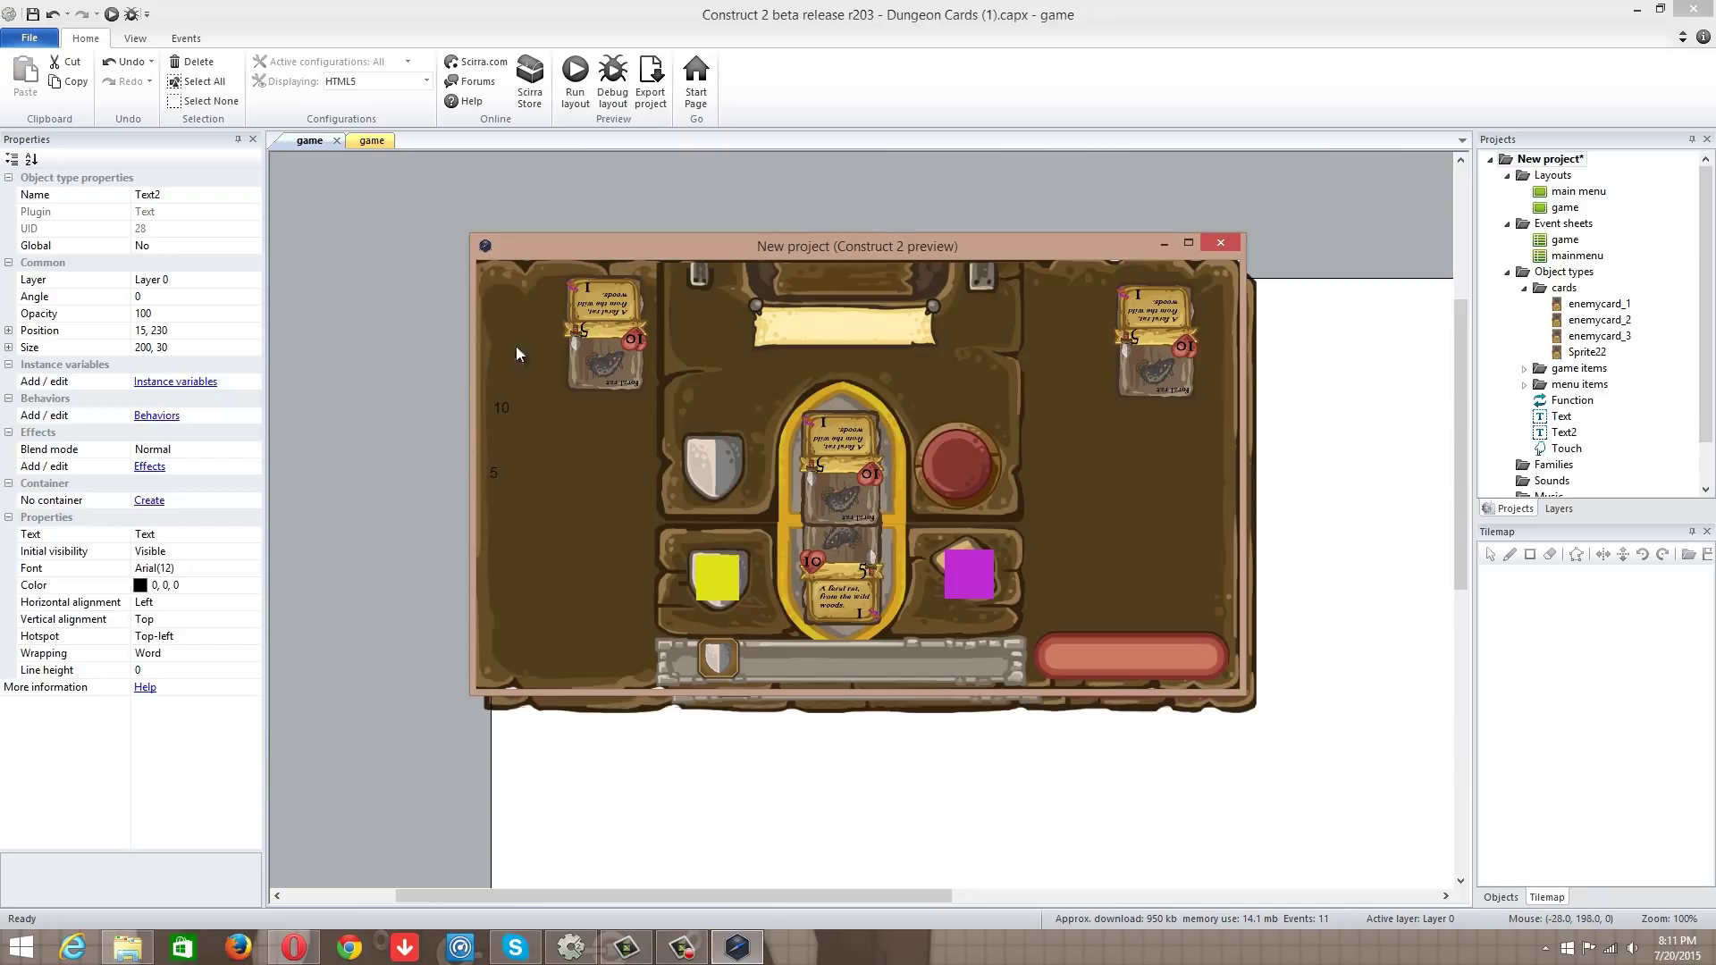
{"action": "mouse_move", "coordinate": [956, 467]}
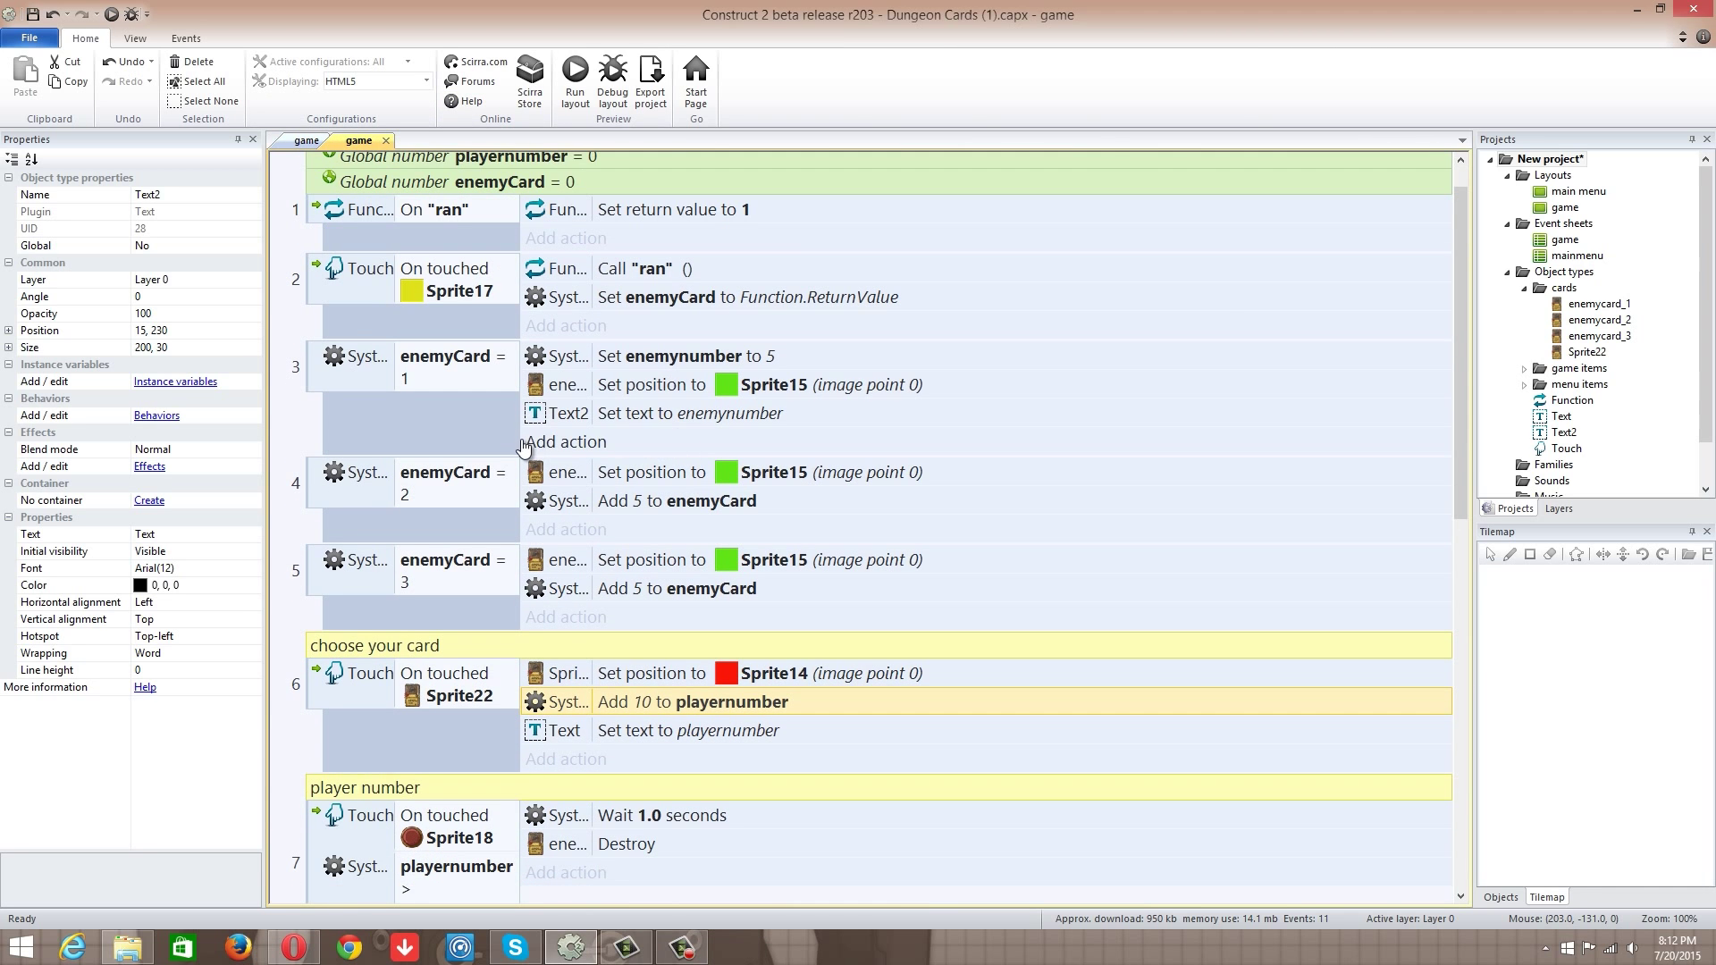
{"action": "mouse_move", "coordinate": [414, 379]}
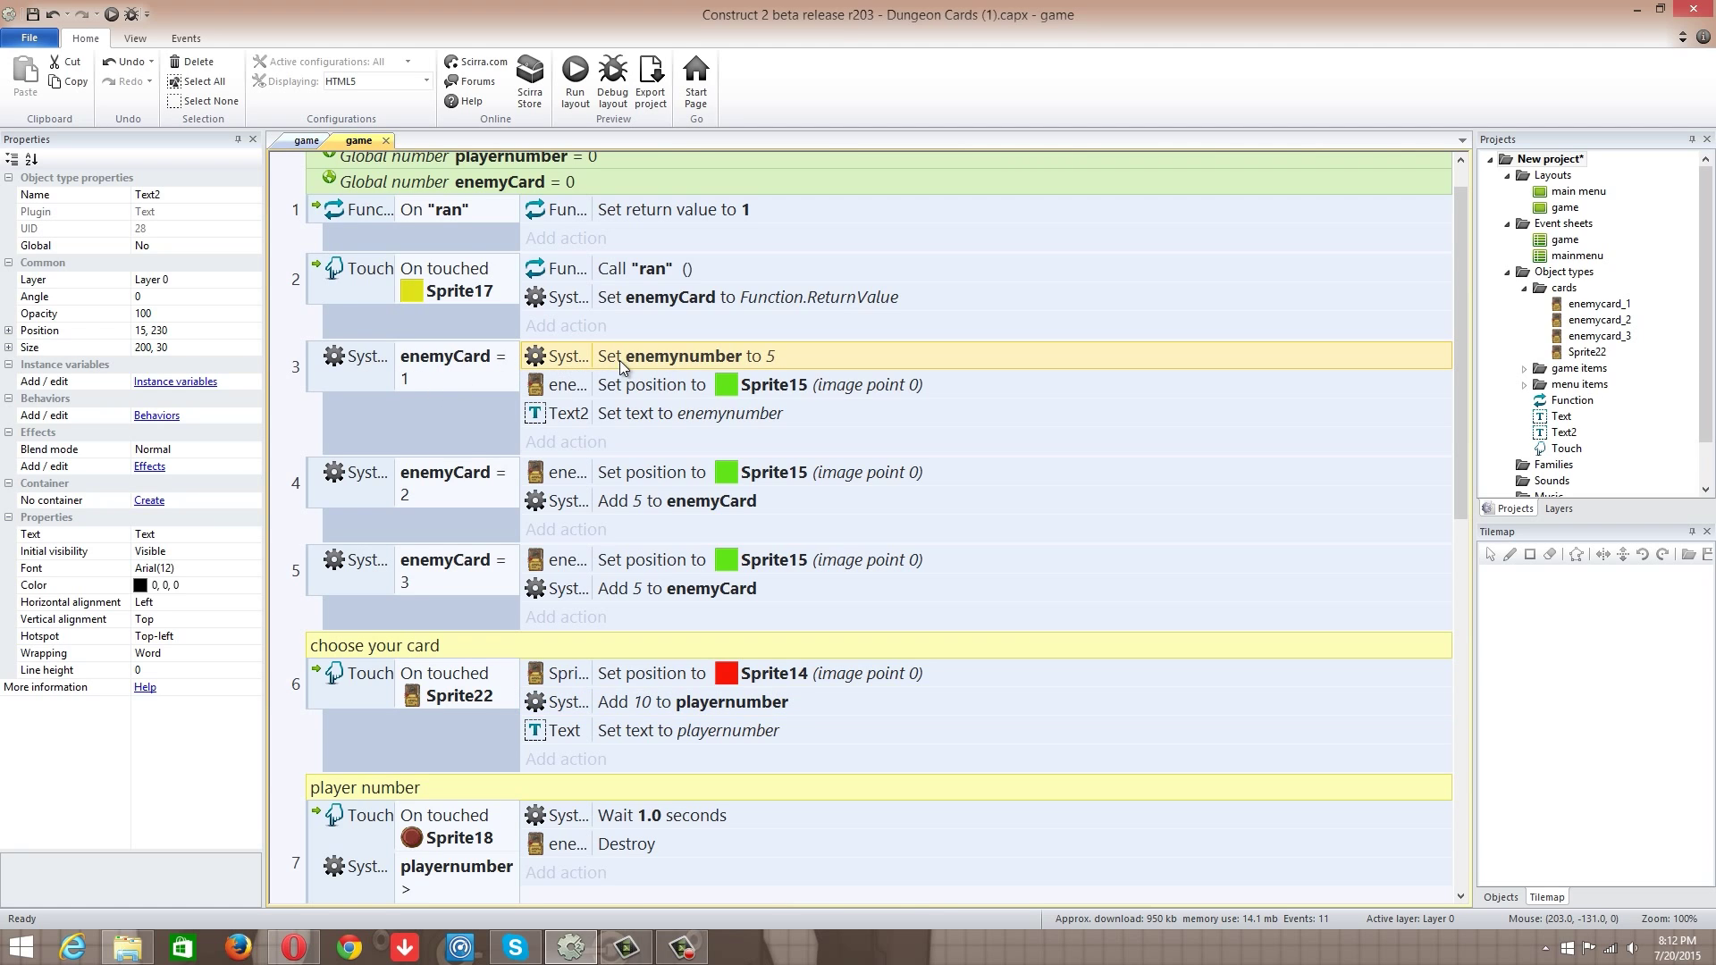
{"action": "mouse_move", "coordinate": [612, 470]}
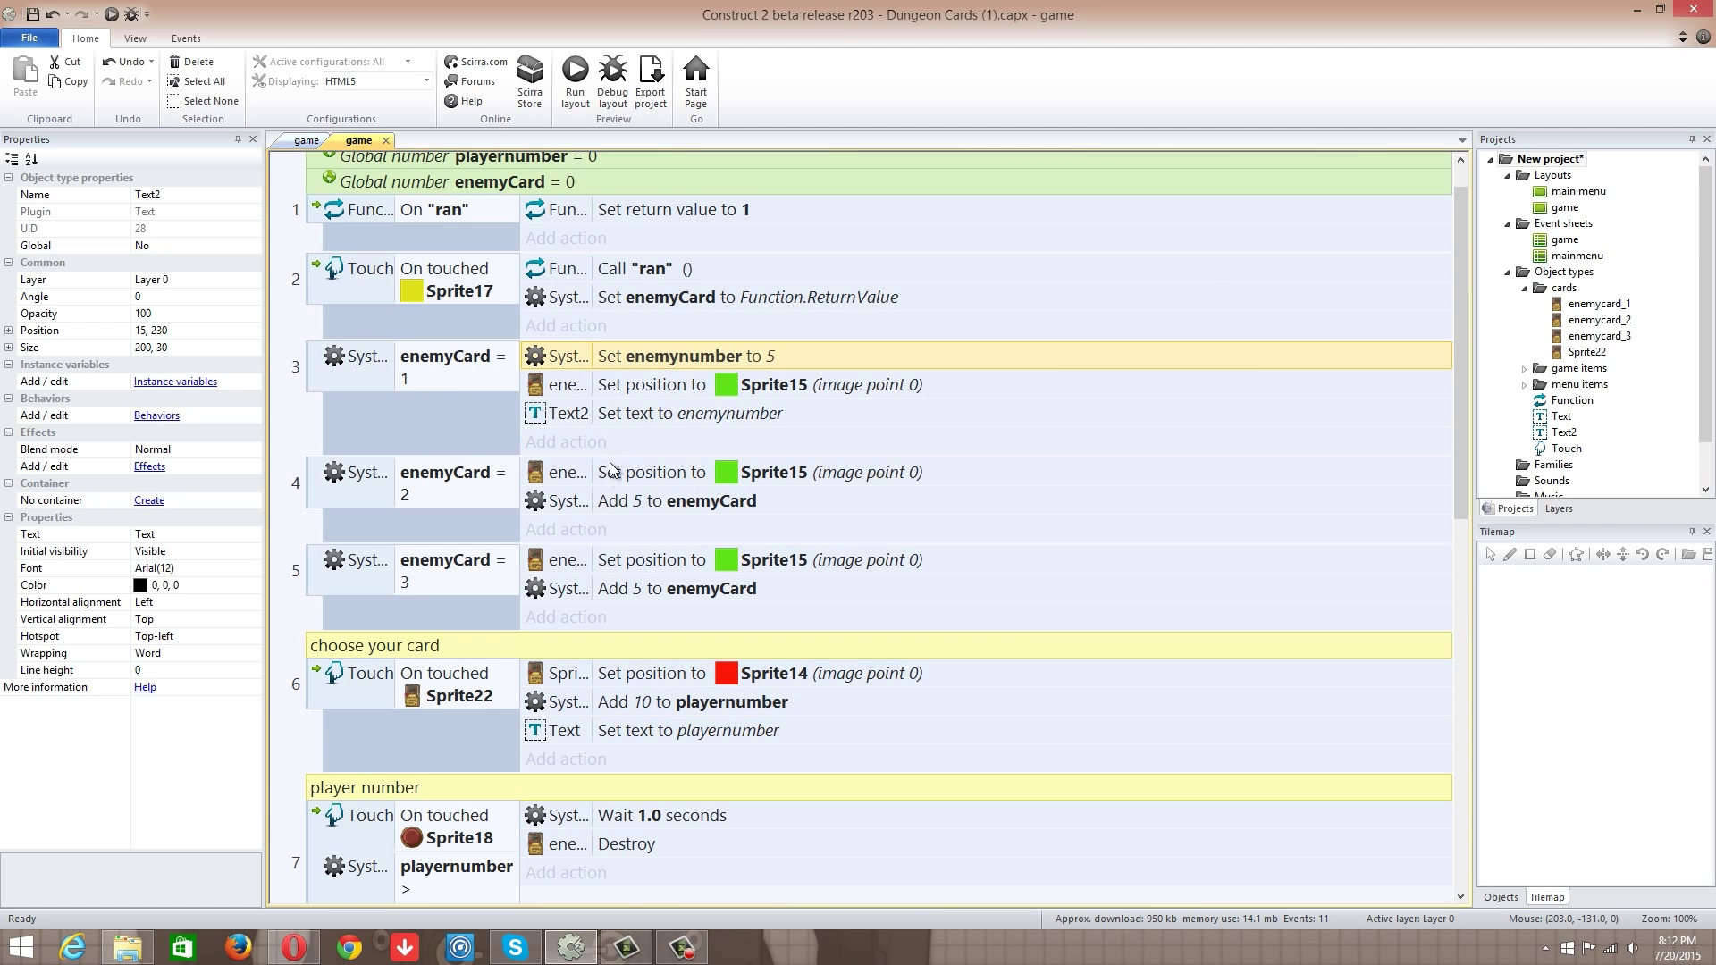
{"action": "mouse_move", "coordinate": [657, 363]}
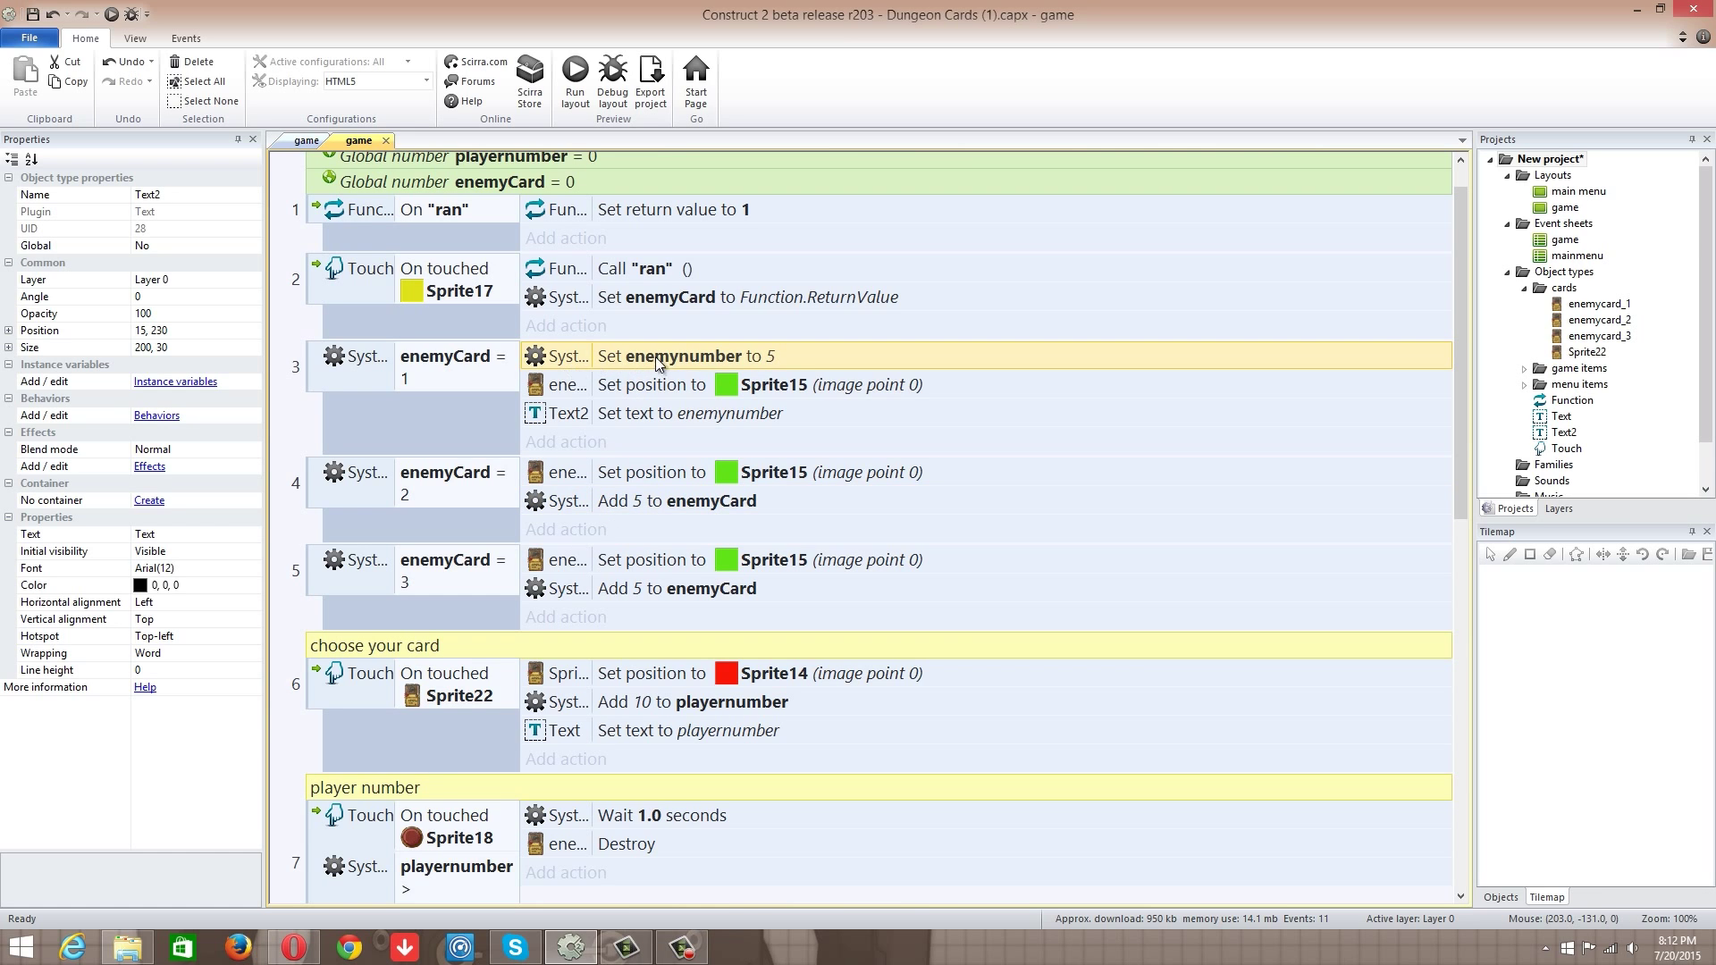
{"action": "left_click", "coordinate": [651, 384]}
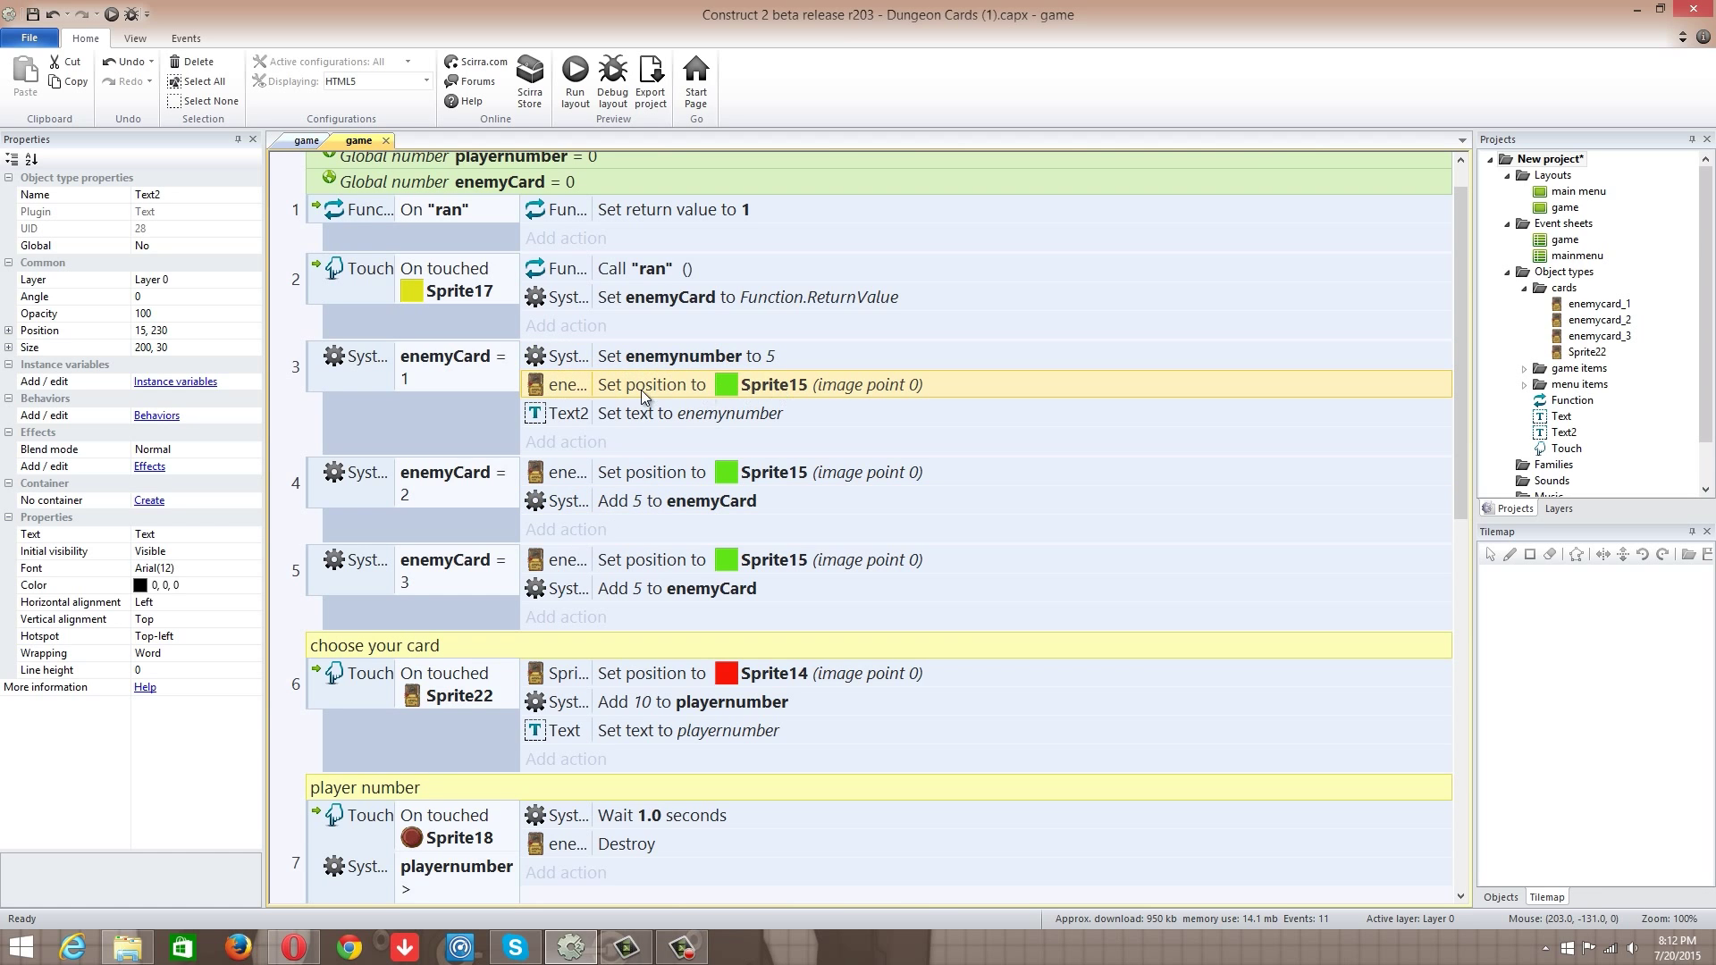
{"action": "left_click", "coordinate": [690, 412]}
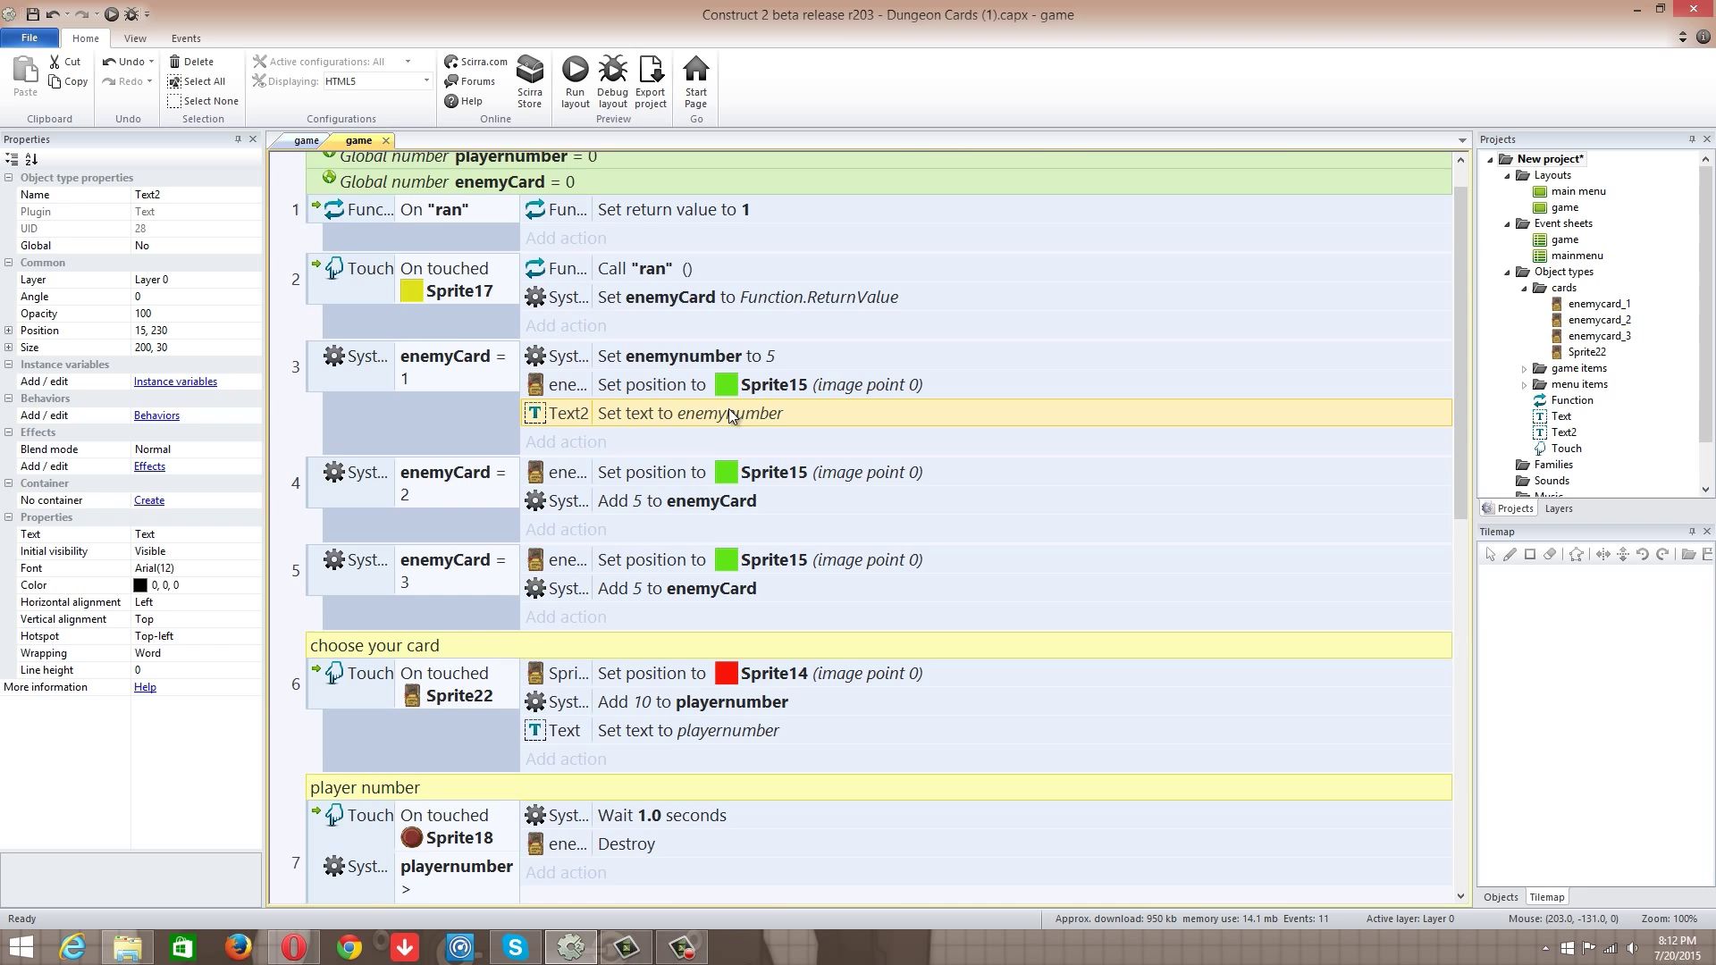
{"action": "scroll", "scroll_direction": "down", "scroll_amount": 3}
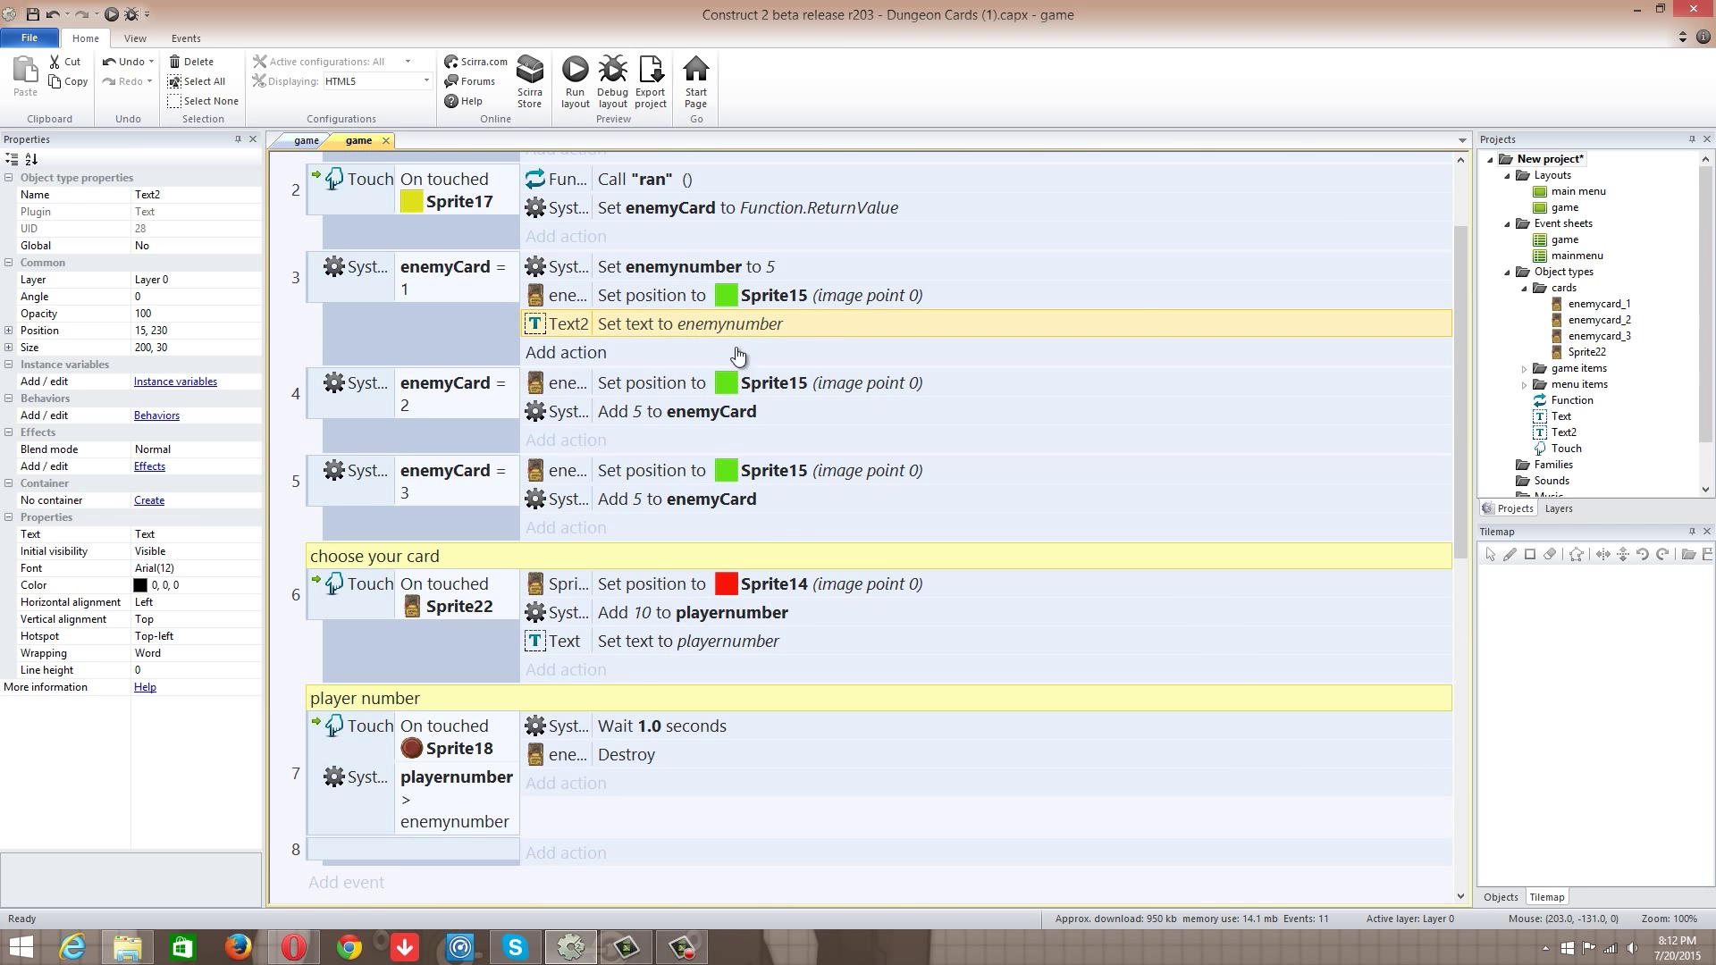
{"action": "scroll", "scroll_direction": "down", "scroll_amount": 3}
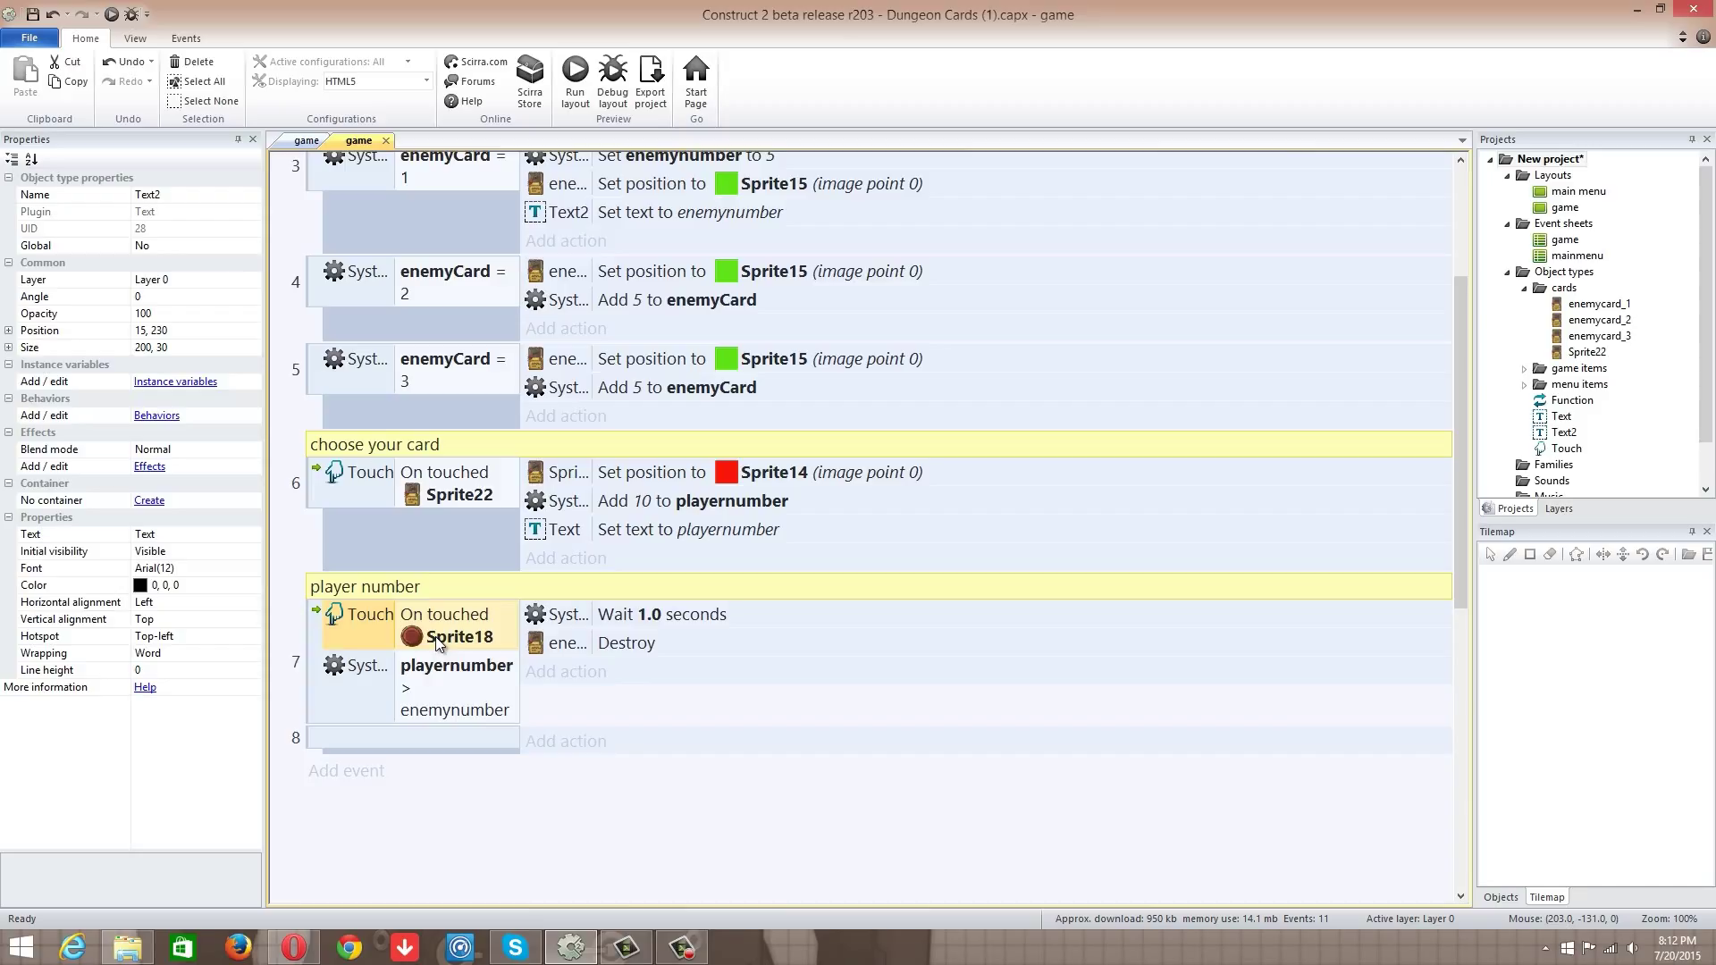
{"action": "mouse_move", "coordinate": [456, 686]}
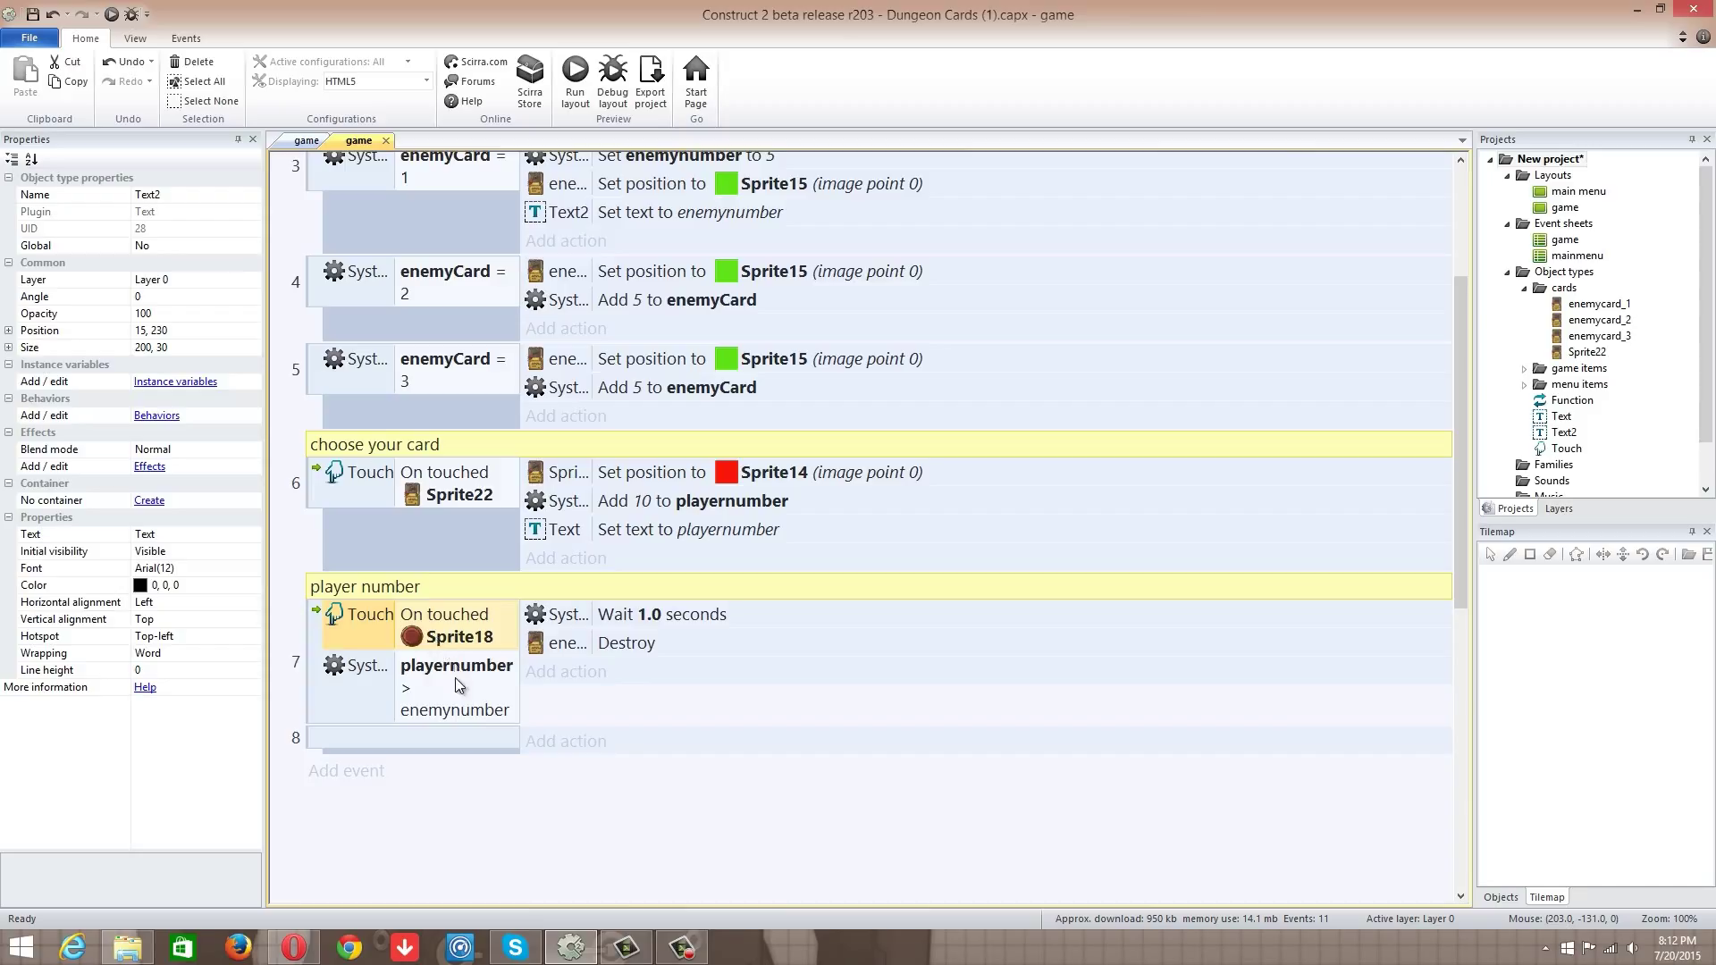
{"action": "left_click", "coordinate": [456, 686]}
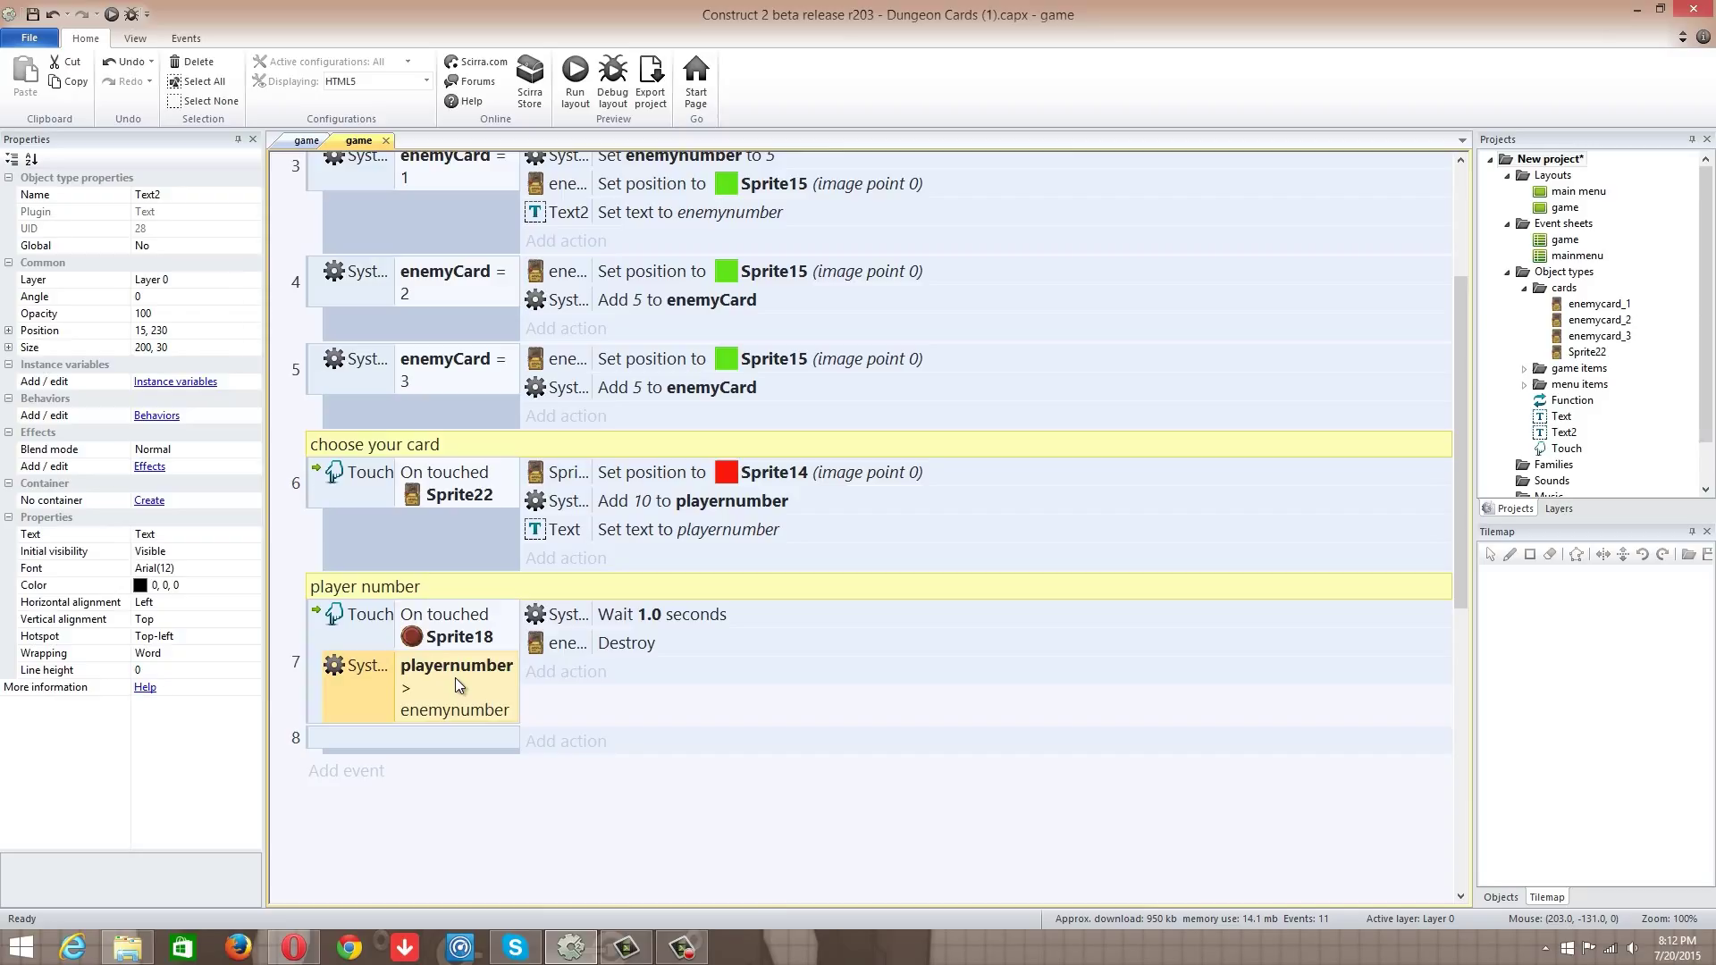
{"action": "mouse_move", "coordinate": [1640, 484]}
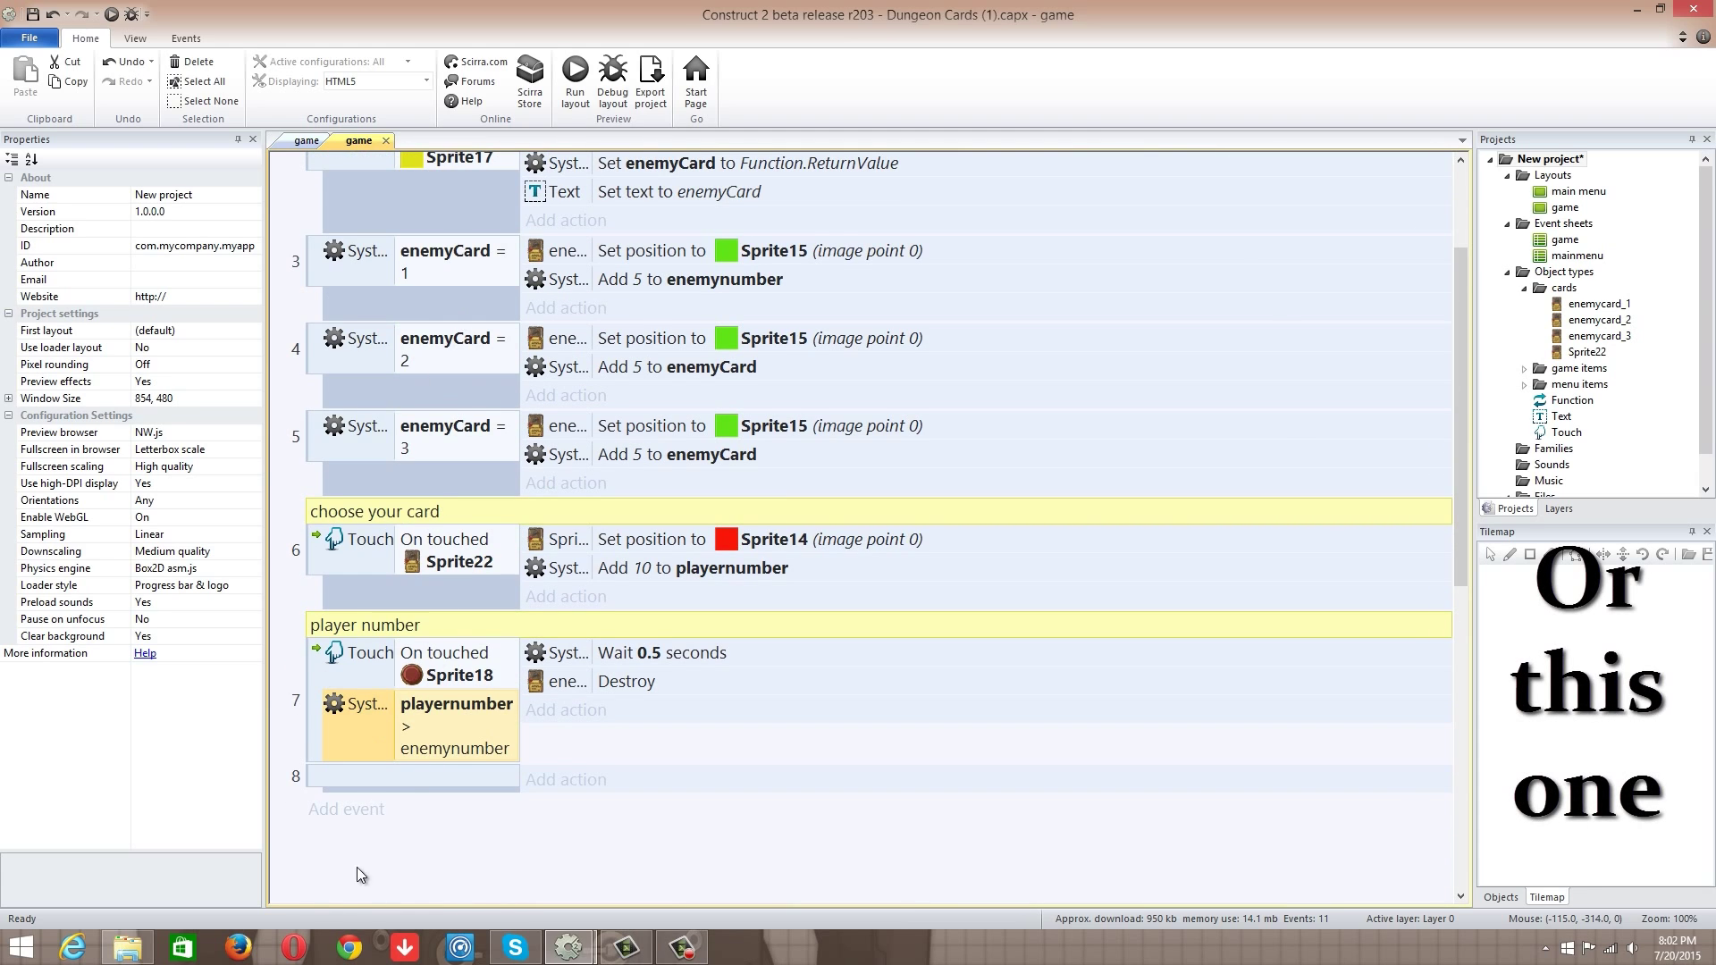
{"action": "mouse_move", "coordinate": [704, 328]}
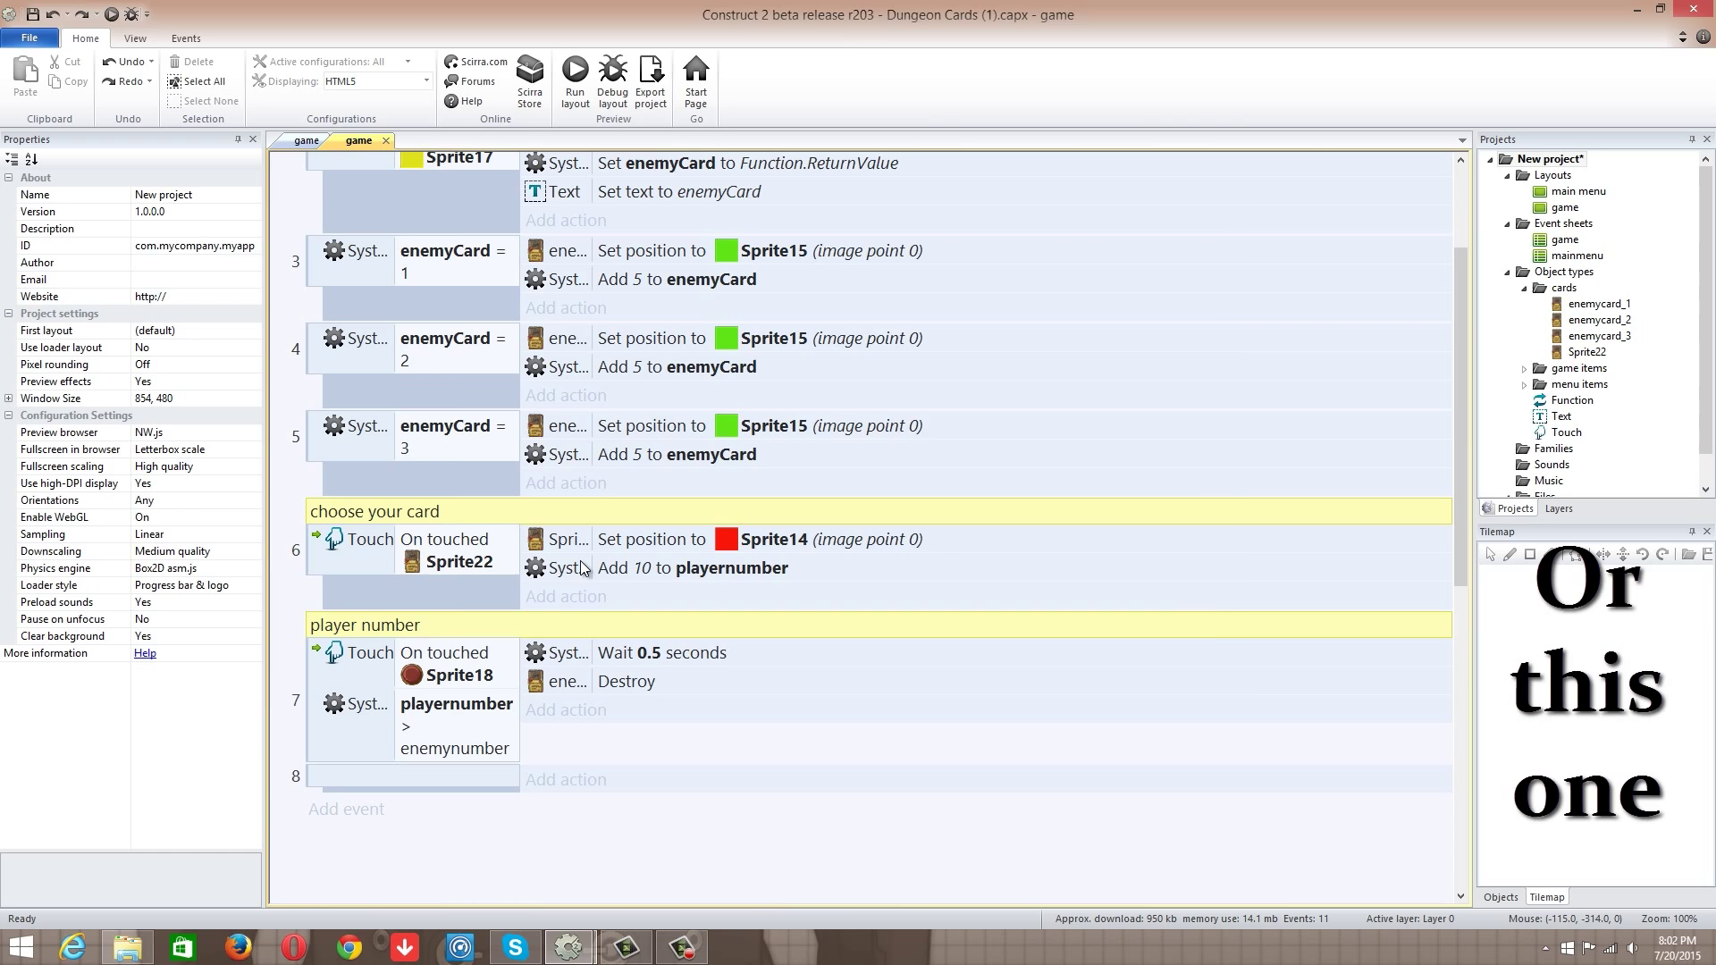
{"action": "left_click", "coordinate": [575, 73]}
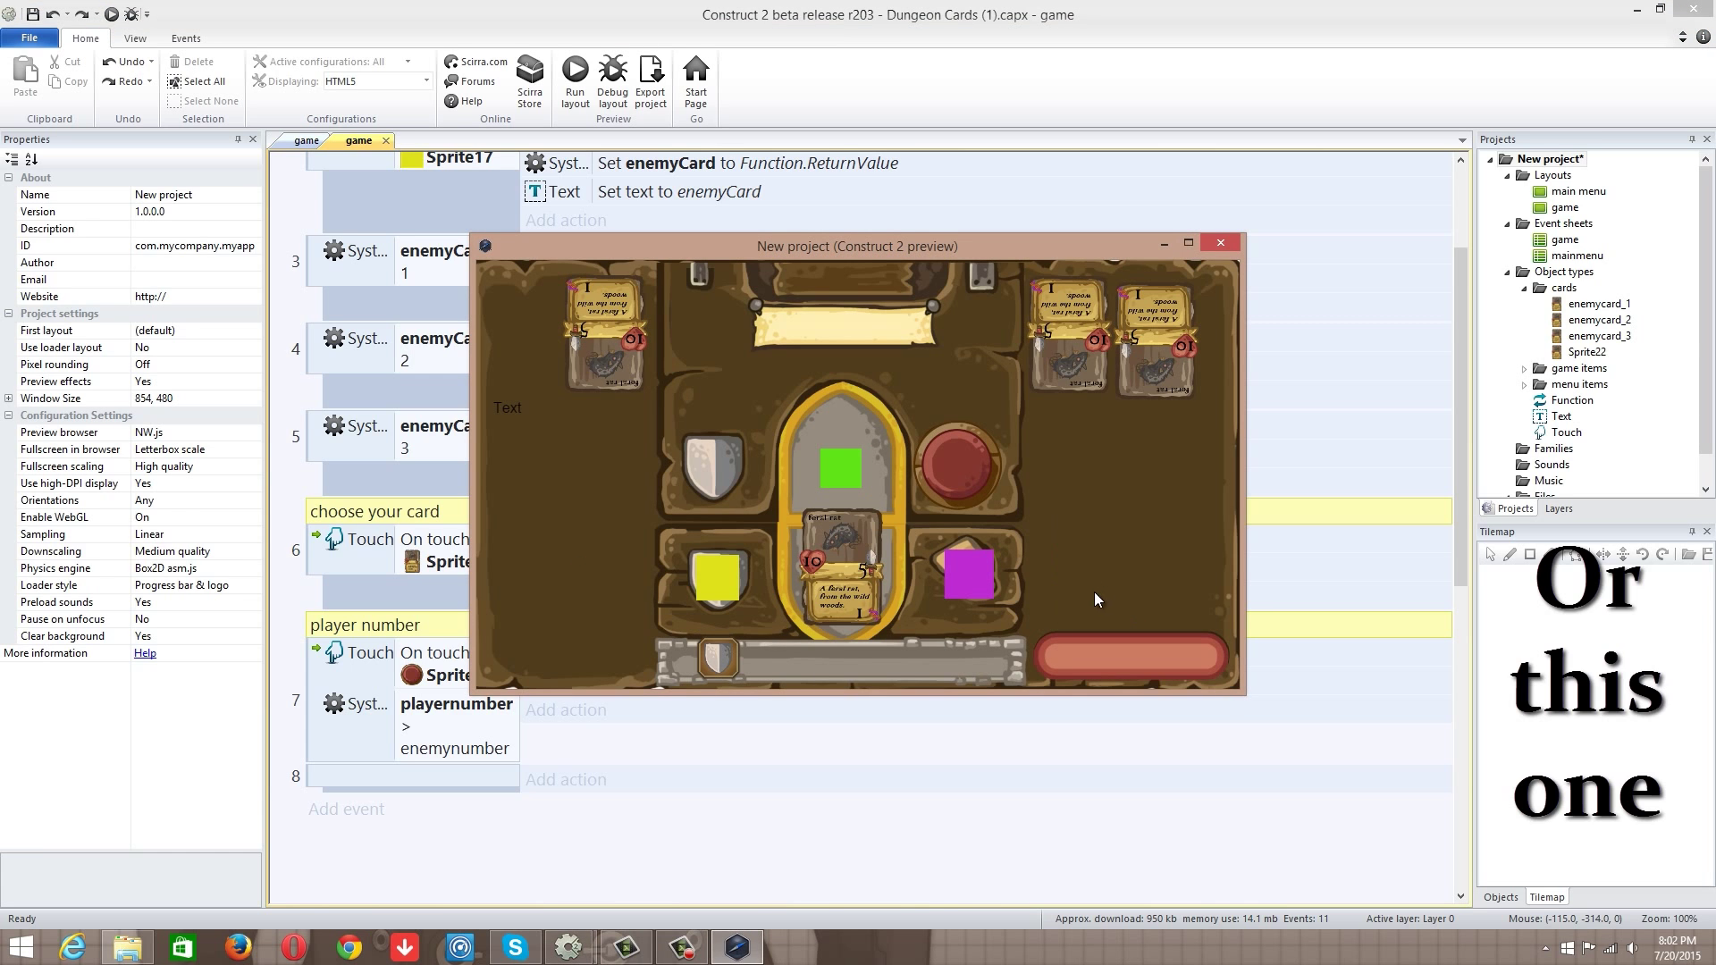
{"action": "mouse_move", "coordinate": [693, 584]}
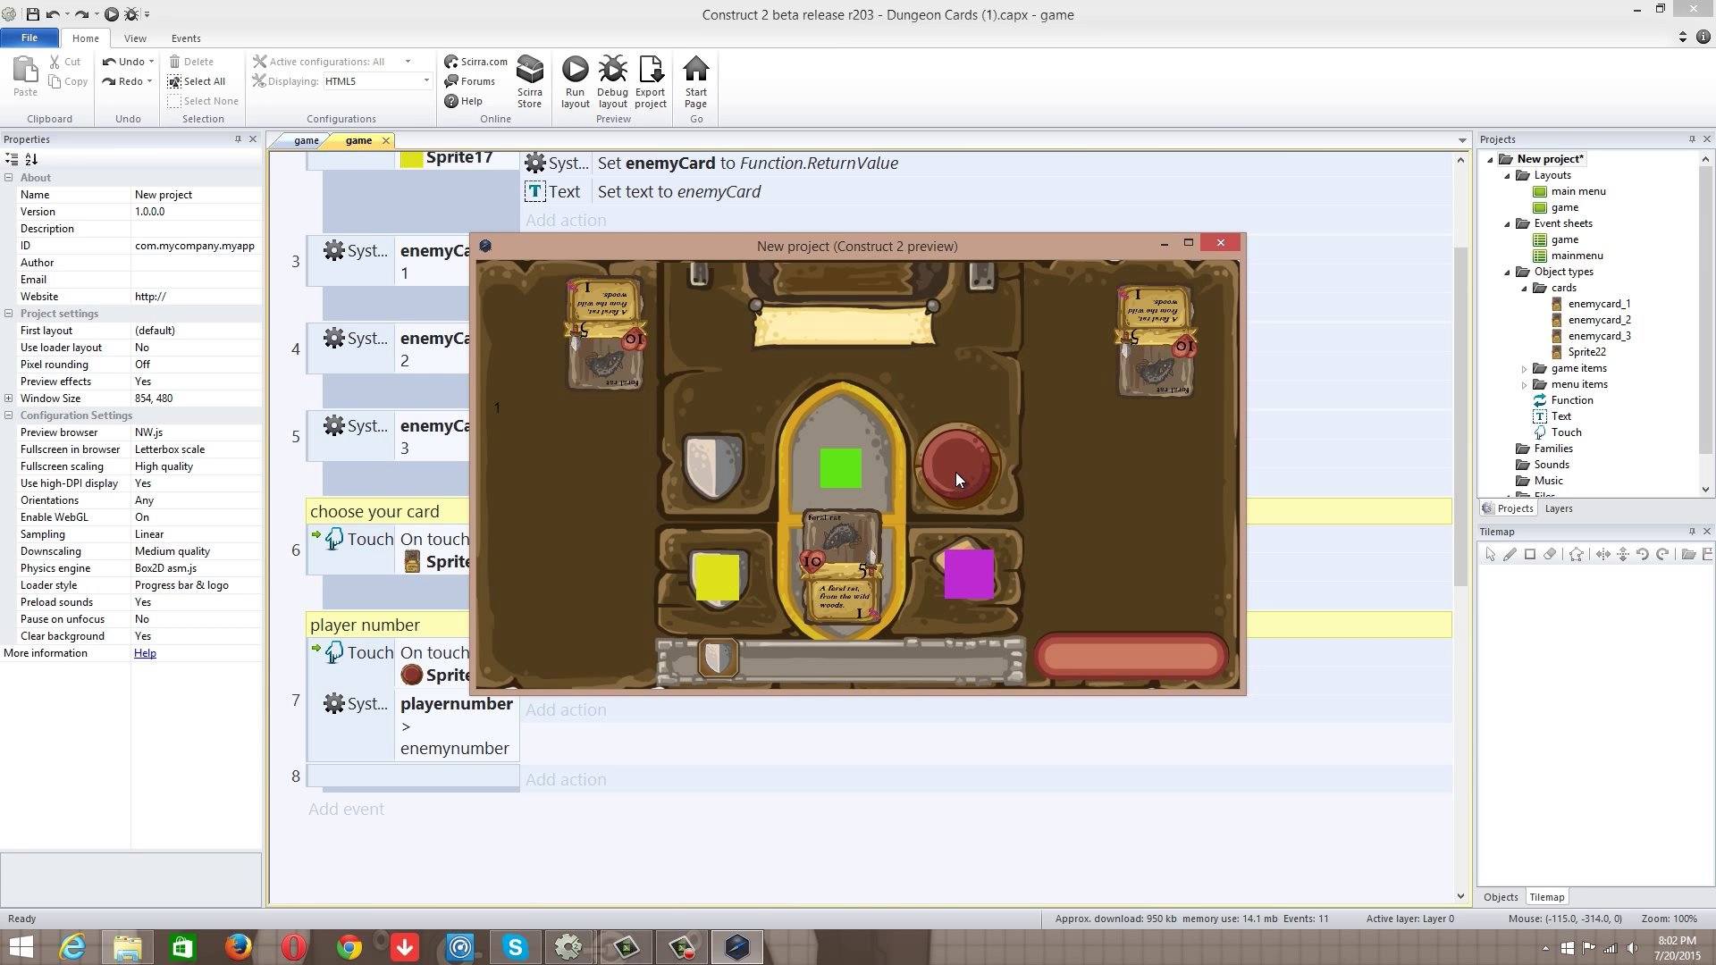
{"action": "left_click", "coordinate": [1219, 243]}
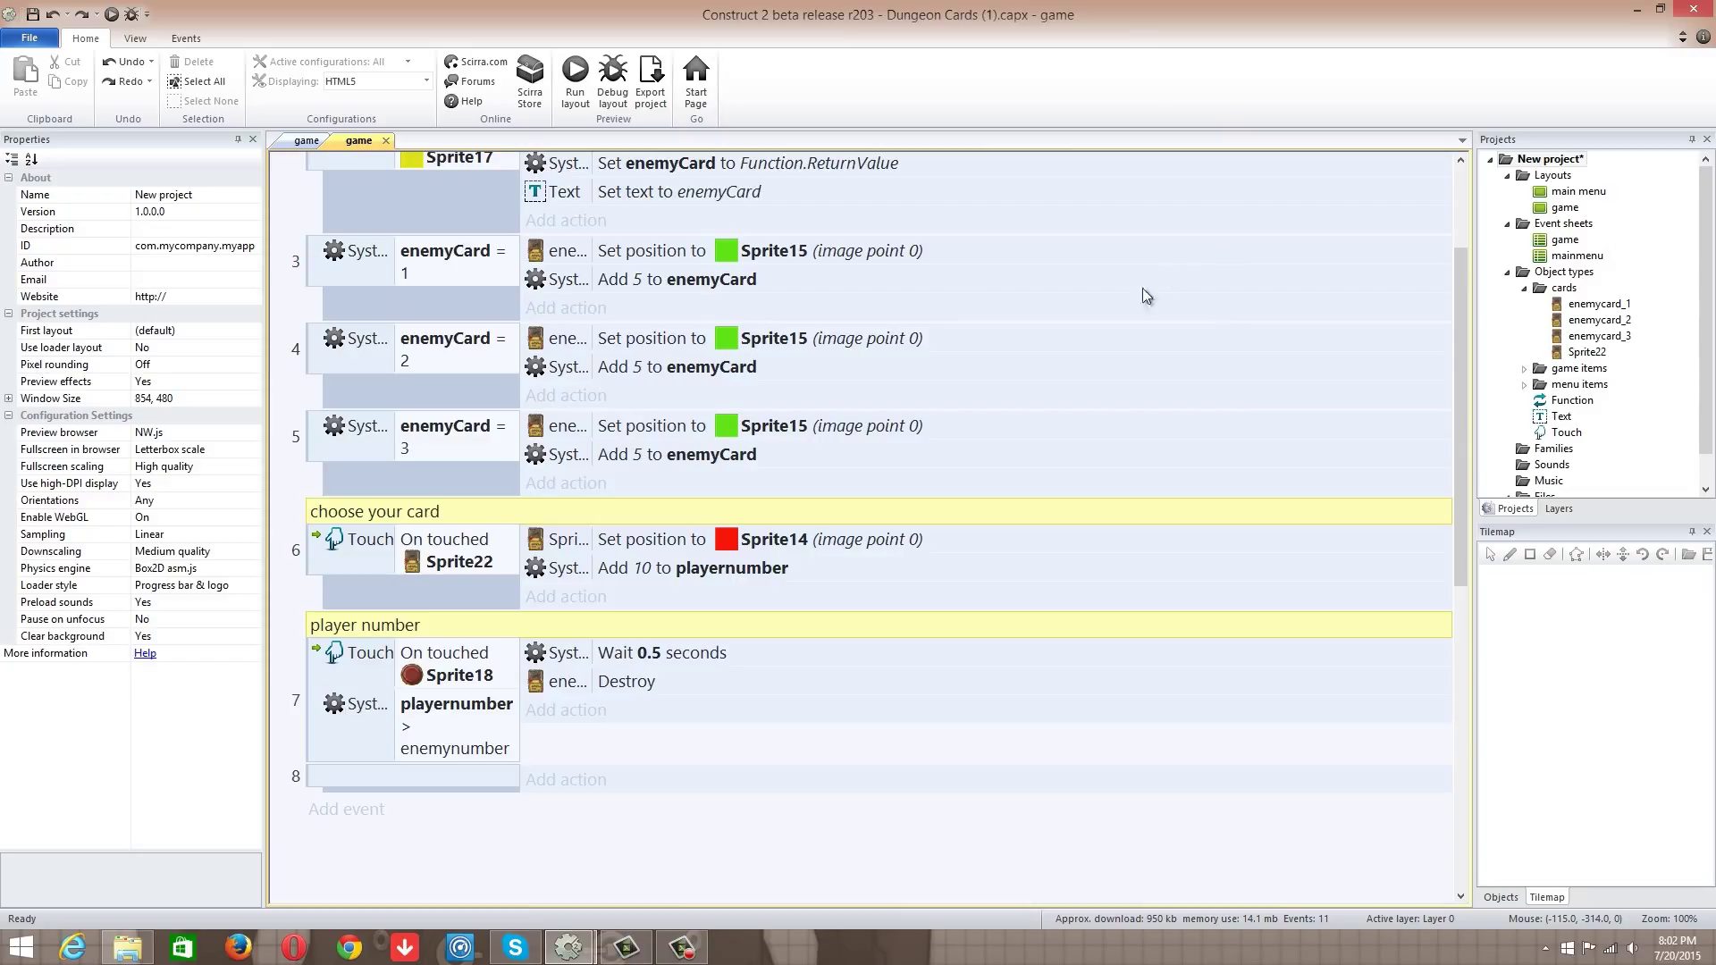
{"action": "mouse_move", "coordinate": [960, 380]}
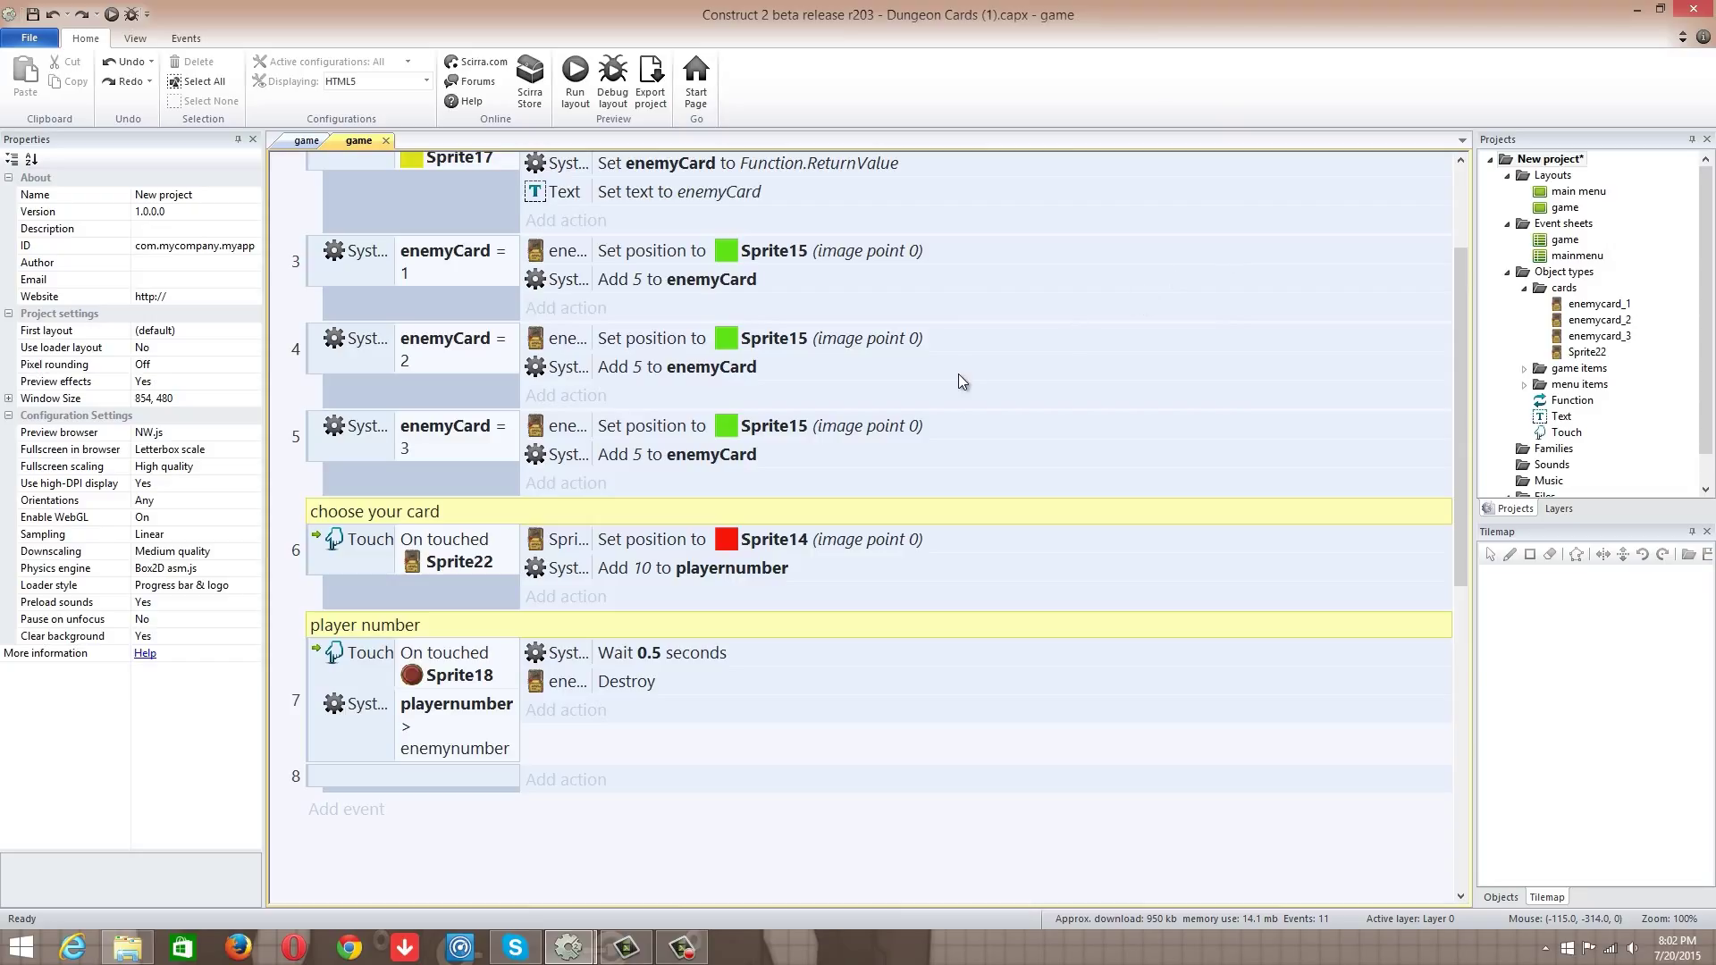